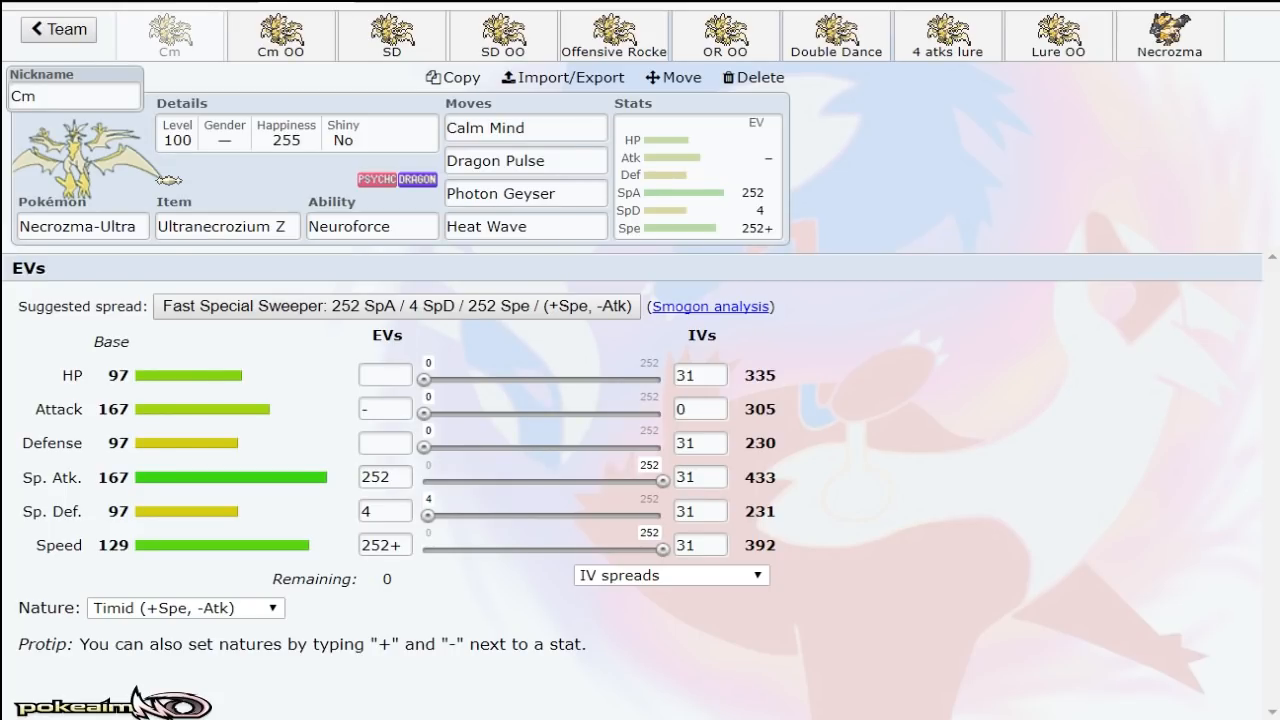
# Step: Check the Cm set's Neuroforce ability, then bring up its Popular items list
pyautogui.click(371, 225)
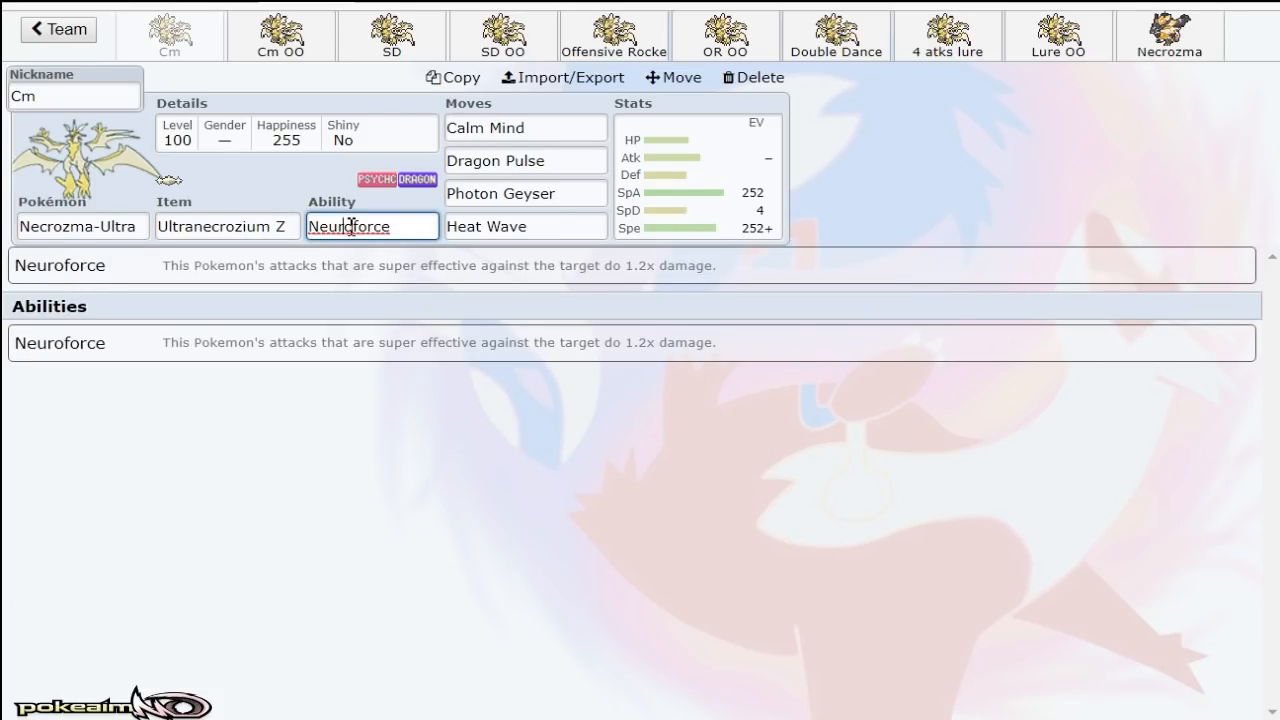
pyautogui.click(697, 175)
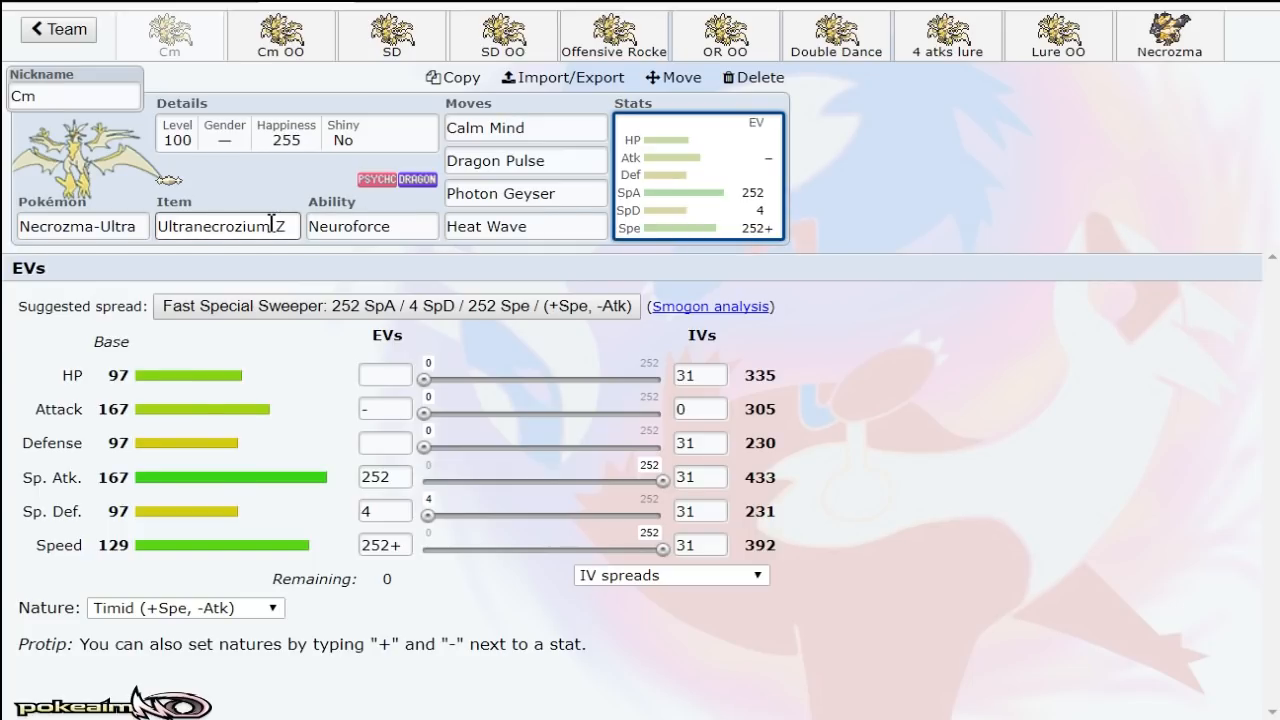
pyautogui.click(227, 226)
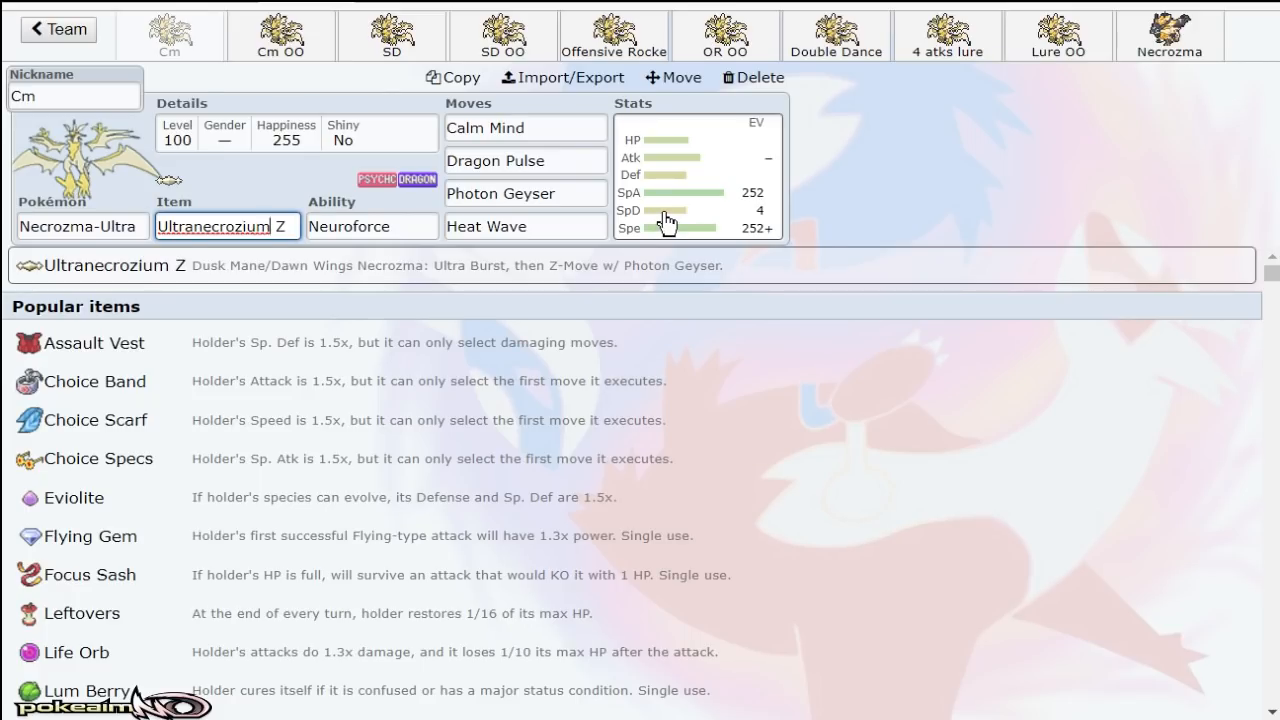
pyautogui.click(695, 180)
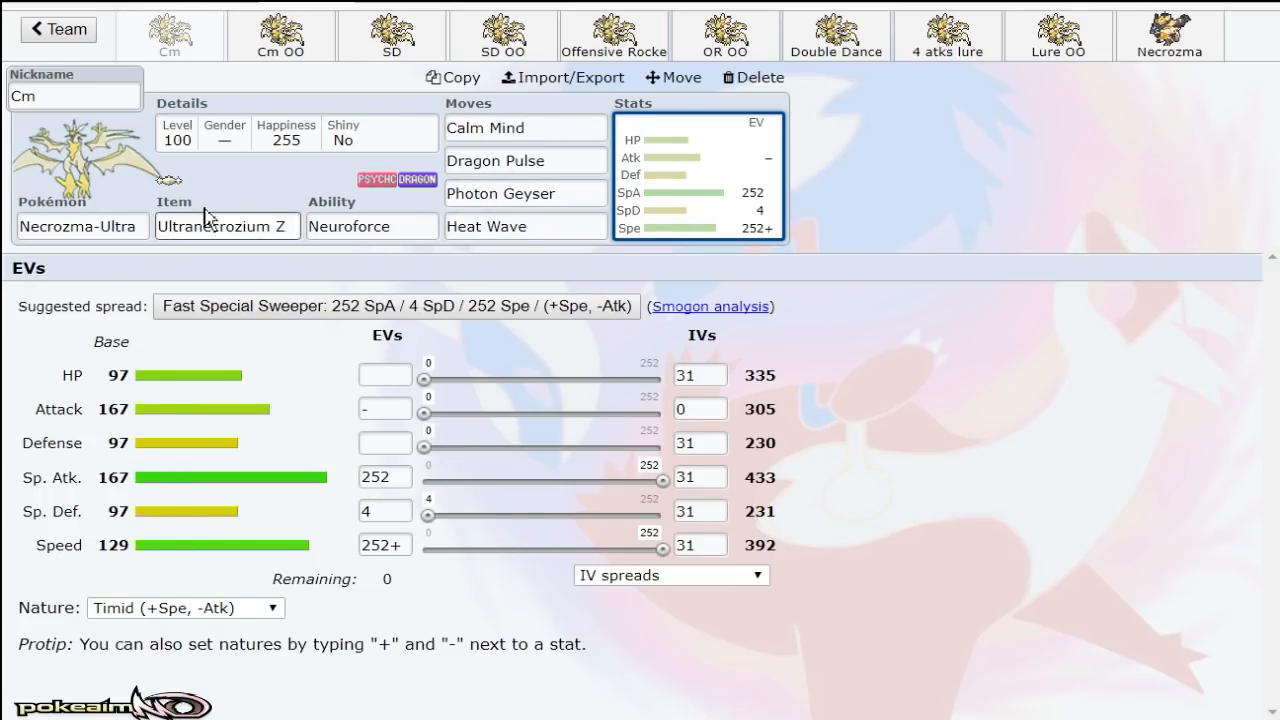
pyautogui.click(227, 226)
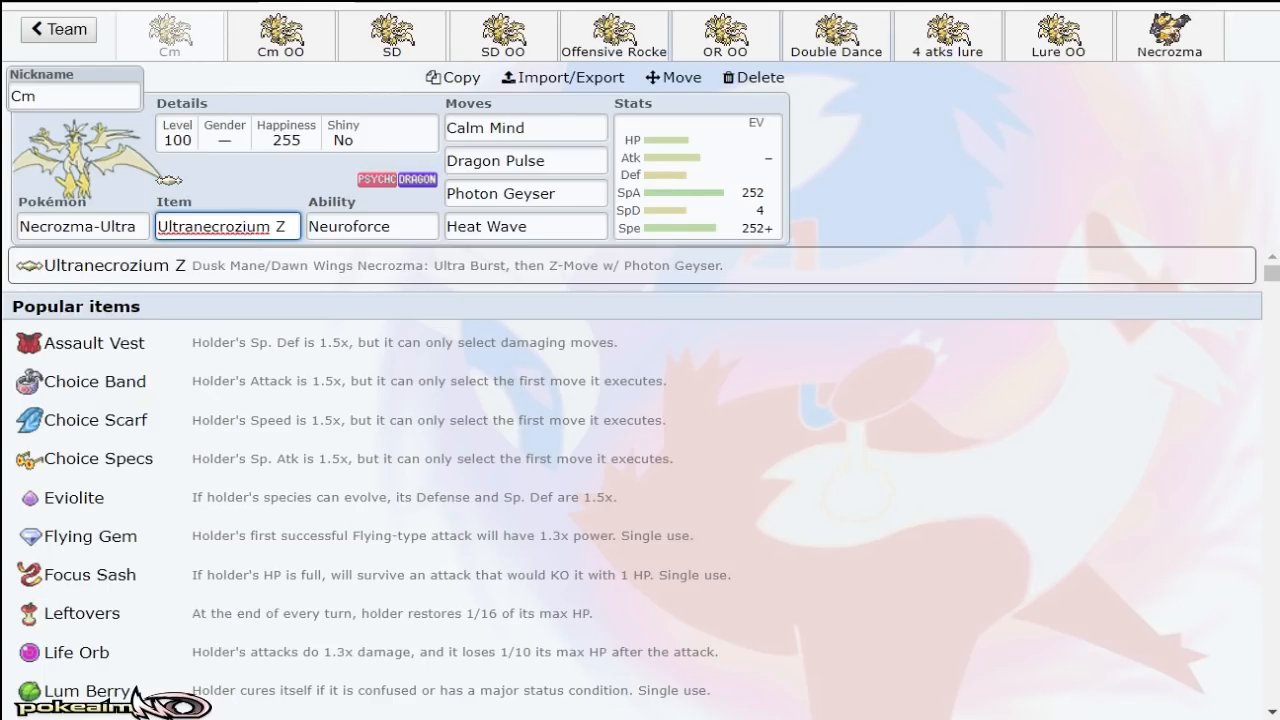
# Step: Give Necrozma-Dusk-Mane a Timid 252 SpA / 4 SpD / 252+ Spe spread, comparing against Cm
pyautogui.click(1168, 35)
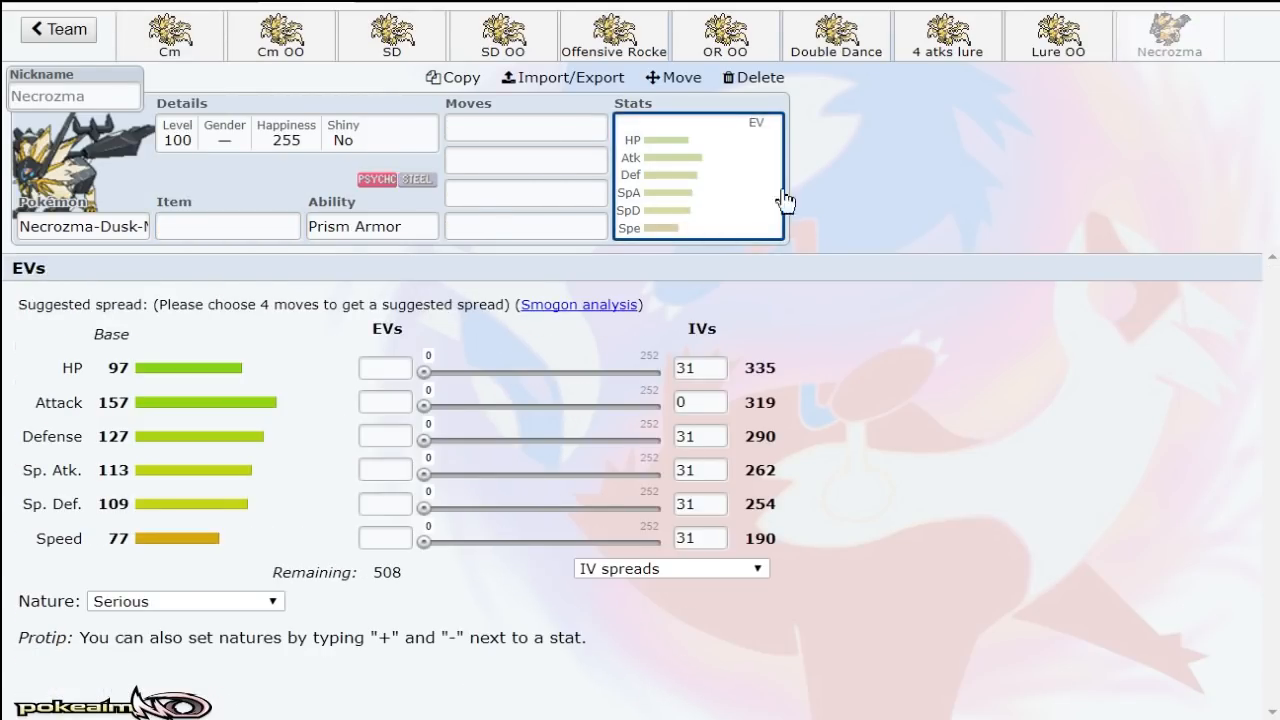
pyautogui.moveTo(999, 230)
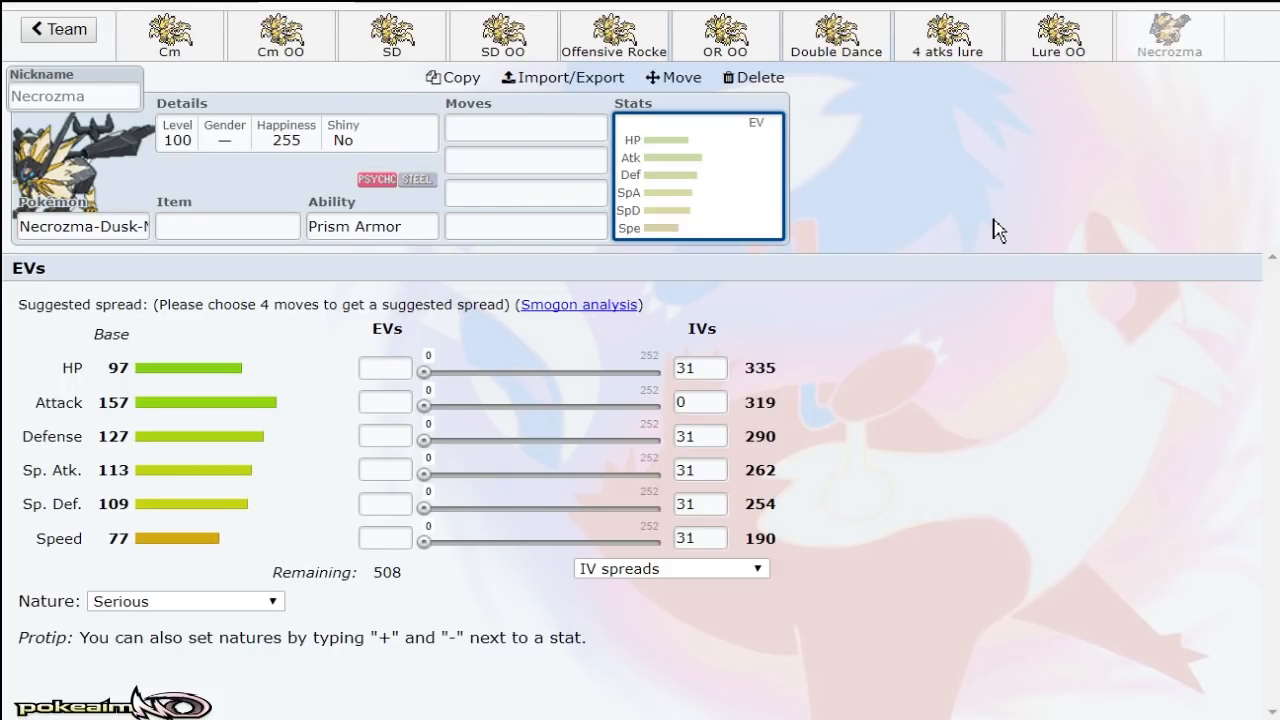
pyautogui.click(80, 226)
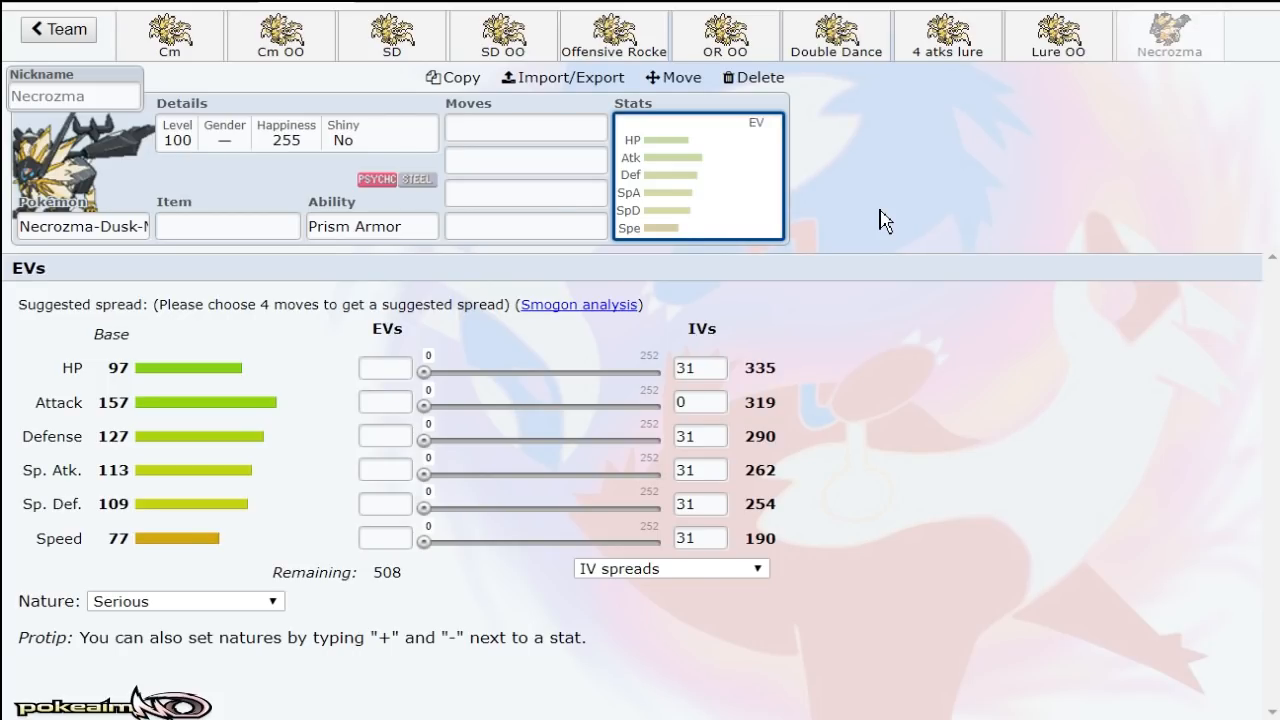
pyautogui.click(82, 226)
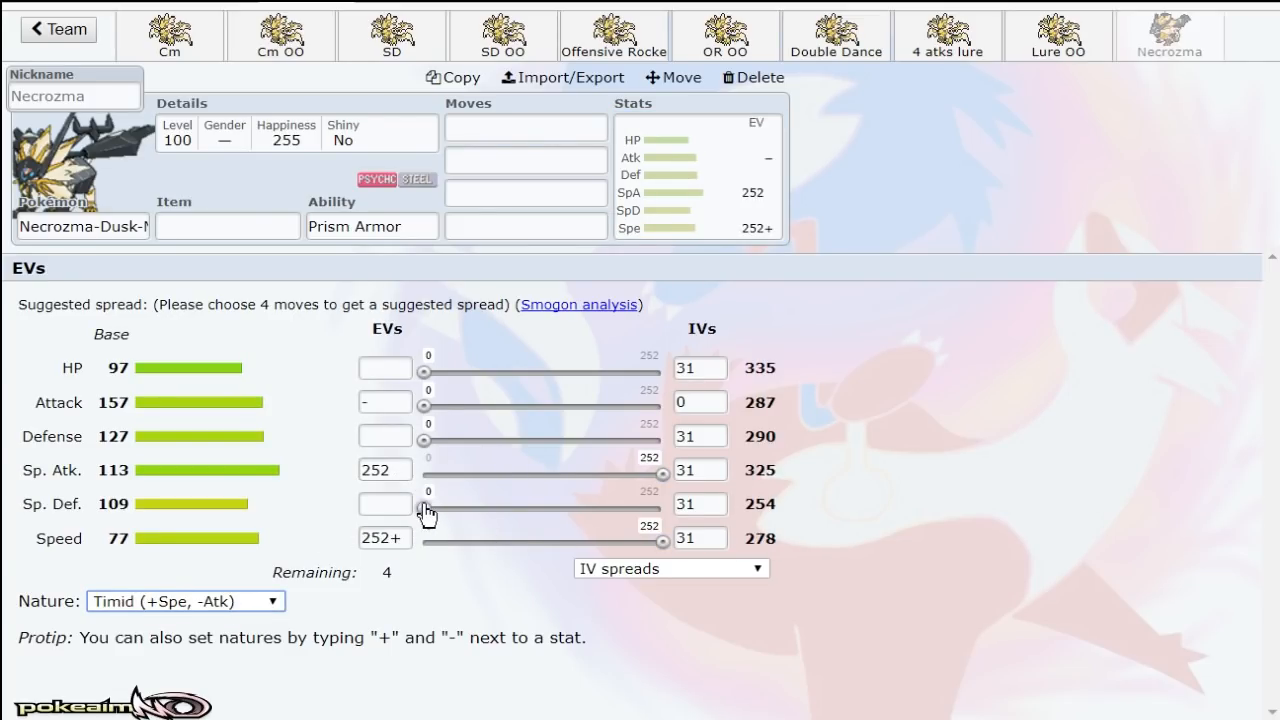
pyautogui.click(428, 510)
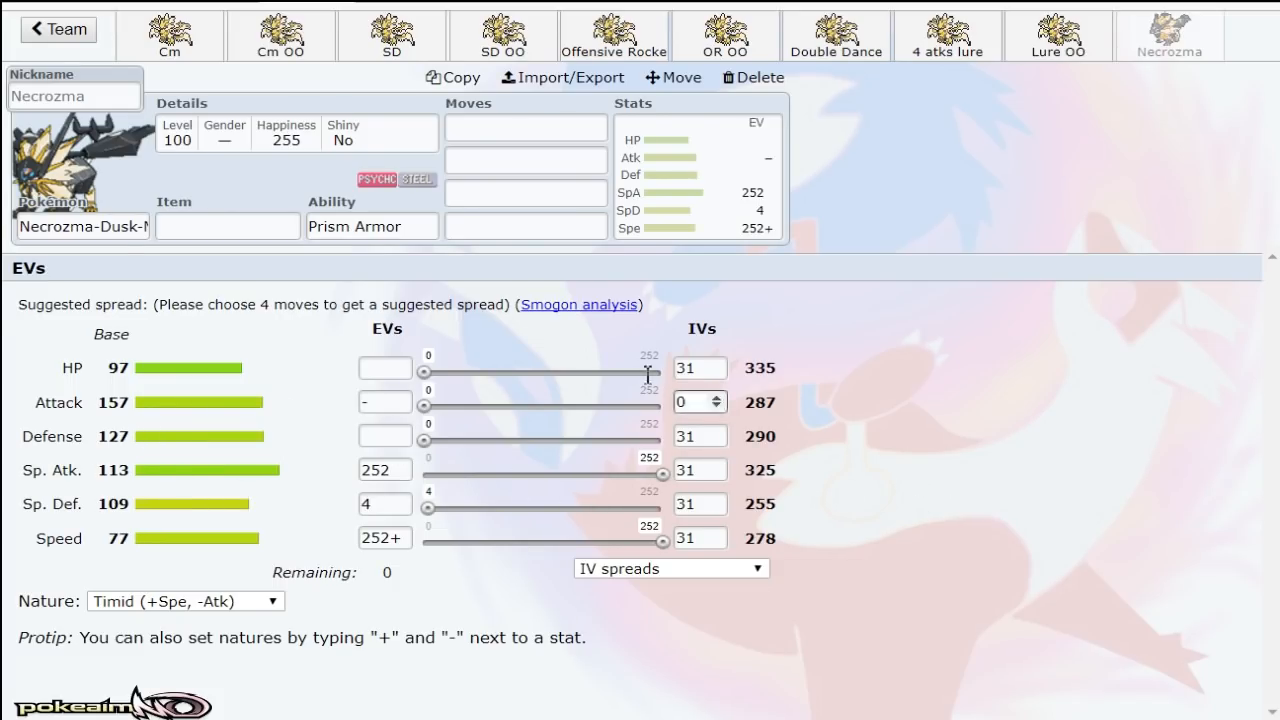
pyautogui.click(169, 35)
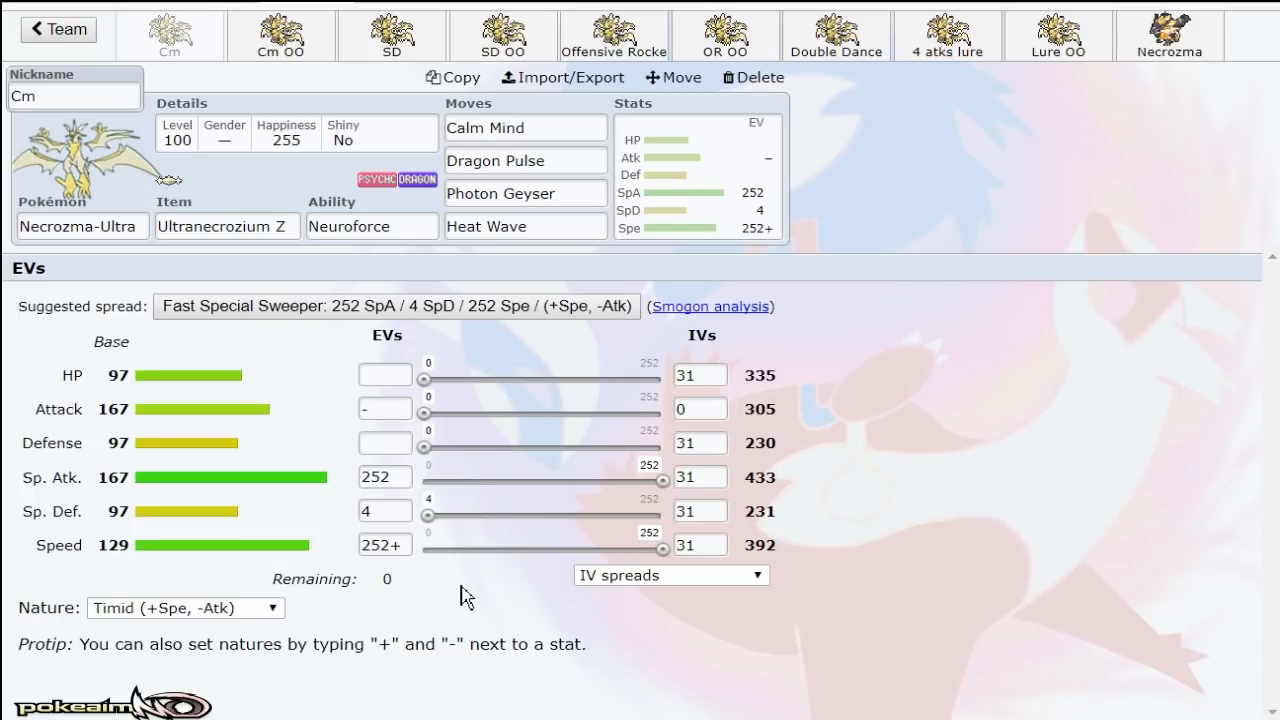
pyautogui.click(1168, 35)
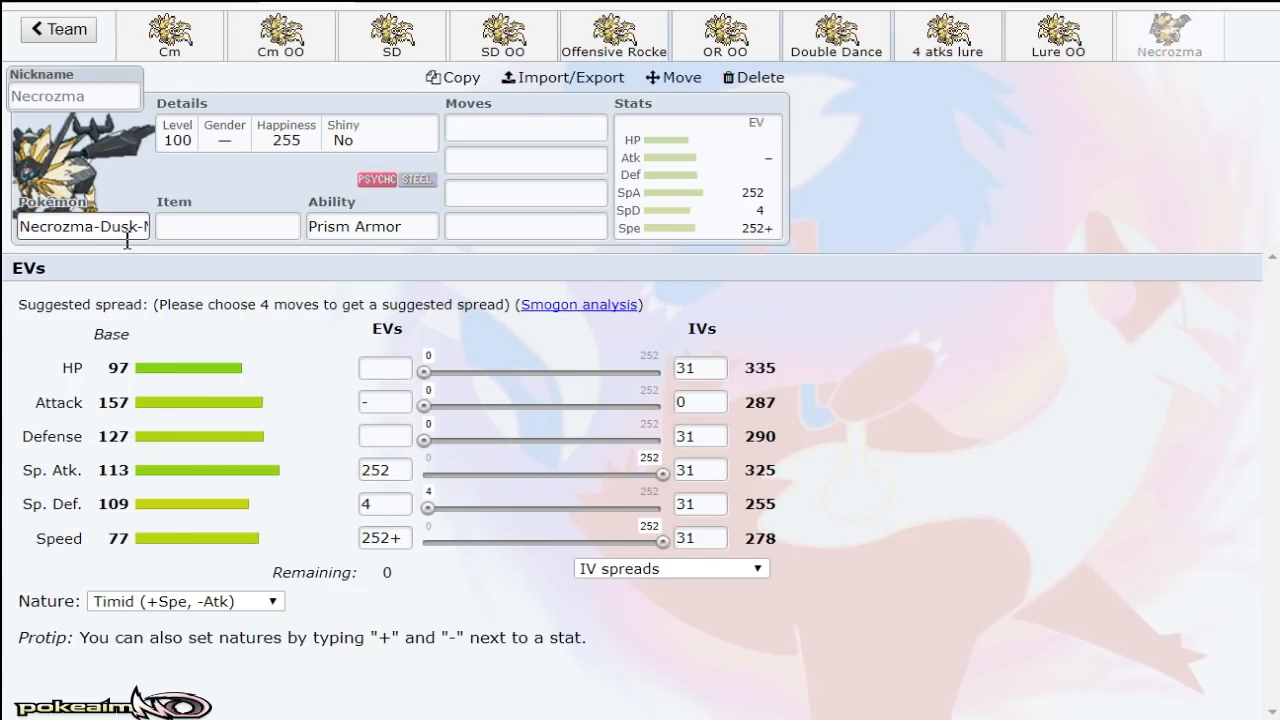
# Step: Change the forme to Necrozma-Dawn-Wings and add Moongeist Beam as its first move
pyautogui.write('dawb')
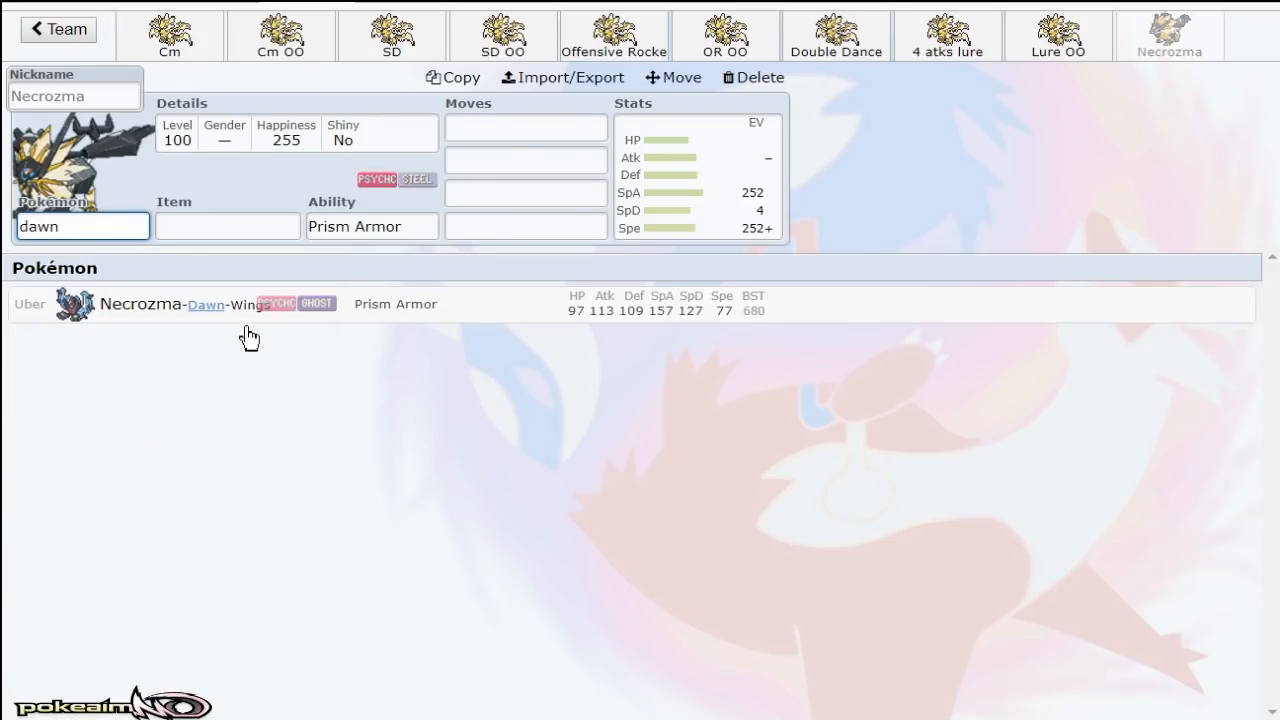
pyautogui.click(697, 175)
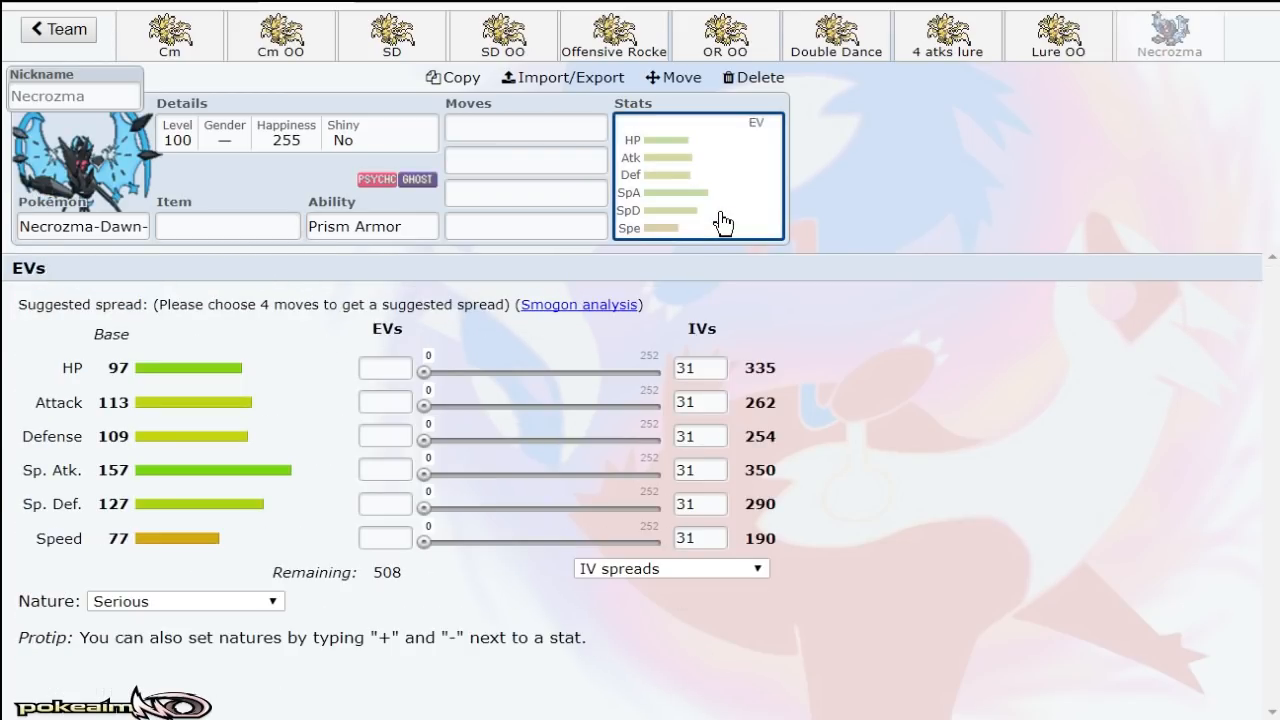
pyautogui.click(525, 127)
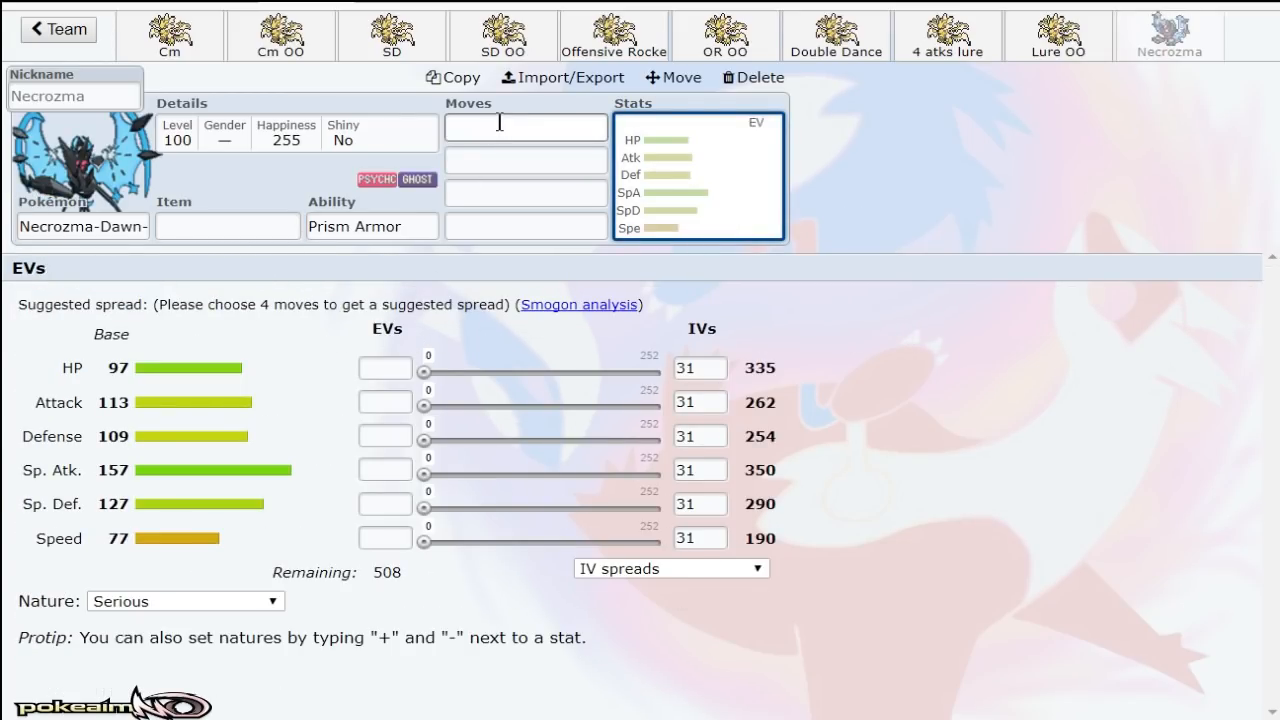
pyautogui.write('mo')
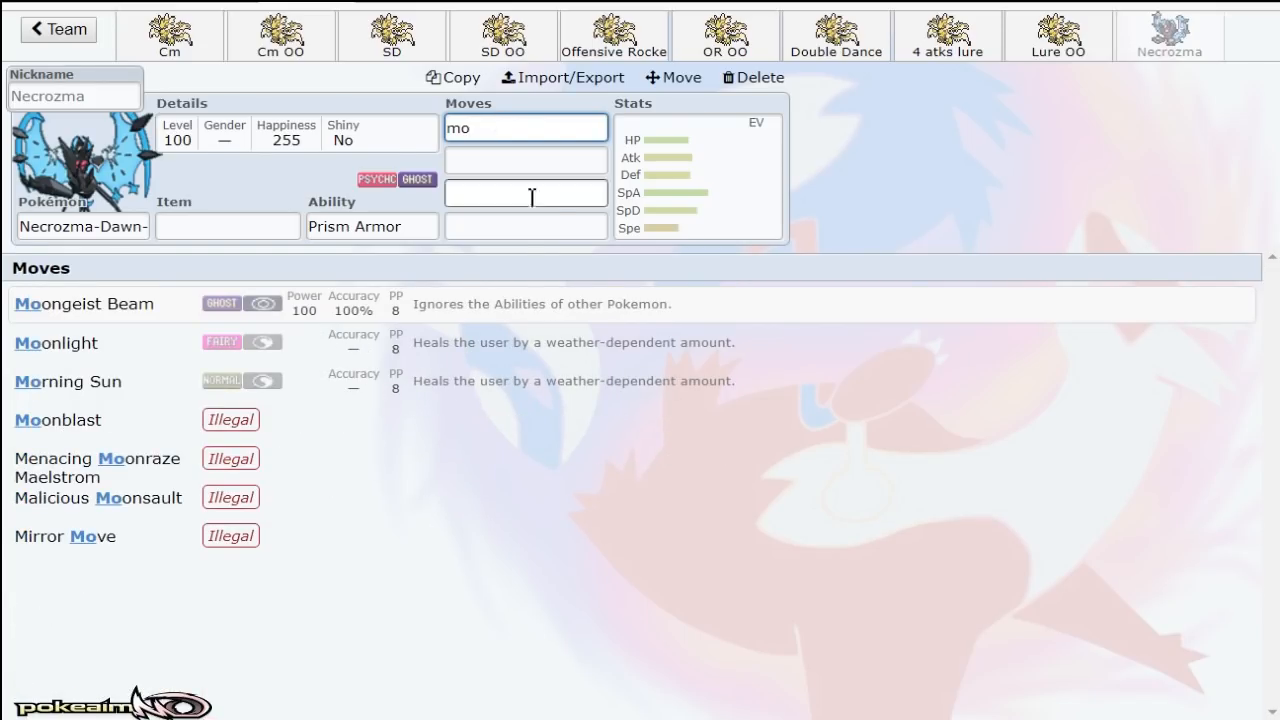
pyautogui.click(84, 303)
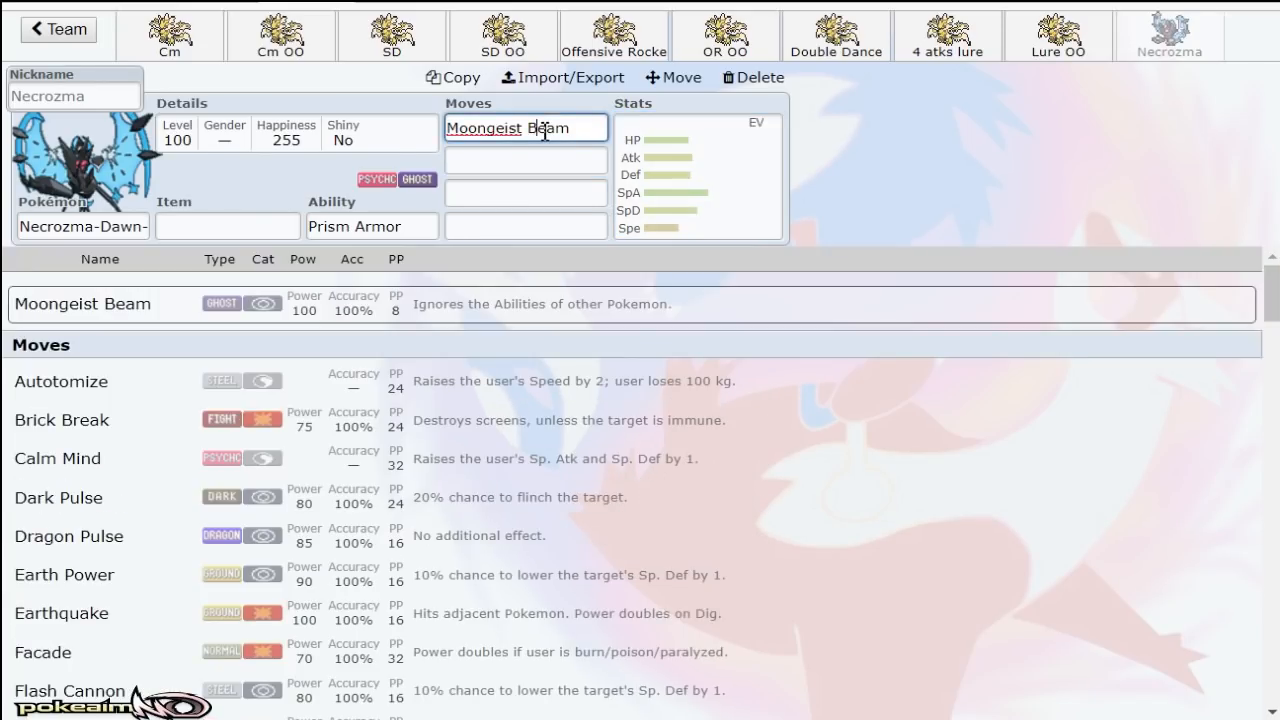
pyautogui.moveTo(222, 35)
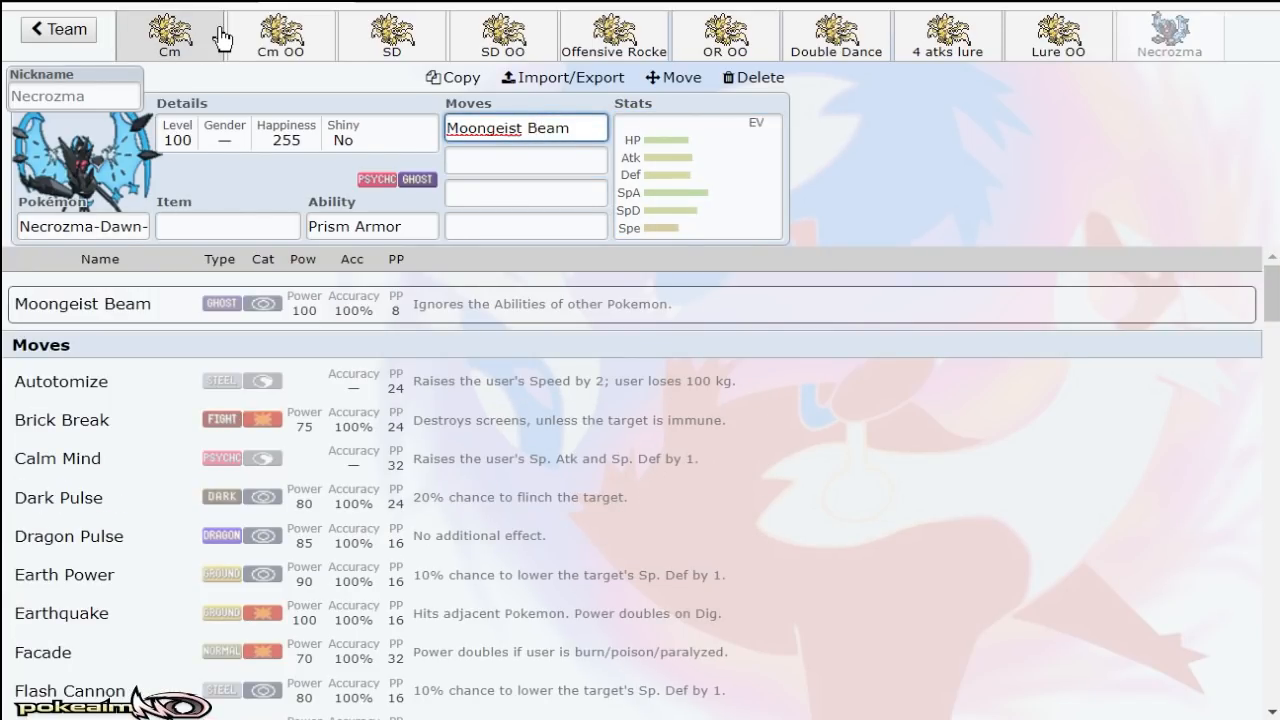
pyautogui.click(697, 180)
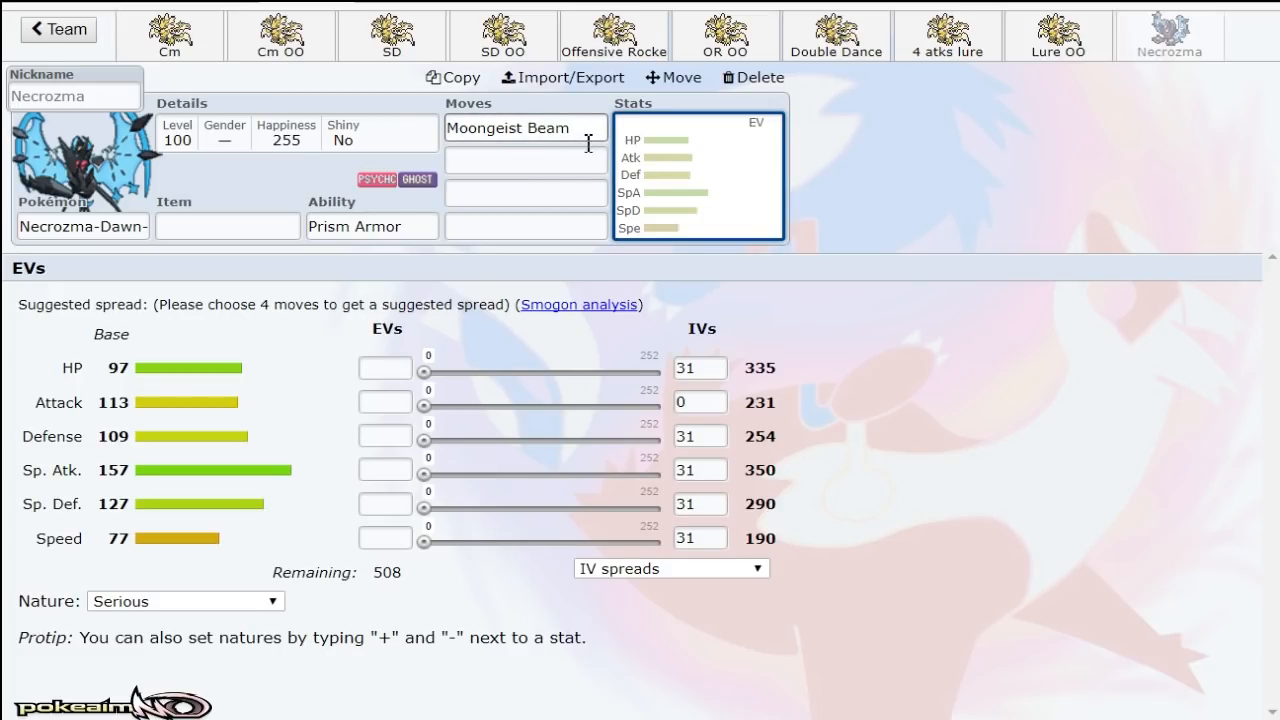
pyautogui.click(524, 128)
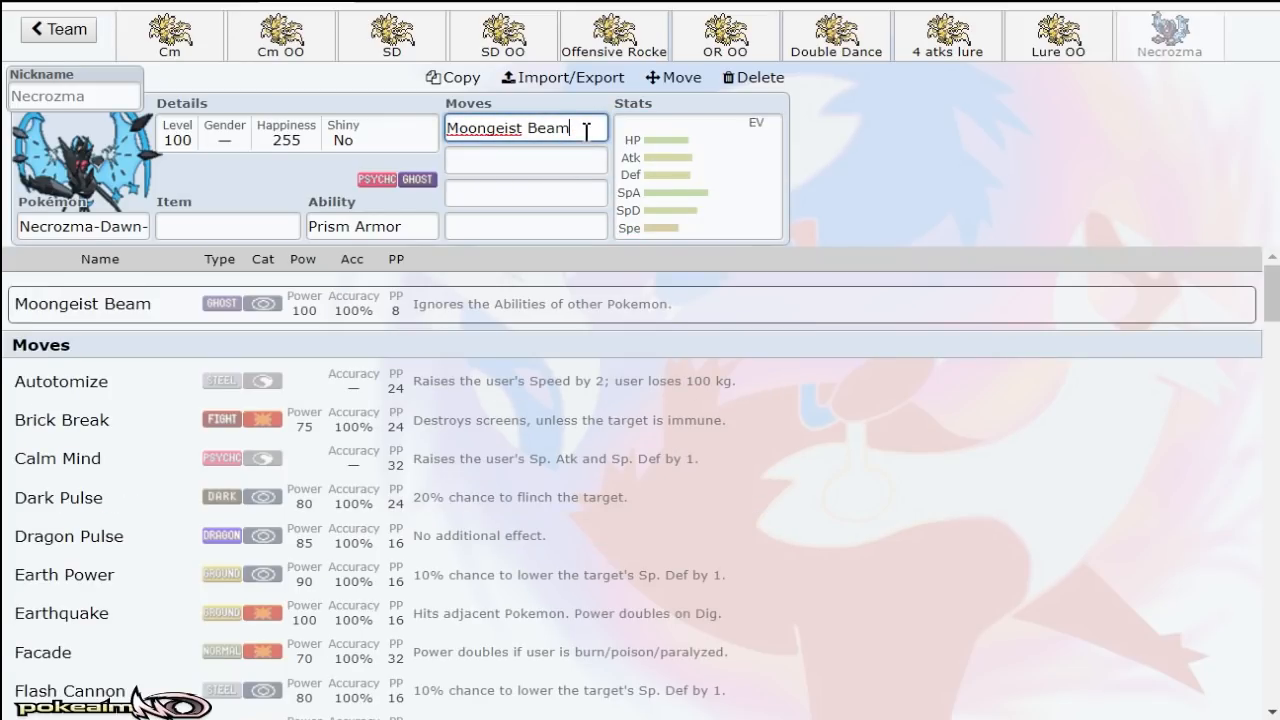
pyautogui.click(698, 175)
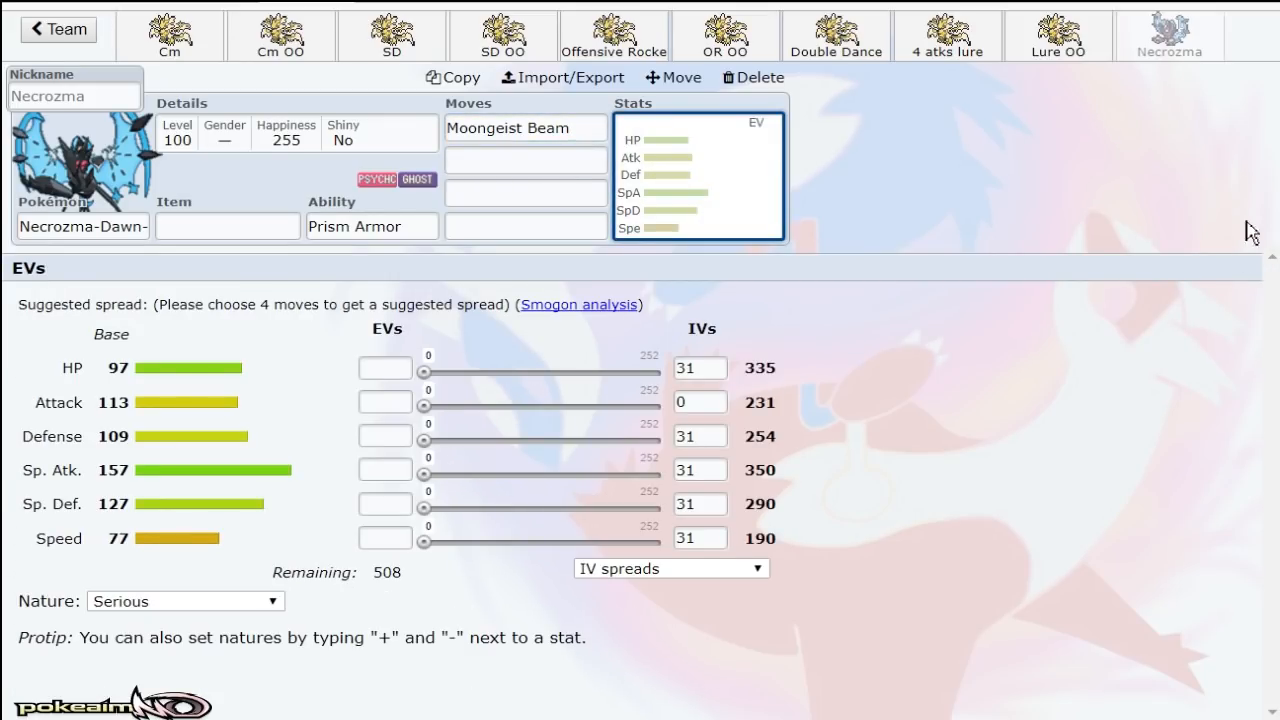
pyautogui.moveTo(1197, 298)
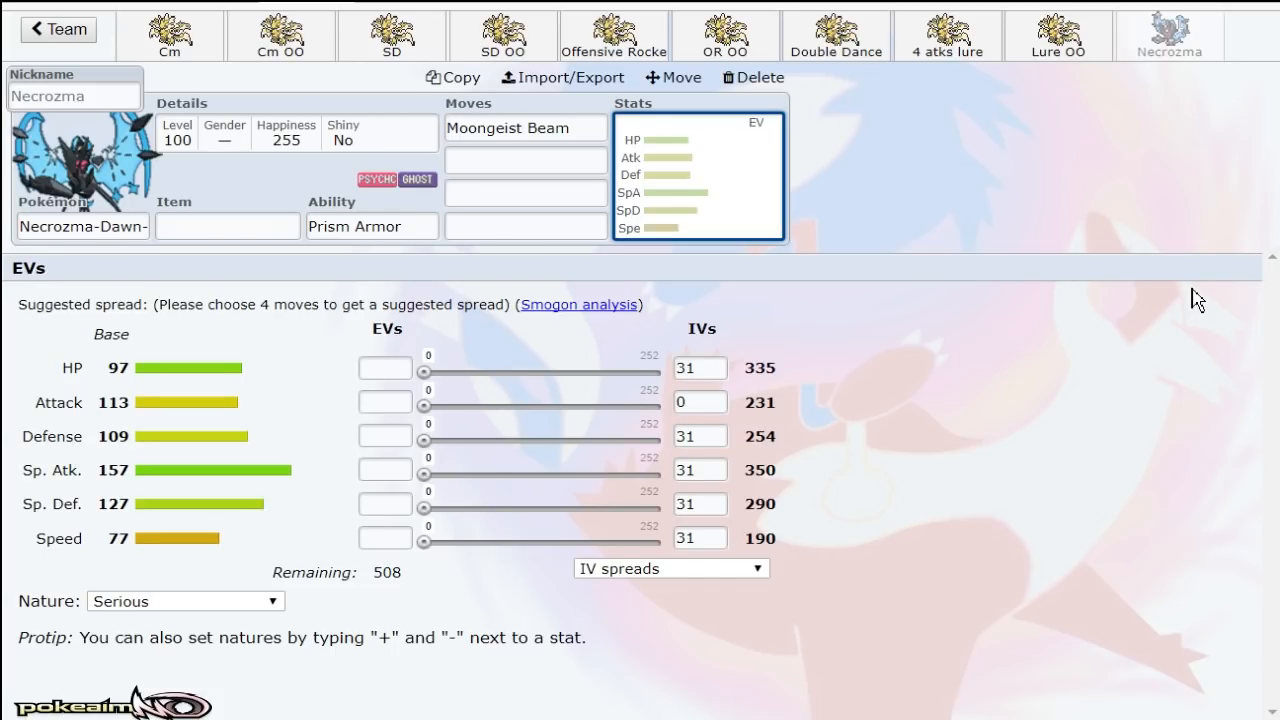
pyautogui.moveTo(687, 184)
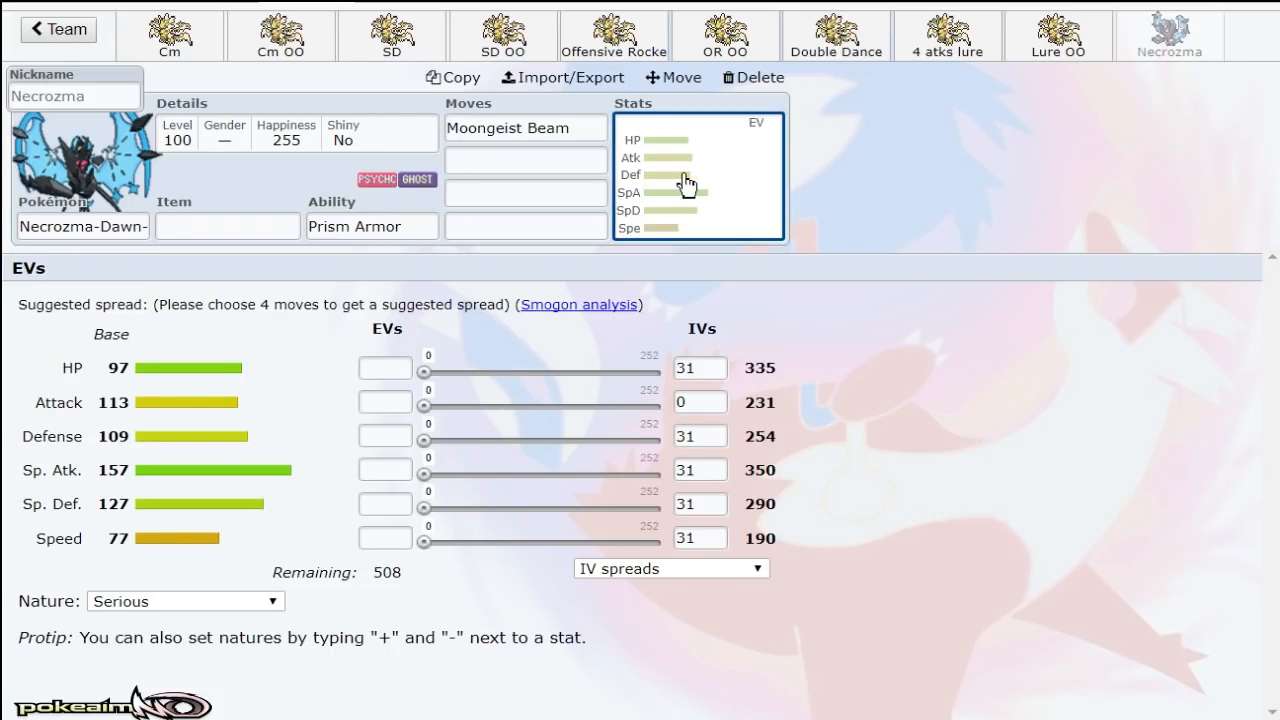
pyautogui.moveTo(1073, 209)
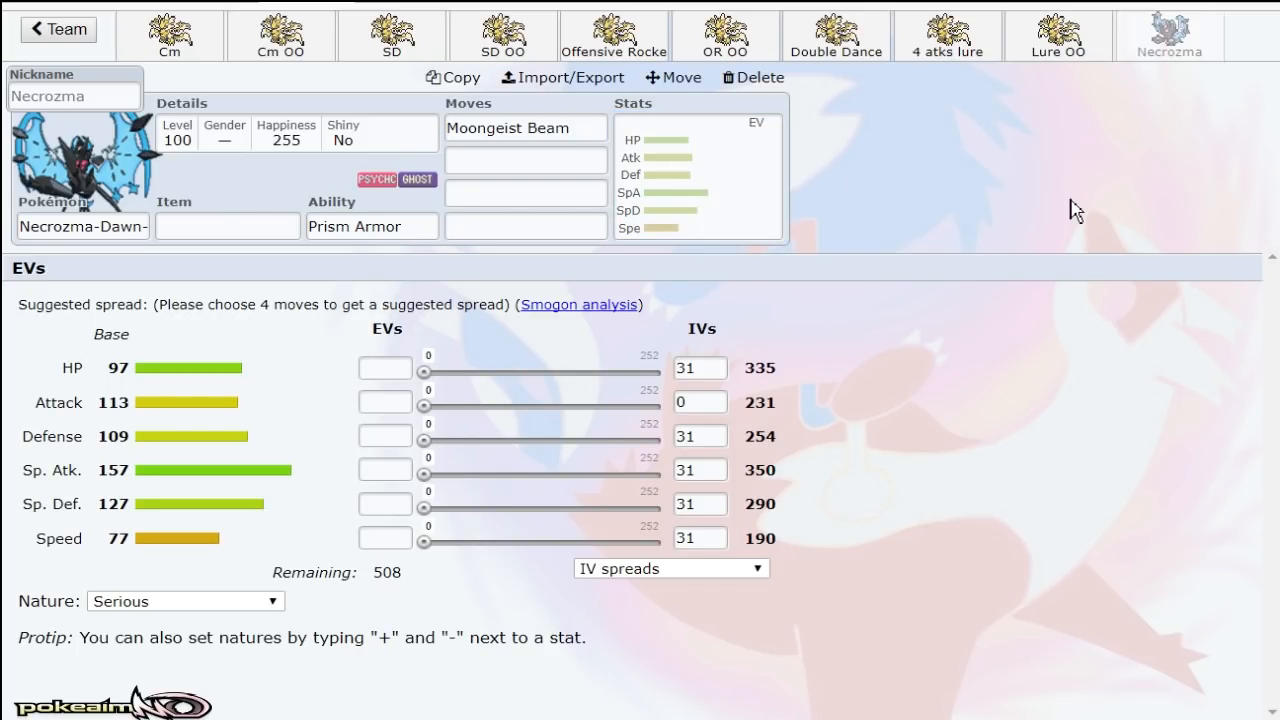
pyautogui.moveTo(1115, 177)
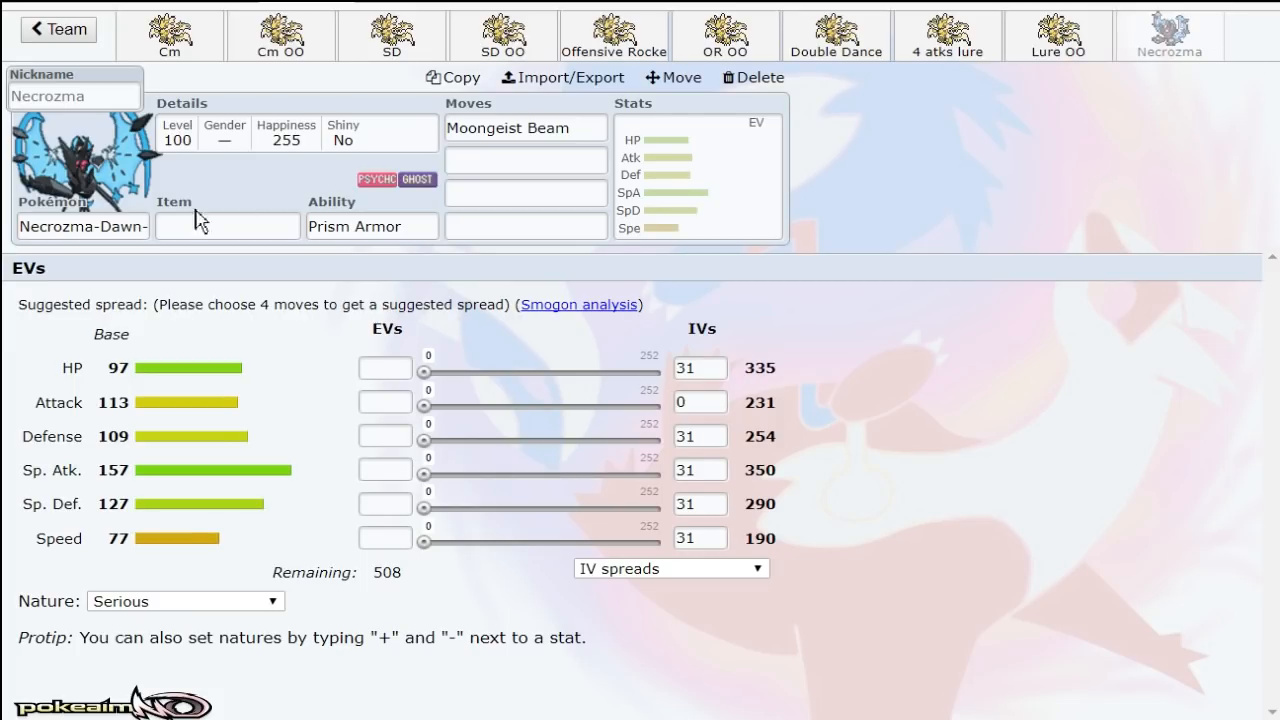
# Step: Change the forme back to Necrozma-Dusk-Mane, which clears its moves and EVs
pyautogui.click(82, 226)
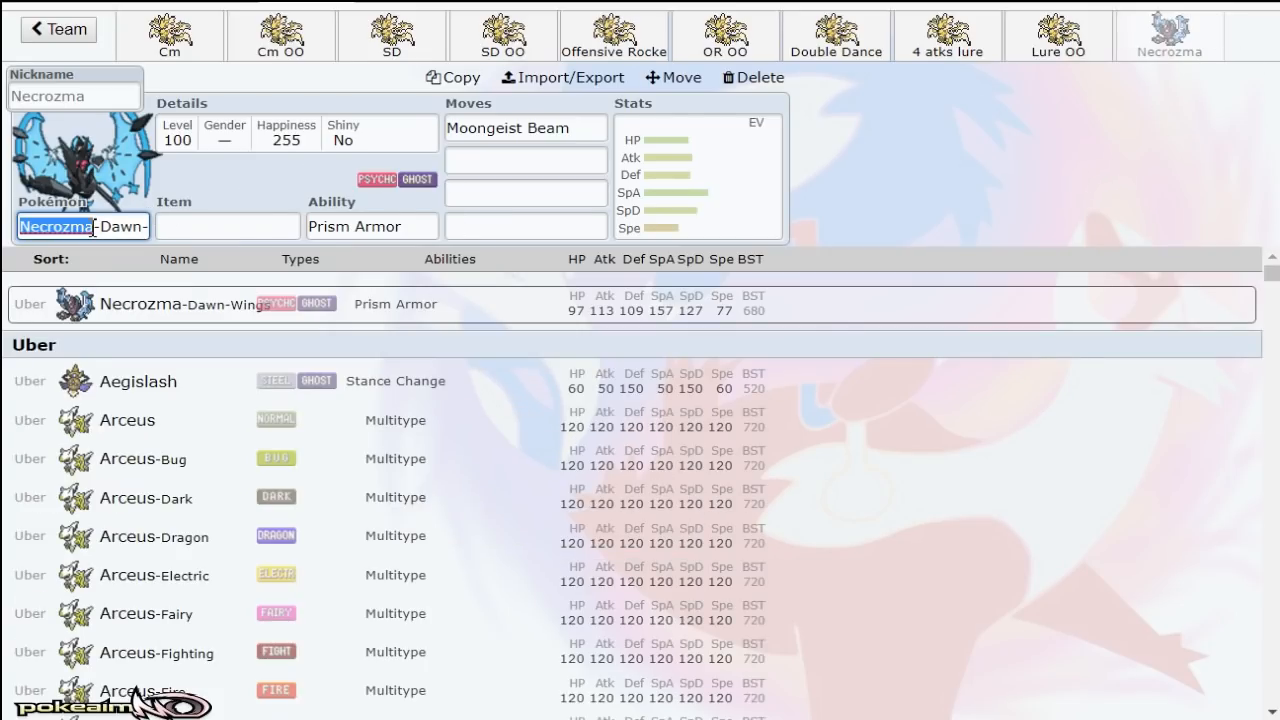
pyautogui.write('dus')
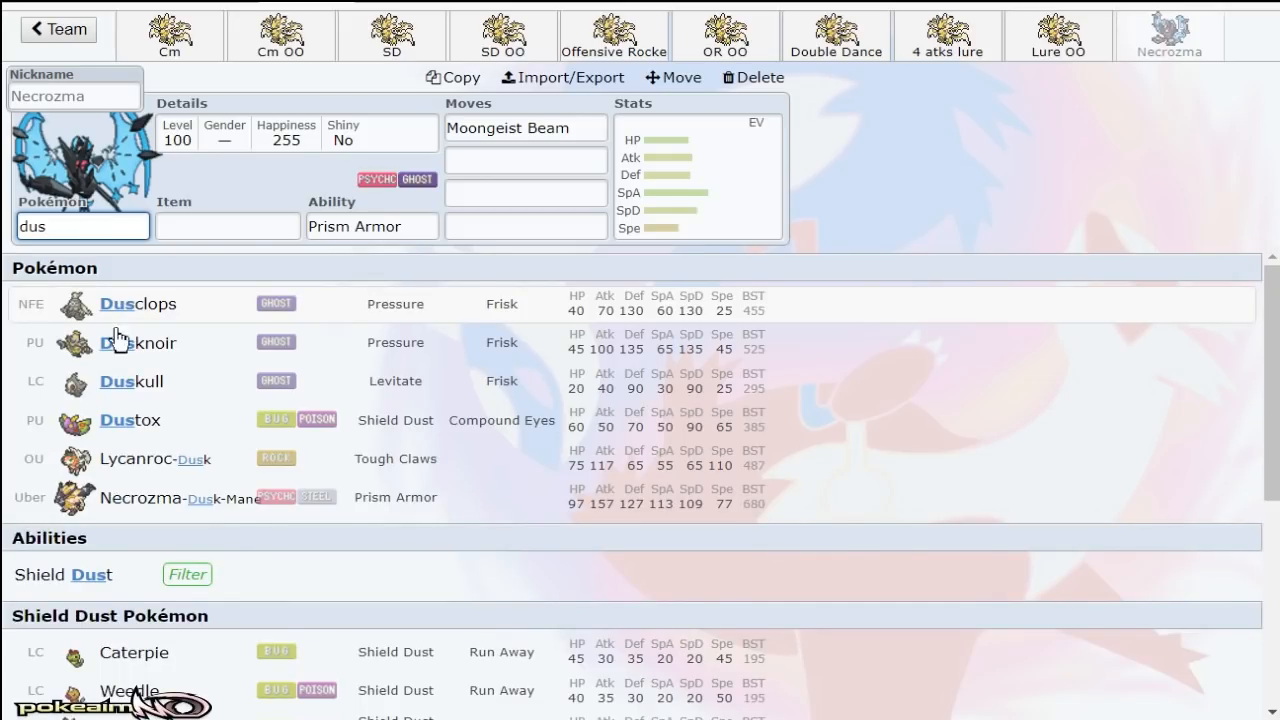
pyautogui.click(178, 497)
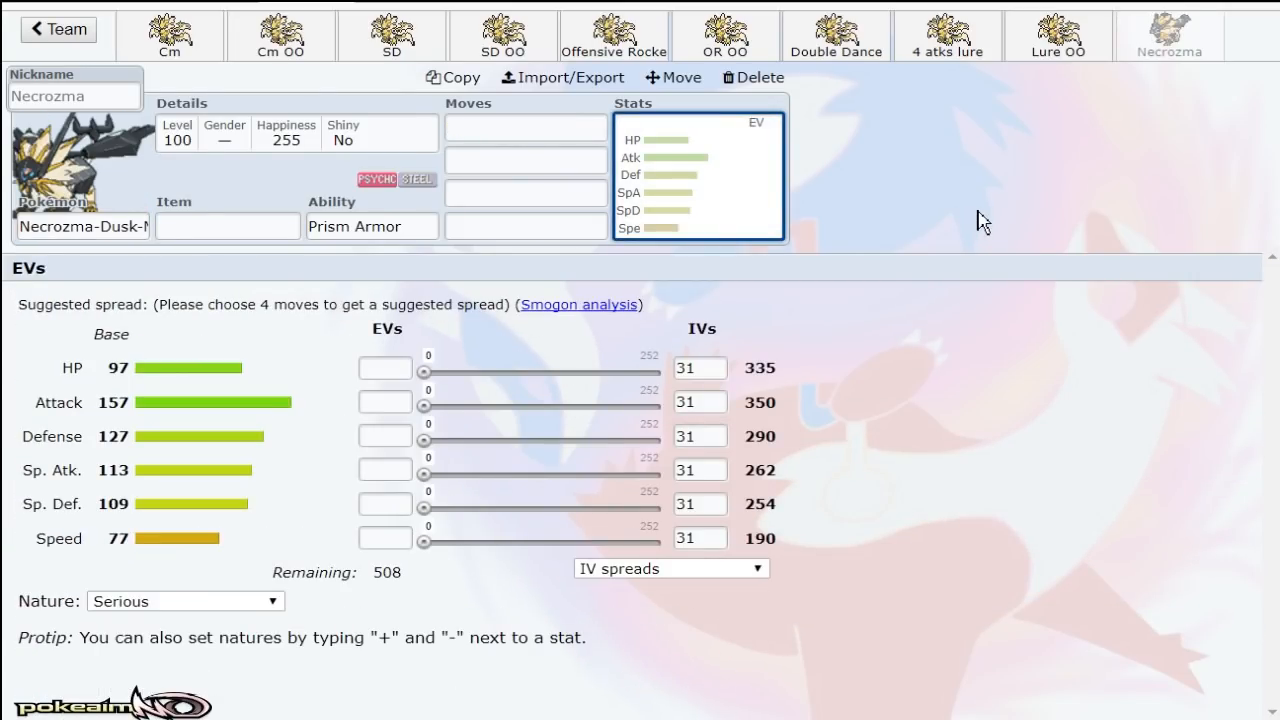
pyautogui.click(170, 35)
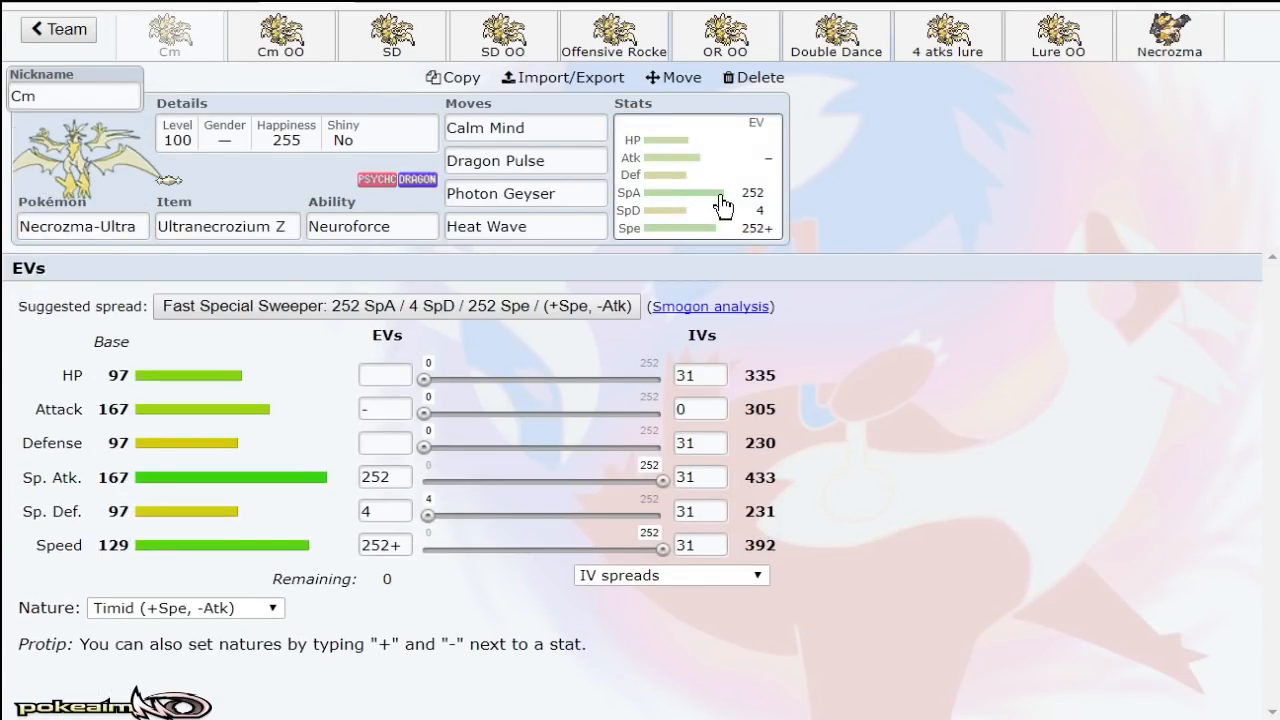
pyautogui.moveTo(1020, 268)
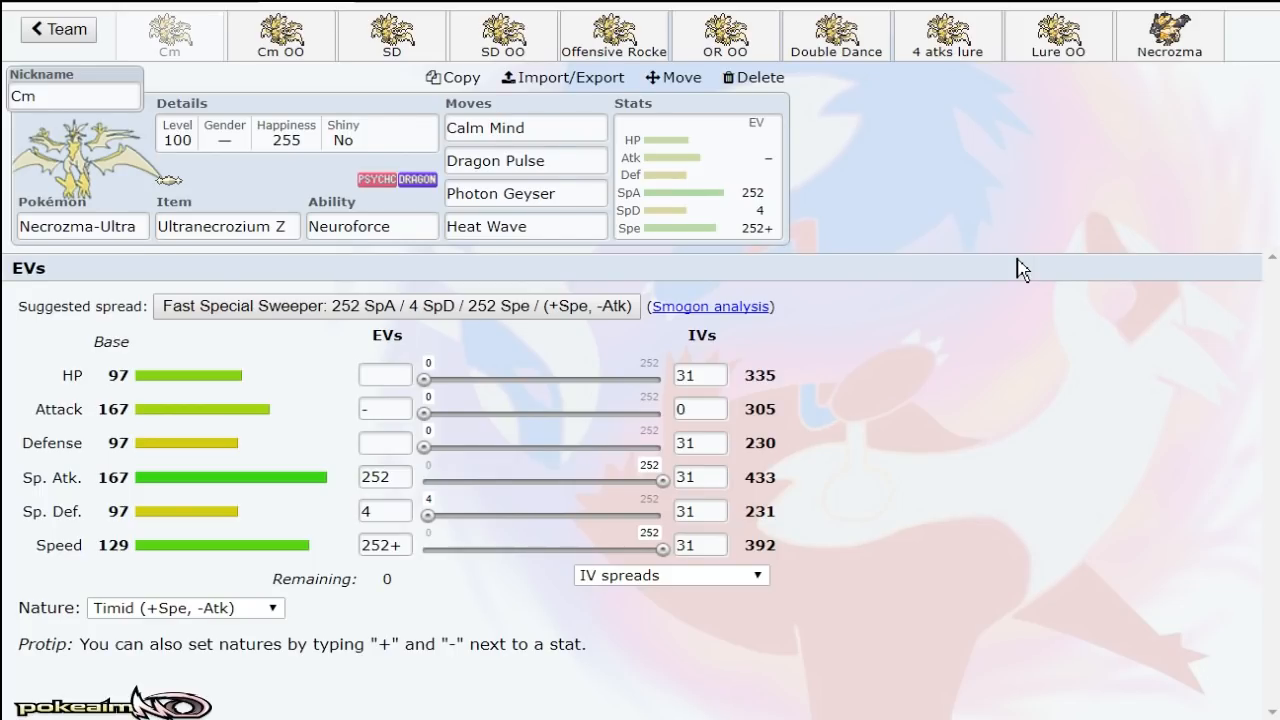
pyautogui.click(525, 193)
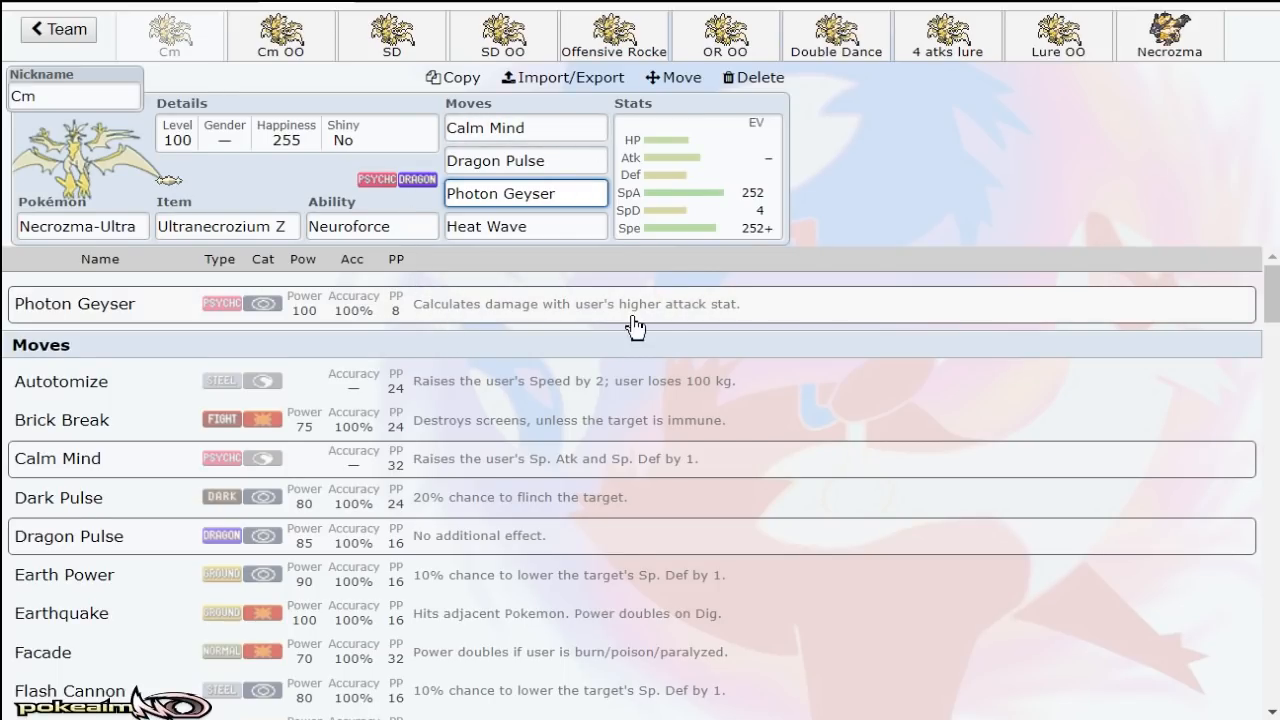
pyautogui.click(697, 175)
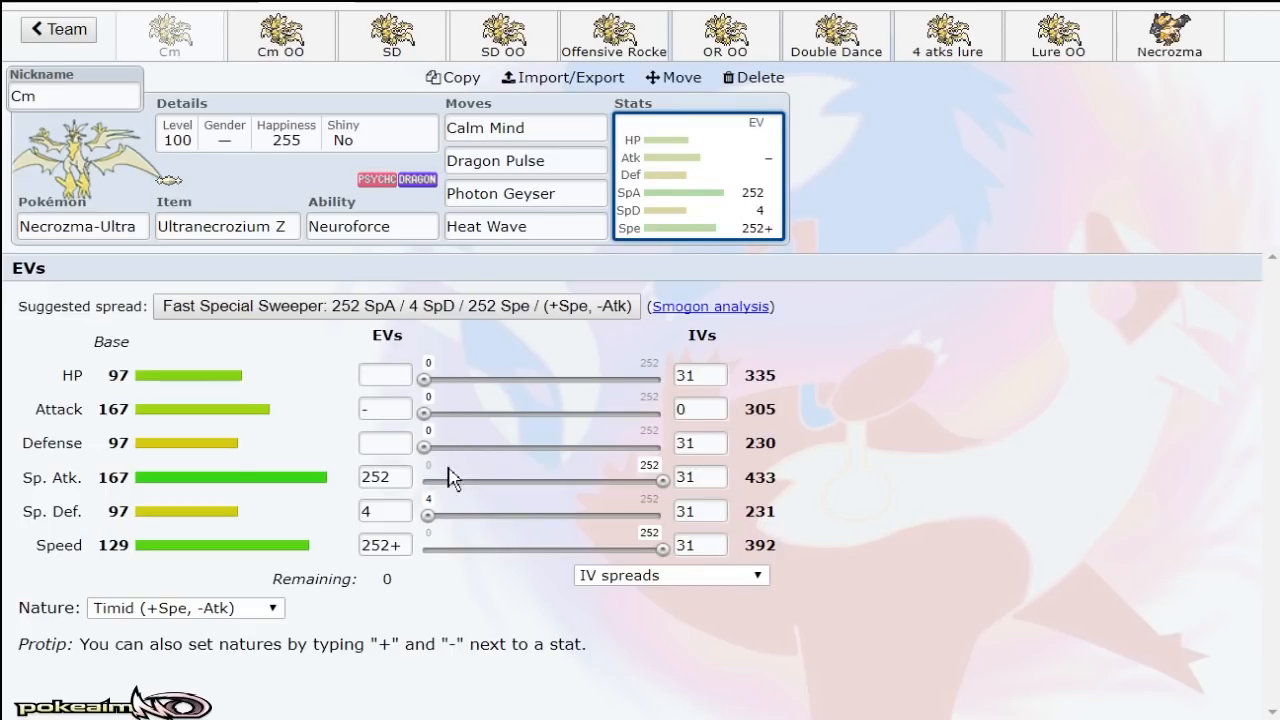
pyautogui.moveTo(848, 480)
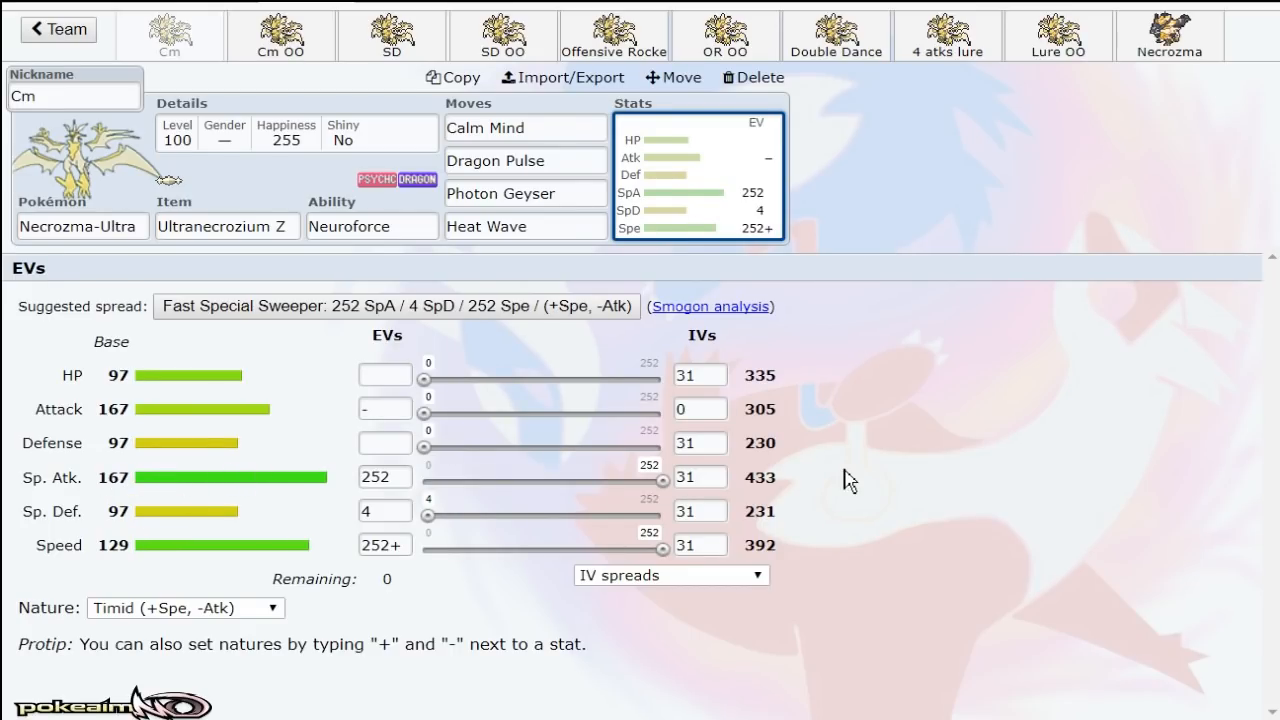
pyautogui.moveTo(793, 490)
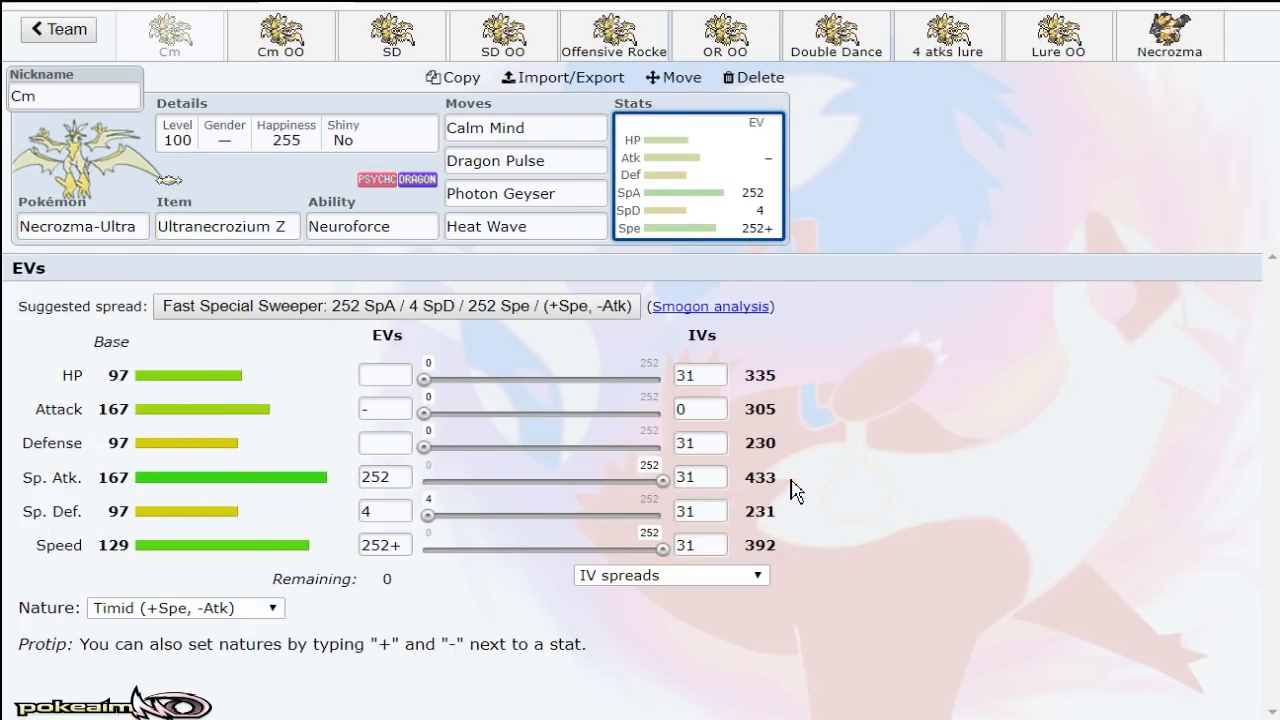
pyautogui.moveTo(925, 471)
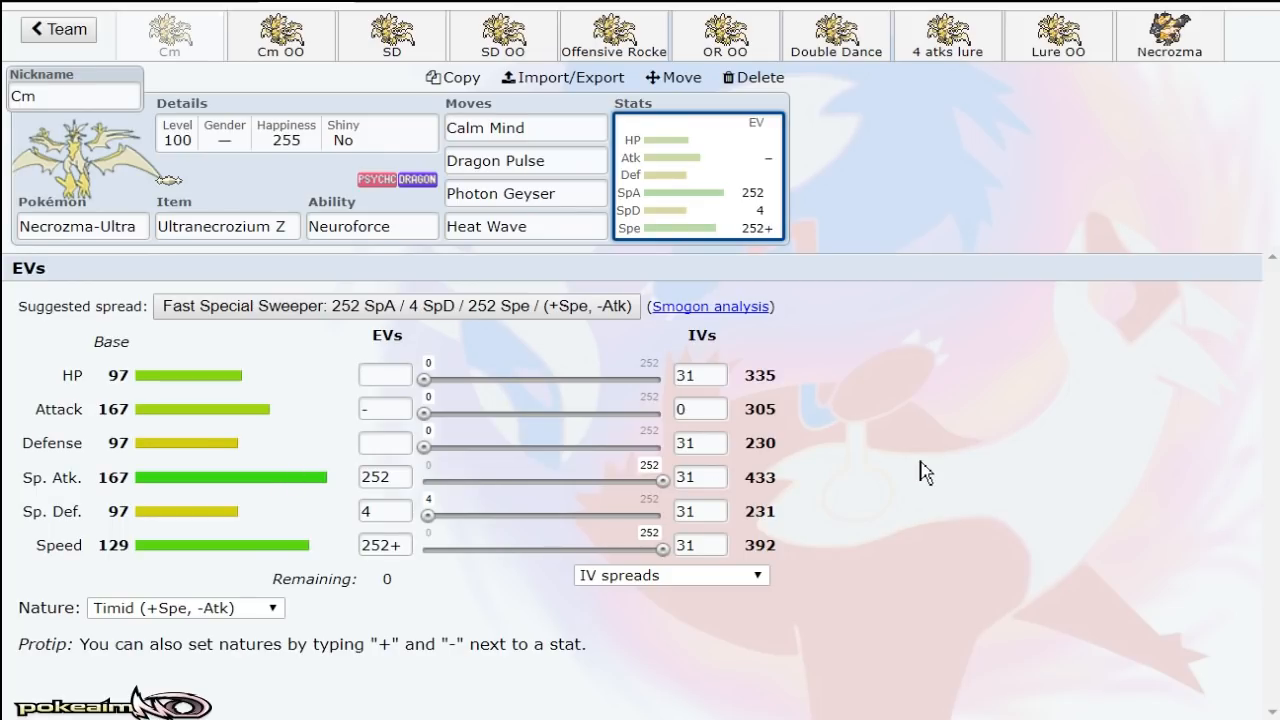
pyautogui.click(525, 193)
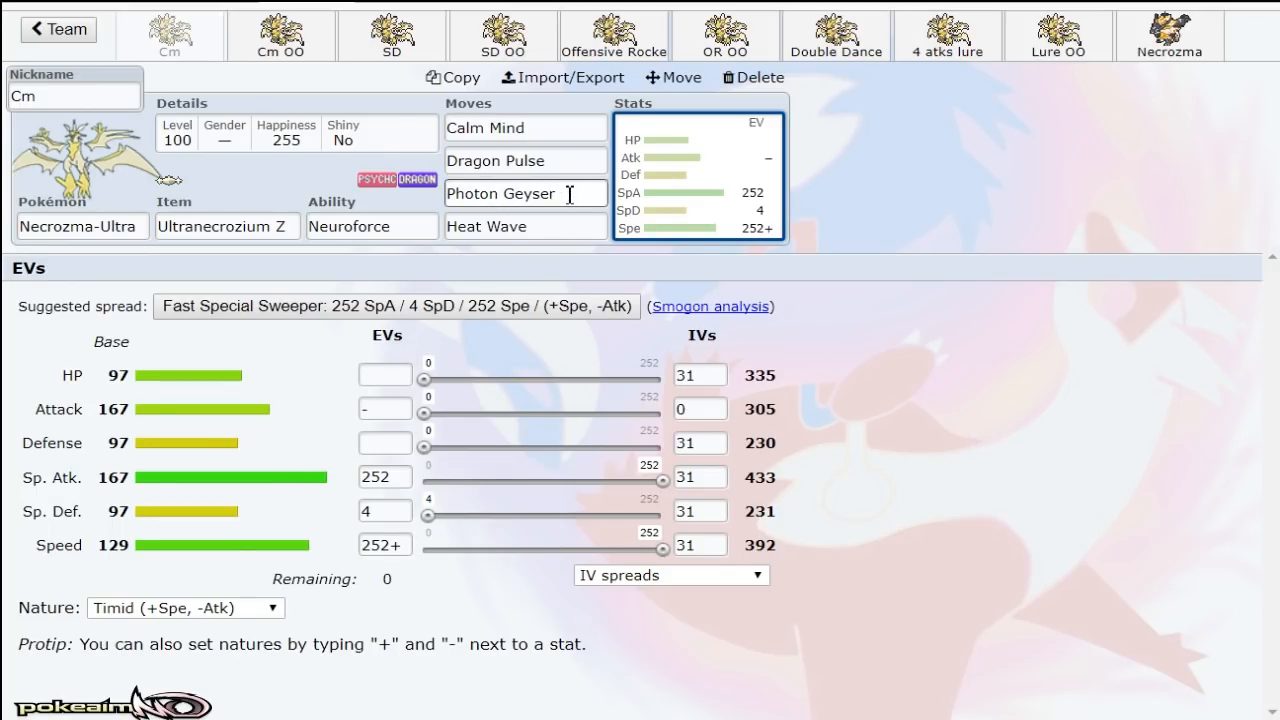
pyautogui.click(525, 193)
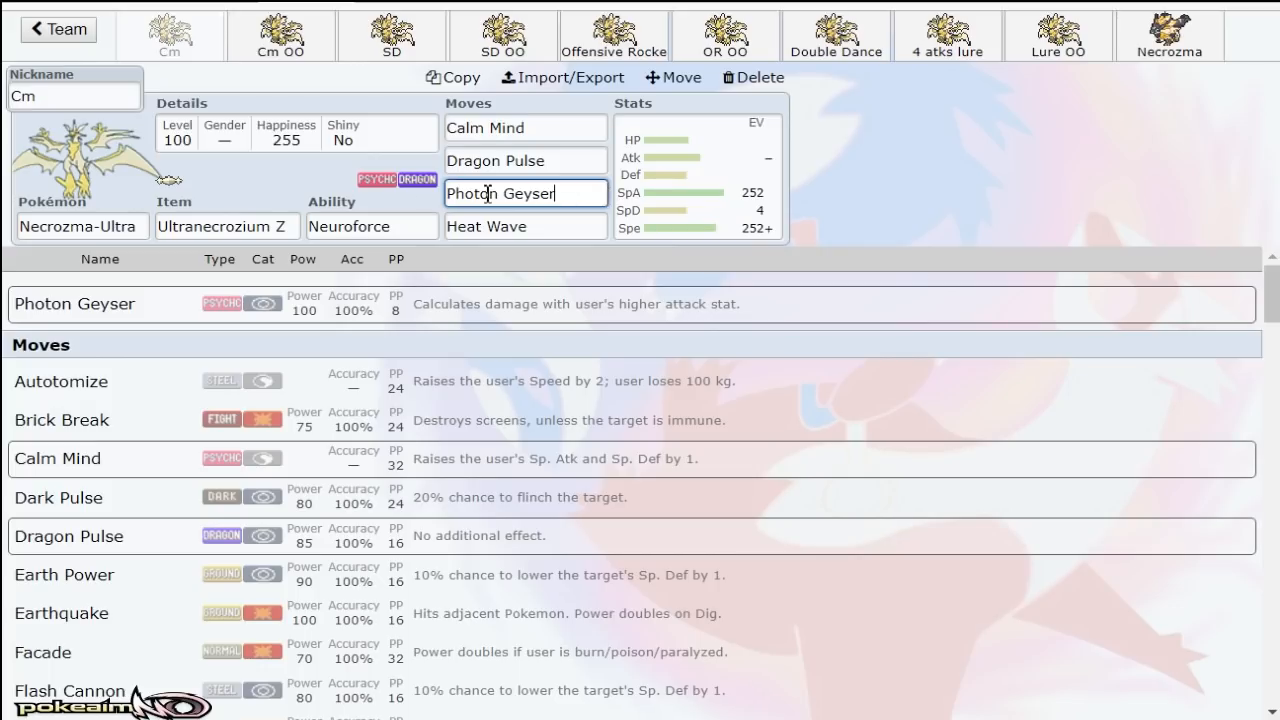
pyautogui.moveTo(670, 200)
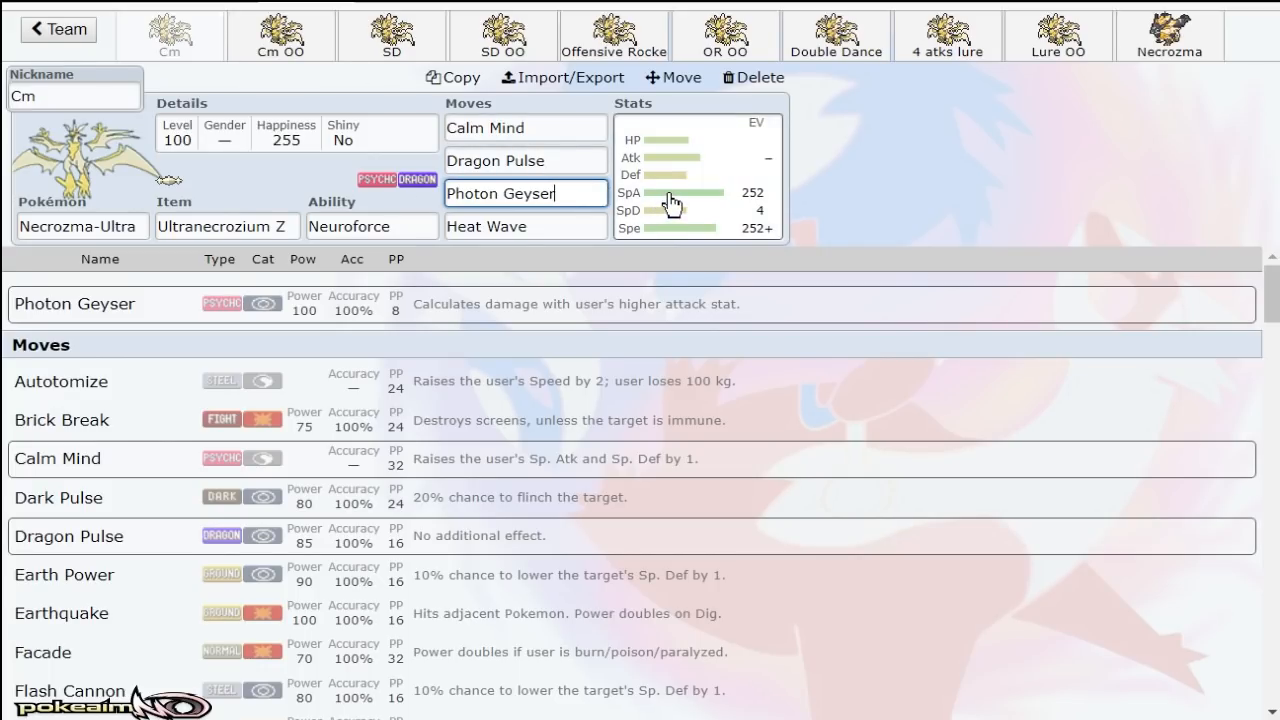
pyautogui.click(697, 175)
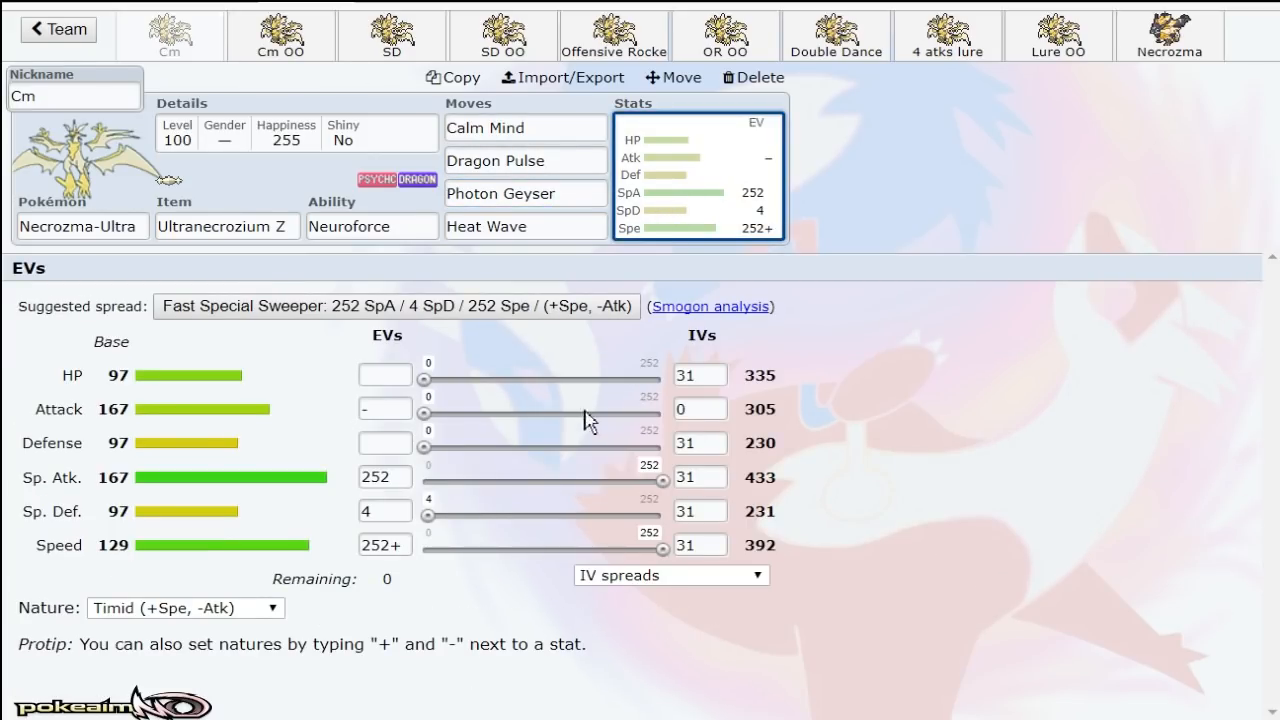
pyautogui.moveTo(978, 418)
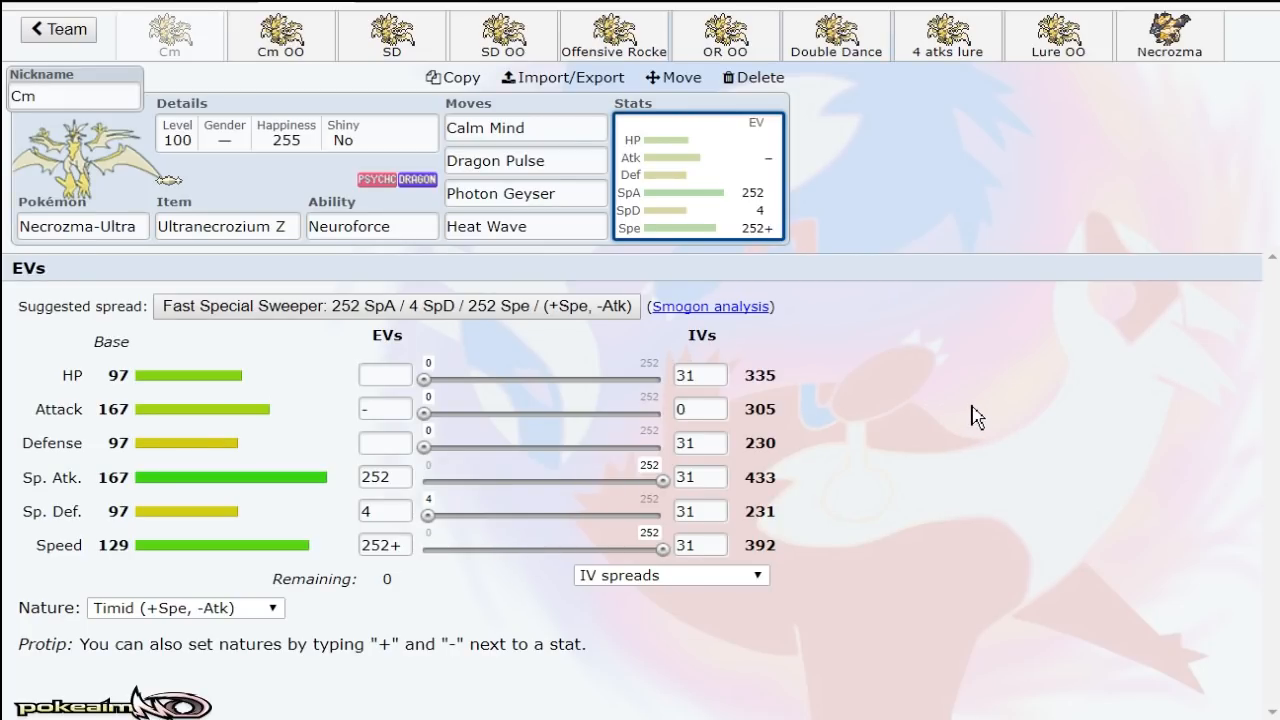
pyautogui.click(525, 193)
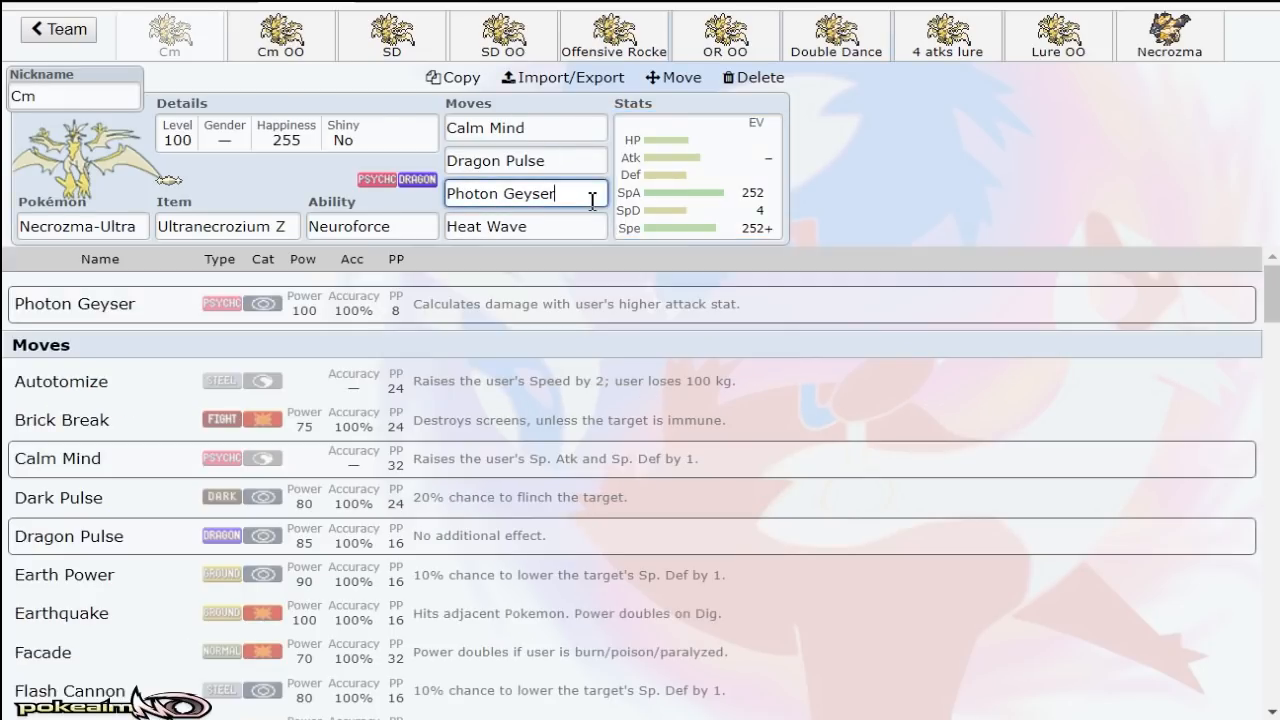
pyautogui.click(525, 160)
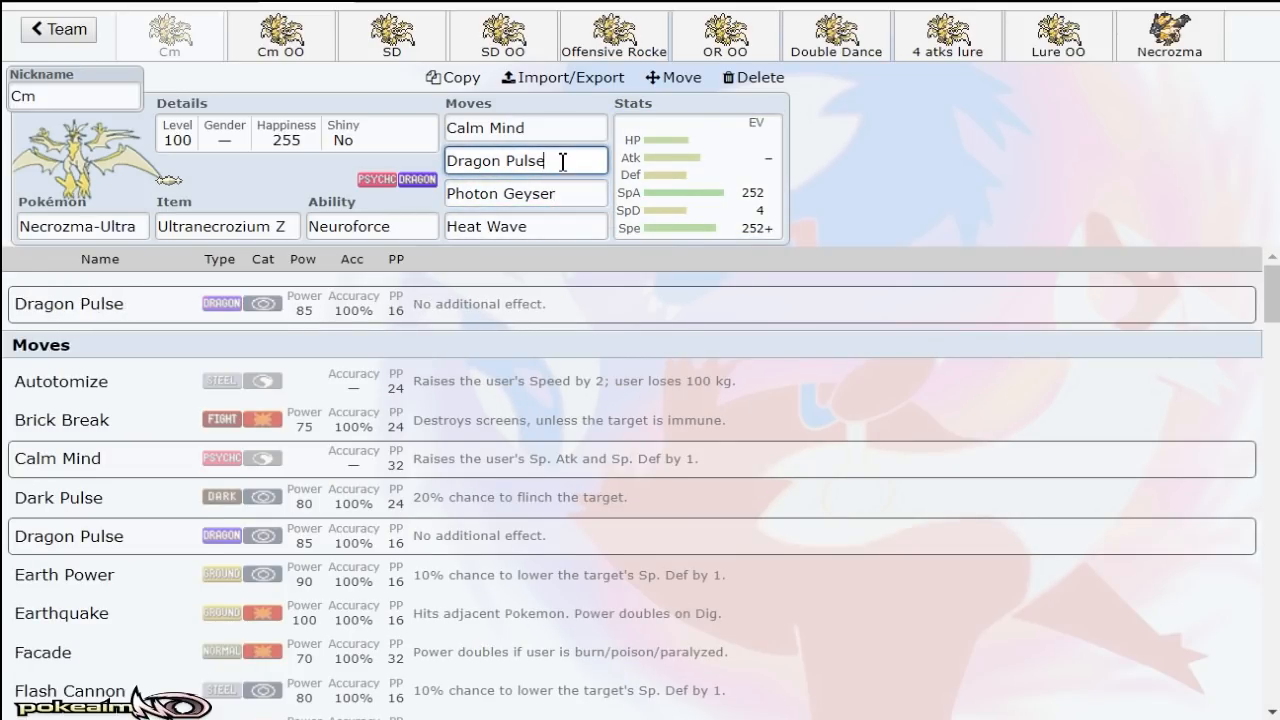
pyautogui.click(697, 175)
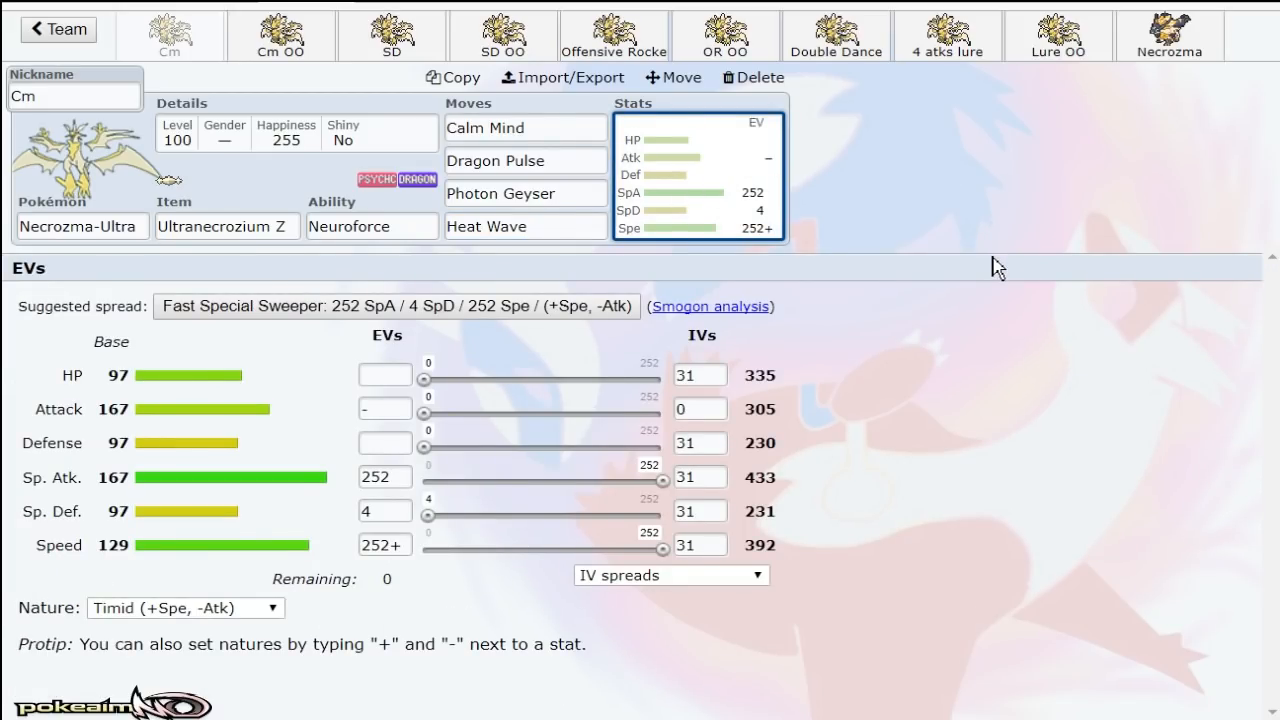
pyautogui.click(371, 225)
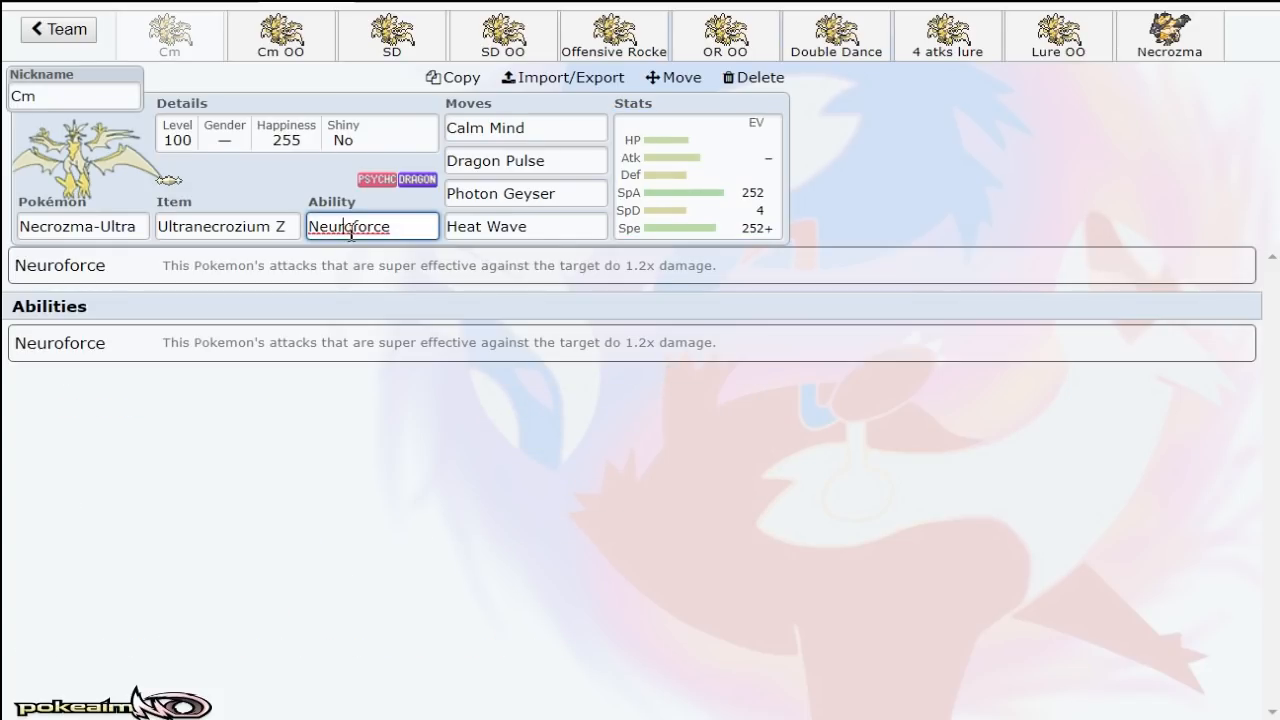
pyautogui.click(281, 35)
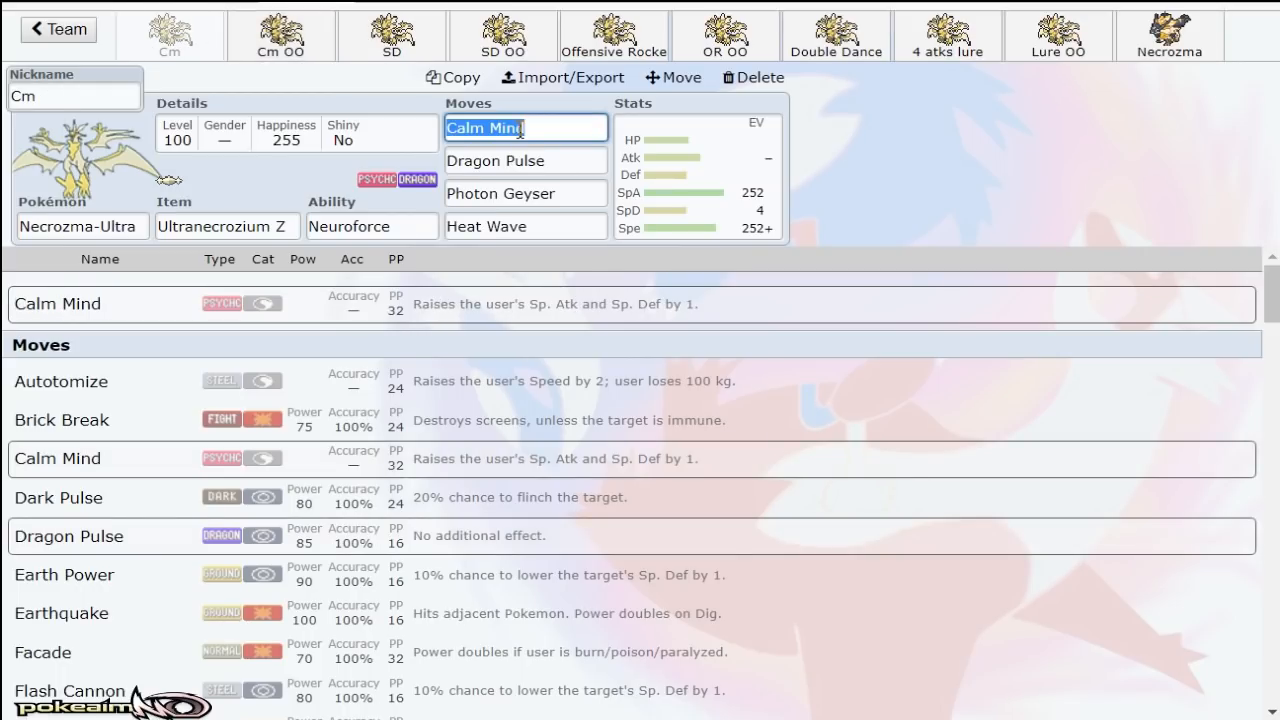
pyautogui.click(525, 193)
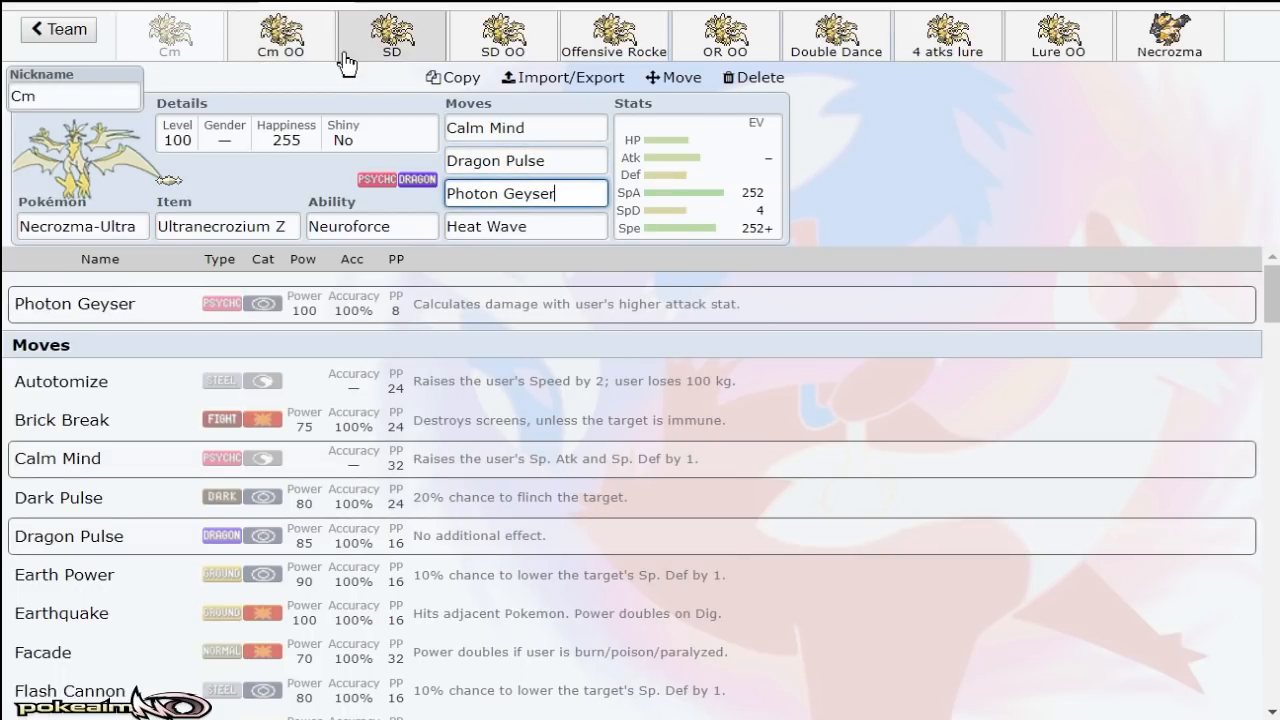
# Step: Compare the Cm and Cm OO sets, inspect Heat Wave, then open Necrozma-Dusk-Mane
pyautogui.click(280, 36)
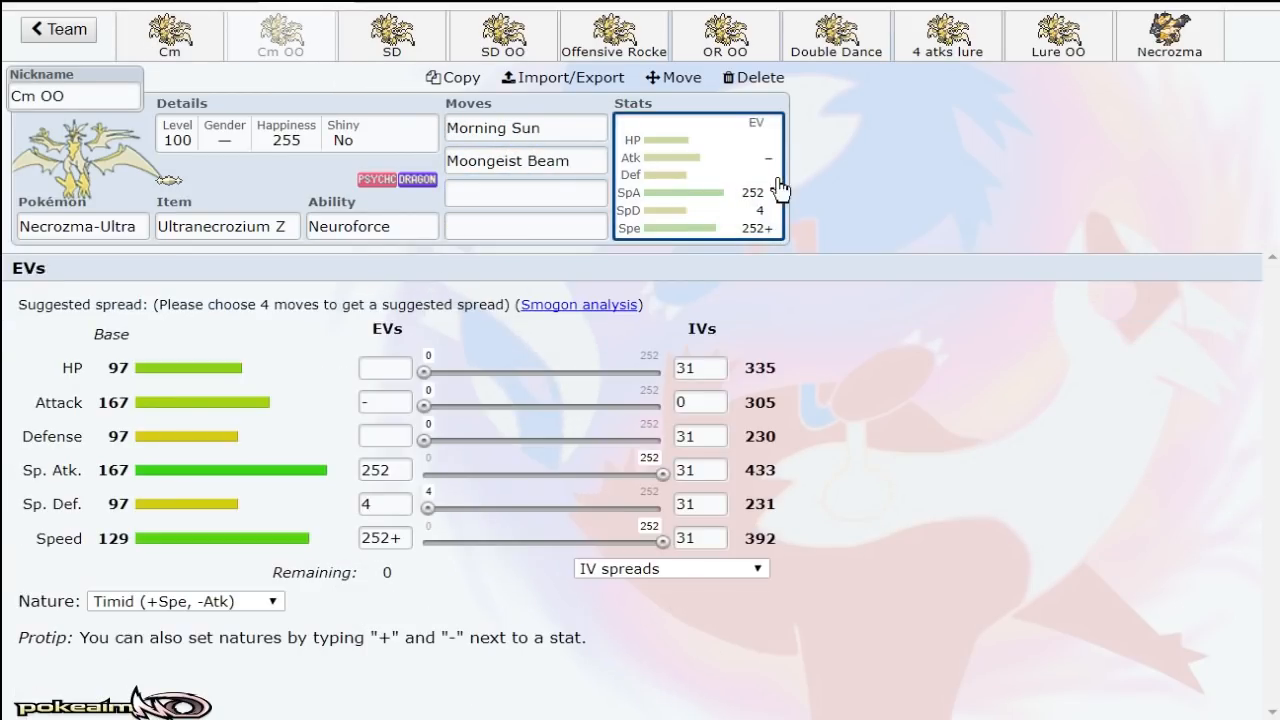
pyautogui.moveTo(878, 230)
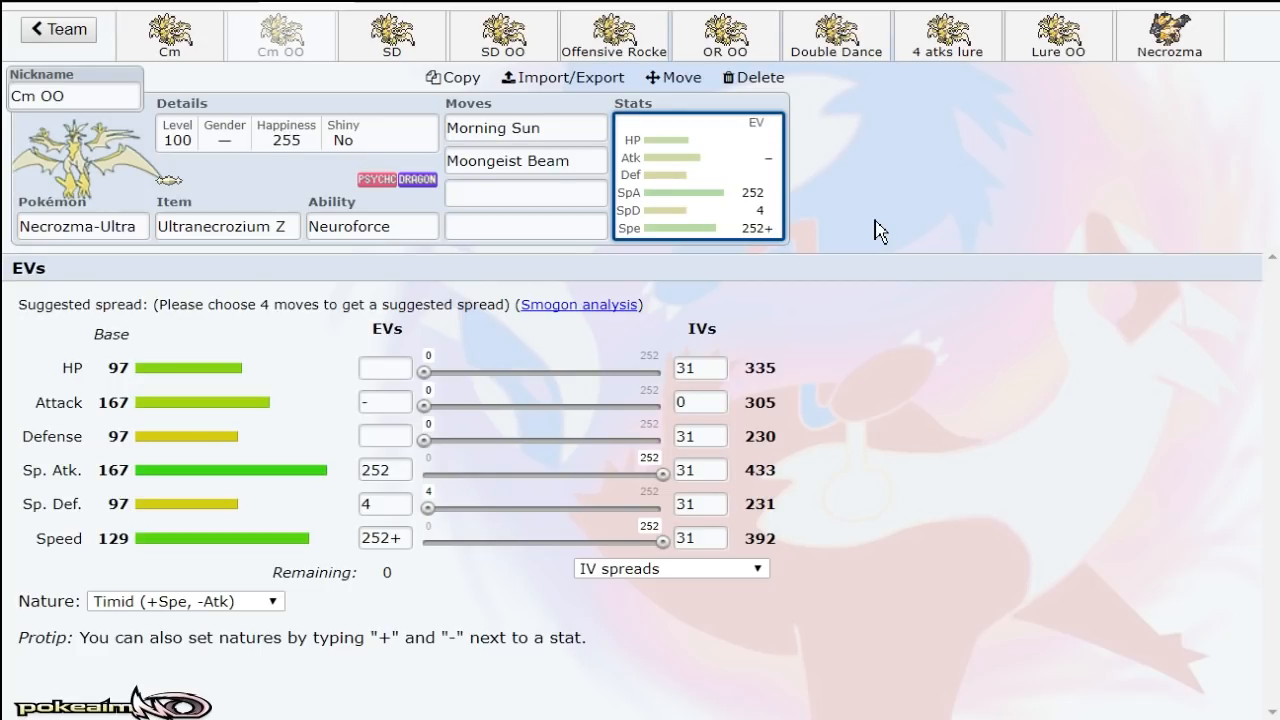
pyautogui.click(170, 35)
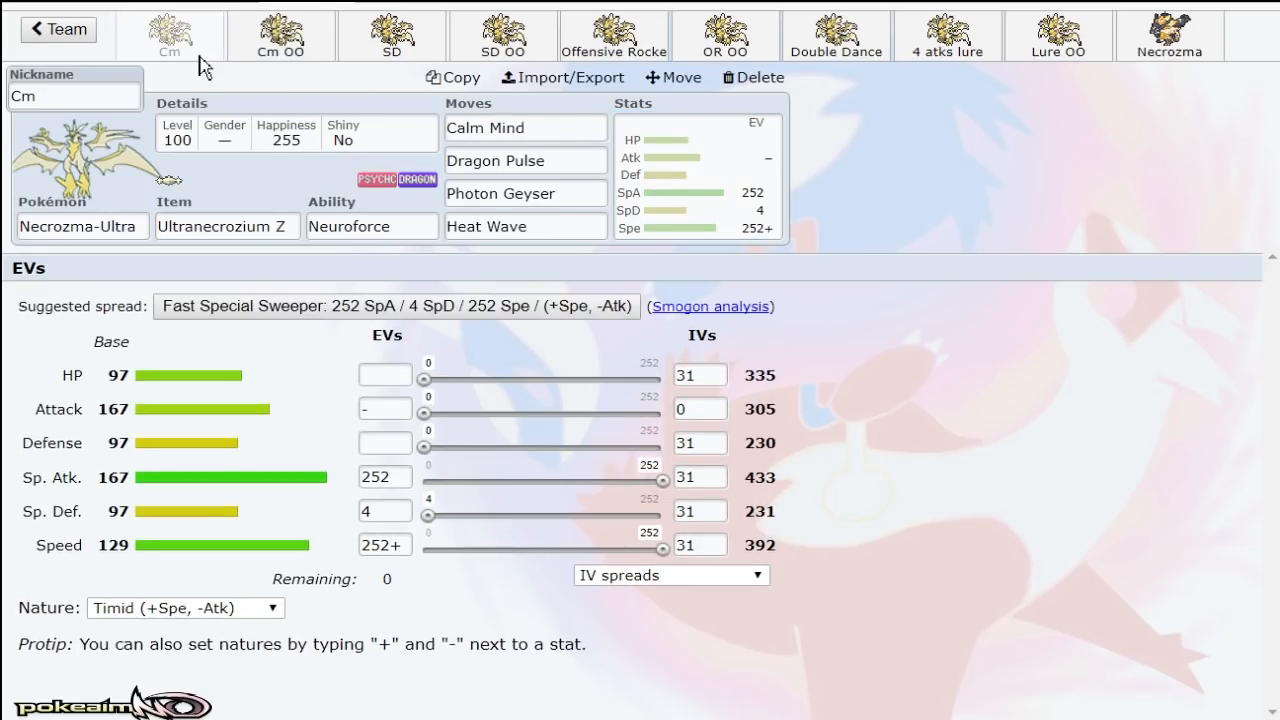
pyautogui.click(281, 35)
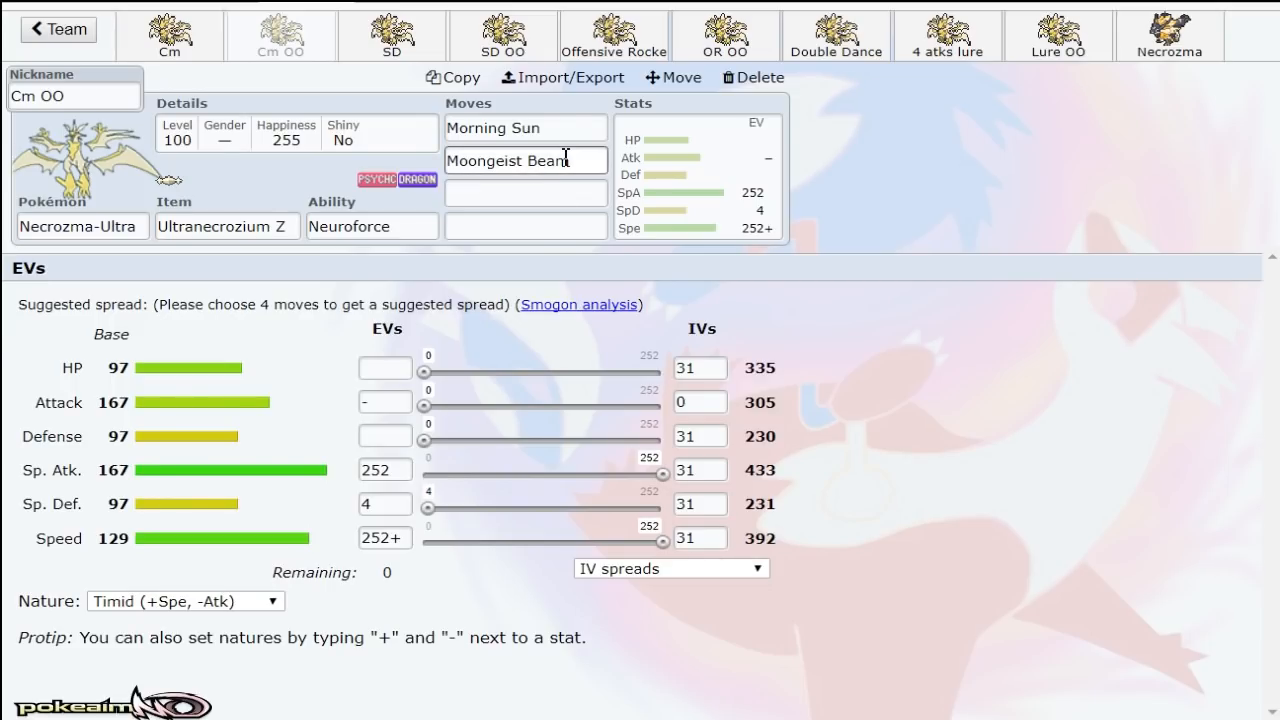
pyautogui.click(525, 161)
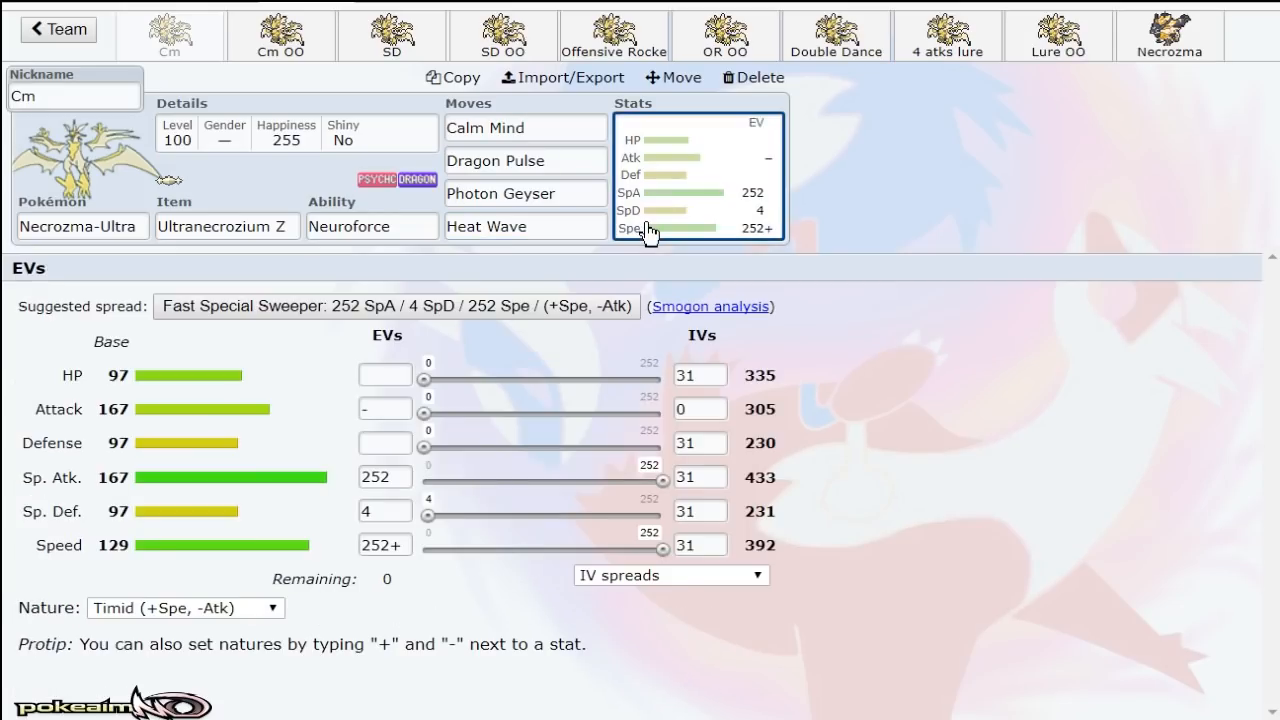
pyautogui.click(525, 226)
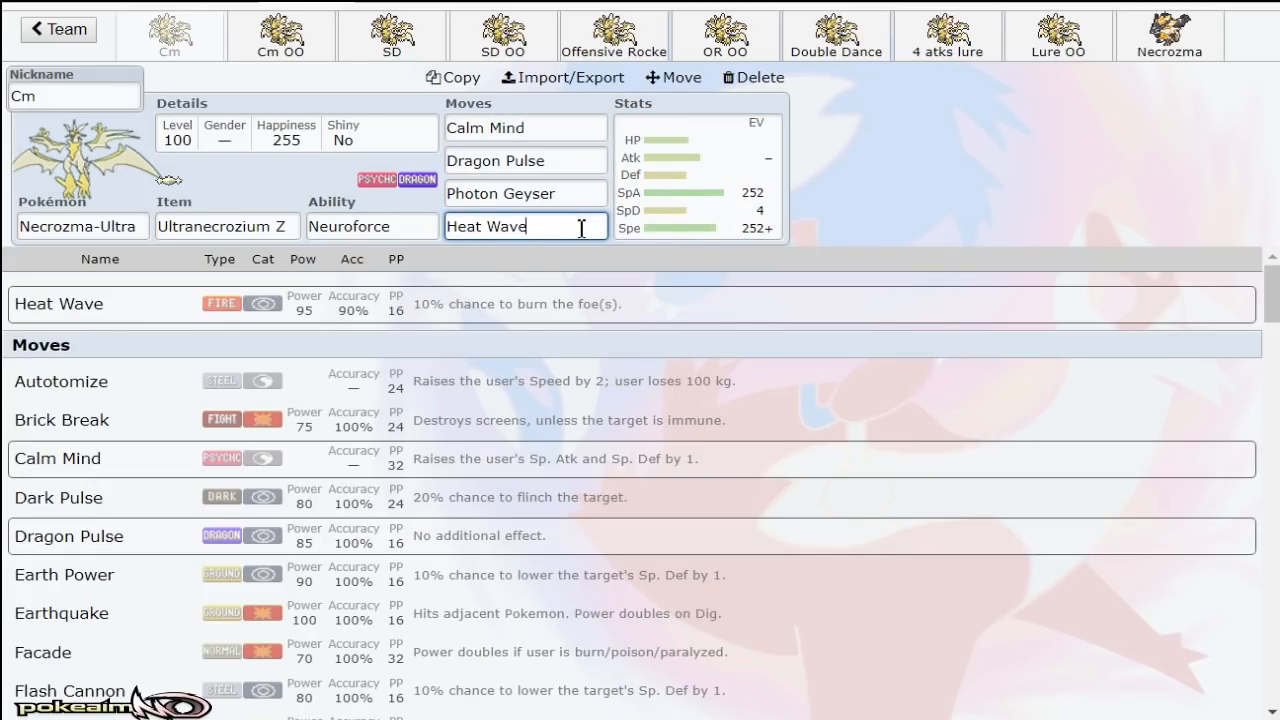
pyautogui.tripleClick(525, 225)
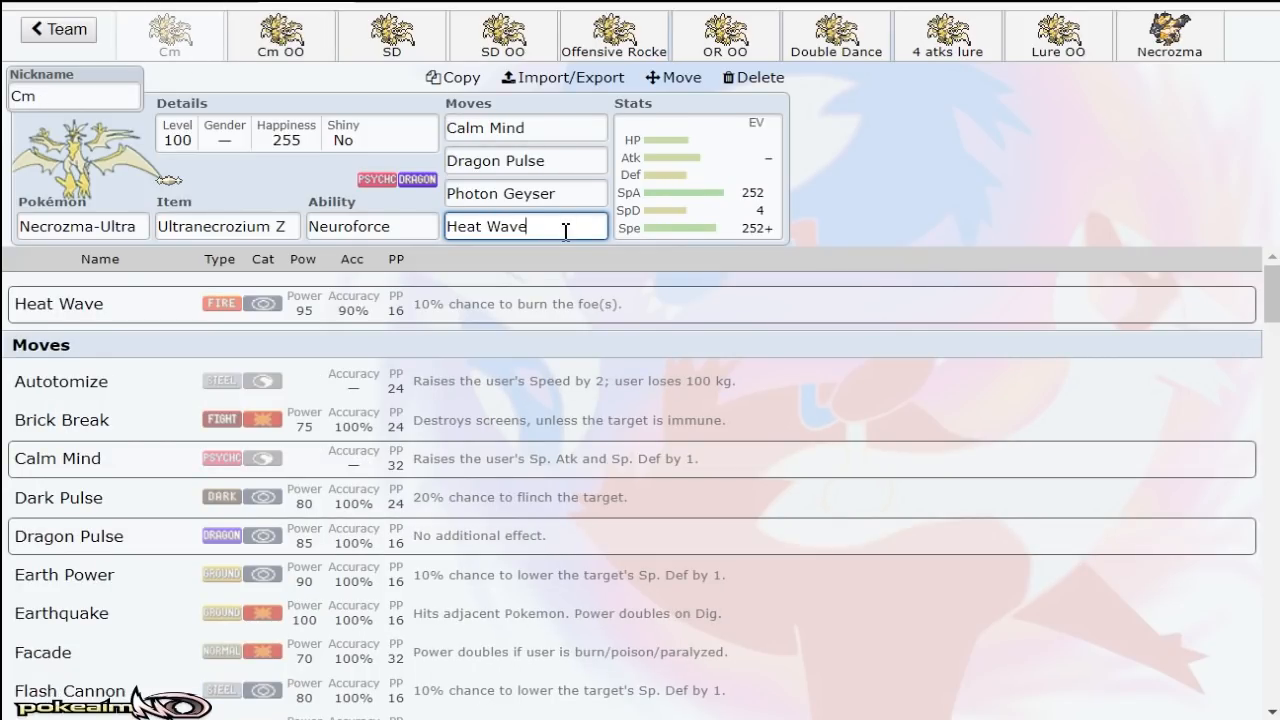
pyautogui.click(524, 193)
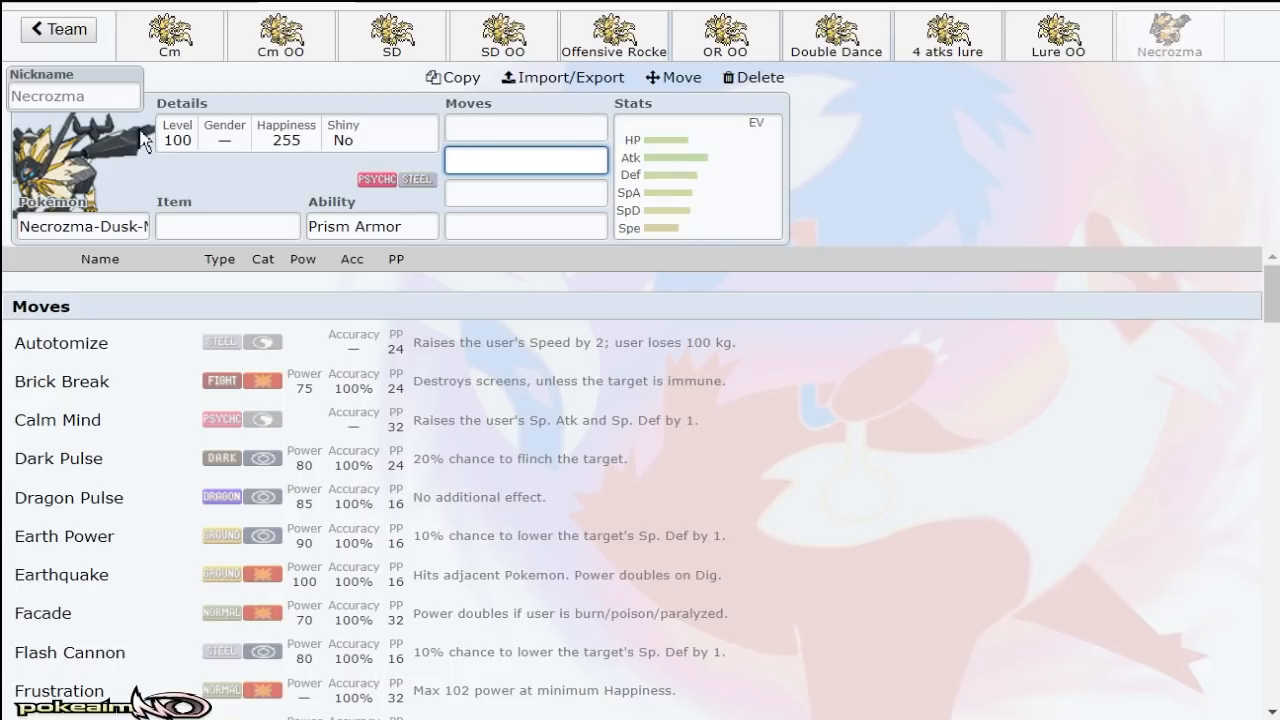
# Step: Review the Cm set's Dragon Pulse, Heat Wave and EV spread, then open Cm OO
pyautogui.click(169, 35)
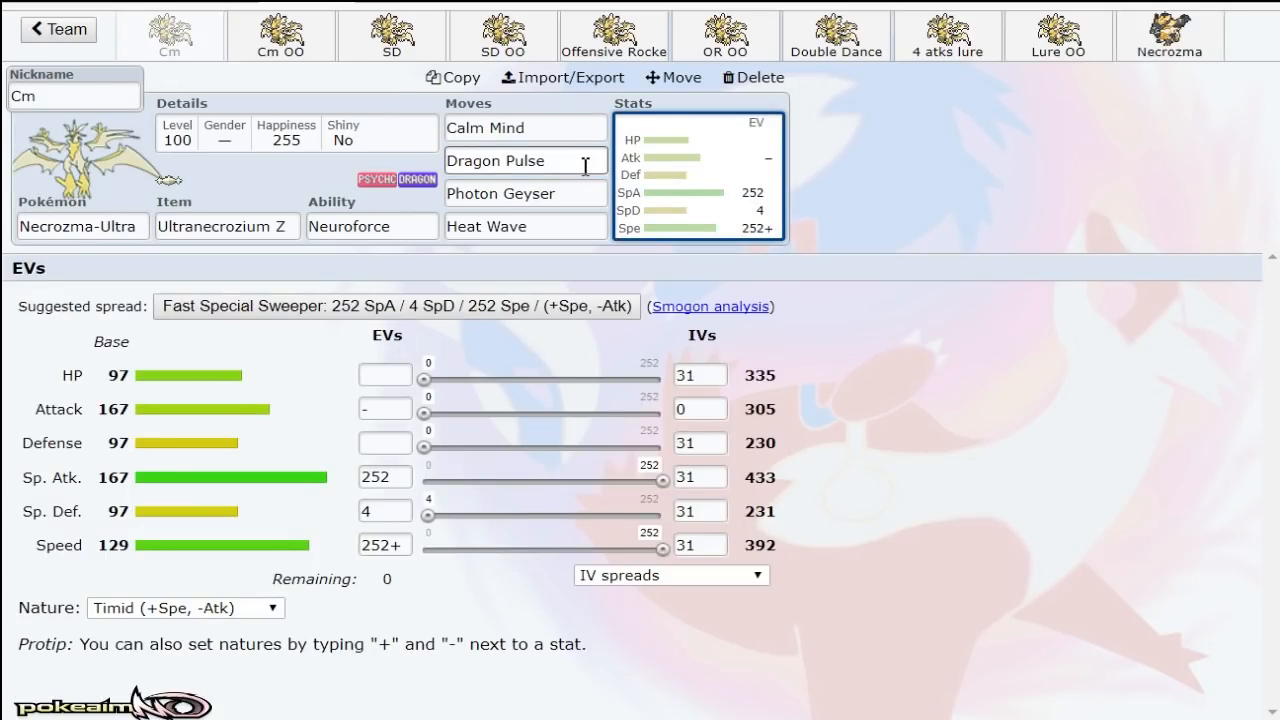
pyautogui.click(525, 160)
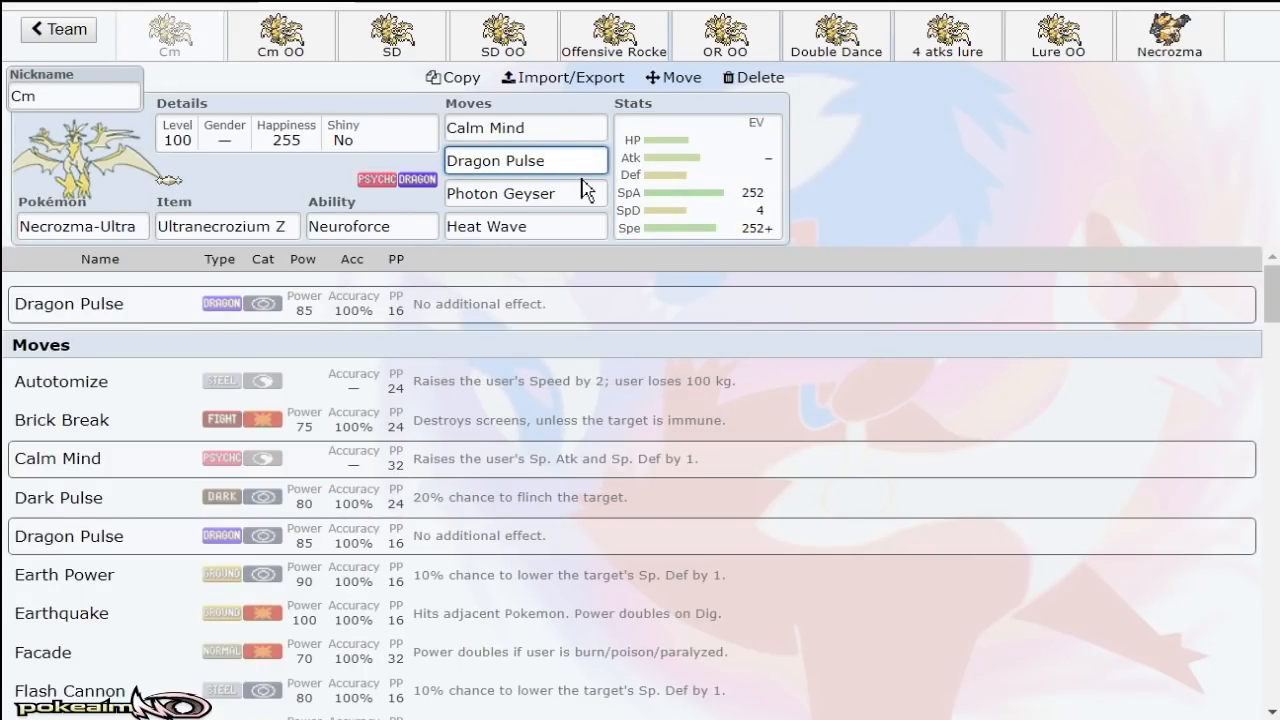
pyautogui.click(697, 175)
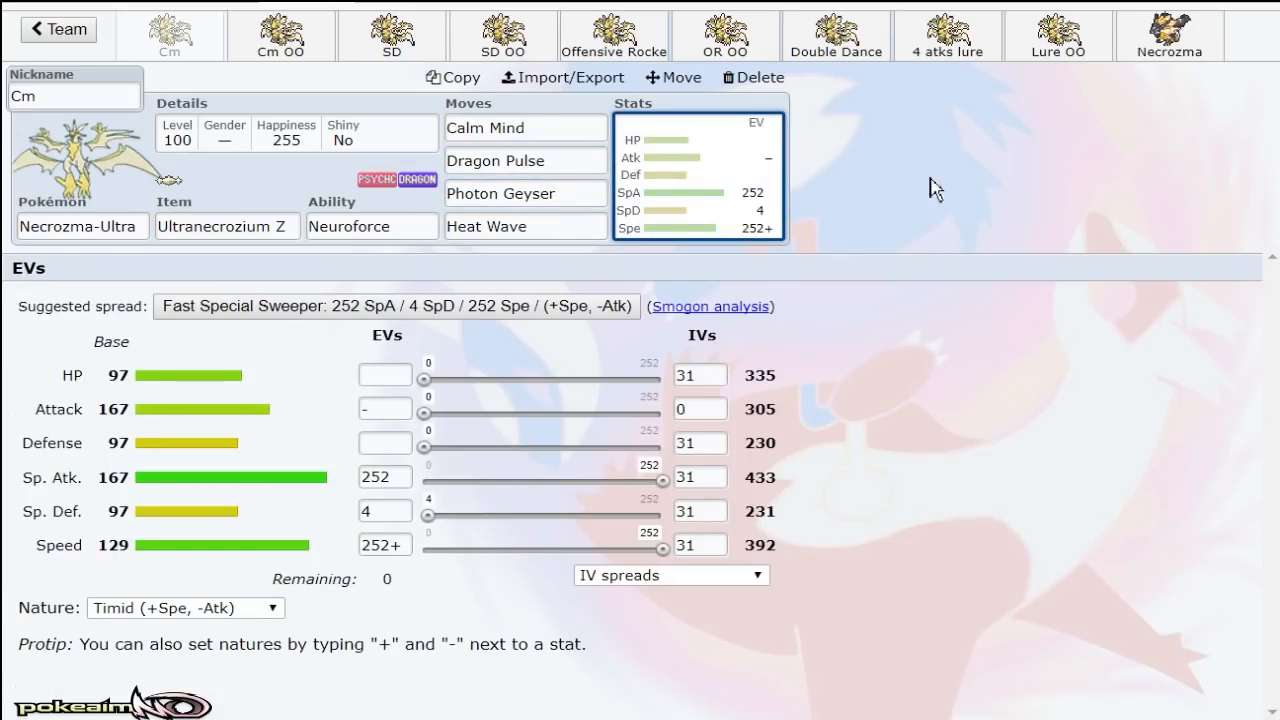
pyautogui.click(524, 226)
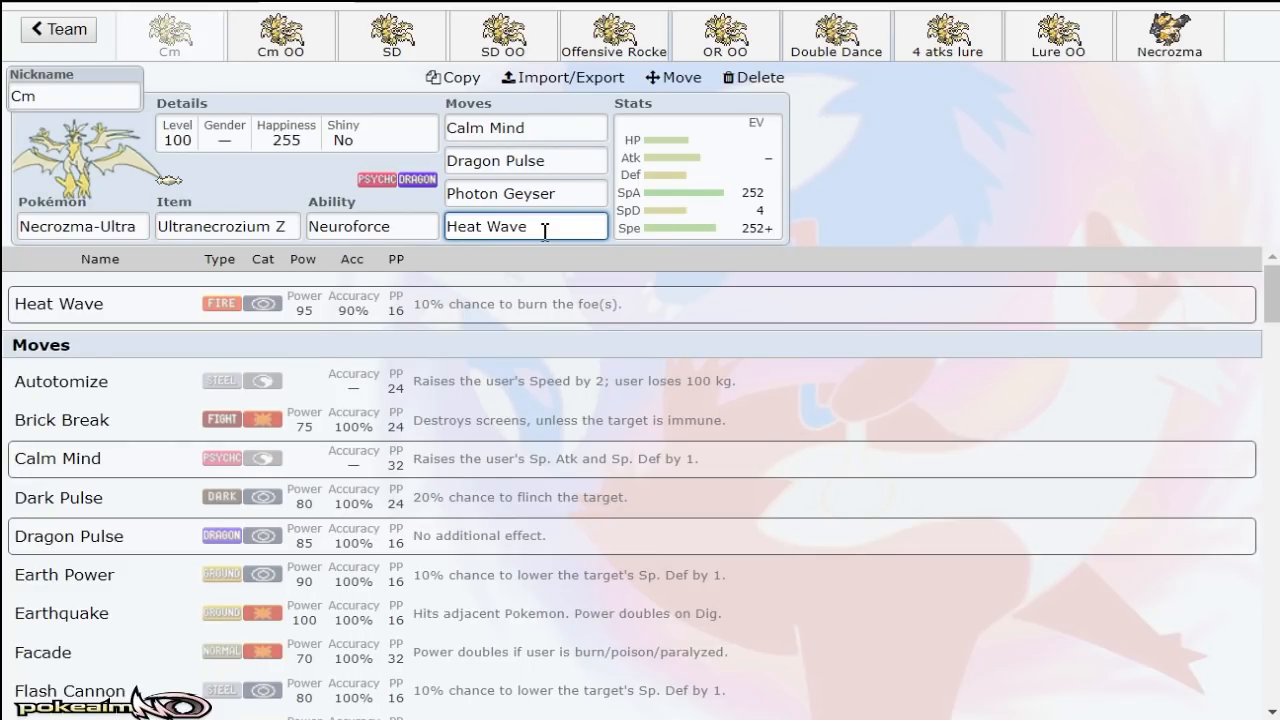
pyautogui.click(280, 36)
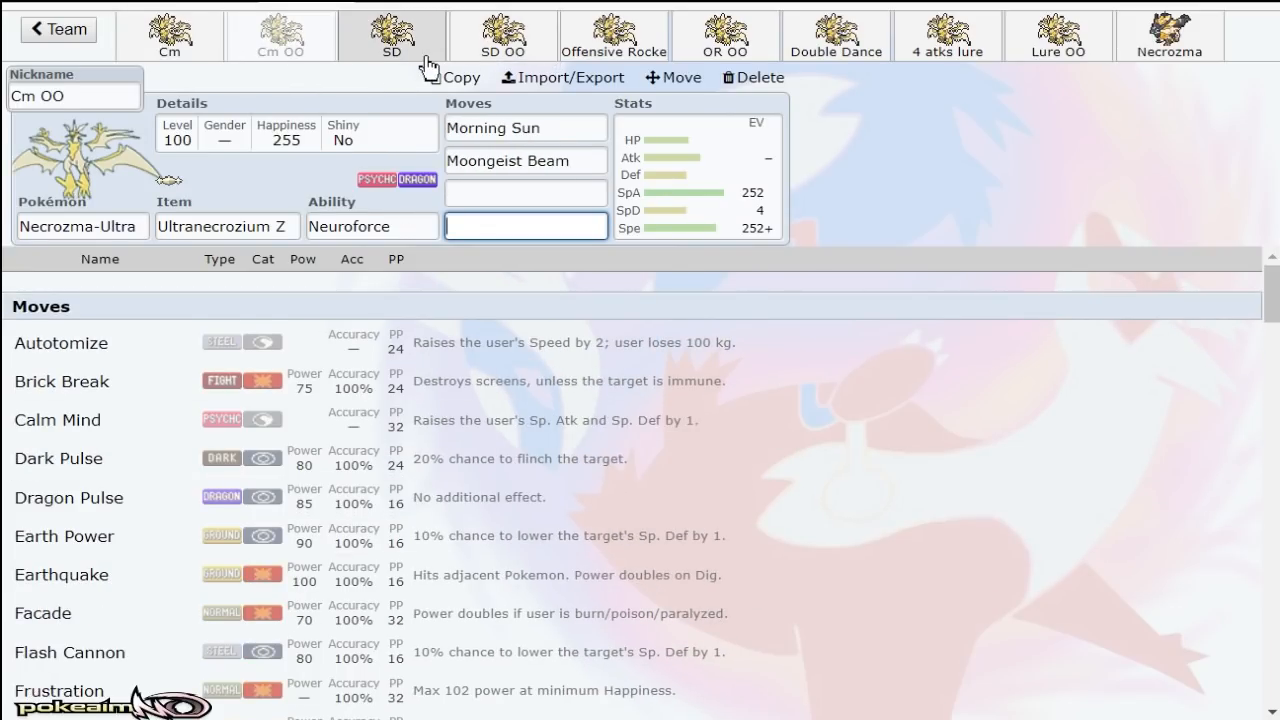
pyautogui.click(391, 35)
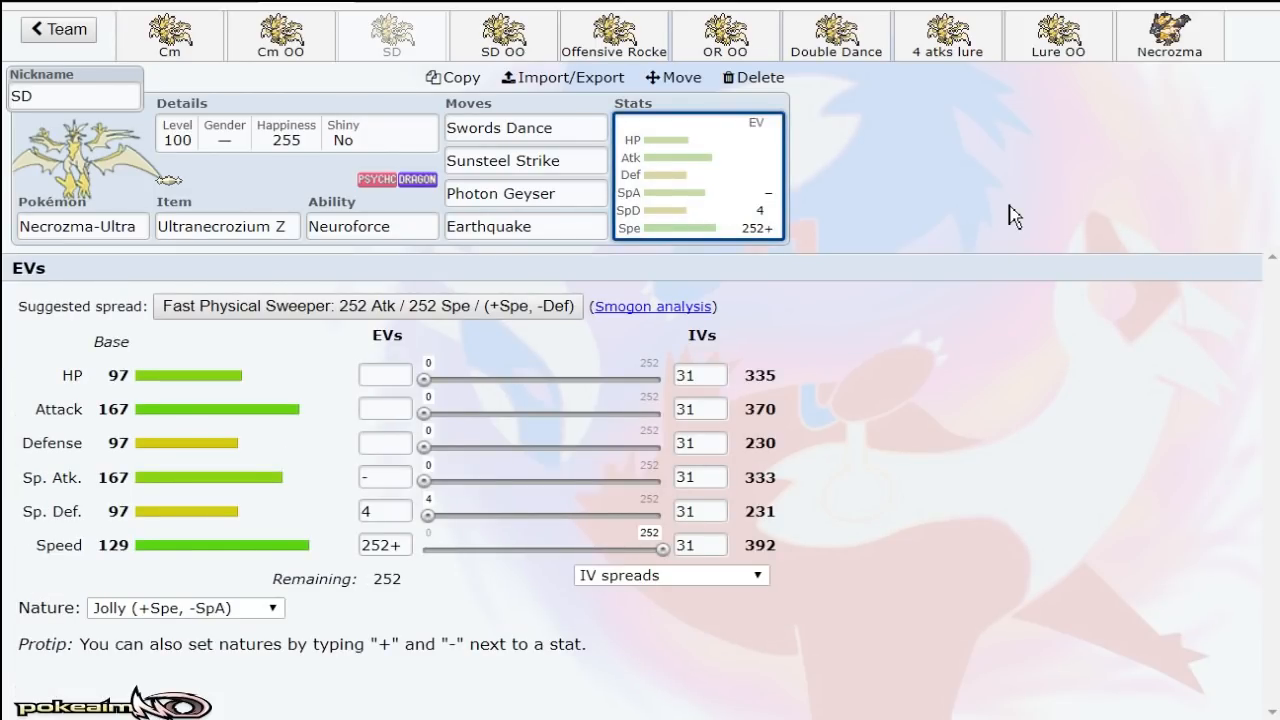
pyautogui.moveTo(425, 412); pyautogui.dragTo(665, 412)
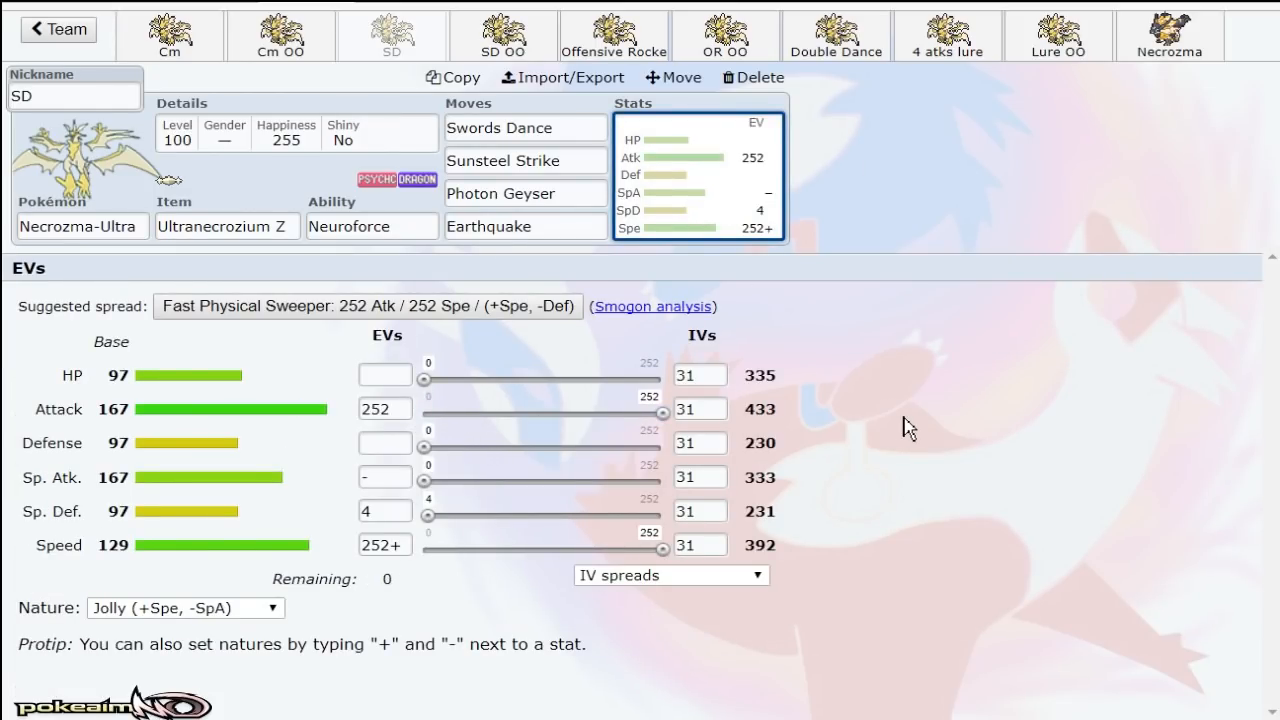
pyautogui.moveTo(1040, 425)
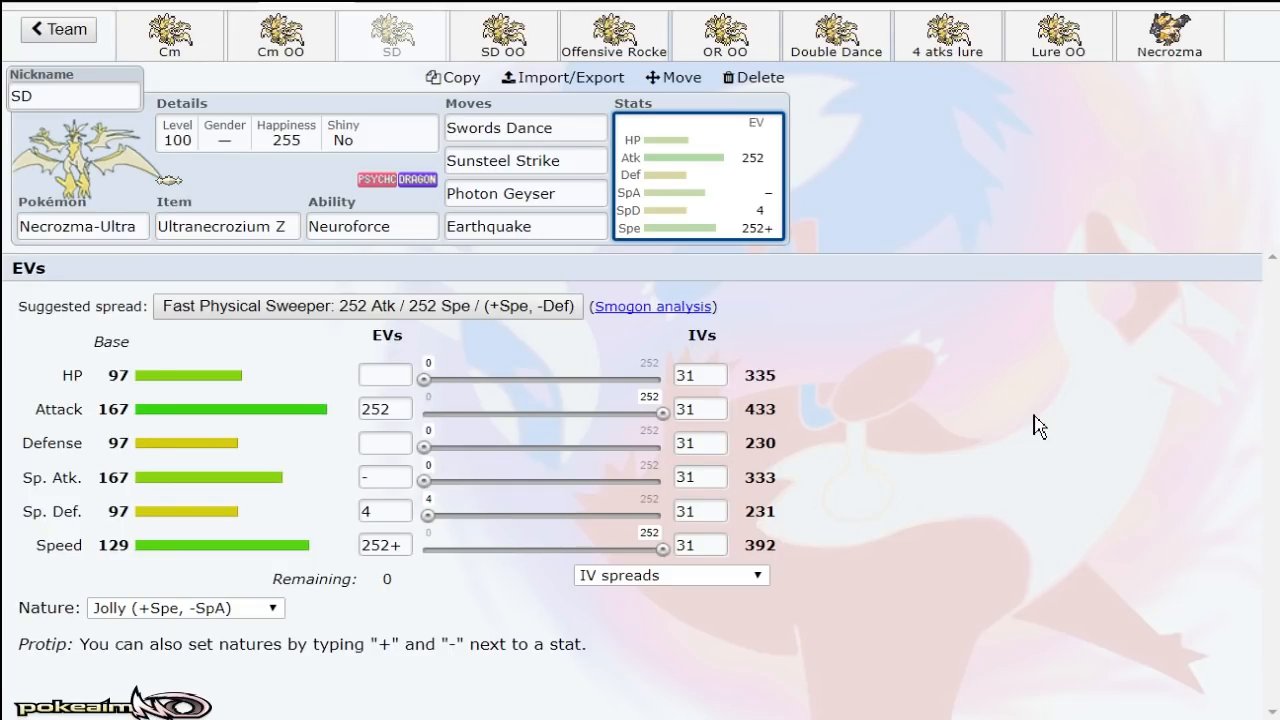
pyautogui.moveTo(930, 460)
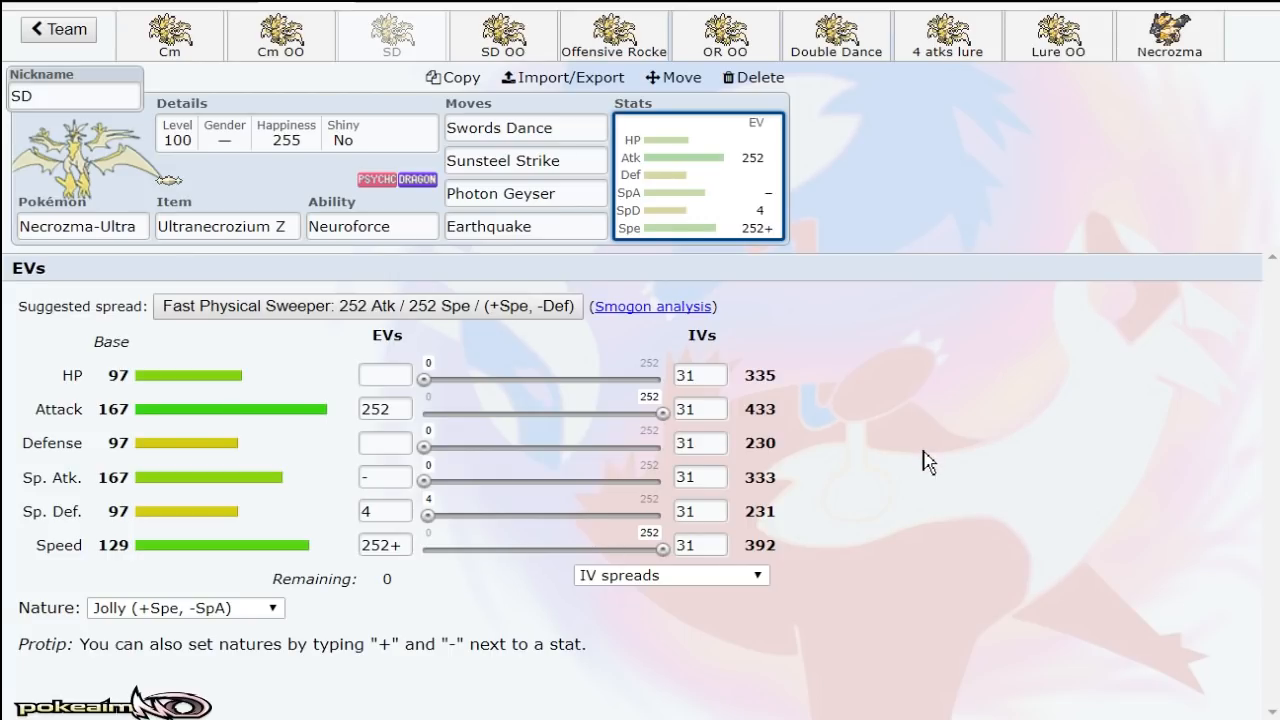
pyautogui.moveTo(966, 489)
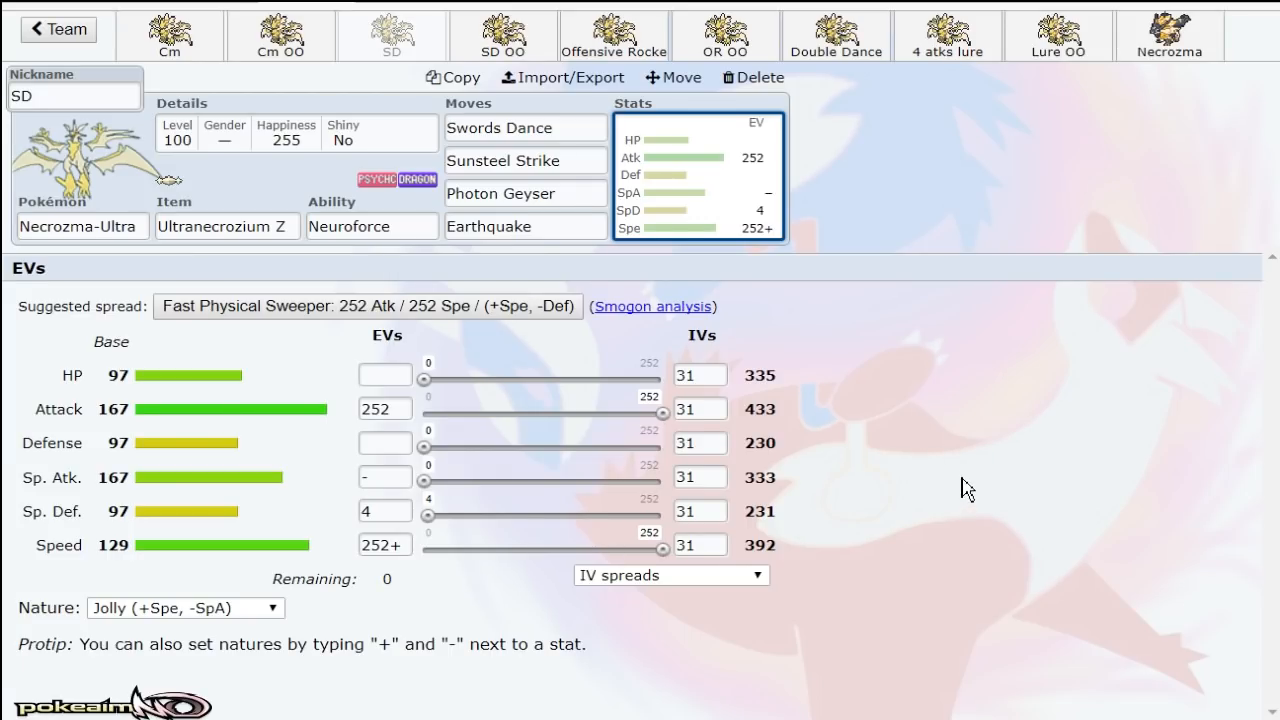
pyautogui.moveTo(868, 521)
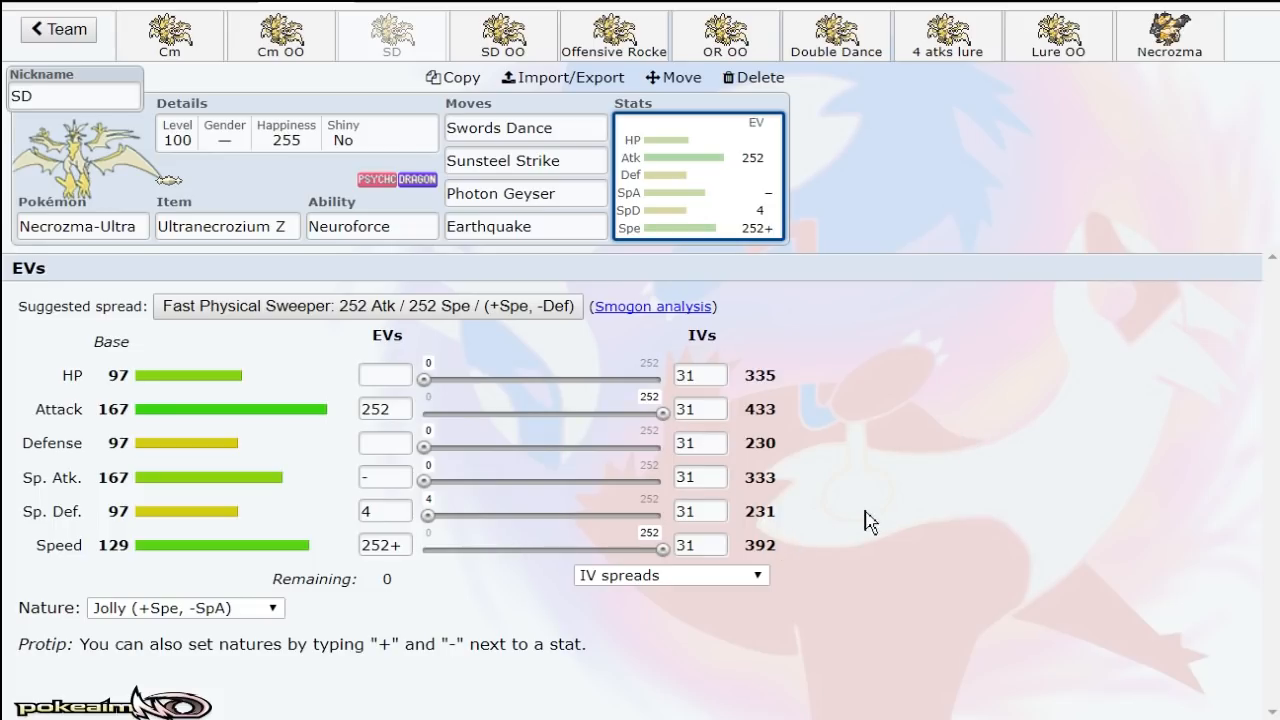
pyautogui.moveTo(925, 490)
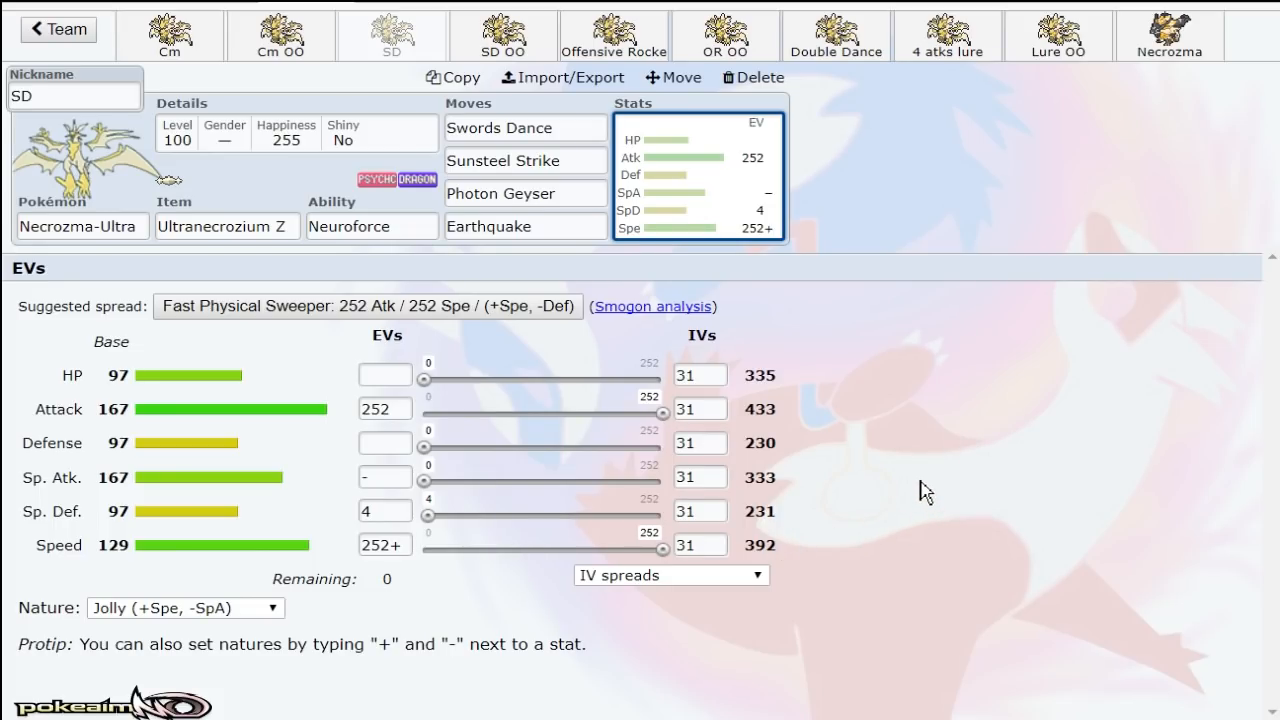
pyautogui.moveTo(560, 125)
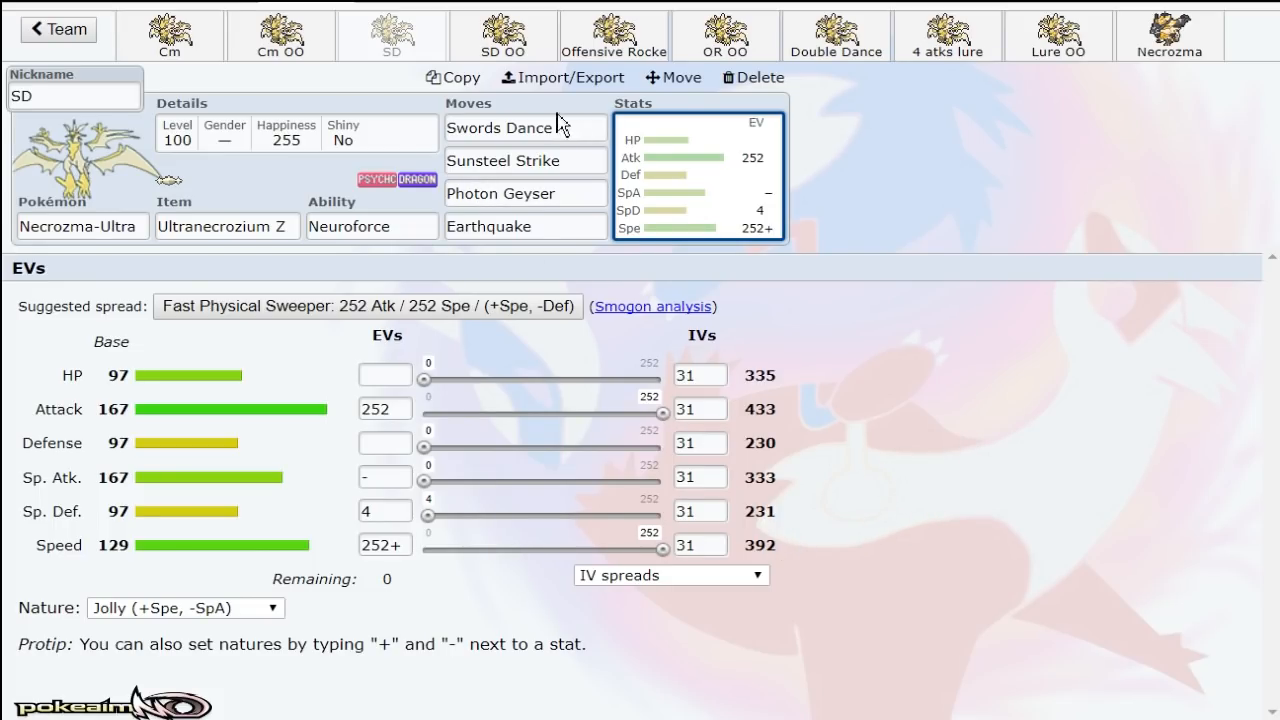
# Step: Glance at Necrozma-Dusk-Mane, review the SD set's Photon Geyser slot, then open SD OO
pyautogui.click(1168, 35)
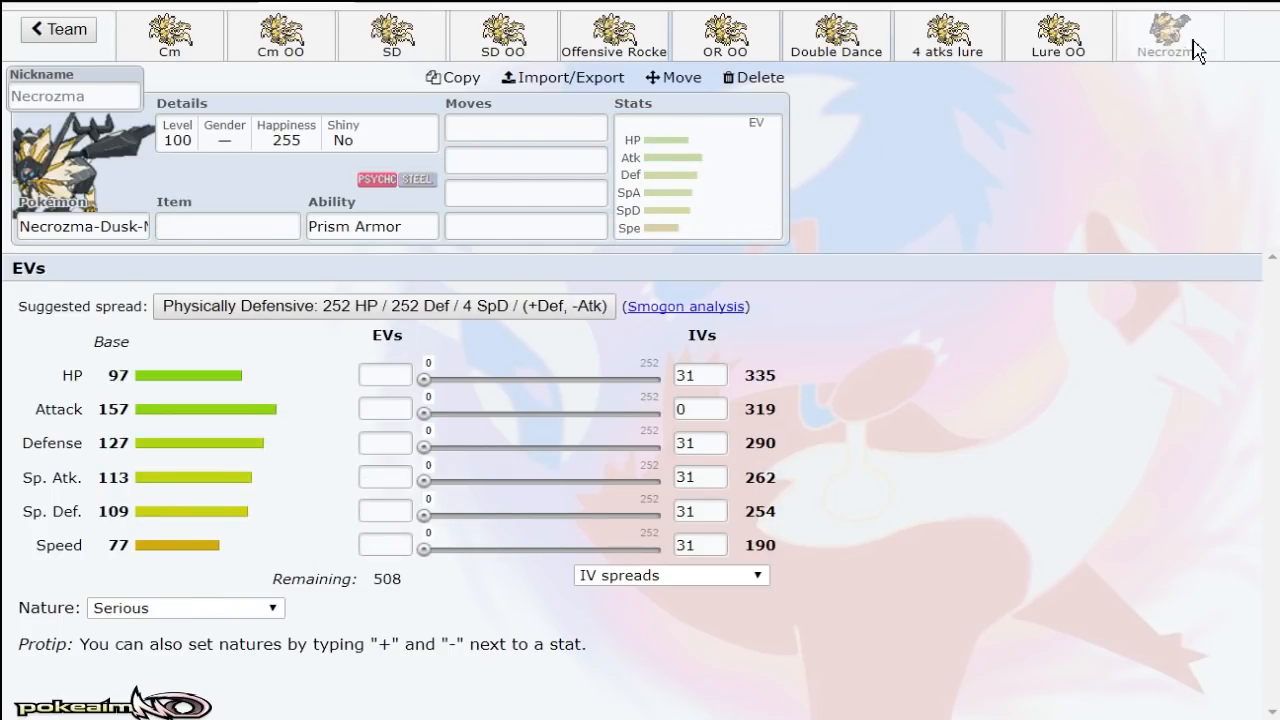
pyautogui.click(391, 35)
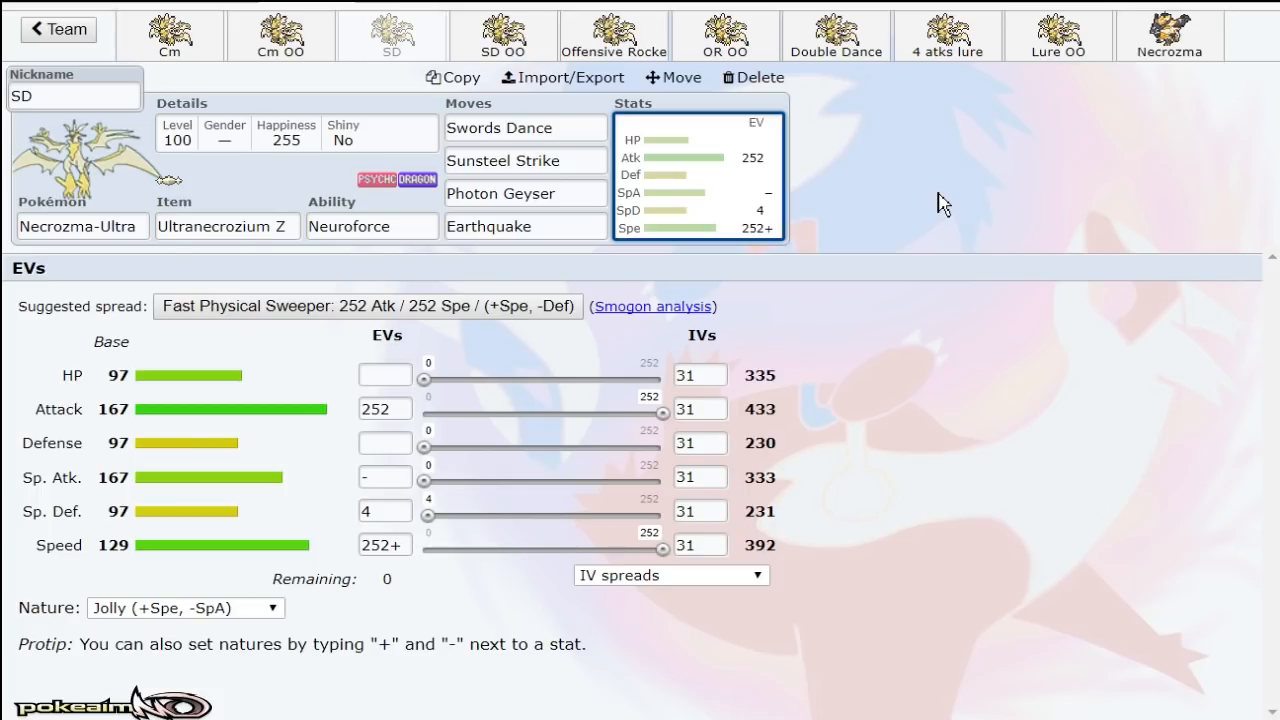
pyautogui.click(524, 161)
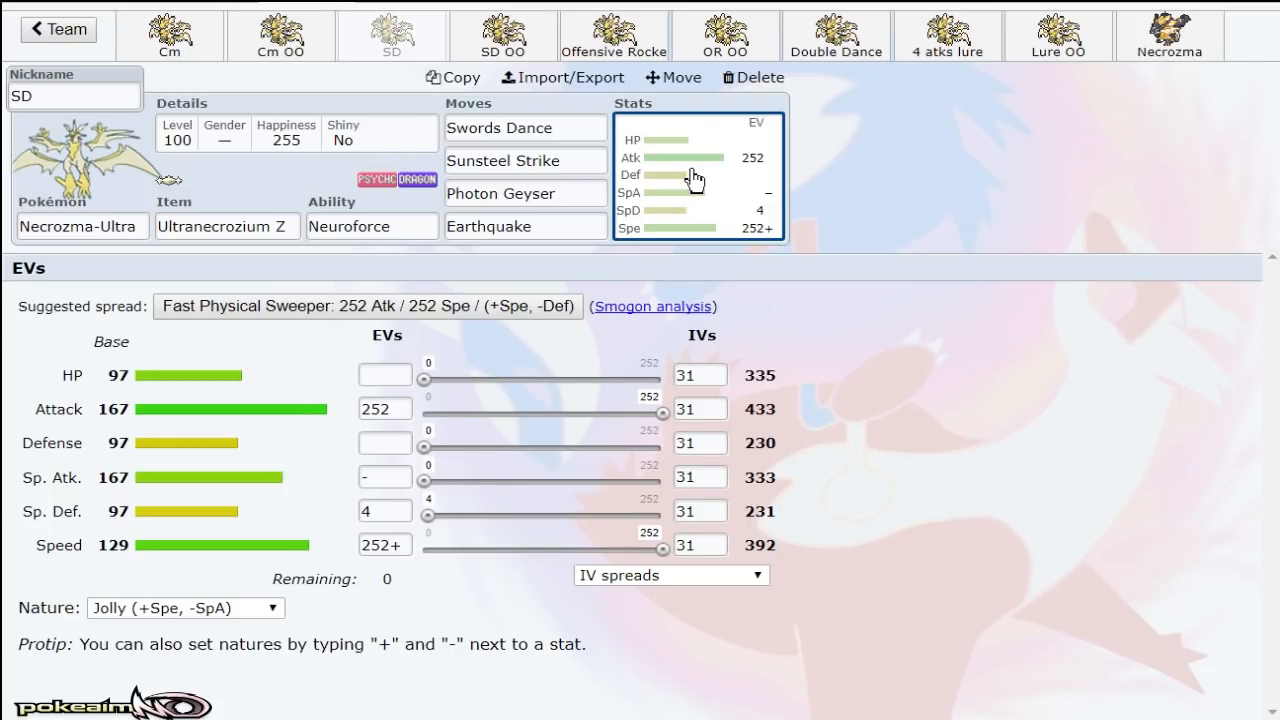
pyautogui.moveTo(465, 275)
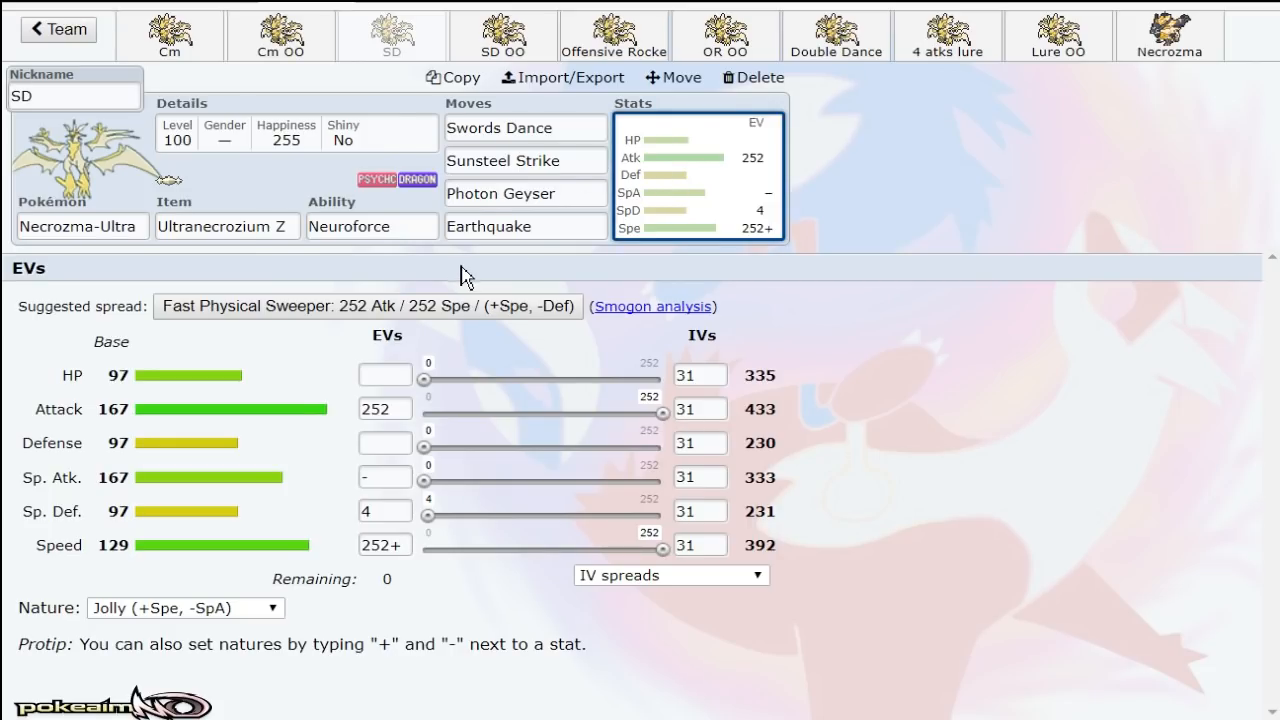
pyautogui.click(370, 225)
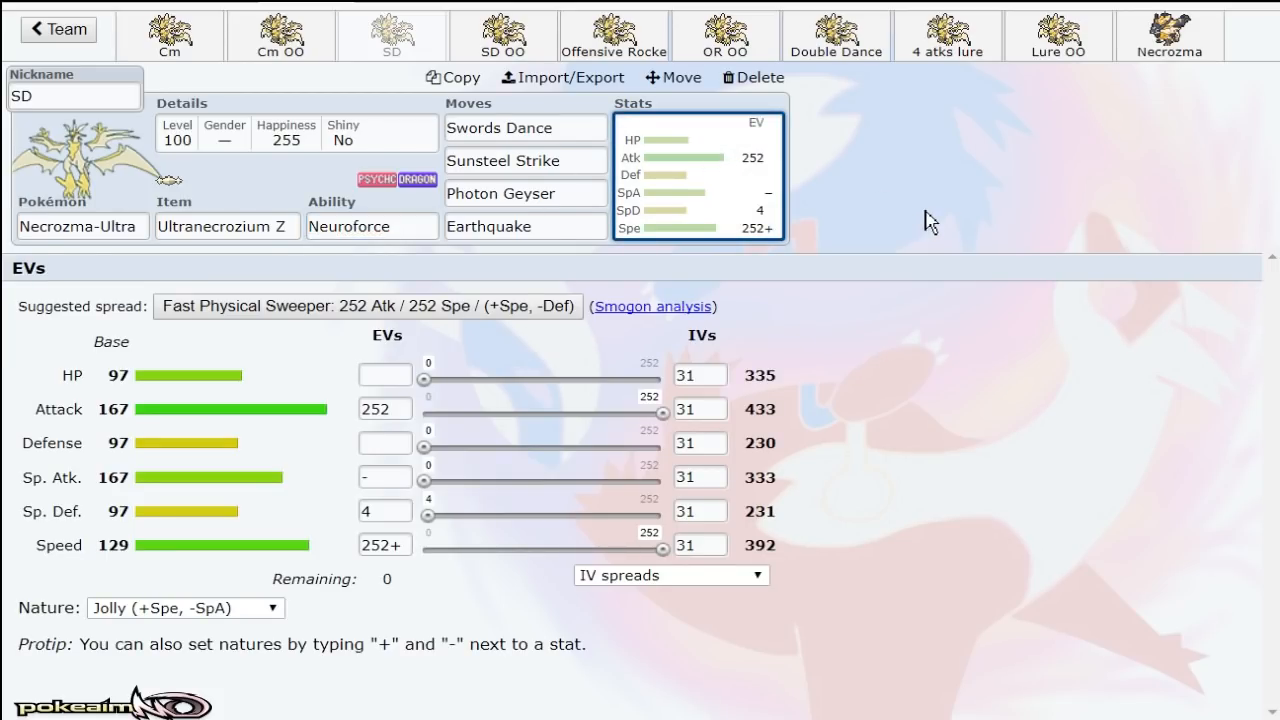
pyautogui.click(525, 193)
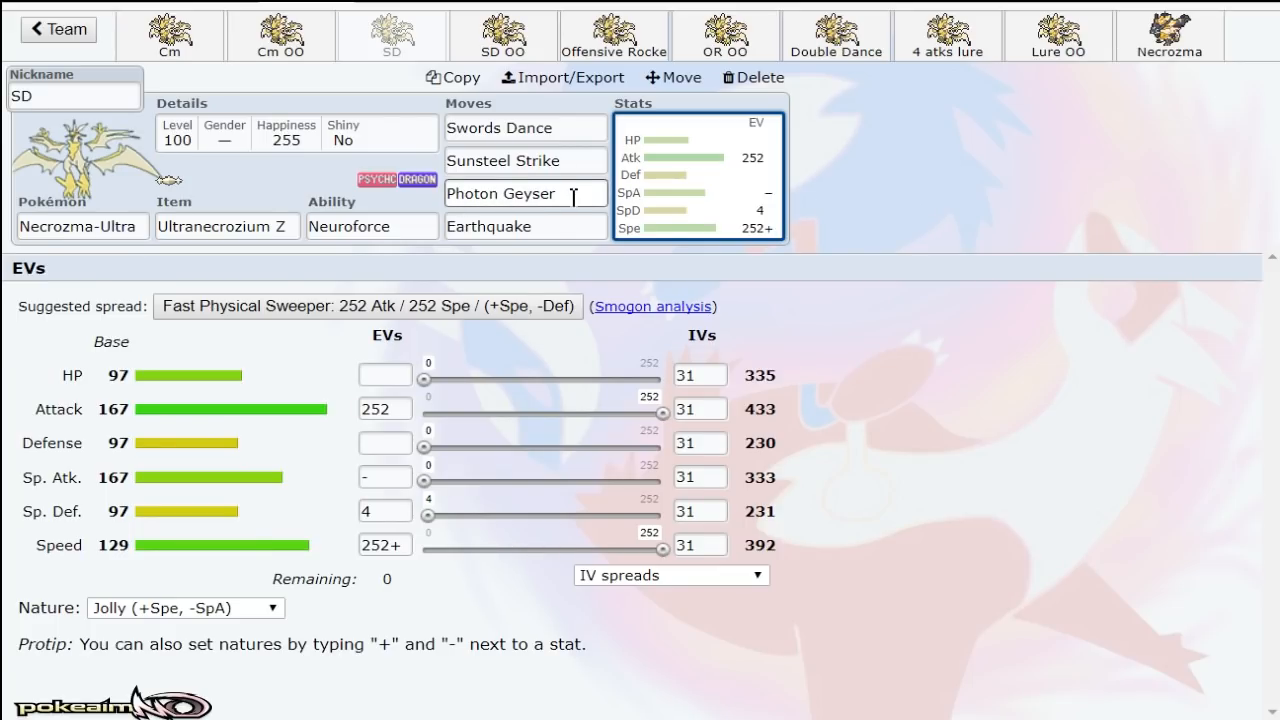
pyautogui.click(524, 193)
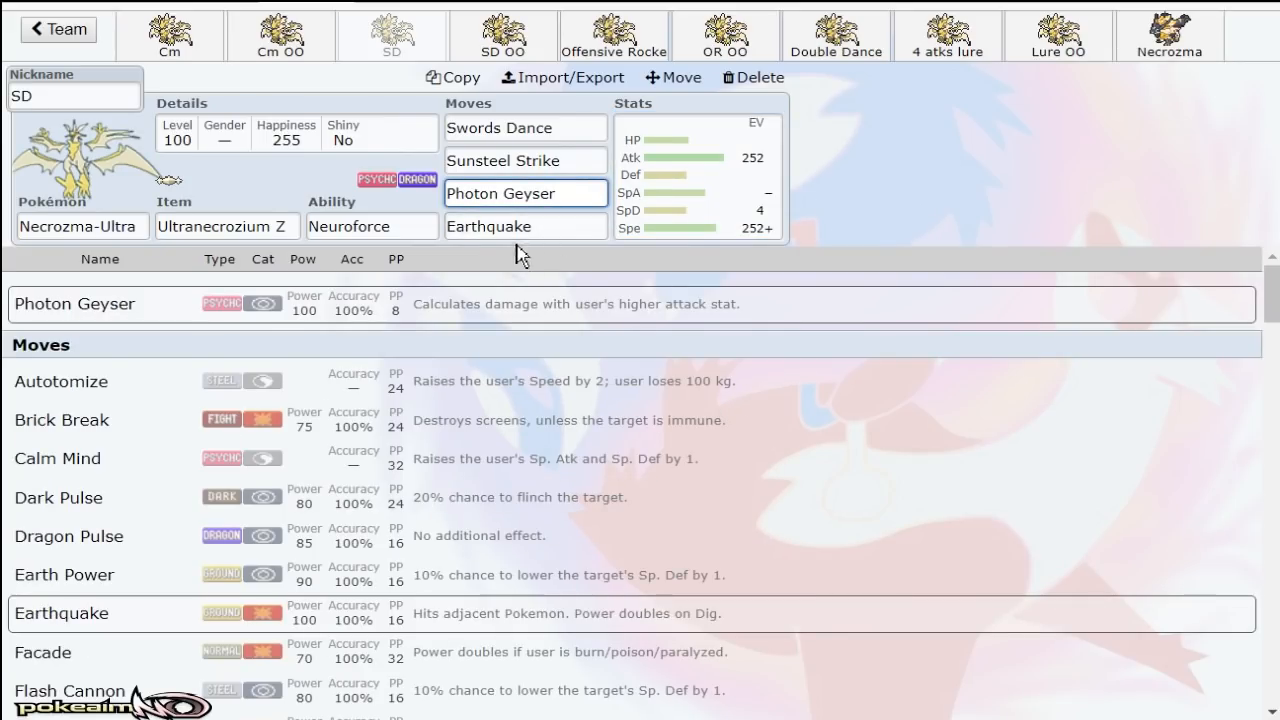
pyautogui.click(695, 175)
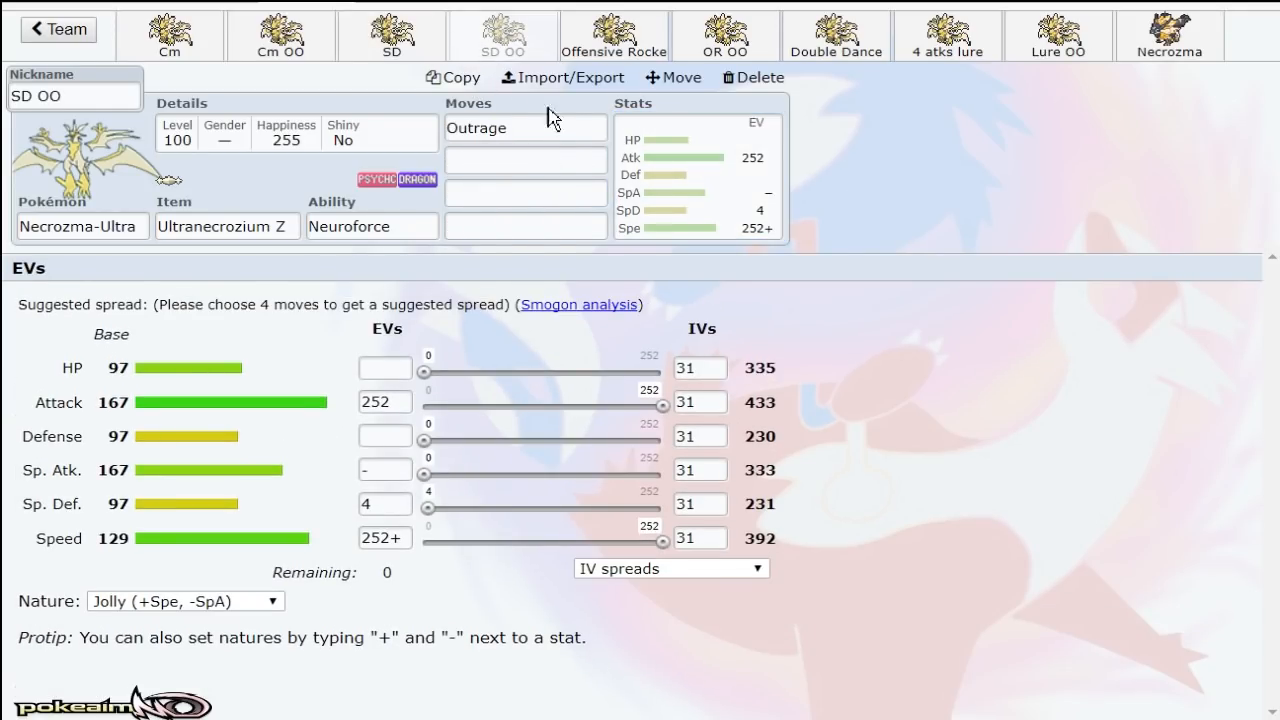
pyautogui.click(525, 127)
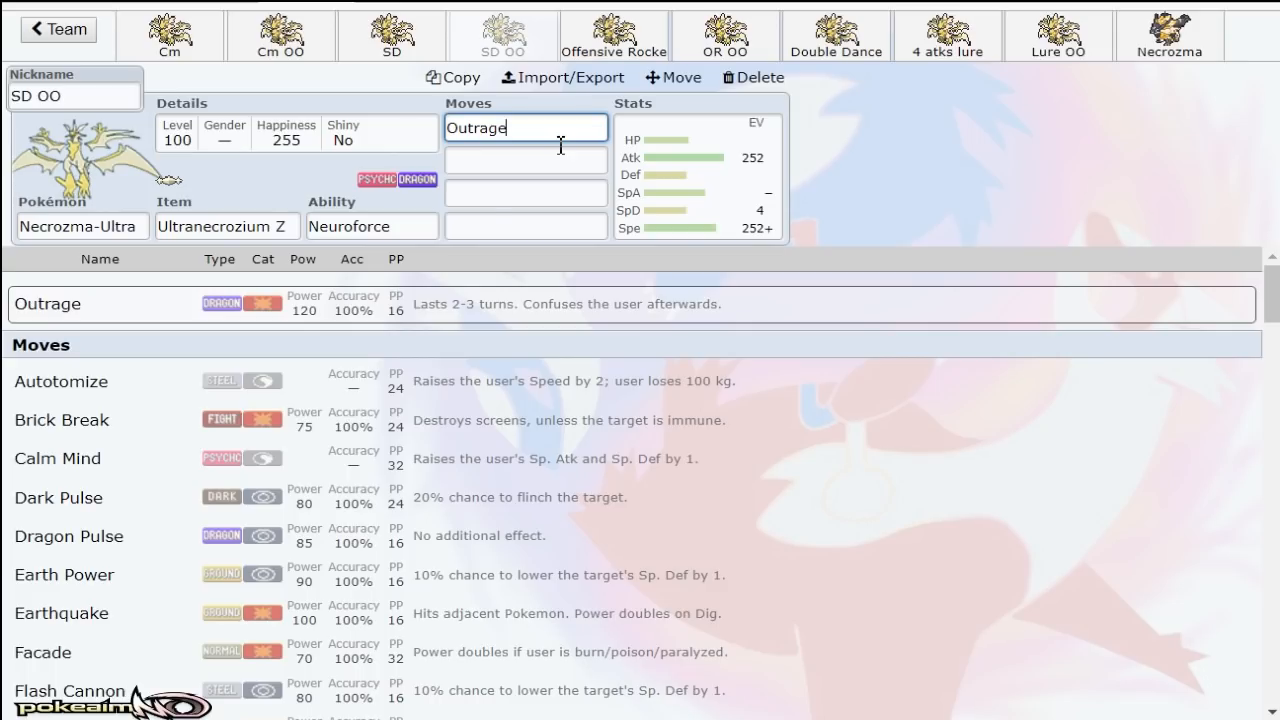
pyautogui.scroll(-3)
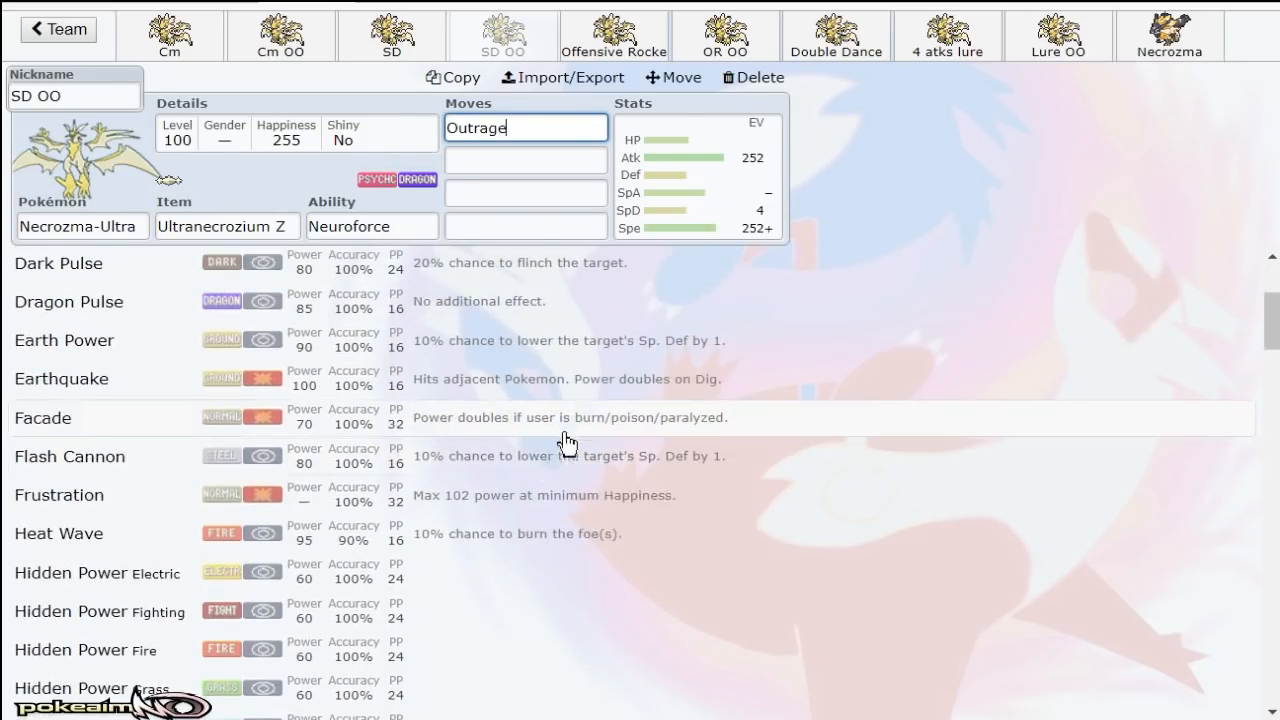
pyautogui.scroll(-3)
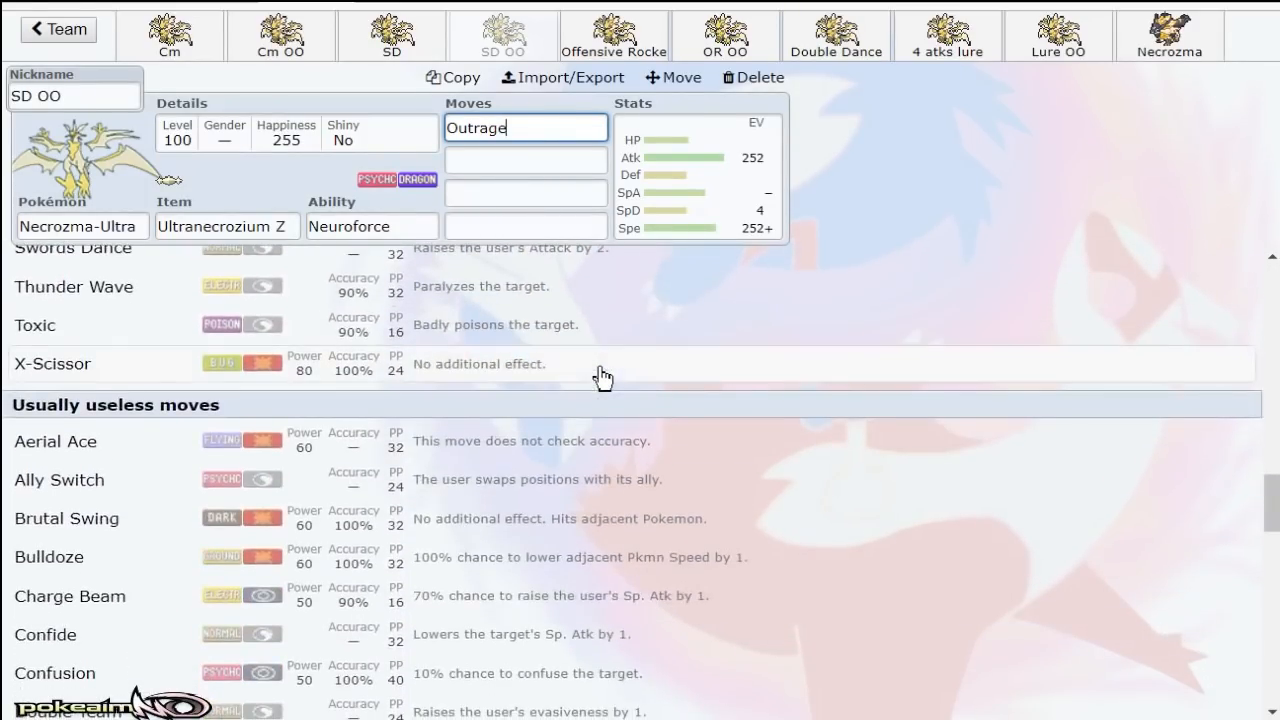
pyautogui.scroll(-3)
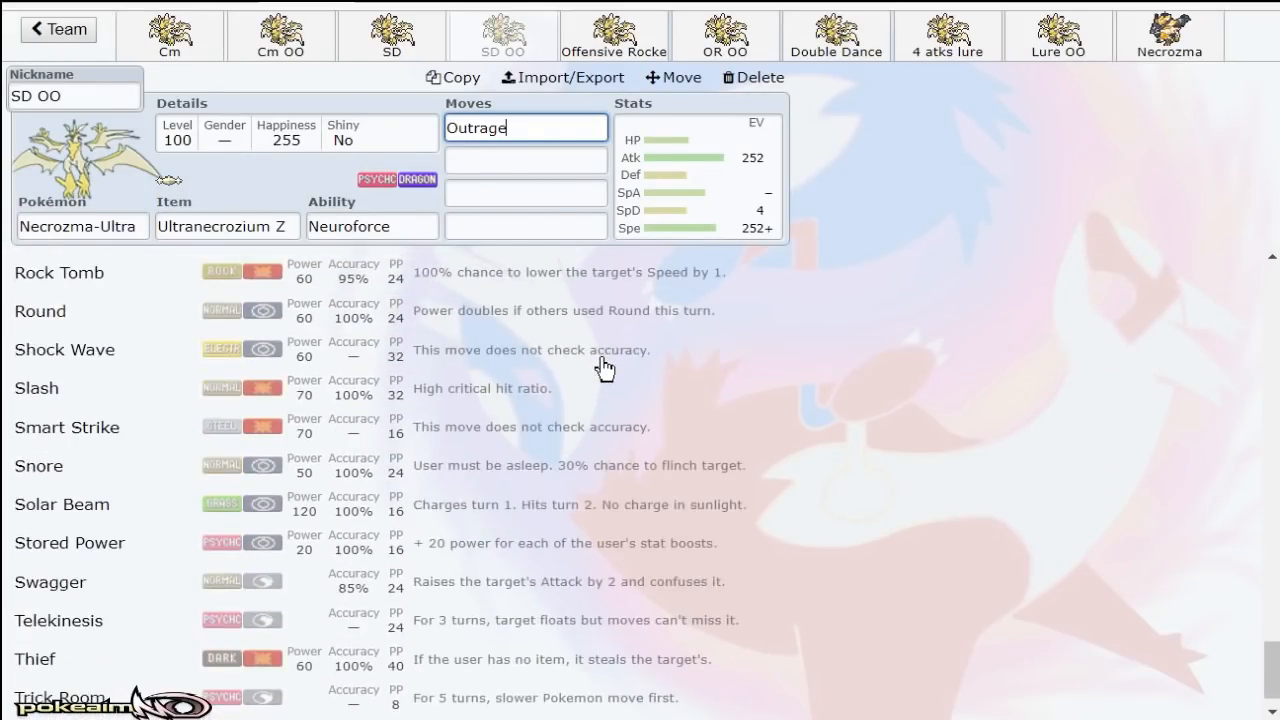
pyautogui.scroll(3)
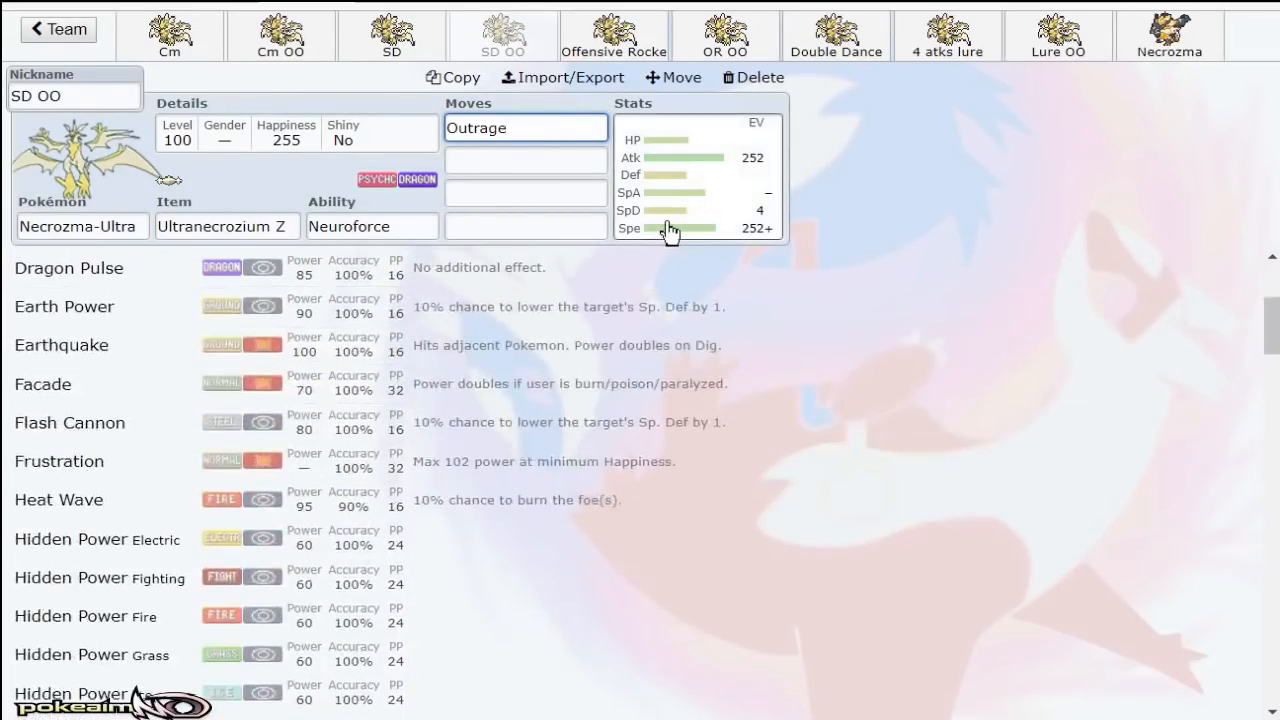
pyautogui.click(525, 127)
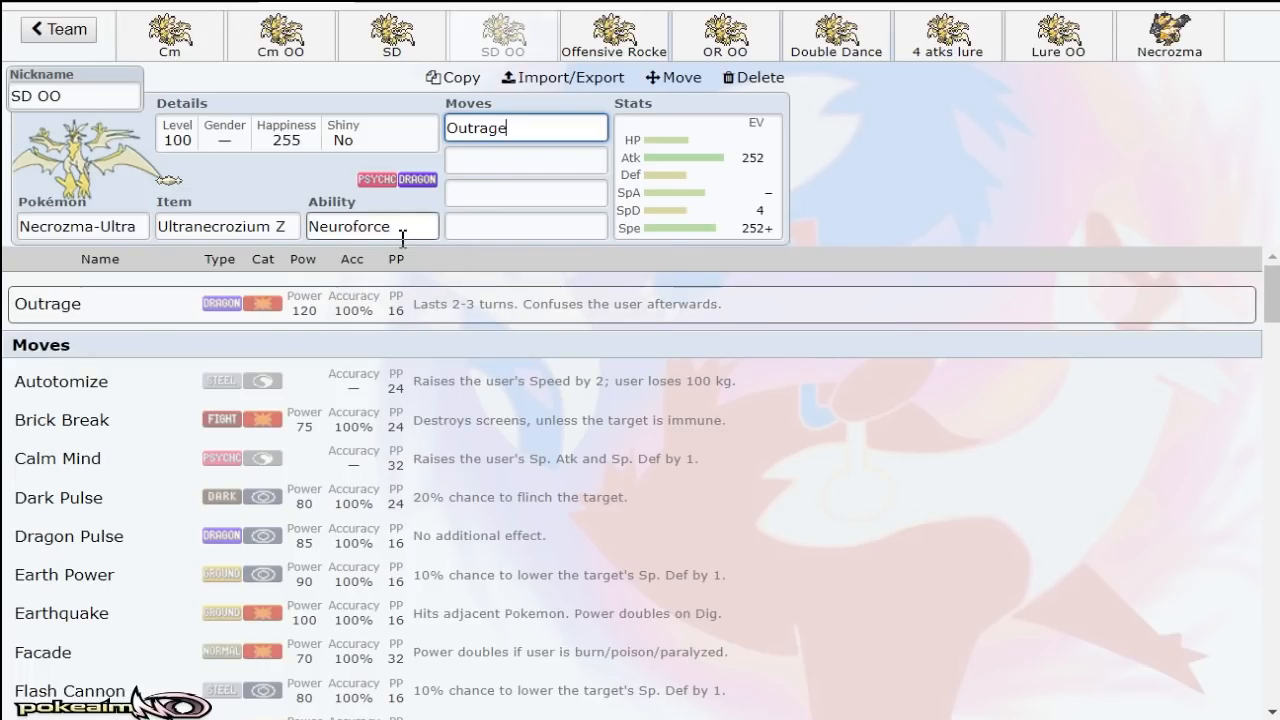
pyautogui.click(698, 175)
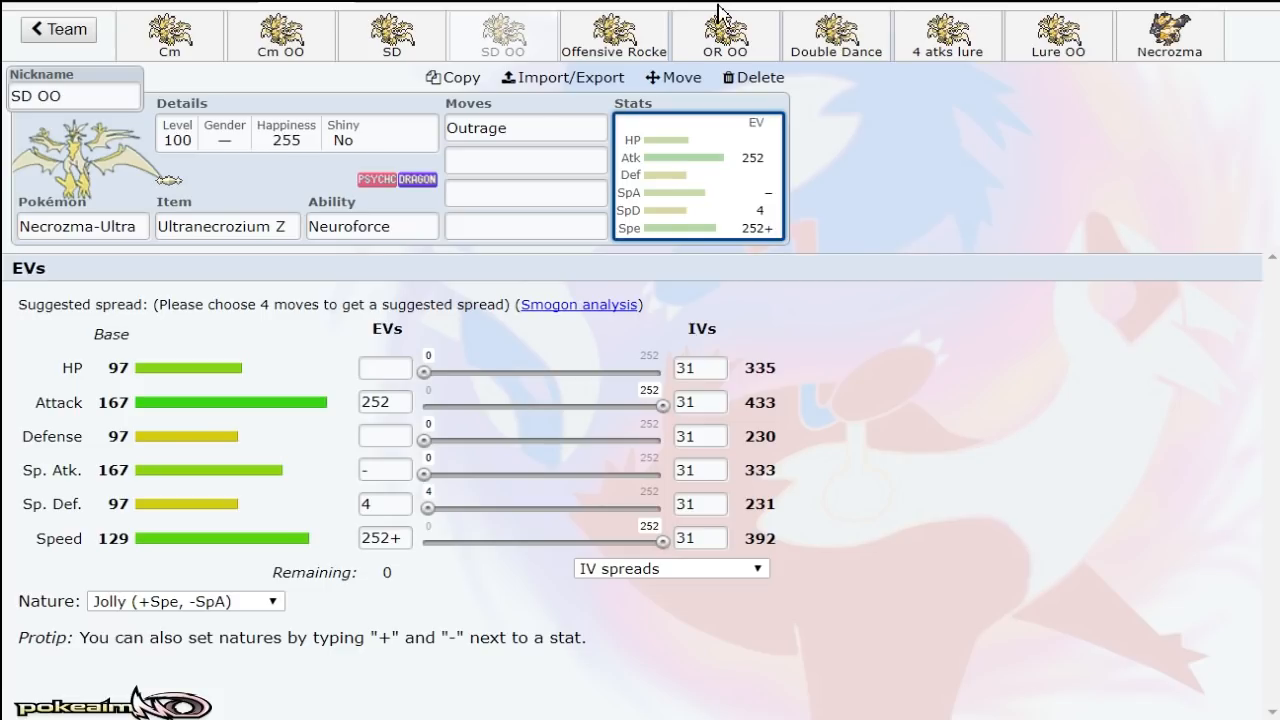
# Step: Review the SD set's Photon Geyser and Sunsteel Strike move details and its EV spread
pyautogui.click(392, 35)
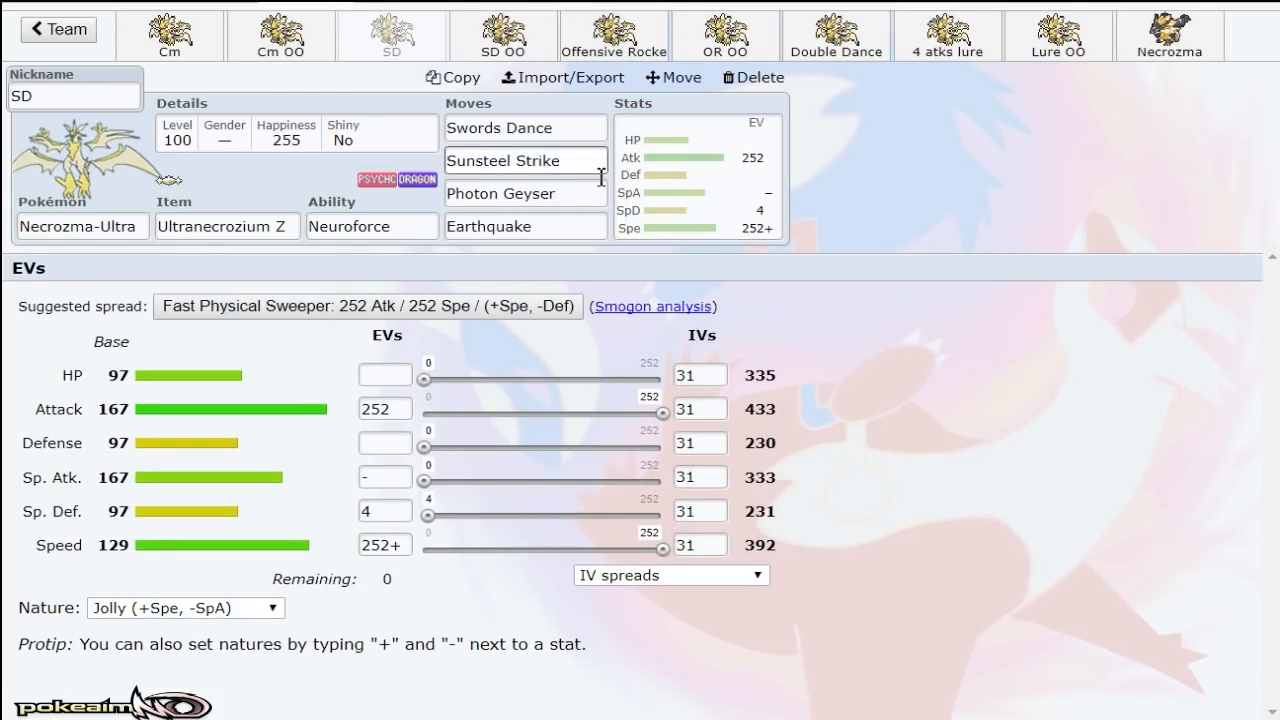
pyautogui.click(525, 193)
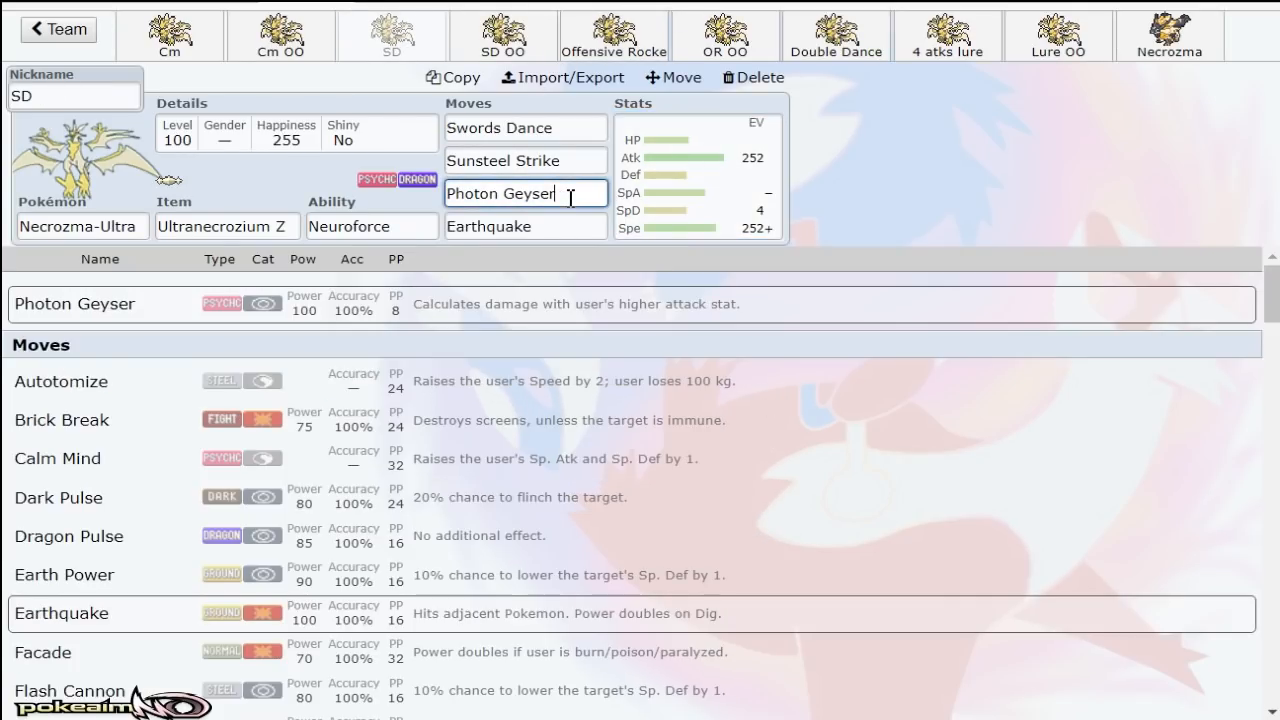
pyautogui.click(695, 175)
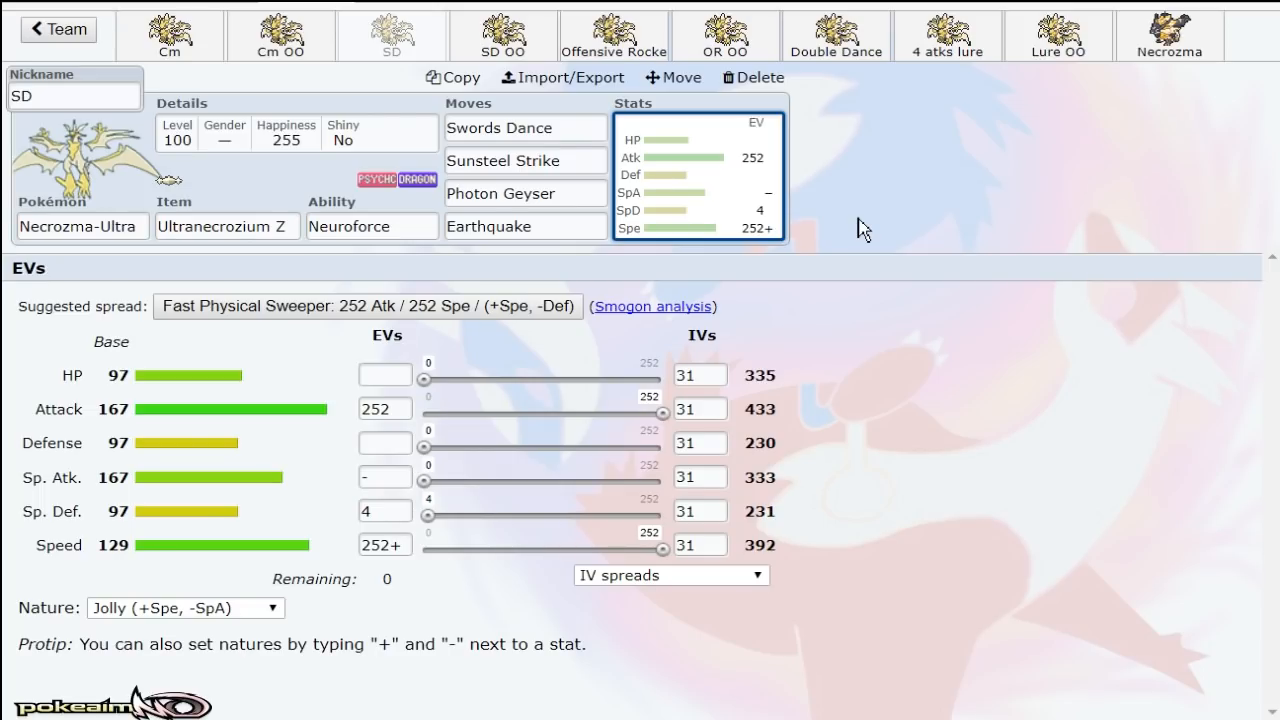
pyautogui.moveTo(688, 178)
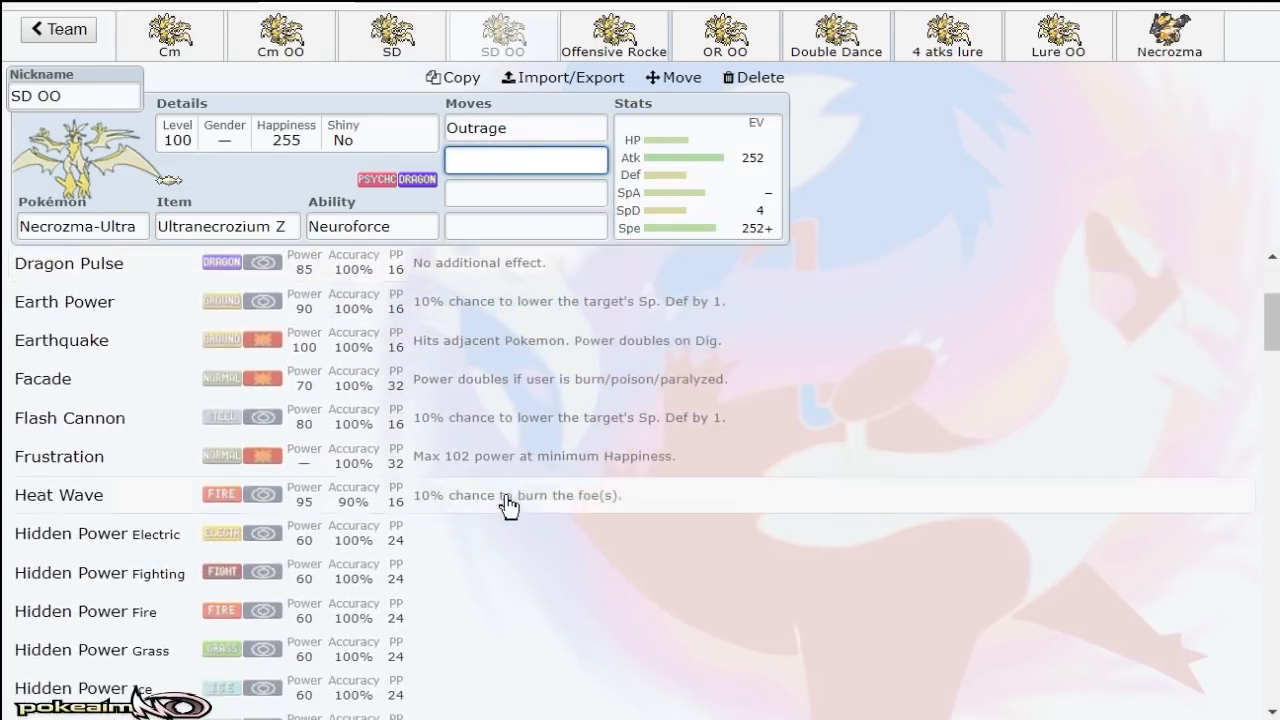
pyautogui.scroll(-3)
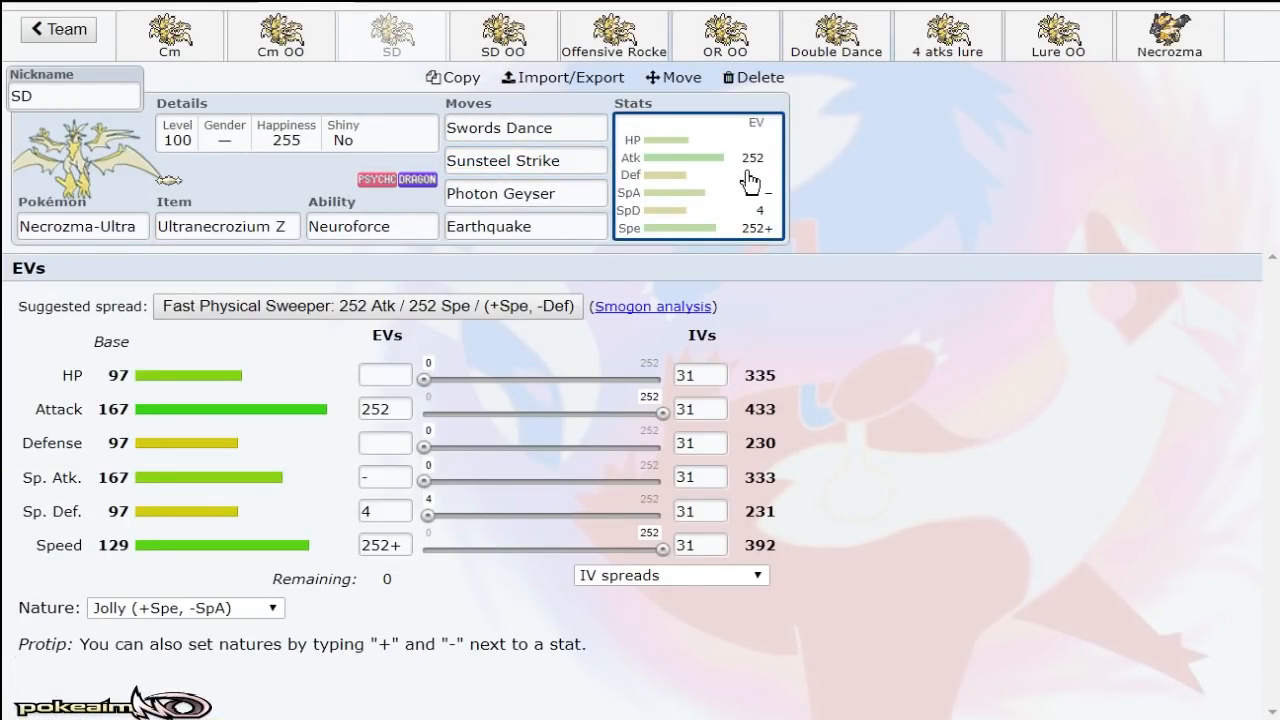
pyautogui.click(524, 160)
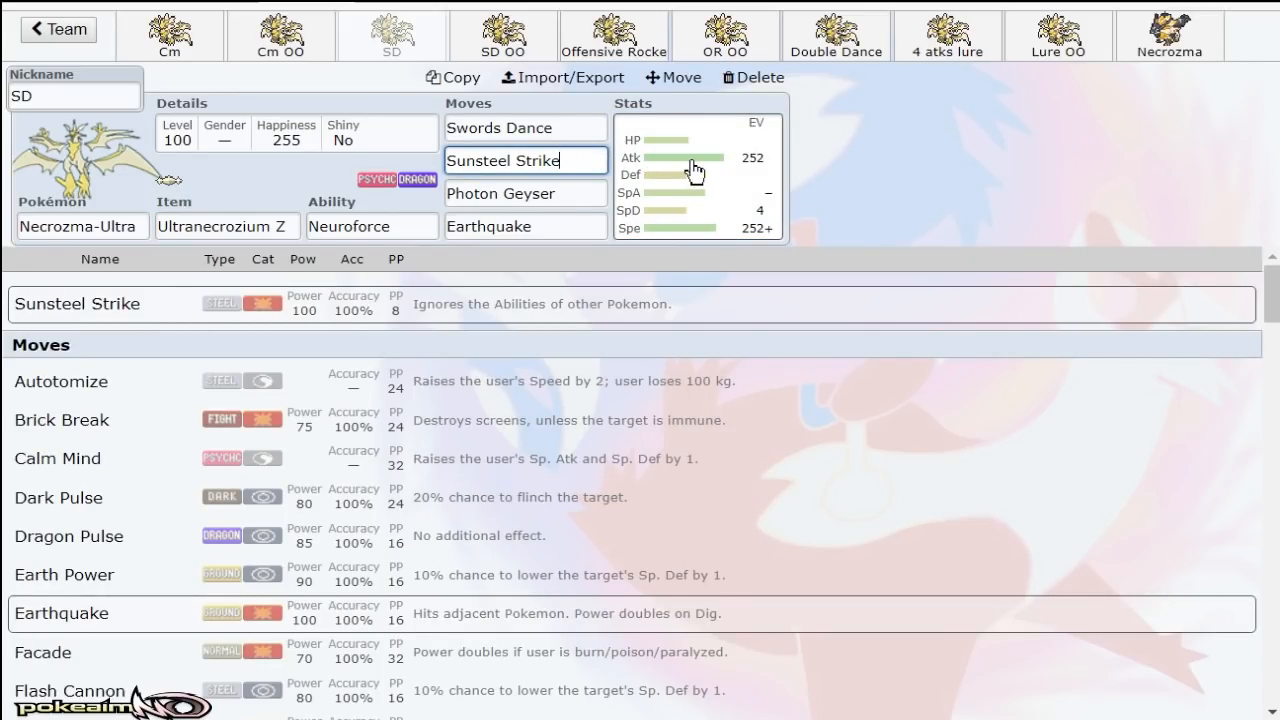
pyautogui.click(524, 193)
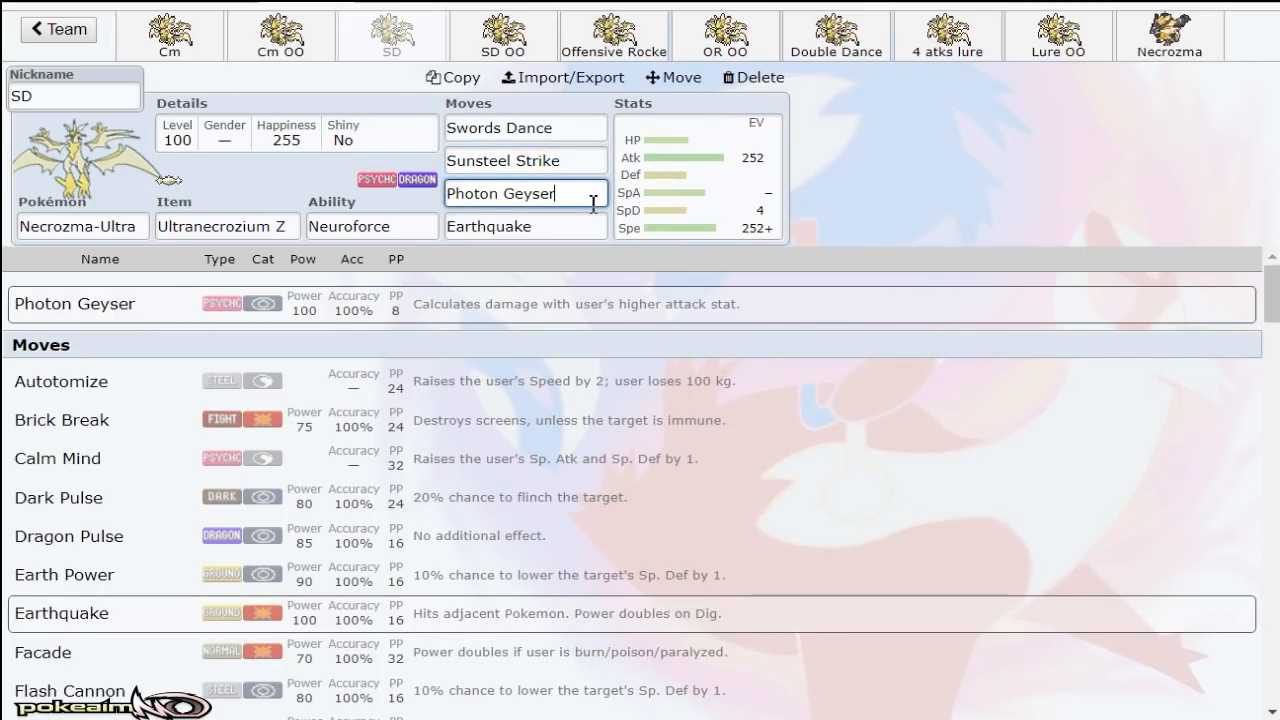
pyautogui.click(524, 160)
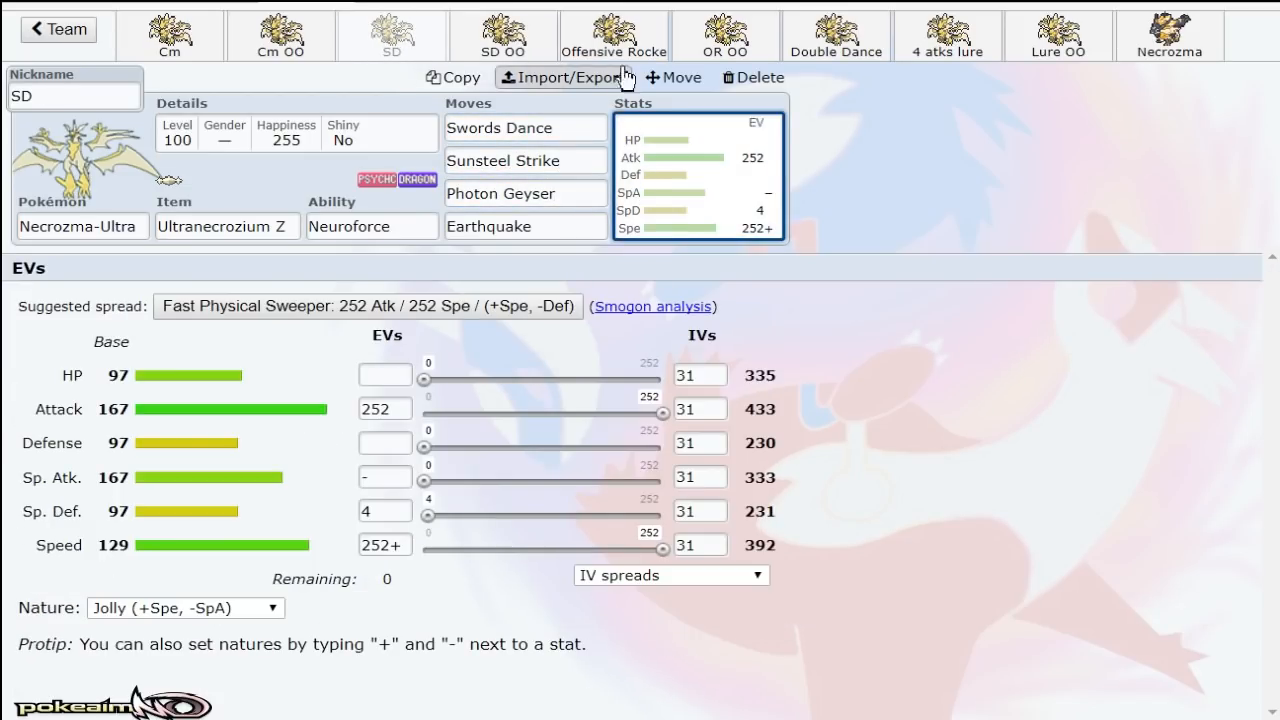
pyautogui.click(614, 35)
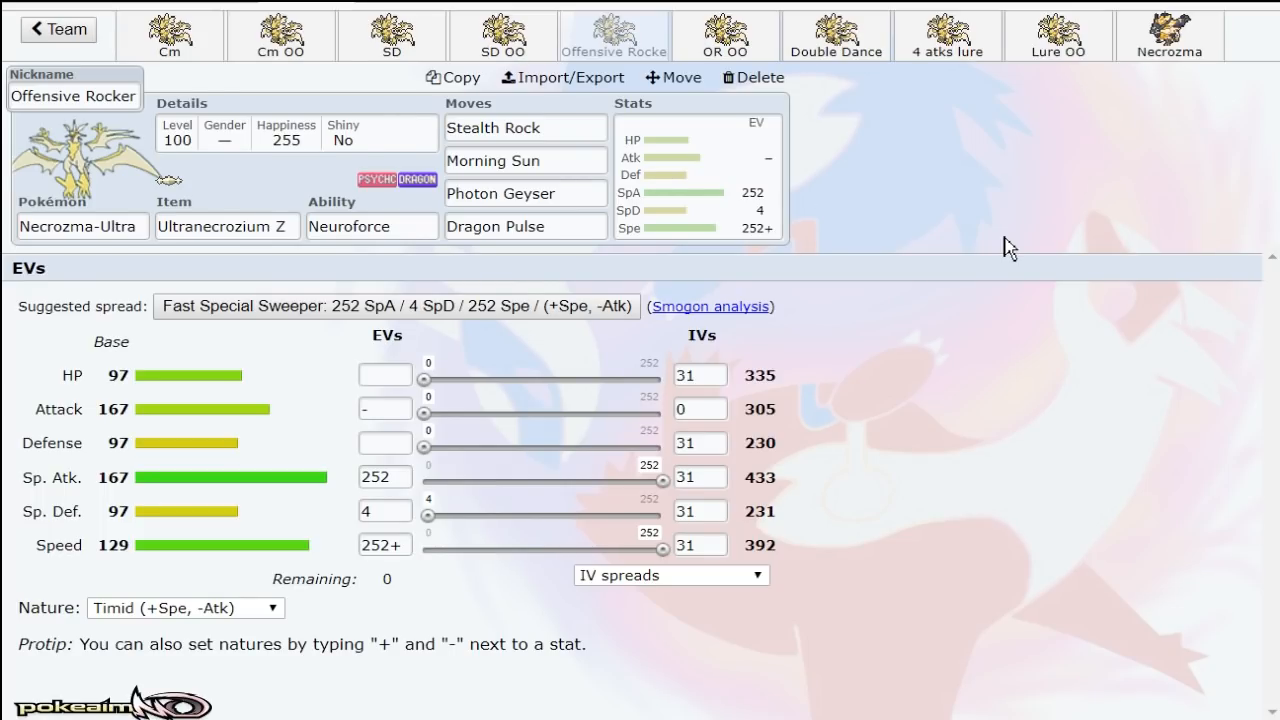
pyautogui.click(724, 35)
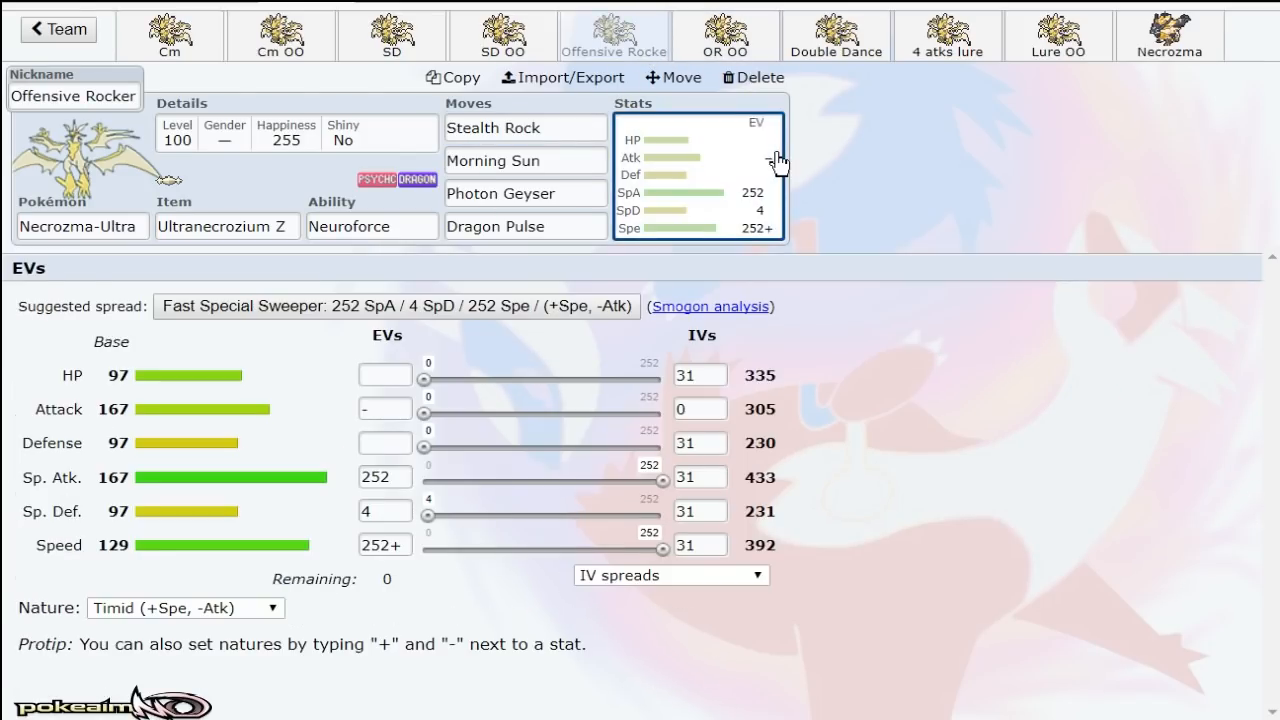
pyautogui.moveTo(897, 167)
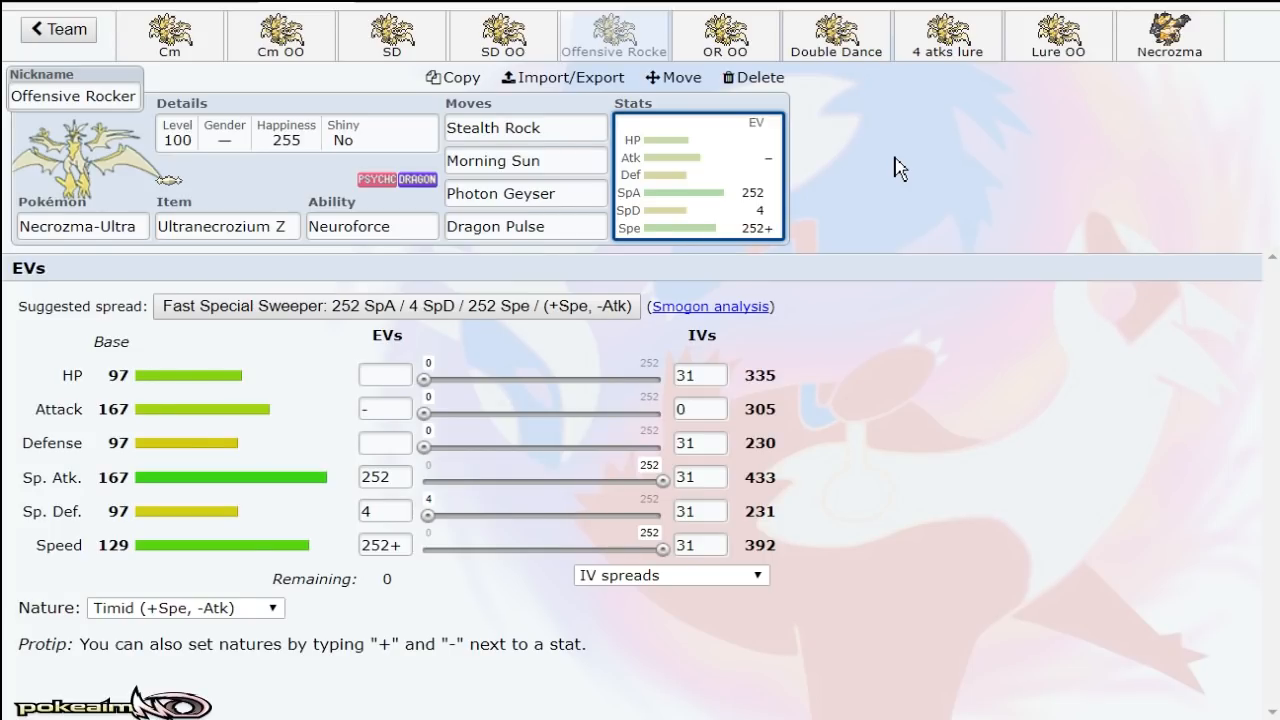
pyautogui.click(225, 225)
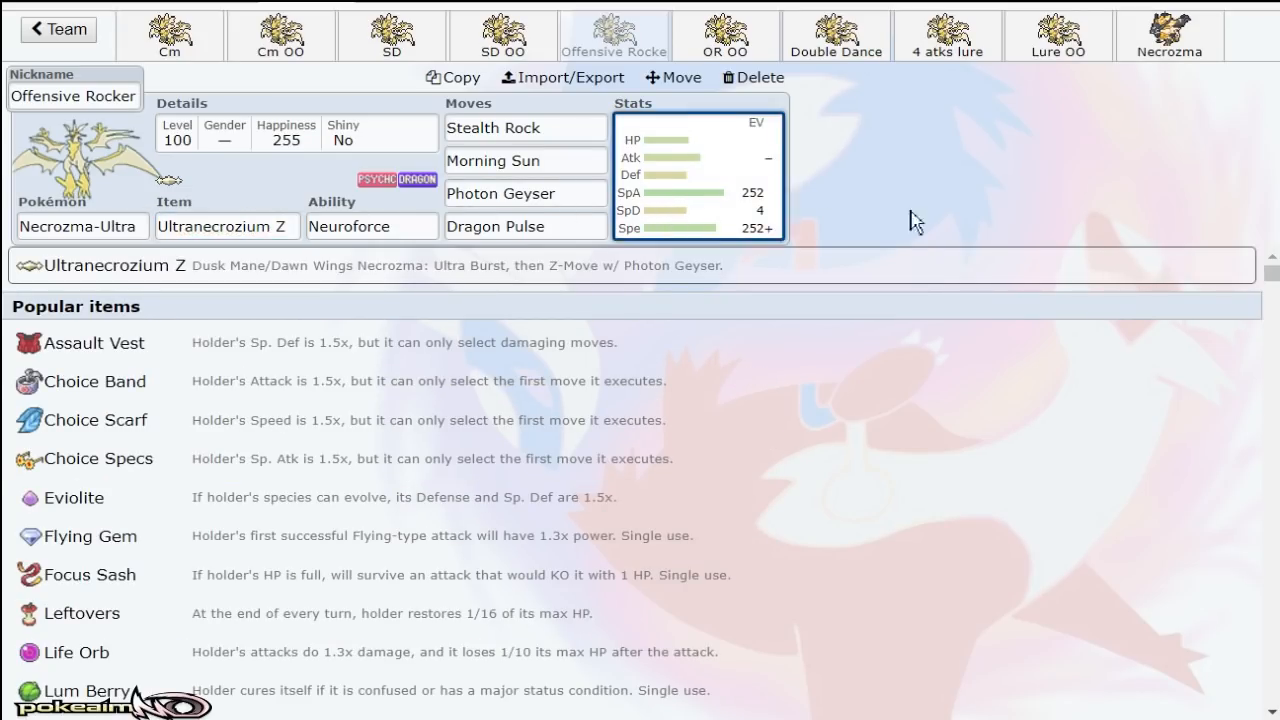
pyautogui.click(694, 177)
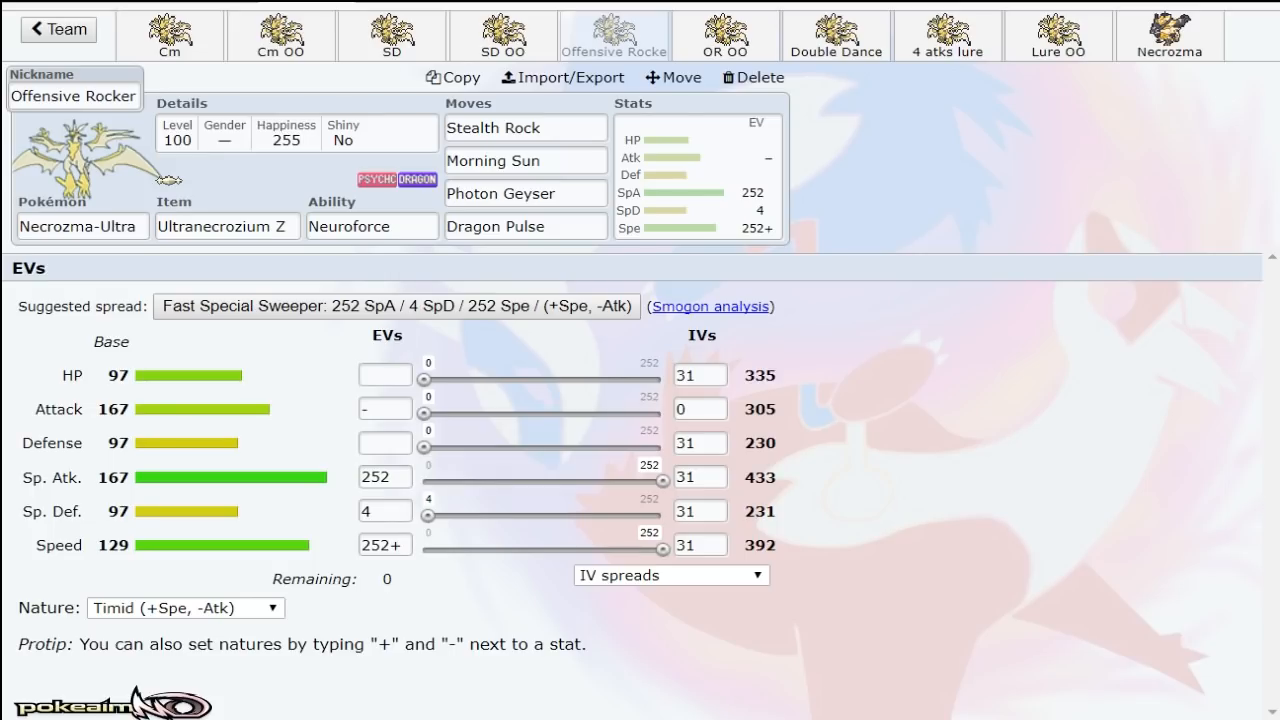
pyautogui.click(525, 193)
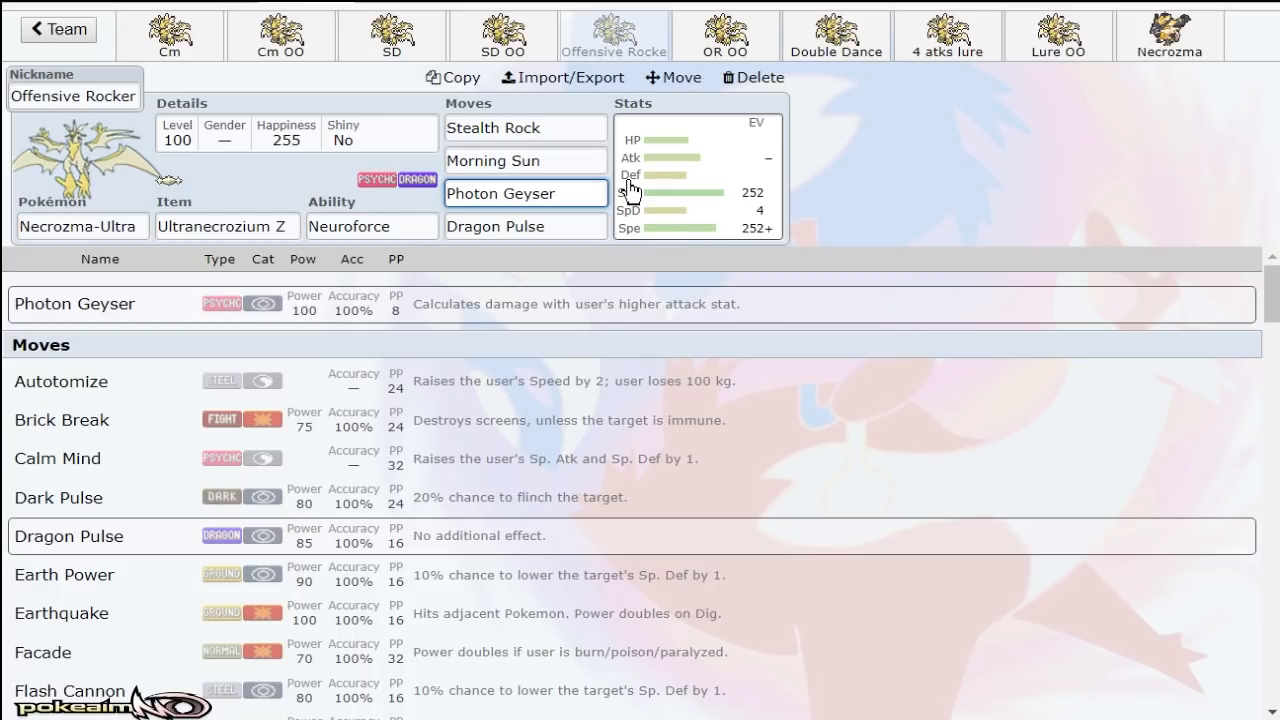
pyautogui.click(525, 226)
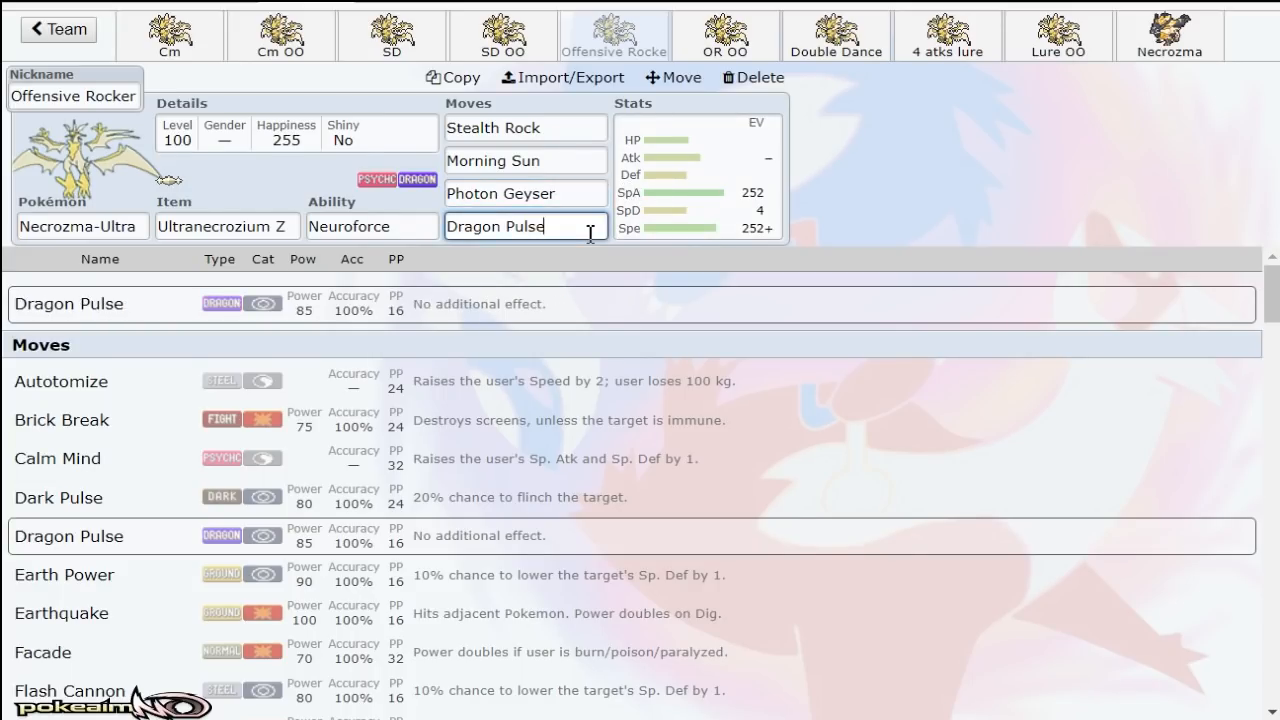
pyautogui.click(697, 175)
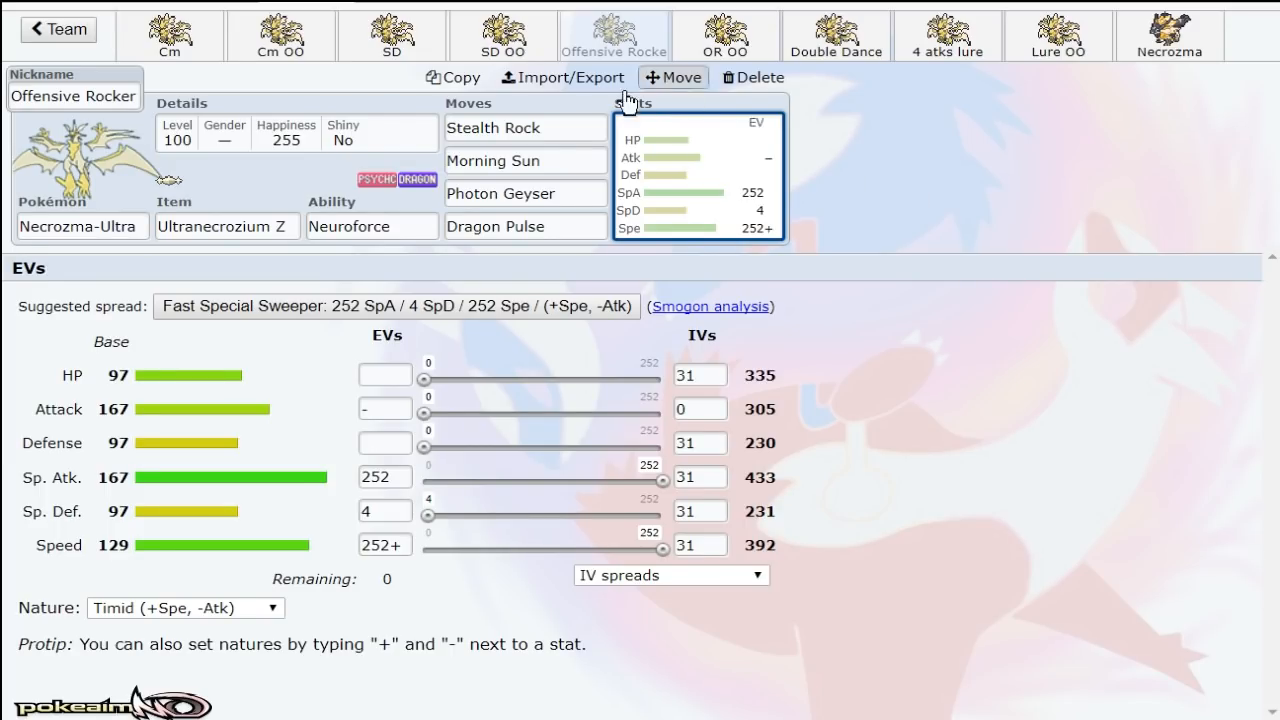
pyautogui.click(524, 226)
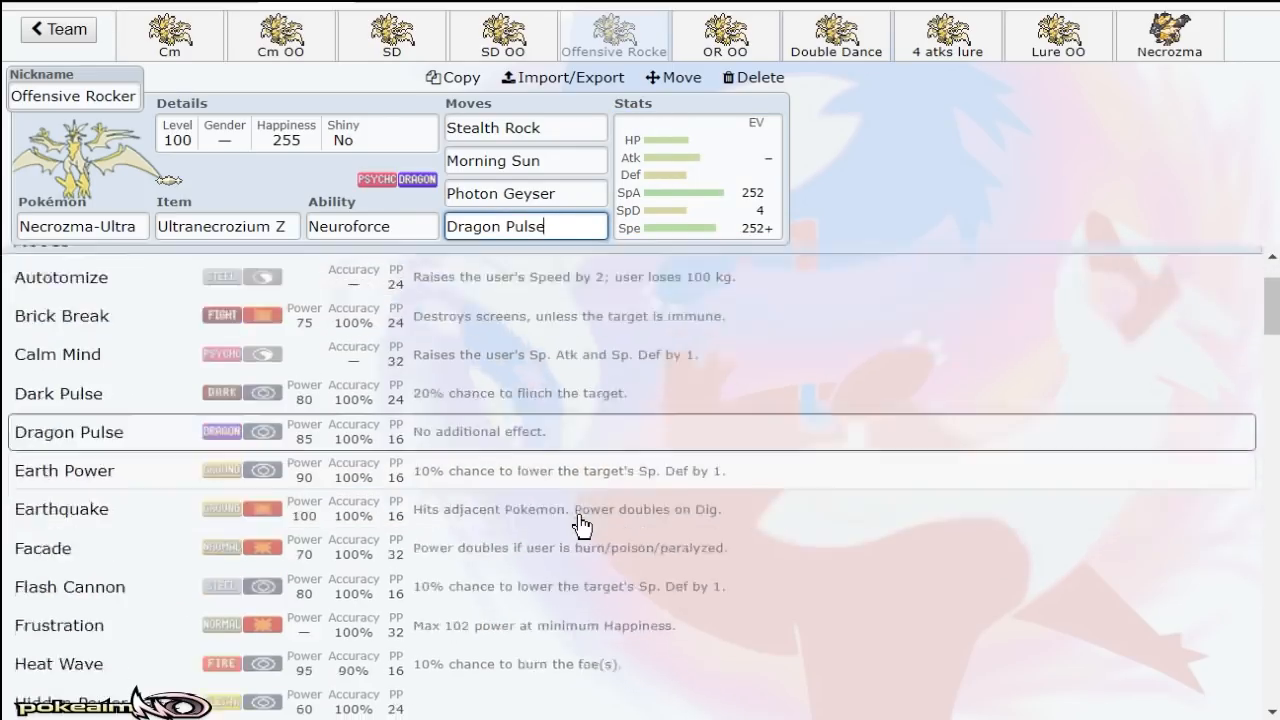
pyautogui.scroll(-3)
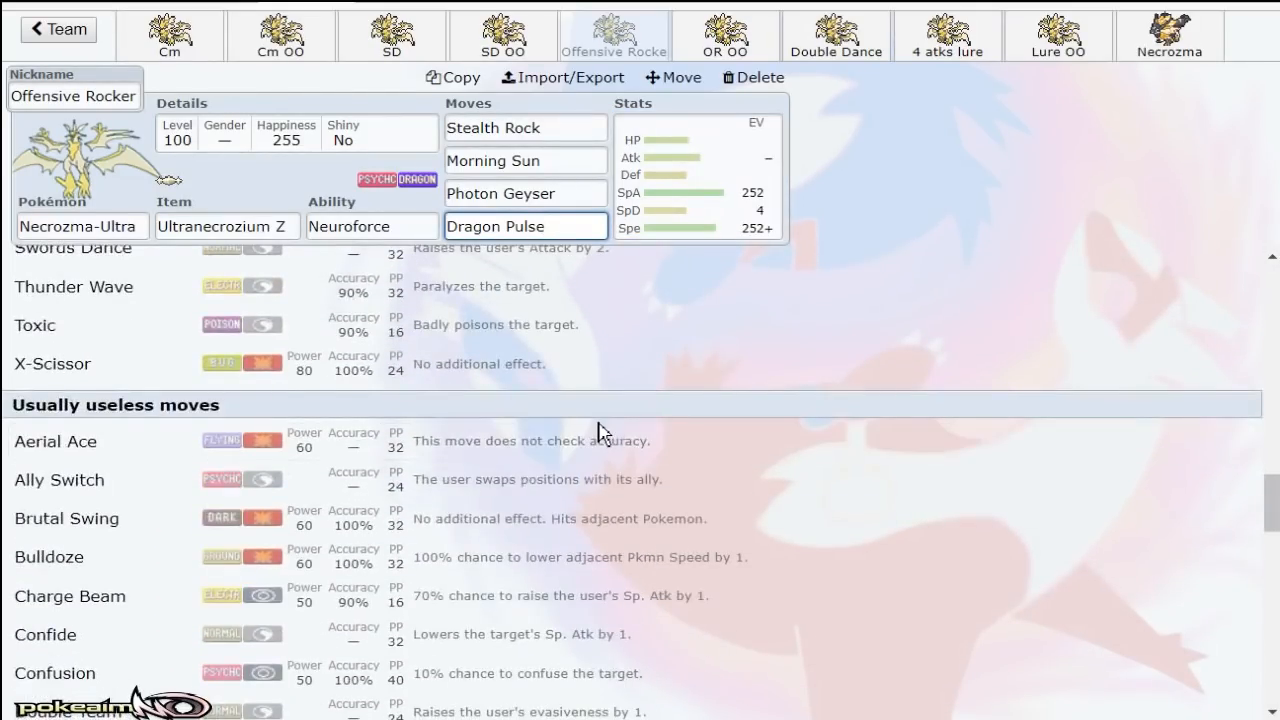
pyautogui.scroll(-3)
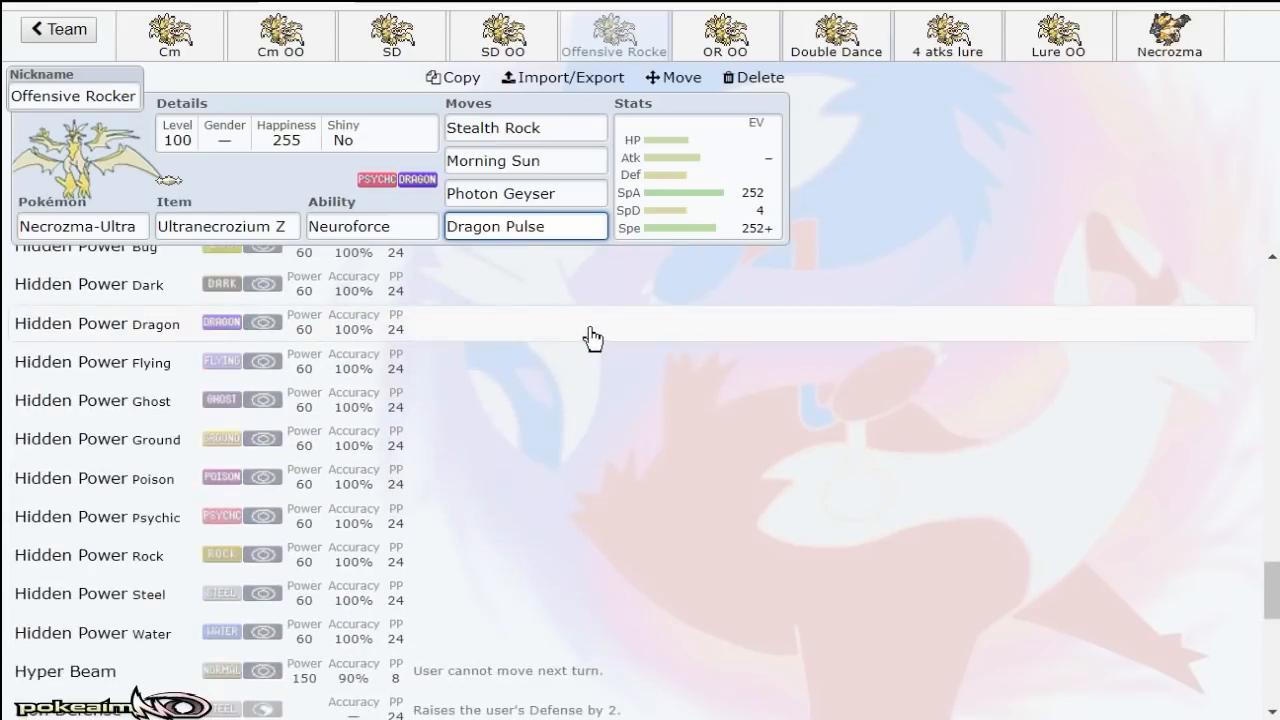
pyautogui.click(695, 175)
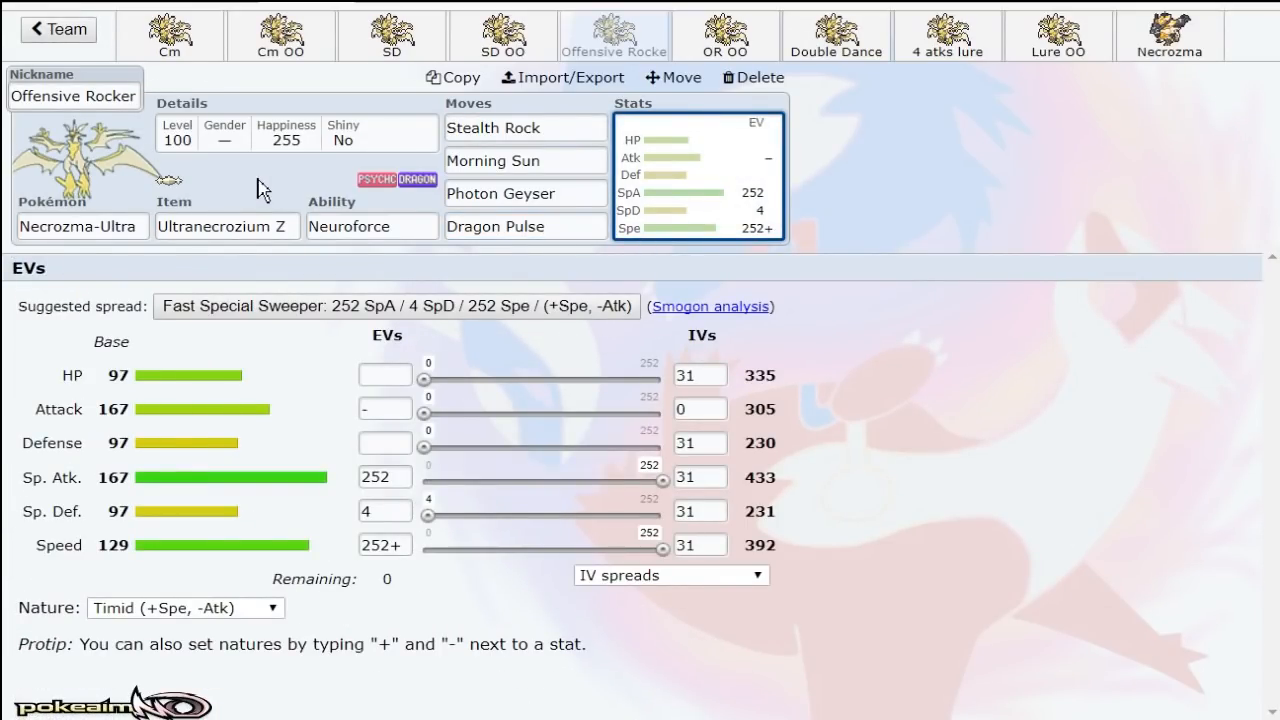
pyautogui.moveTo(952, 208)
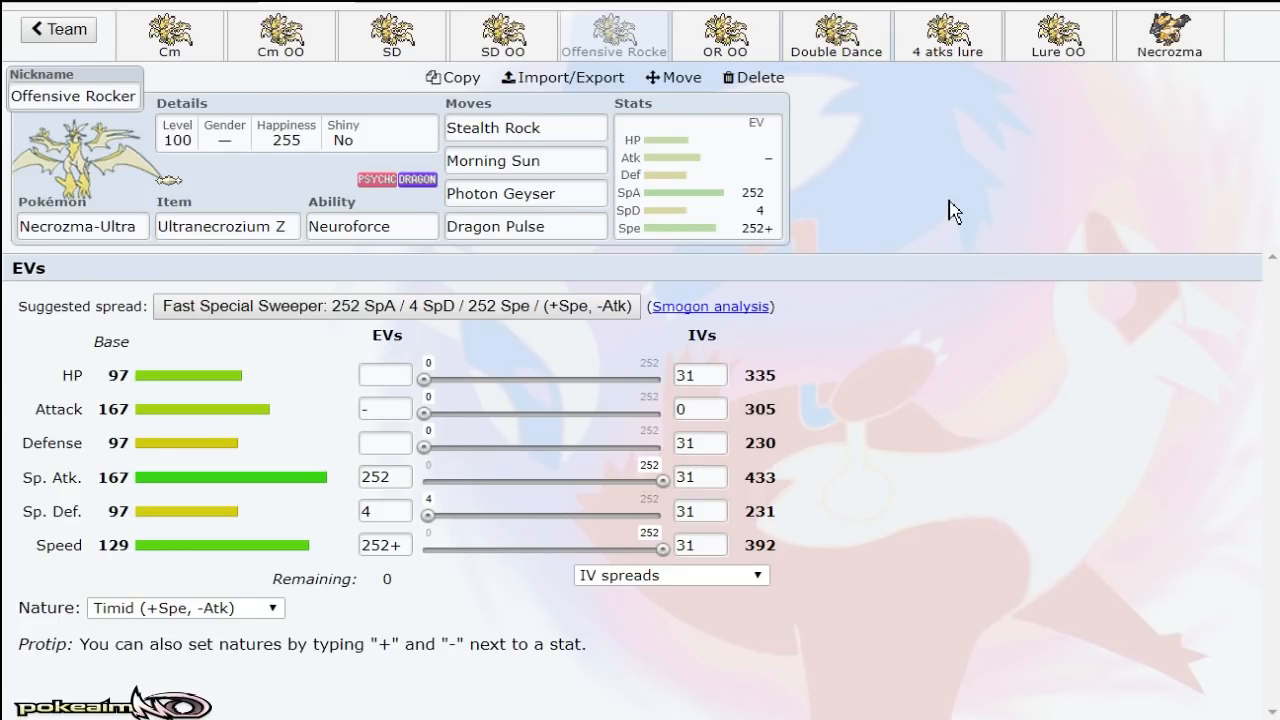
pyautogui.moveTo(732, 108)
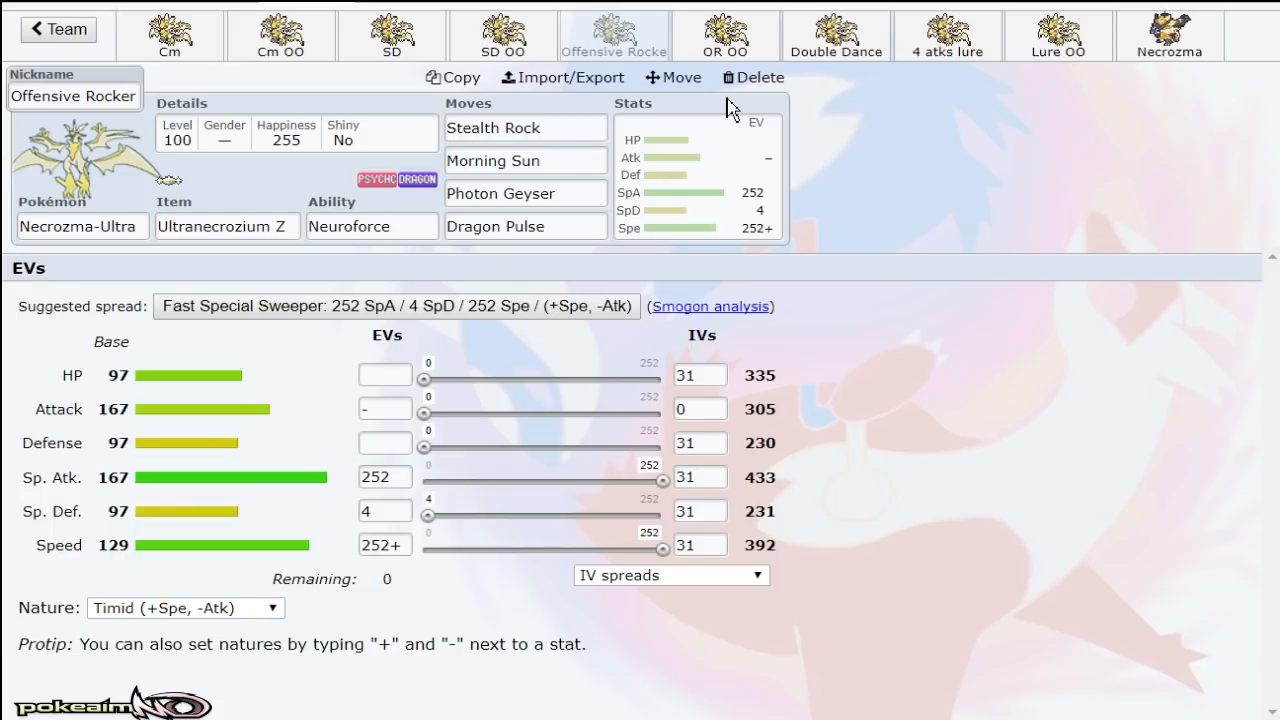
# Step: Look over the OR OO and Necrozma entries, then return to the Double Dance set
pyautogui.click(724, 35)
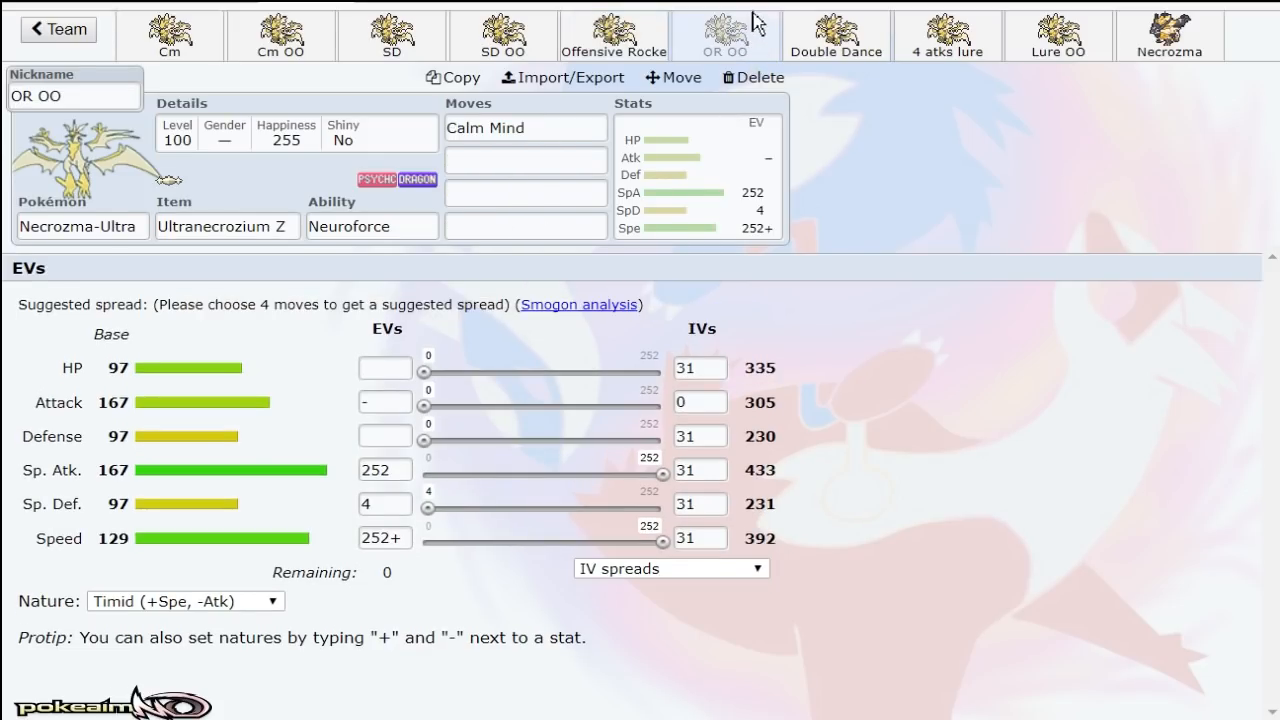
pyautogui.click(835, 35)
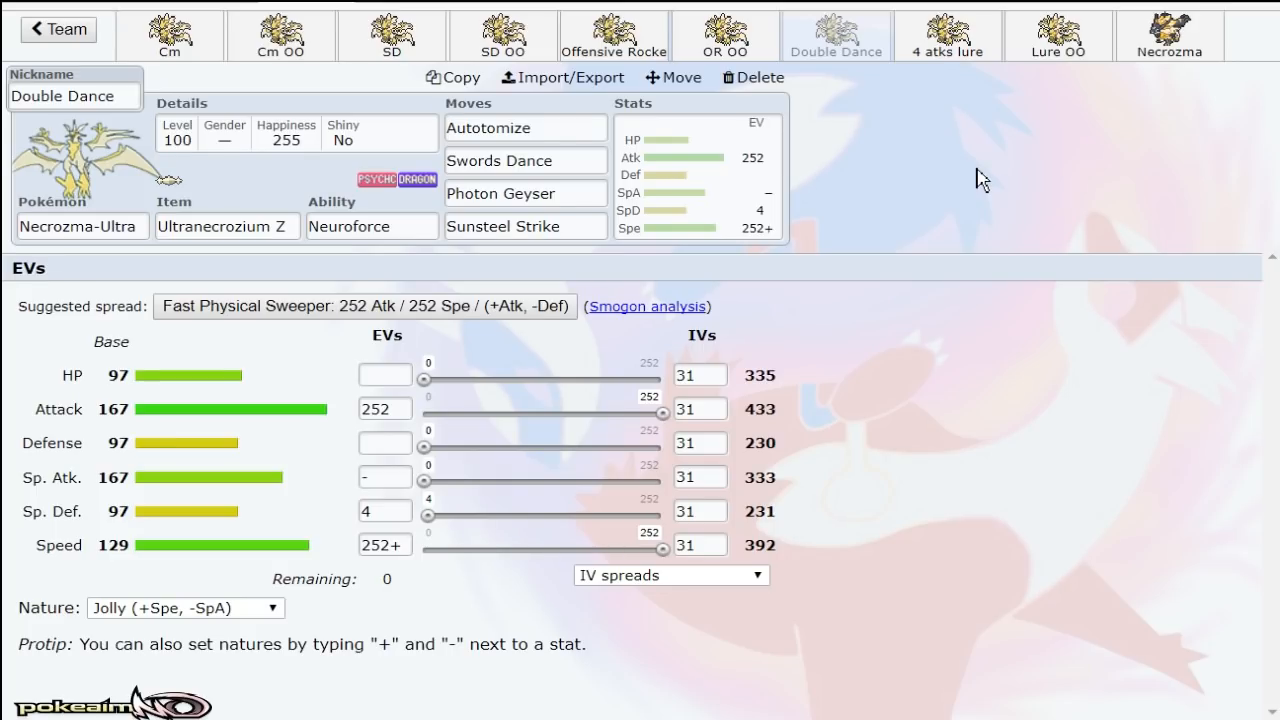
pyautogui.moveTo(1188, 18)
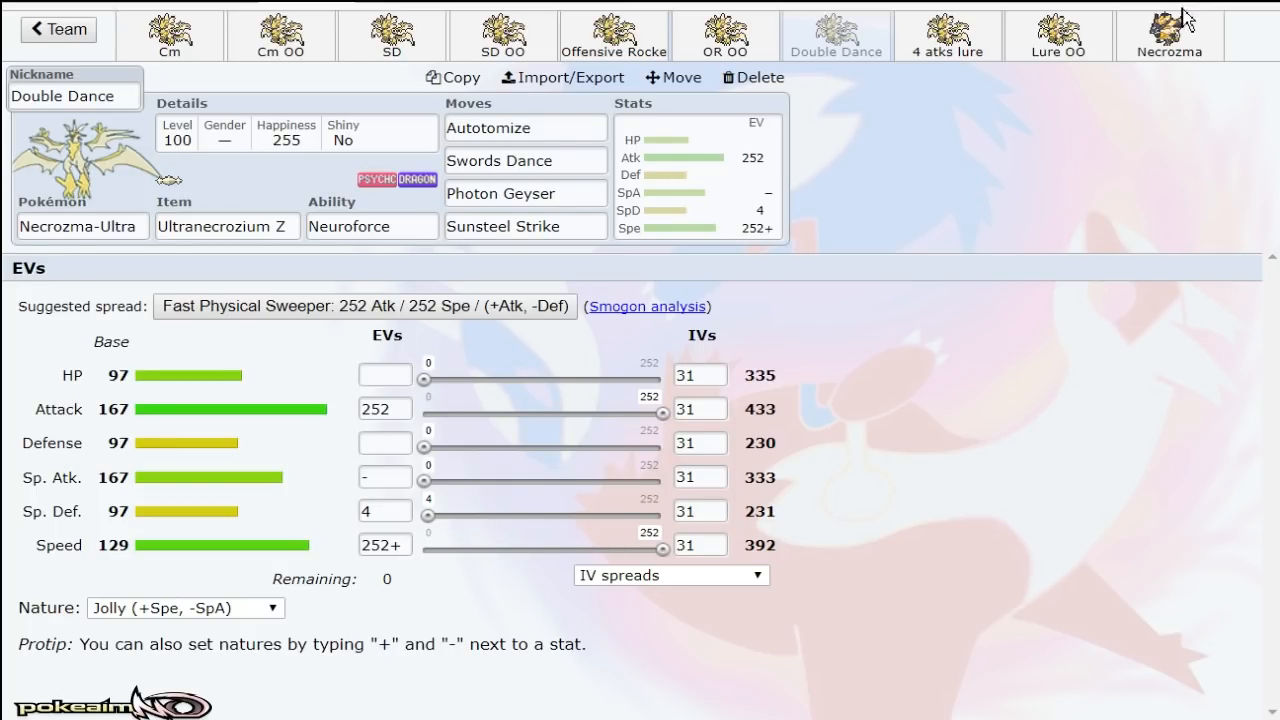
pyautogui.click(1168, 35)
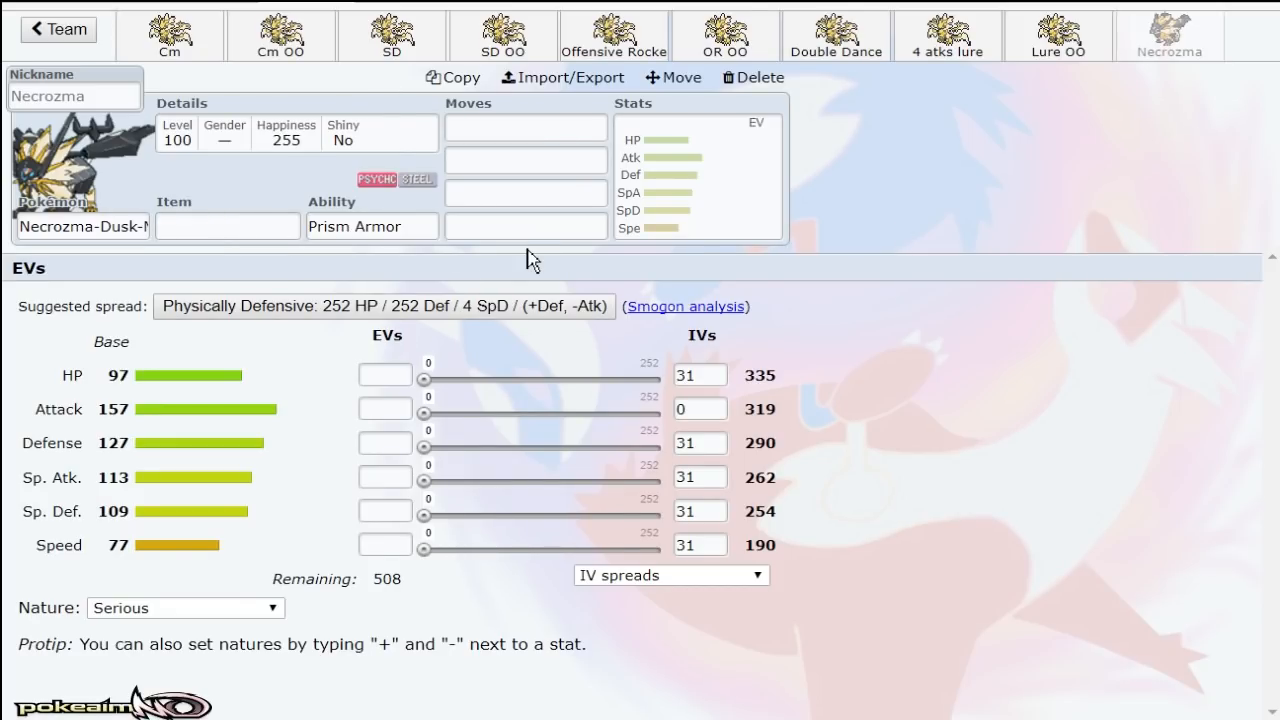
pyautogui.moveTo(1197, 80)
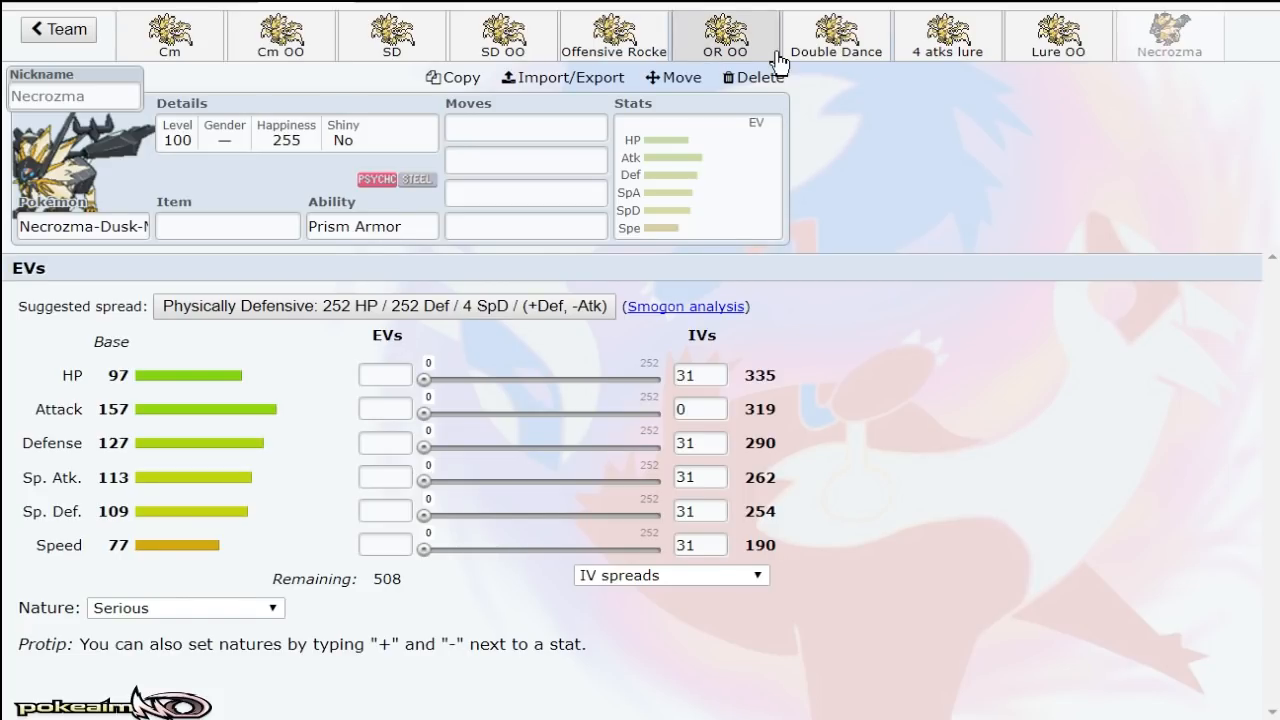
pyautogui.click(835, 35)
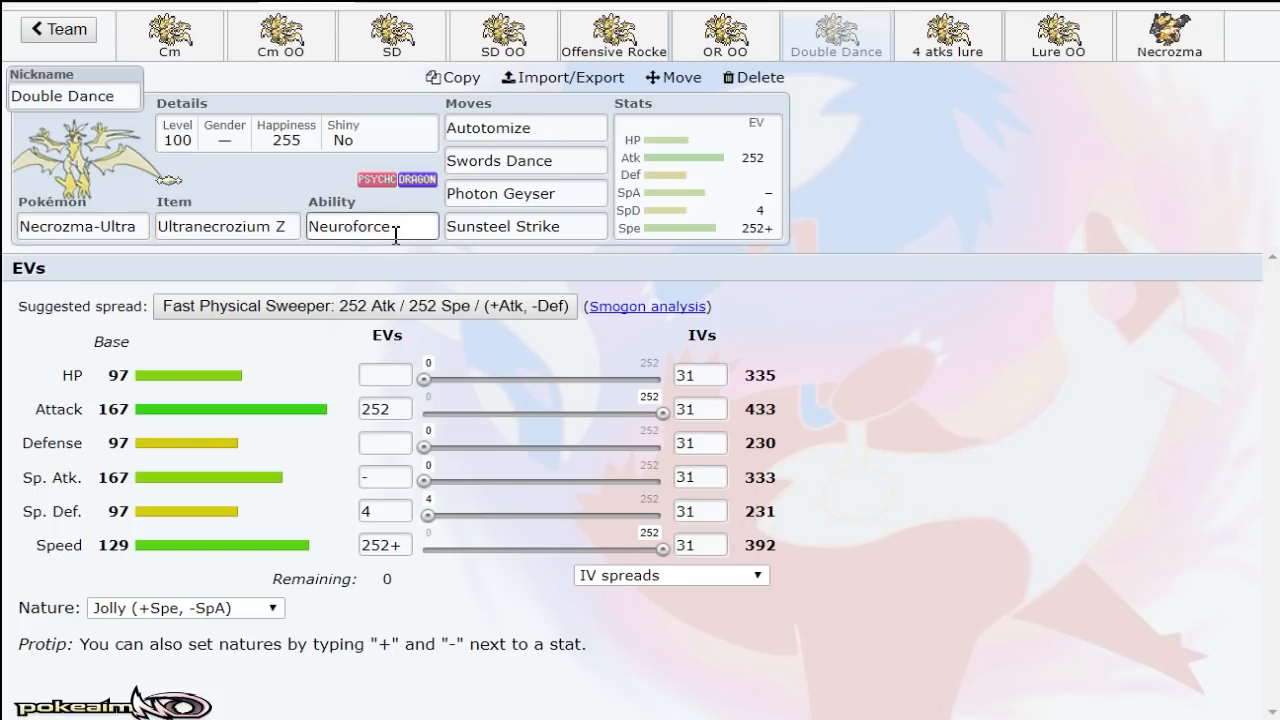
pyautogui.moveTo(860, 265)
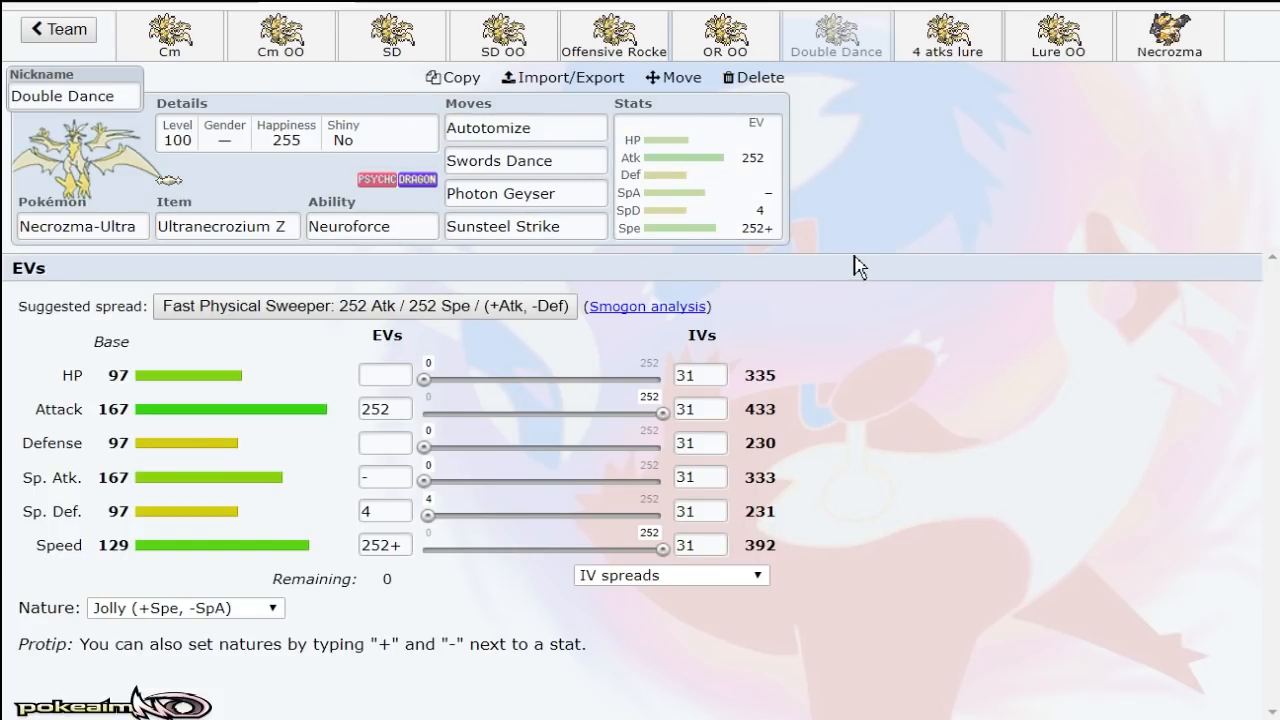
pyautogui.moveTo(1000, 317)
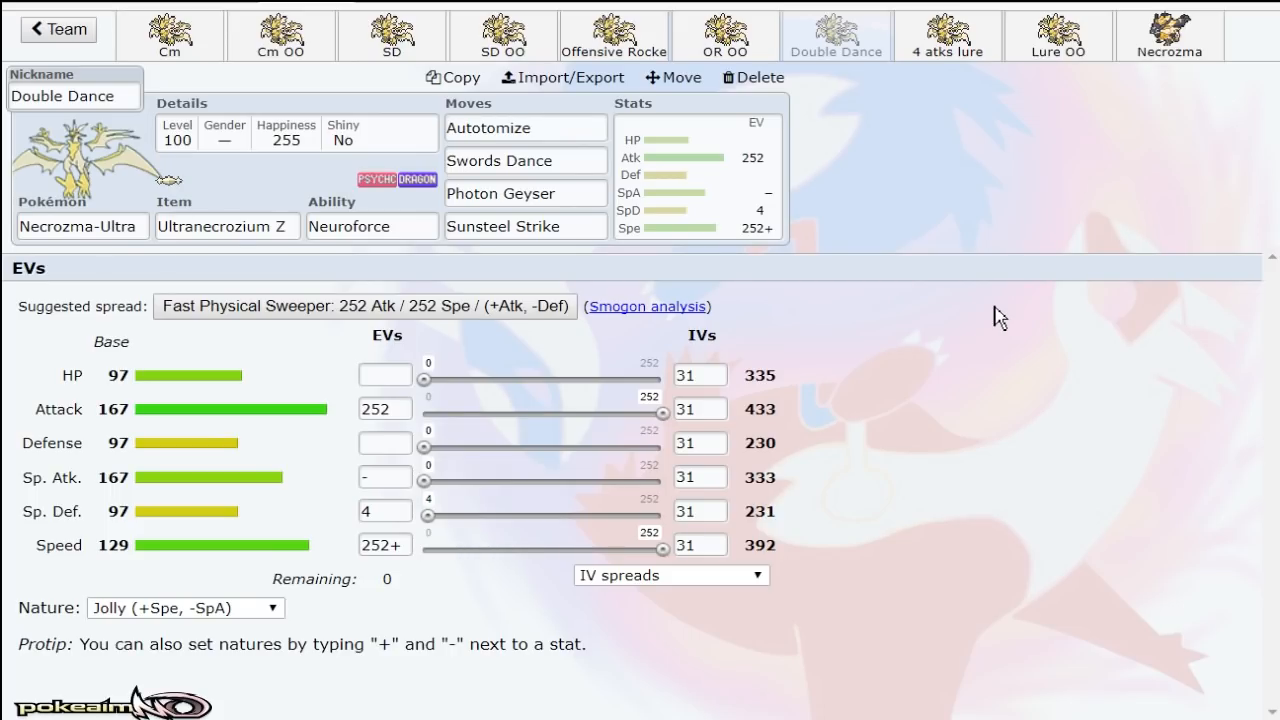
pyautogui.moveTo(1168, 40)
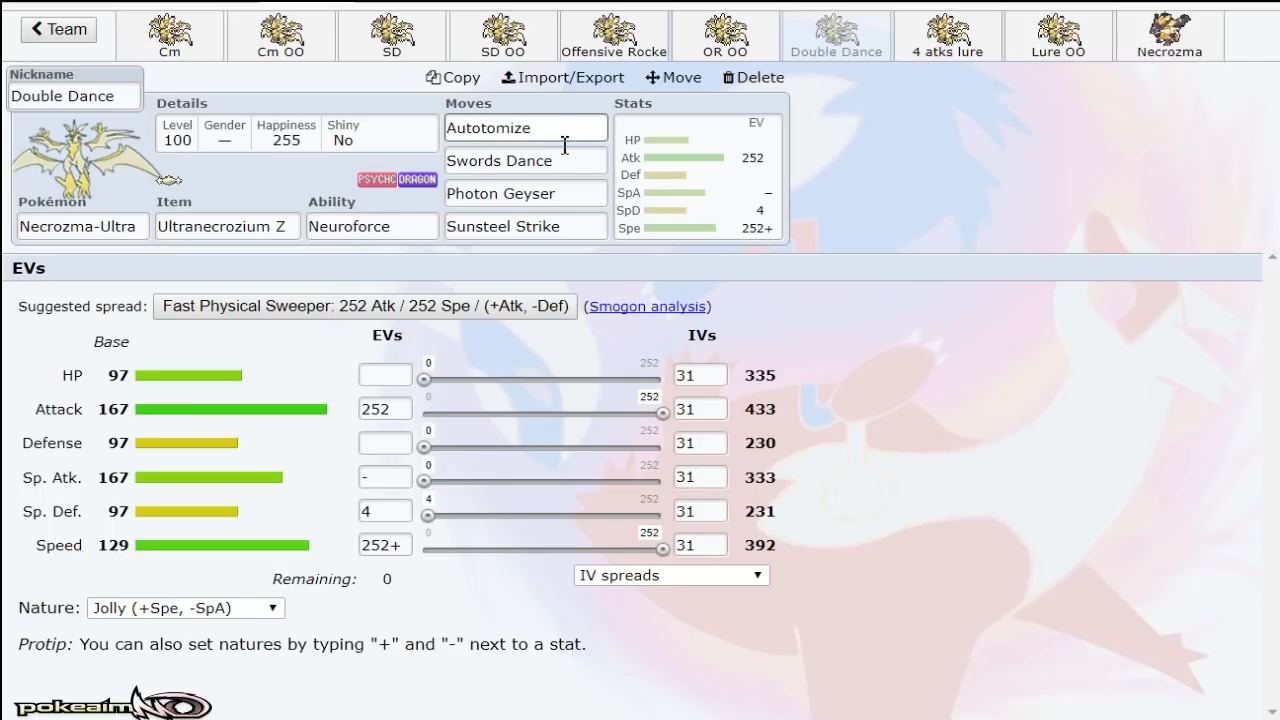
pyautogui.moveTo(855, 188)
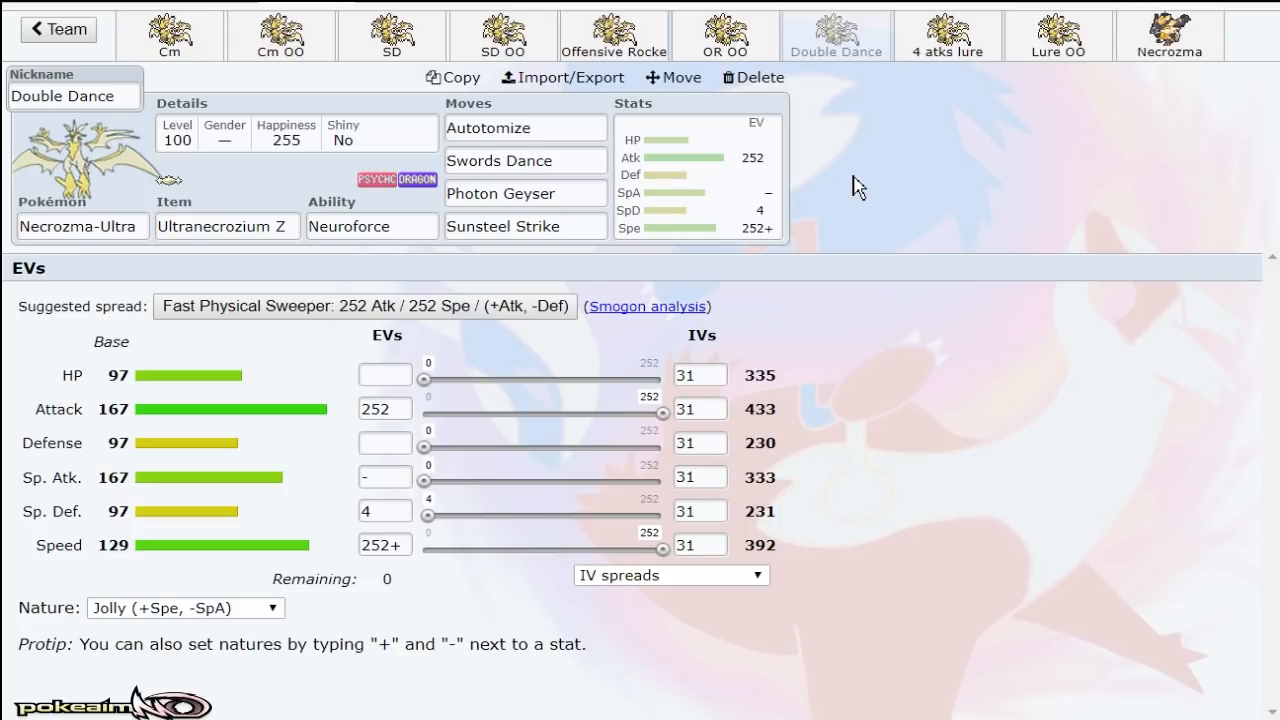
pyautogui.click(525, 193)
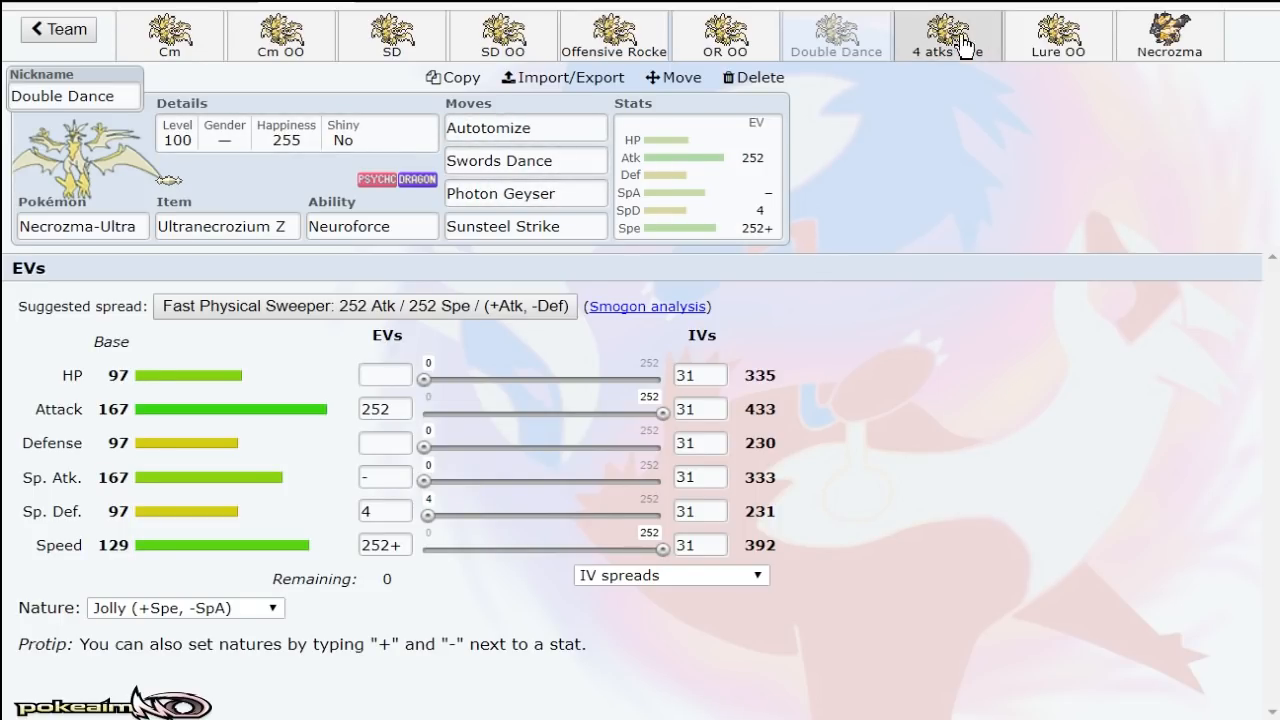
# Step: Open the 4 atks lure set and list the move options for its Rock Slide slot
pyautogui.click(946, 35)
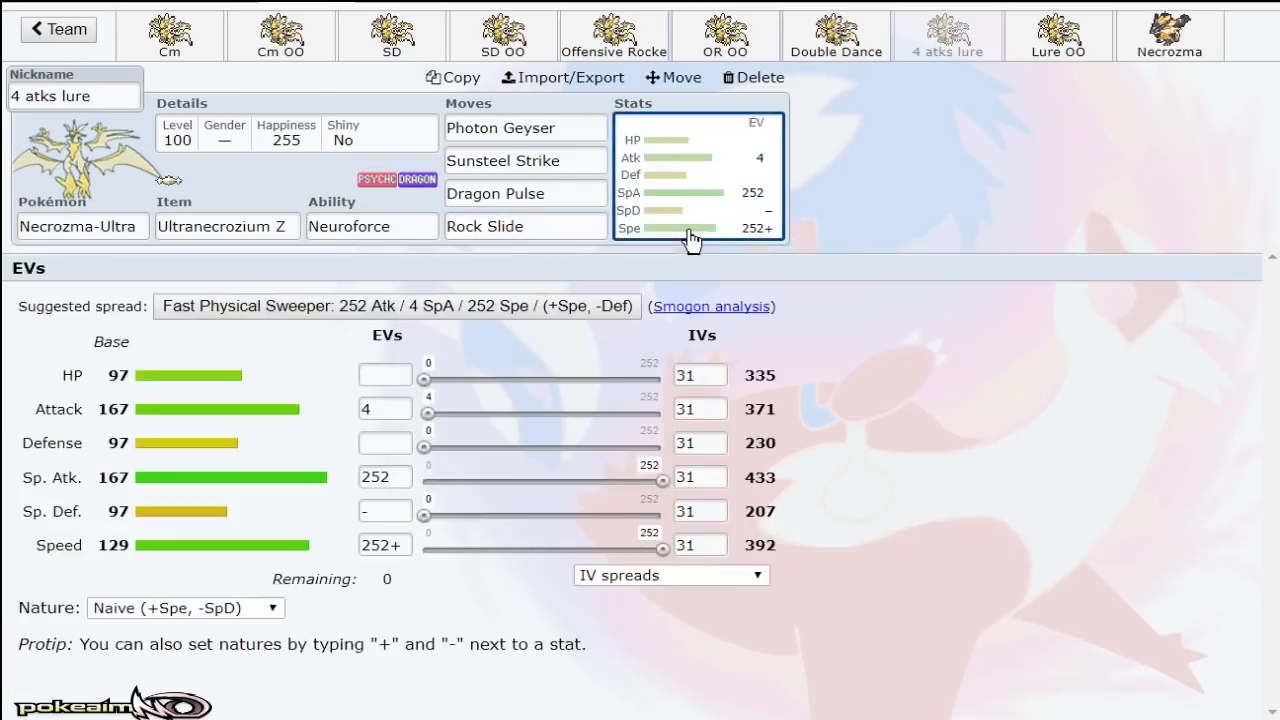
pyautogui.moveTo(930, 363)
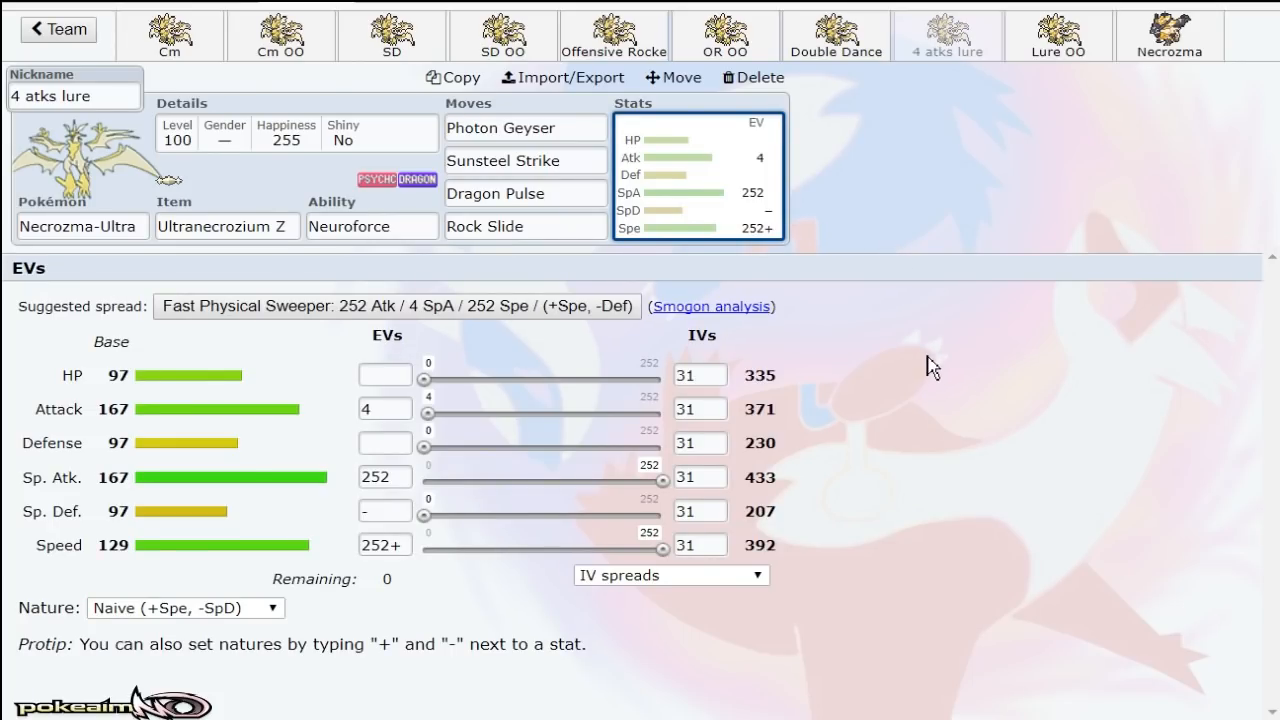
pyautogui.click(525, 226)
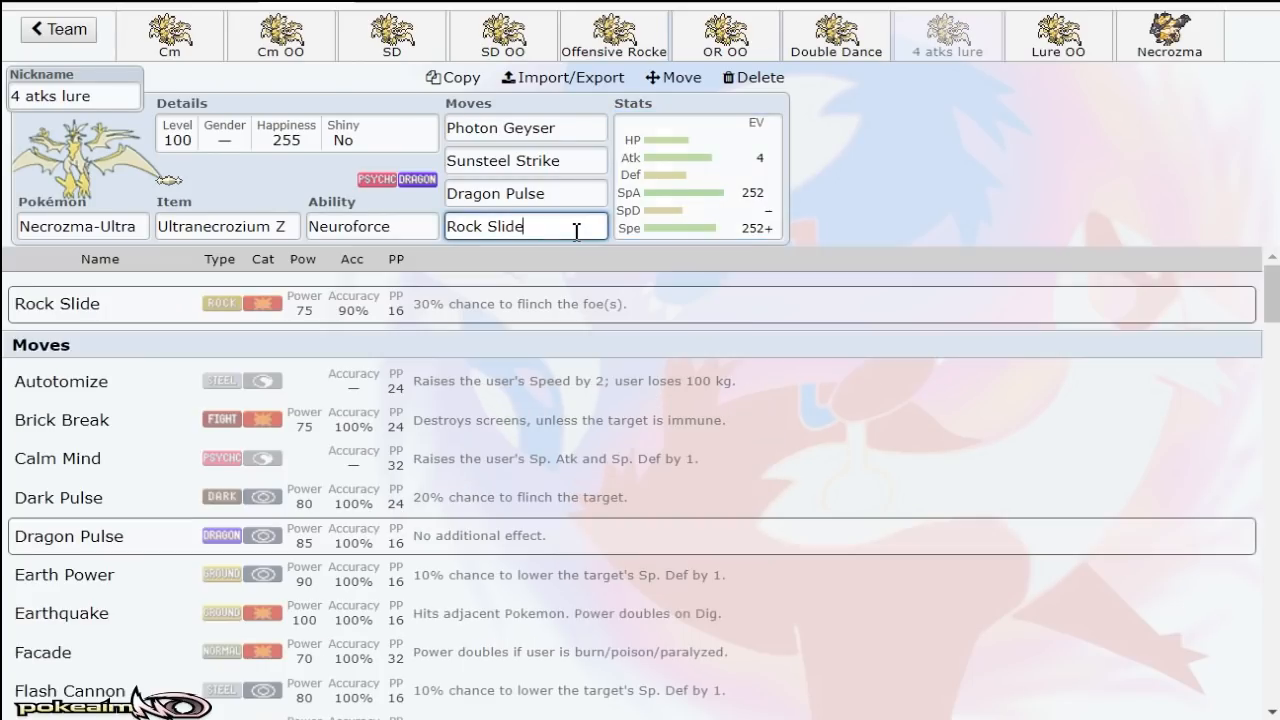
pyautogui.click(697, 175)
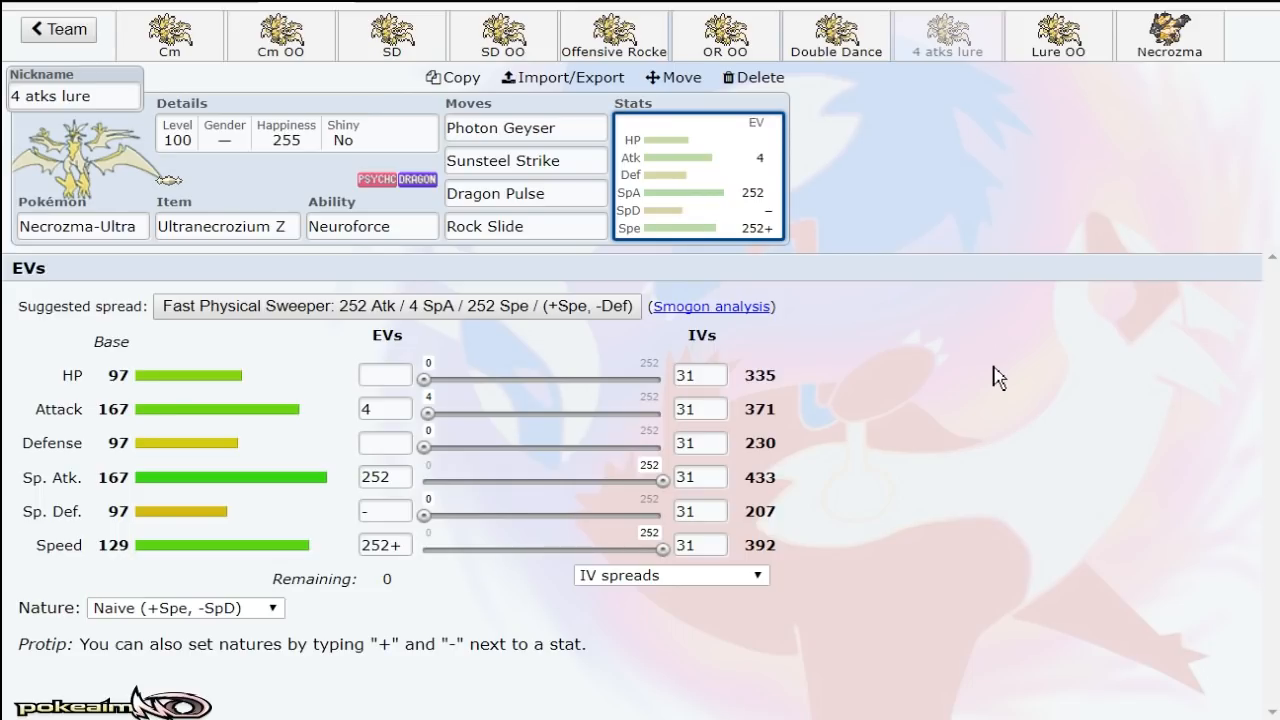
pyautogui.moveTo(422, 218)
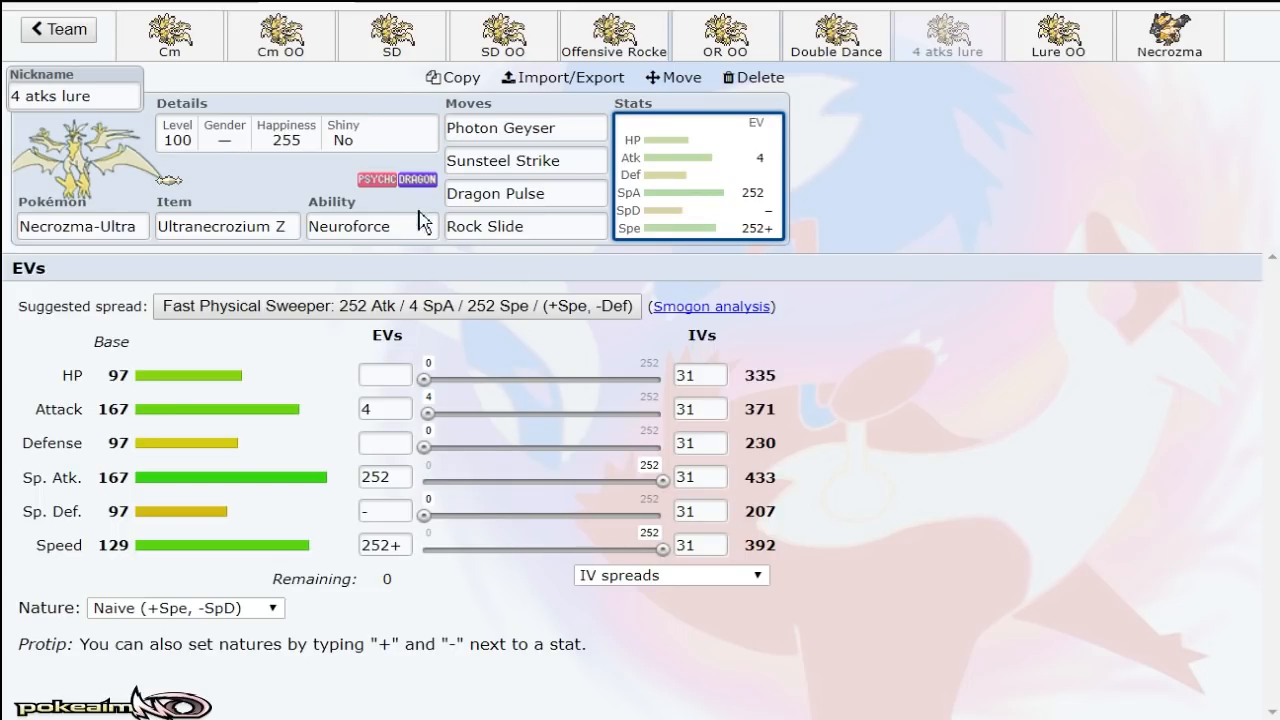
pyautogui.click(524, 226)
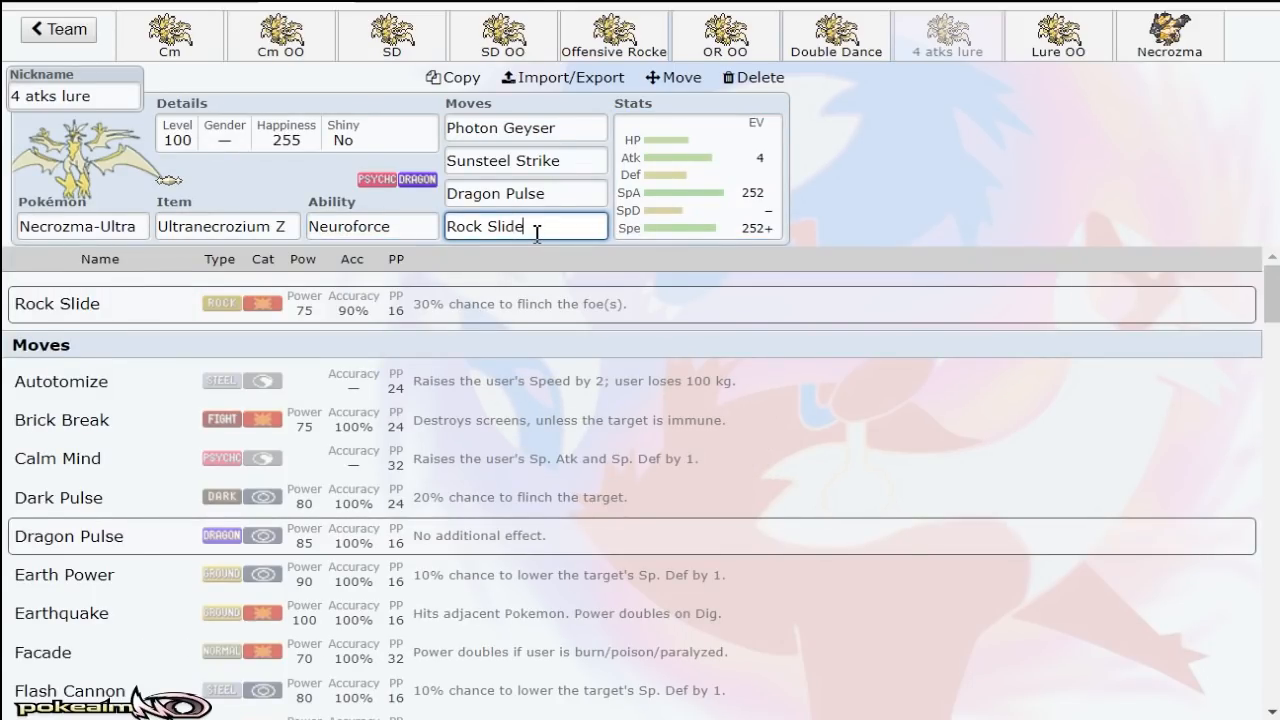
# Step: Open Lure OO, check Heat Wave, and show its Naive 252 SpA / 252+ Spe spread
pyautogui.click(1057, 35)
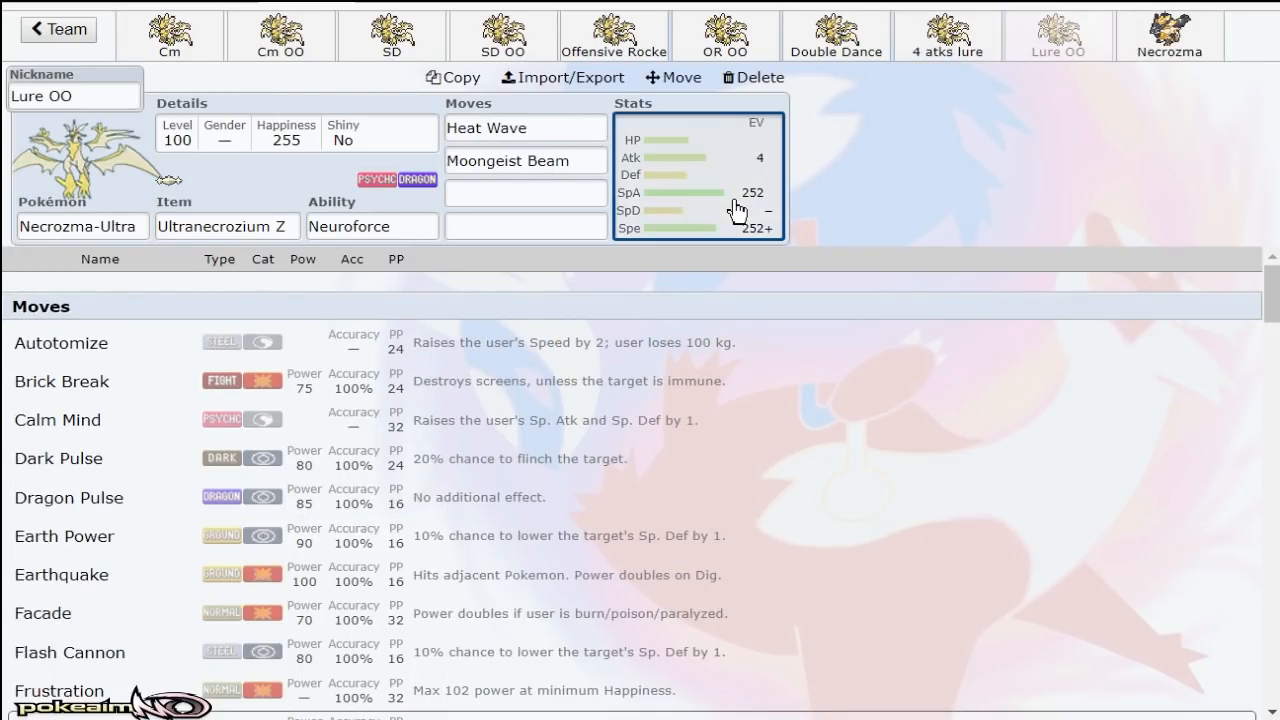
pyautogui.click(524, 128)
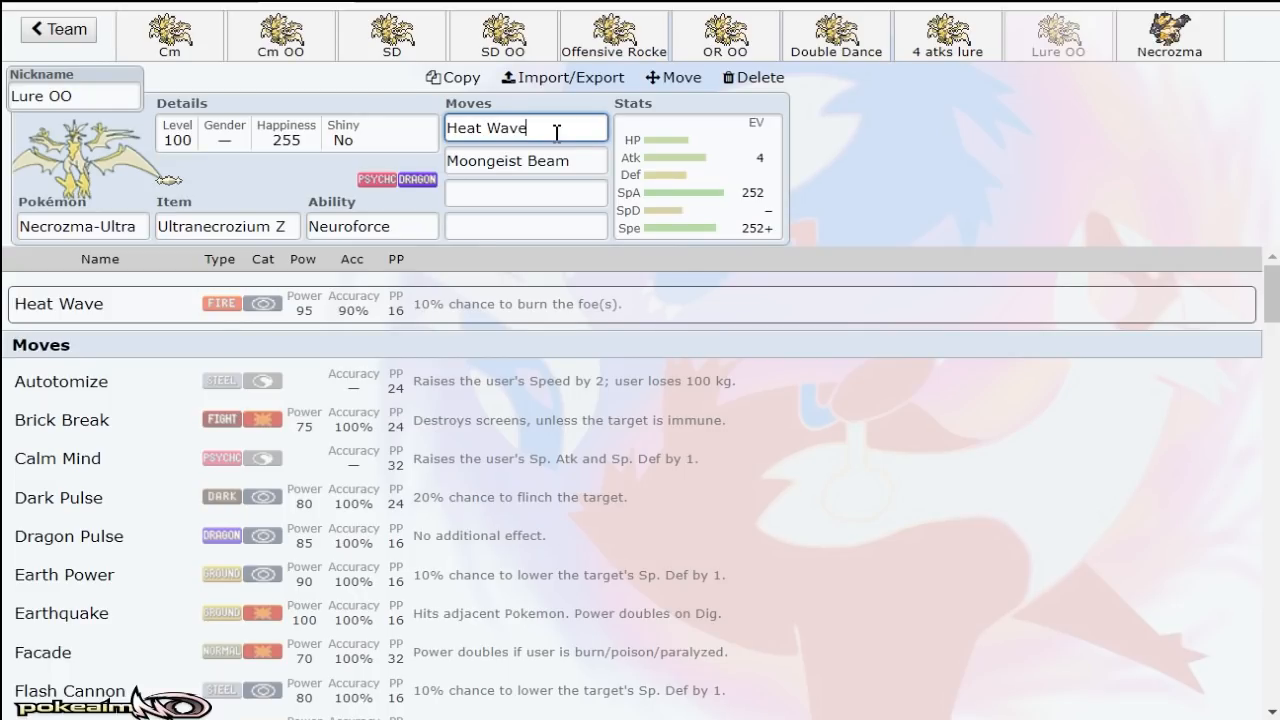
pyautogui.click(1058, 35)
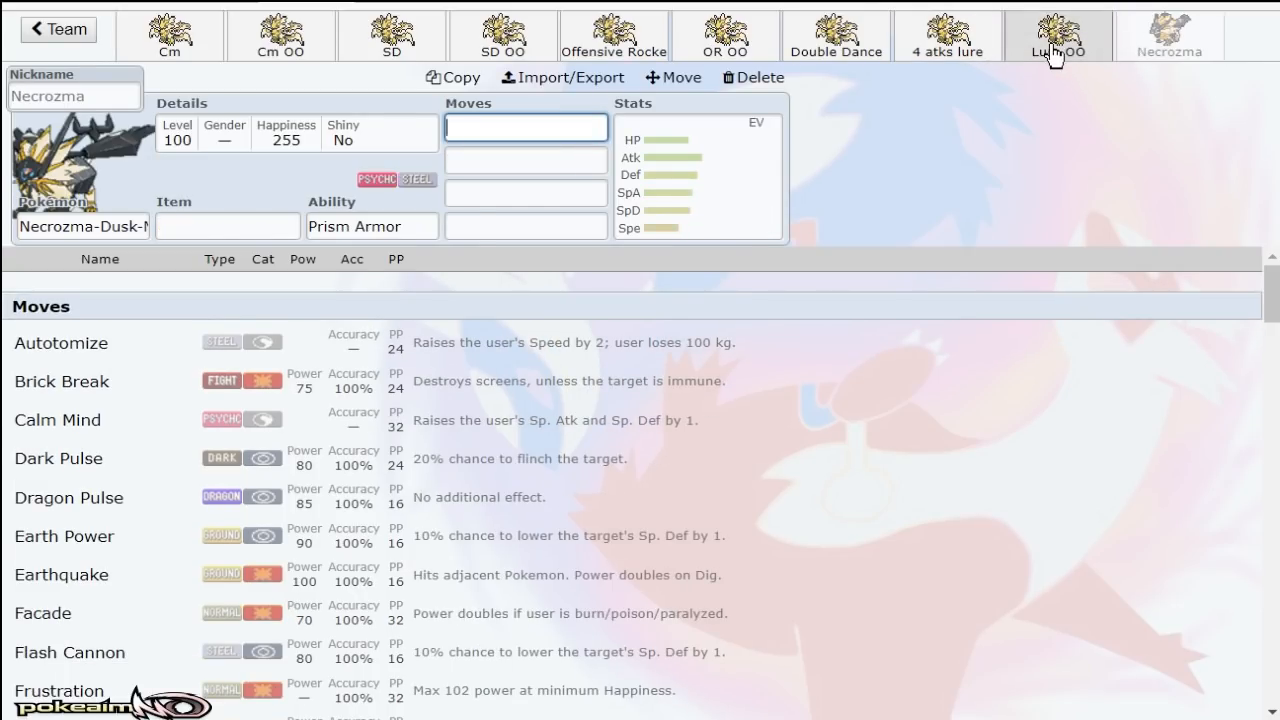
pyautogui.click(1058, 35)
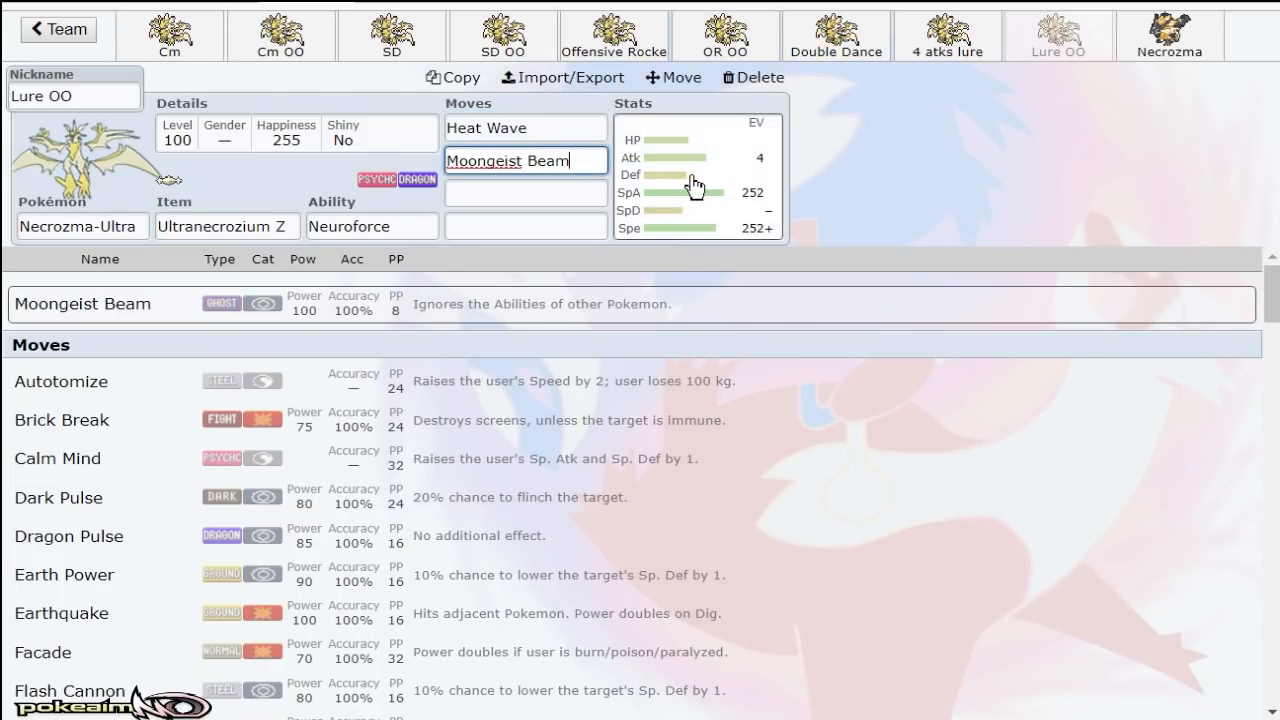
pyautogui.click(695, 180)
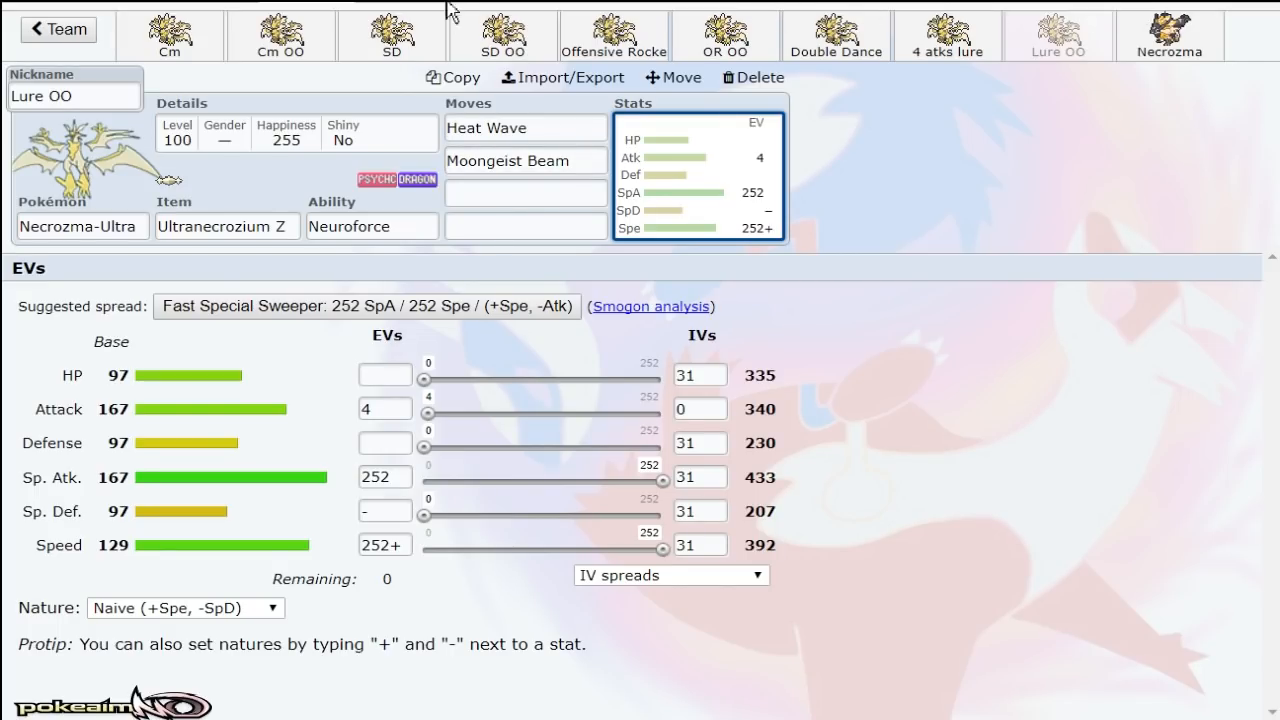
# Step: In the SD set's plain-text export, overwrite the species with Necrozma-Dusk-Mane
pyautogui.click(390, 35)
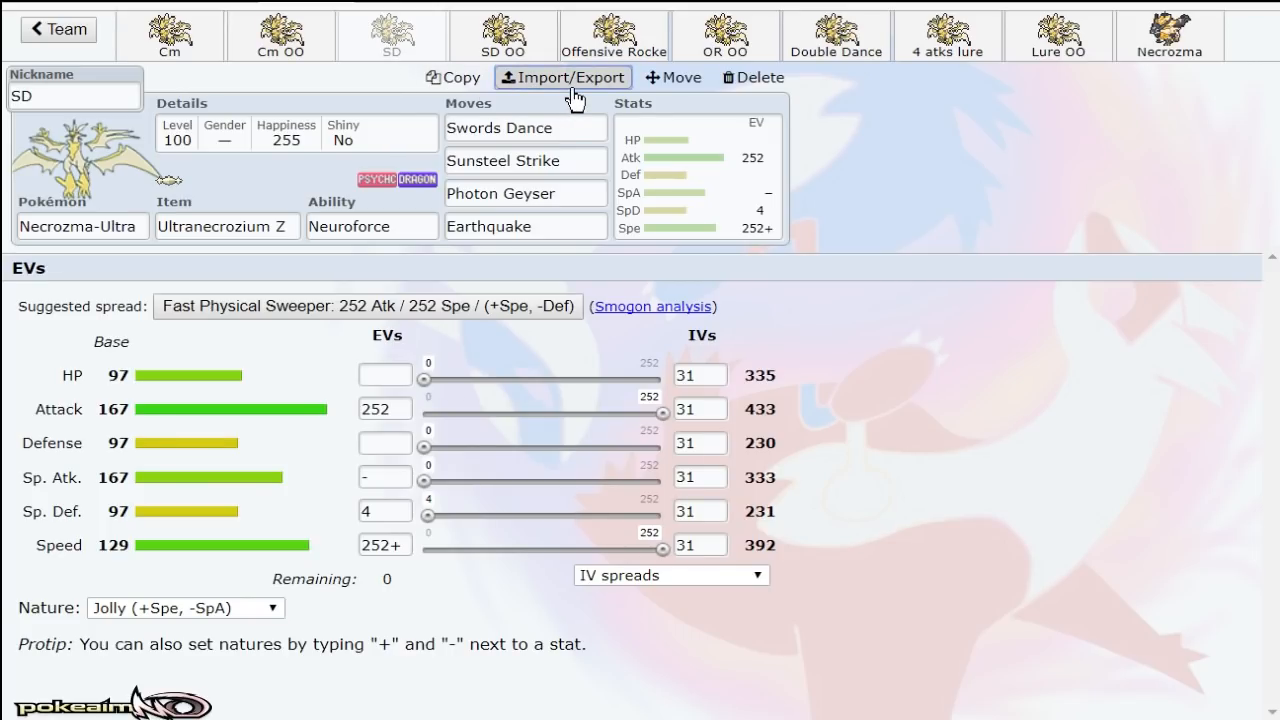
pyautogui.click(563, 77)
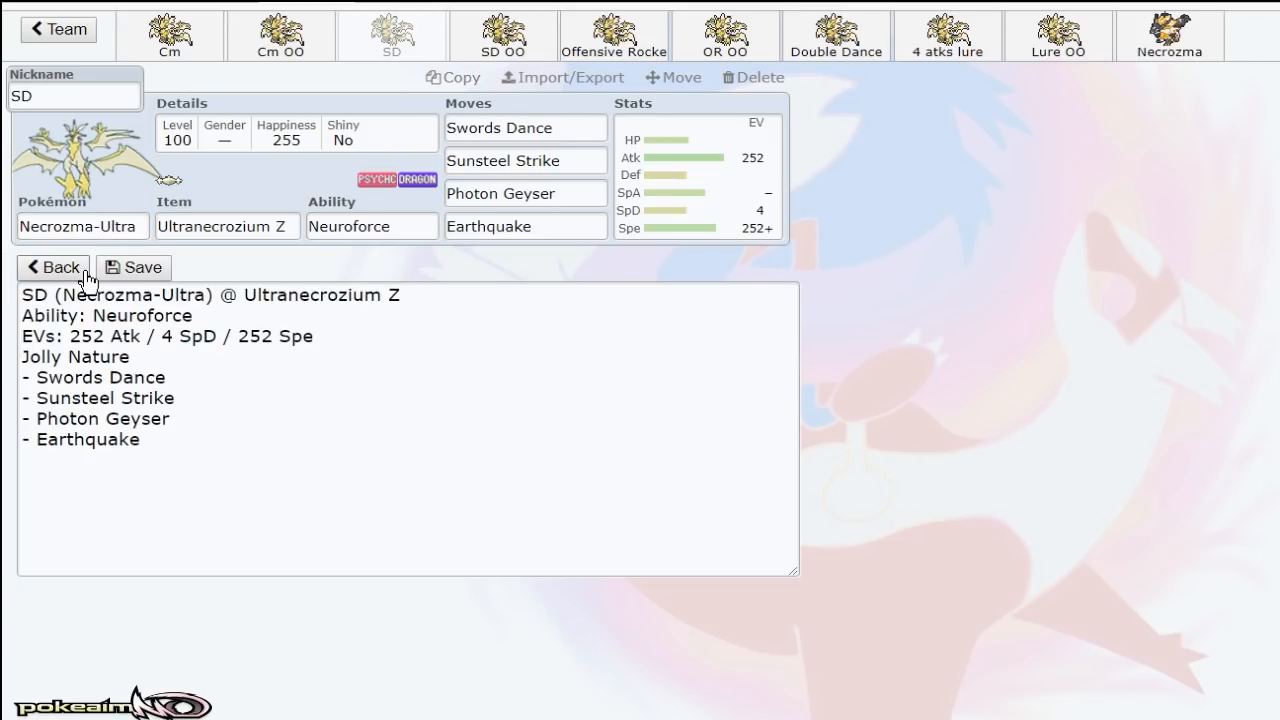
pyautogui.doubleClick(117, 295)
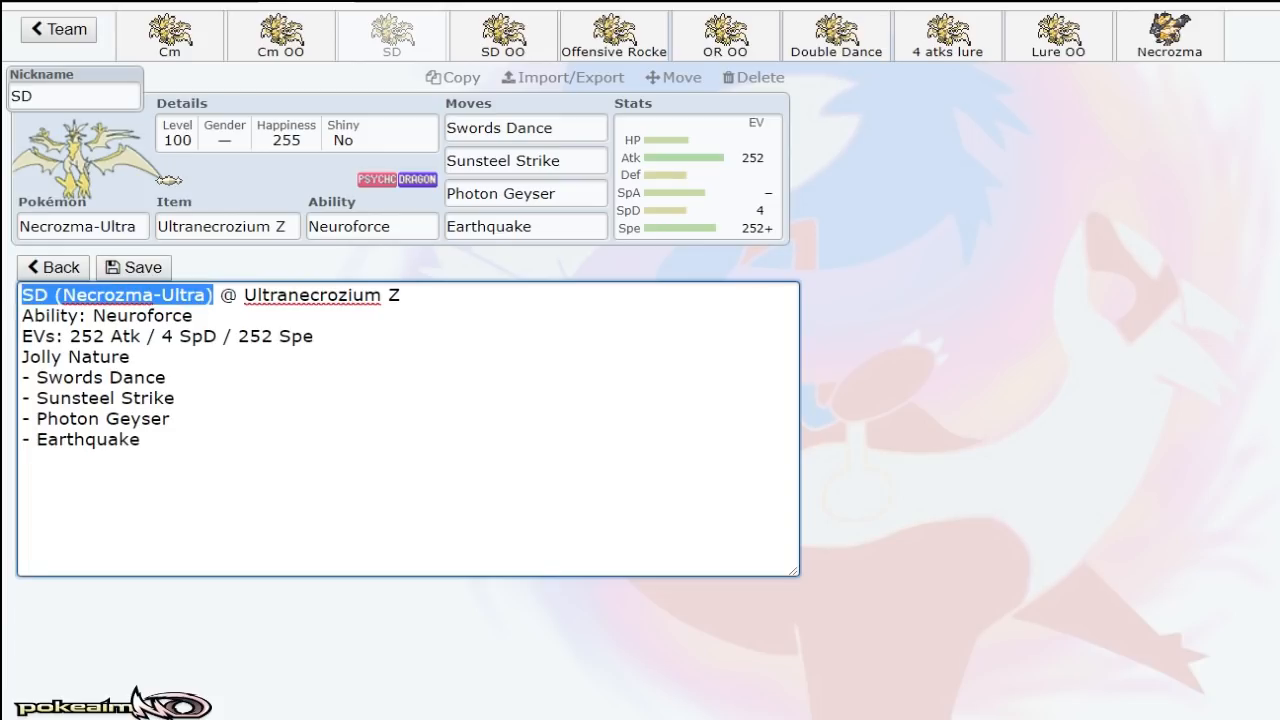
pyautogui.write('Ned')
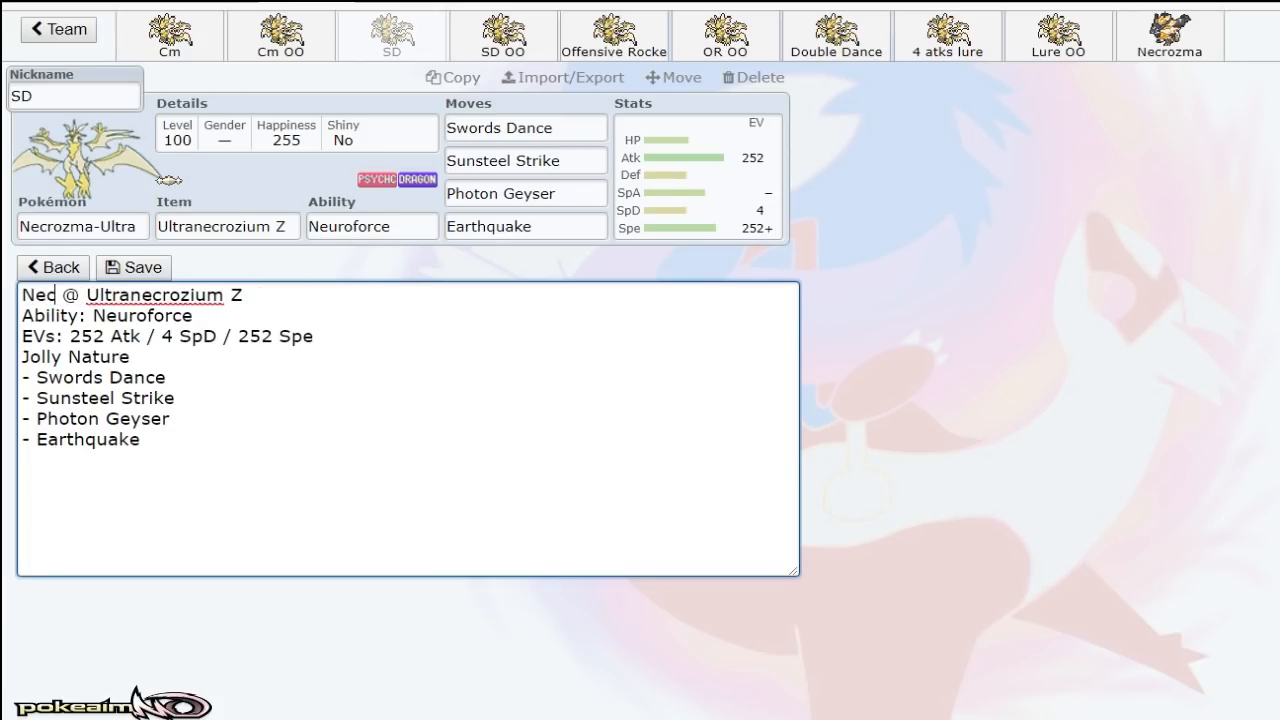
pyautogui.write('Necrozma-')
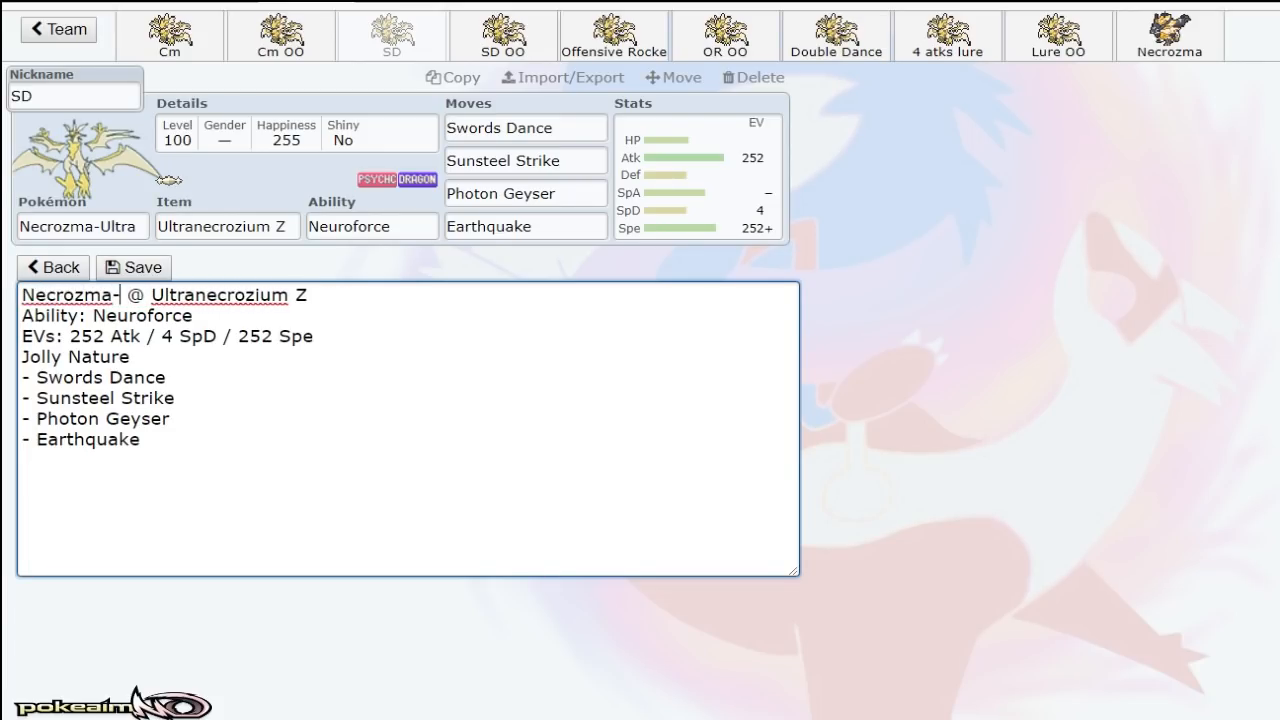
pyautogui.write('-DUsk')
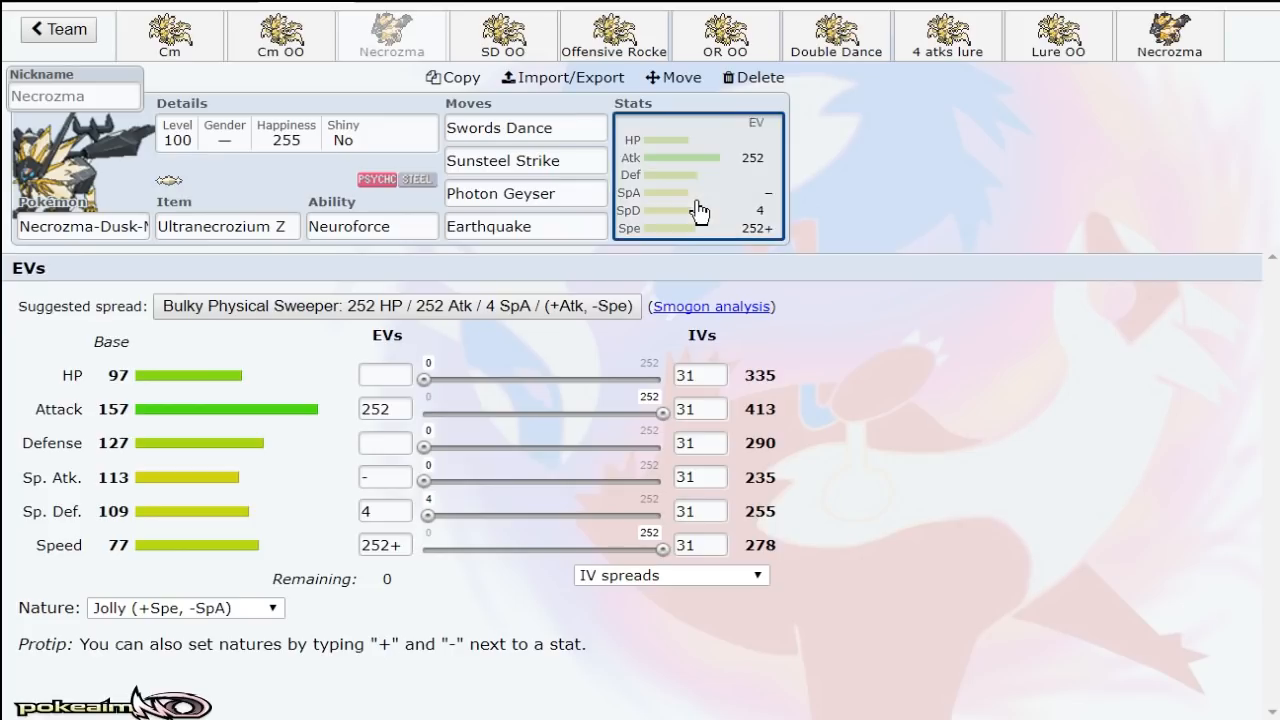
pyautogui.moveTo(890, 490)
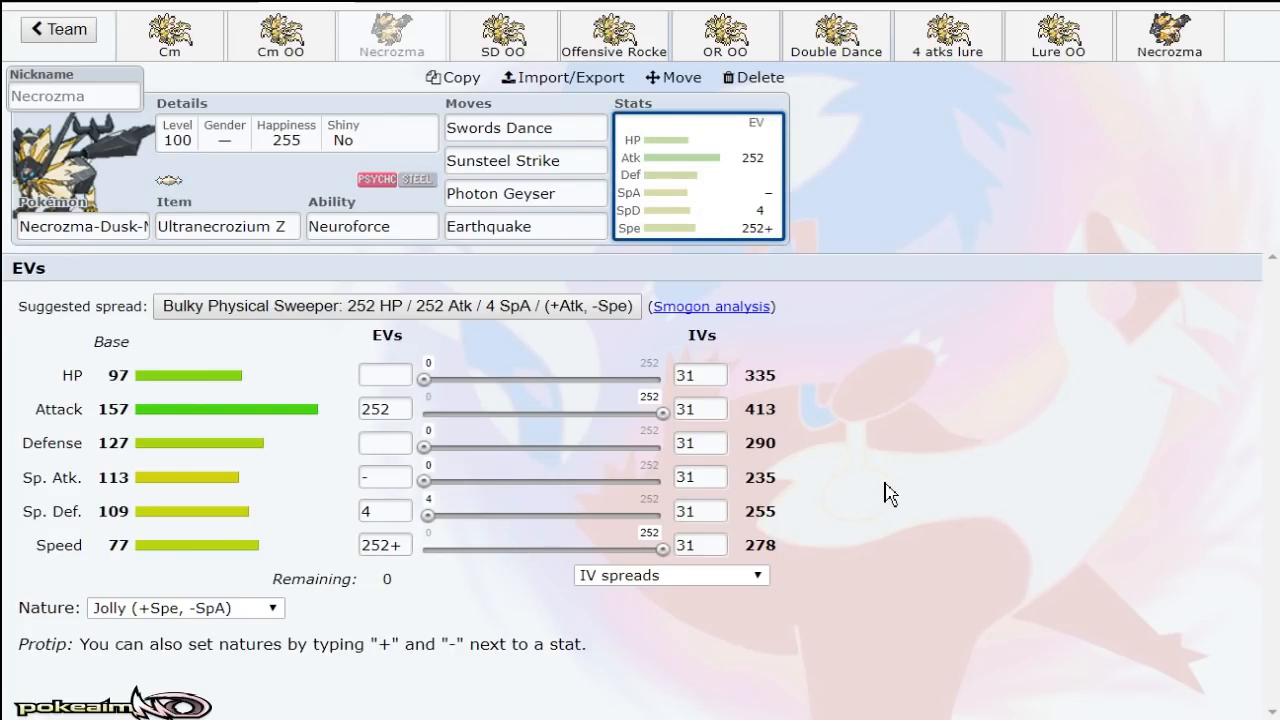
pyautogui.moveTo(857, 474)
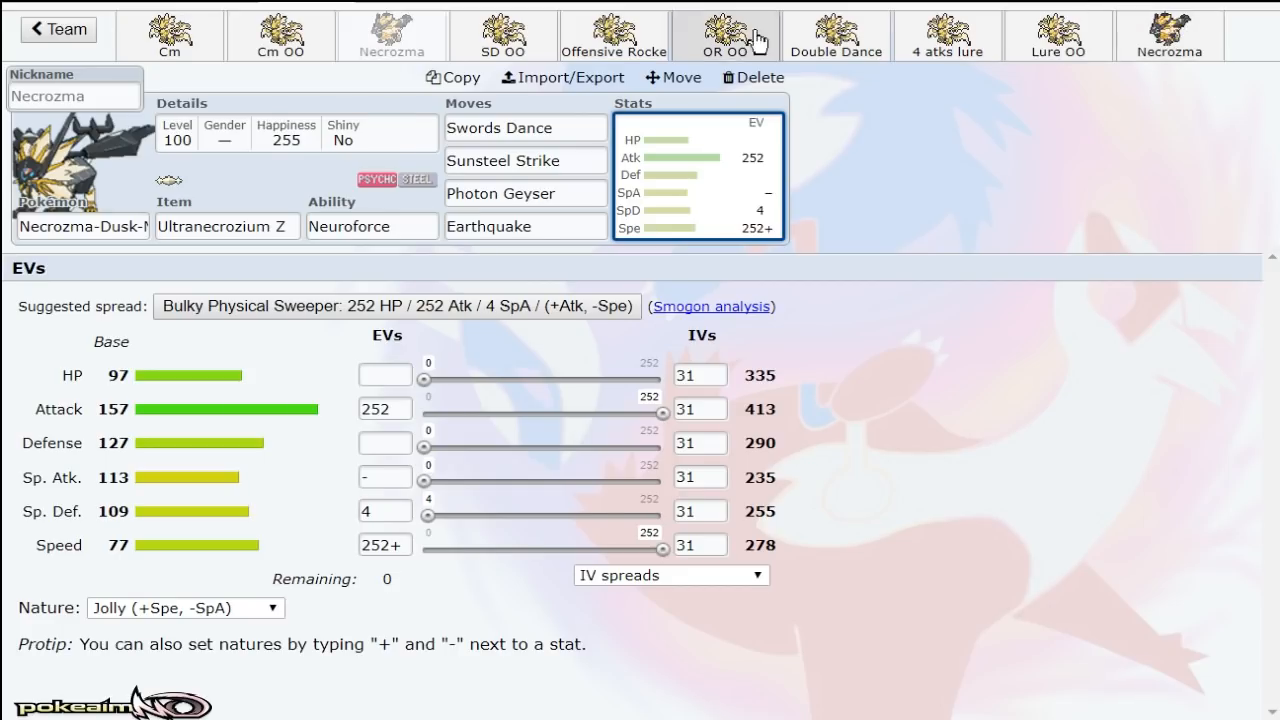
pyautogui.moveTo(705, 165)
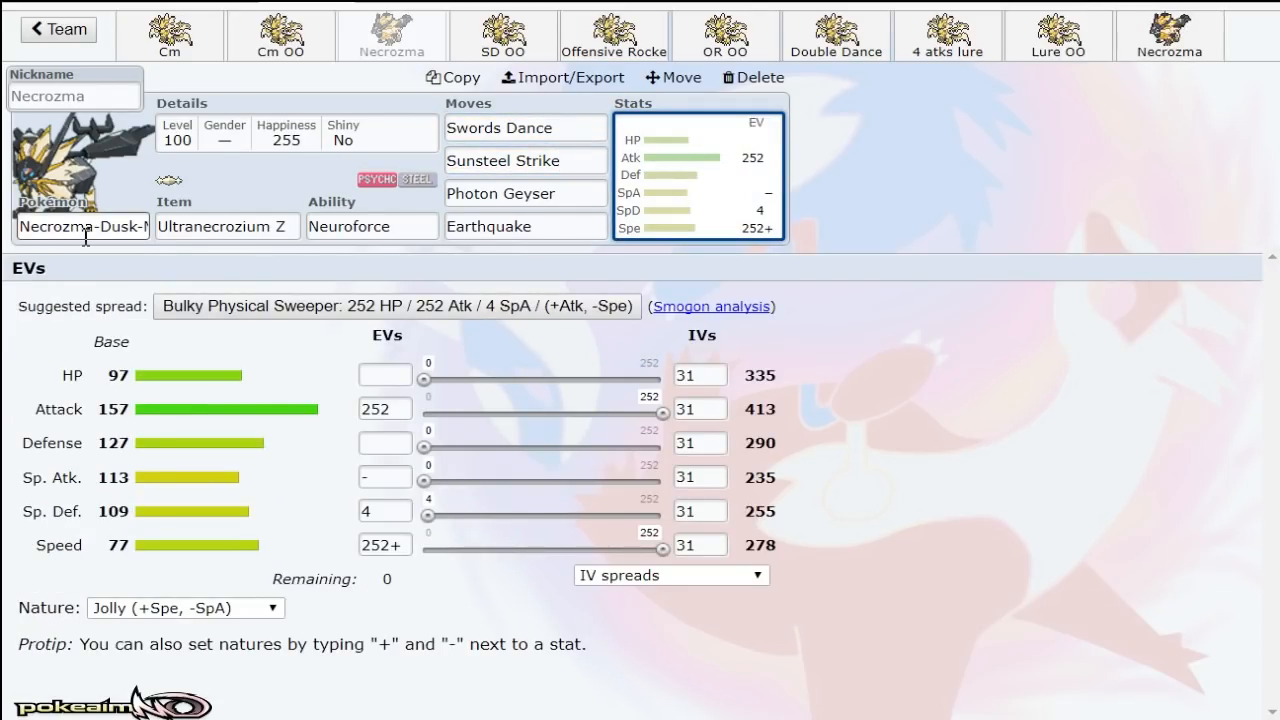
pyautogui.moveTo(360, 203)
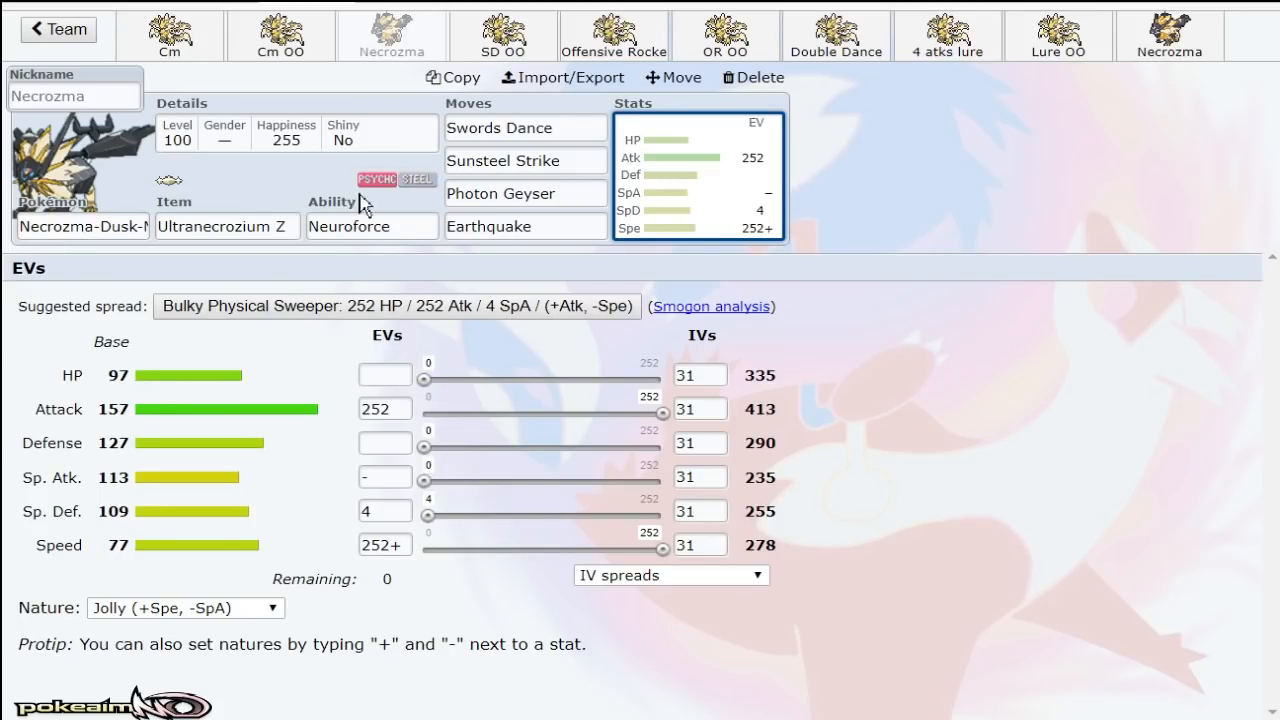
pyautogui.moveTo(1078, 192)
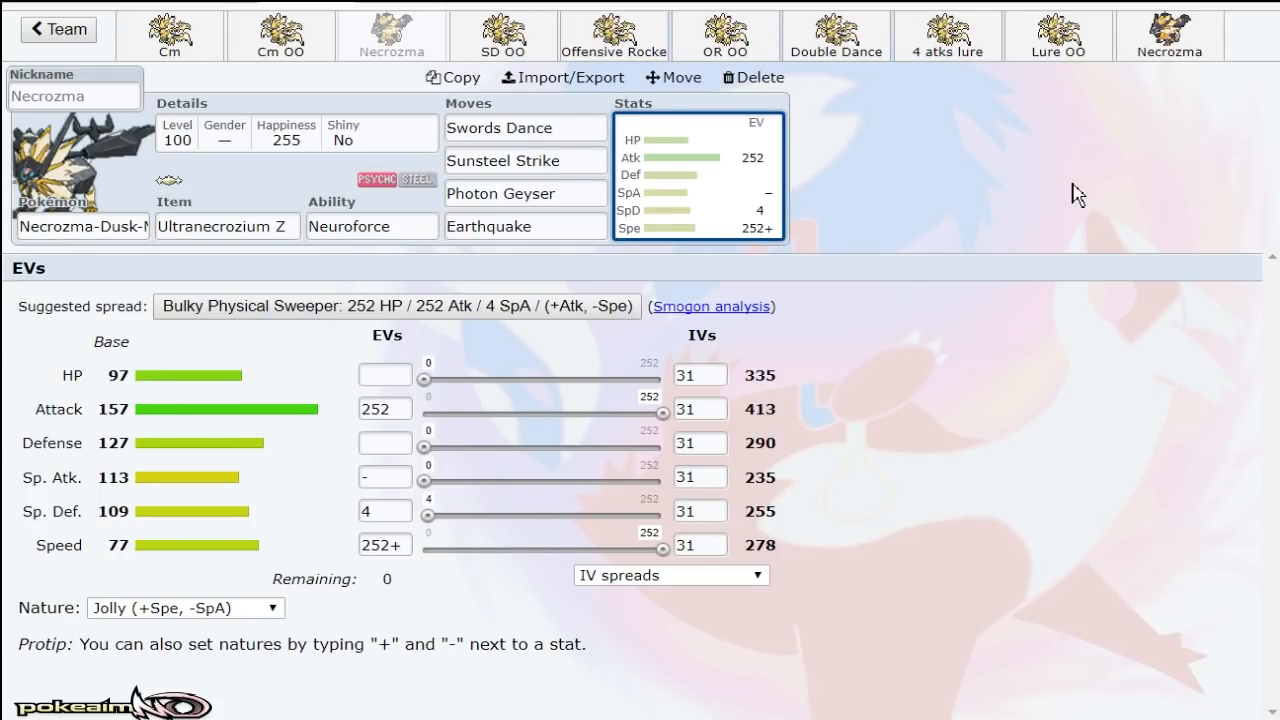
# Step: Browse the Lure OO and empty Necrozma sets and scroll the Pokémon species list
pyautogui.click(1056, 36)
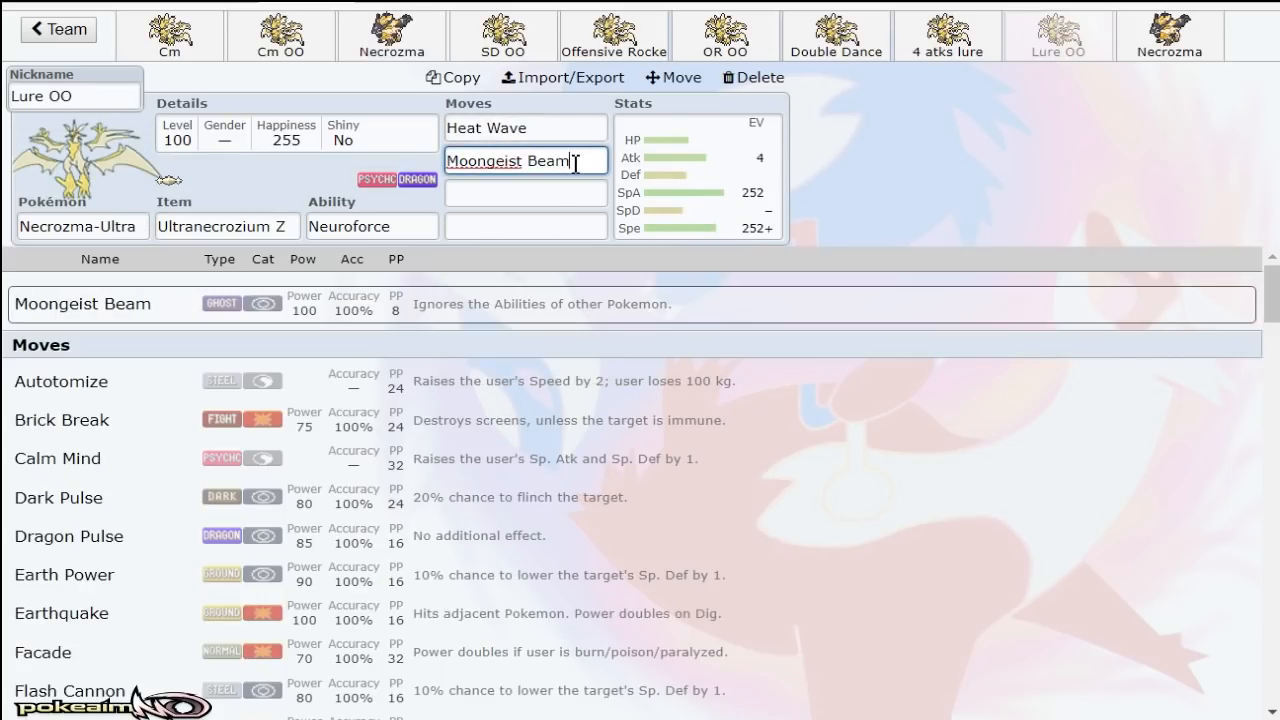
pyautogui.click(1168, 35)
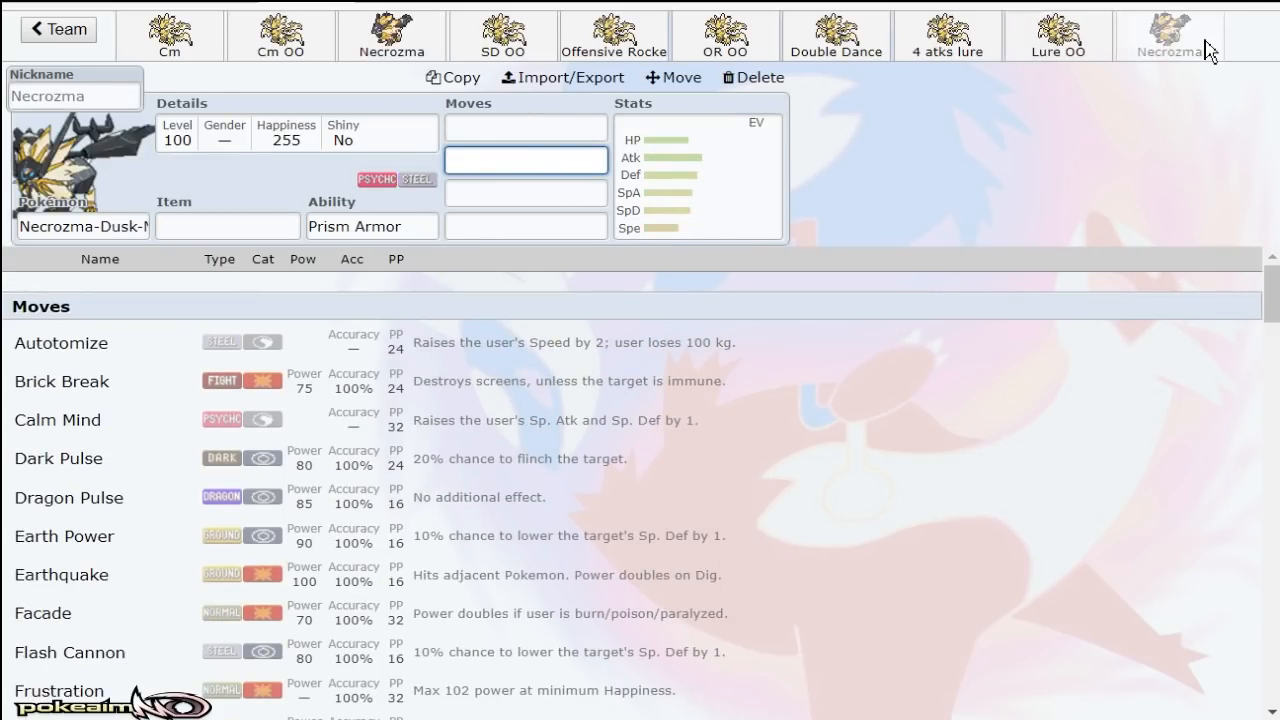
pyautogui.click(1169, 36)
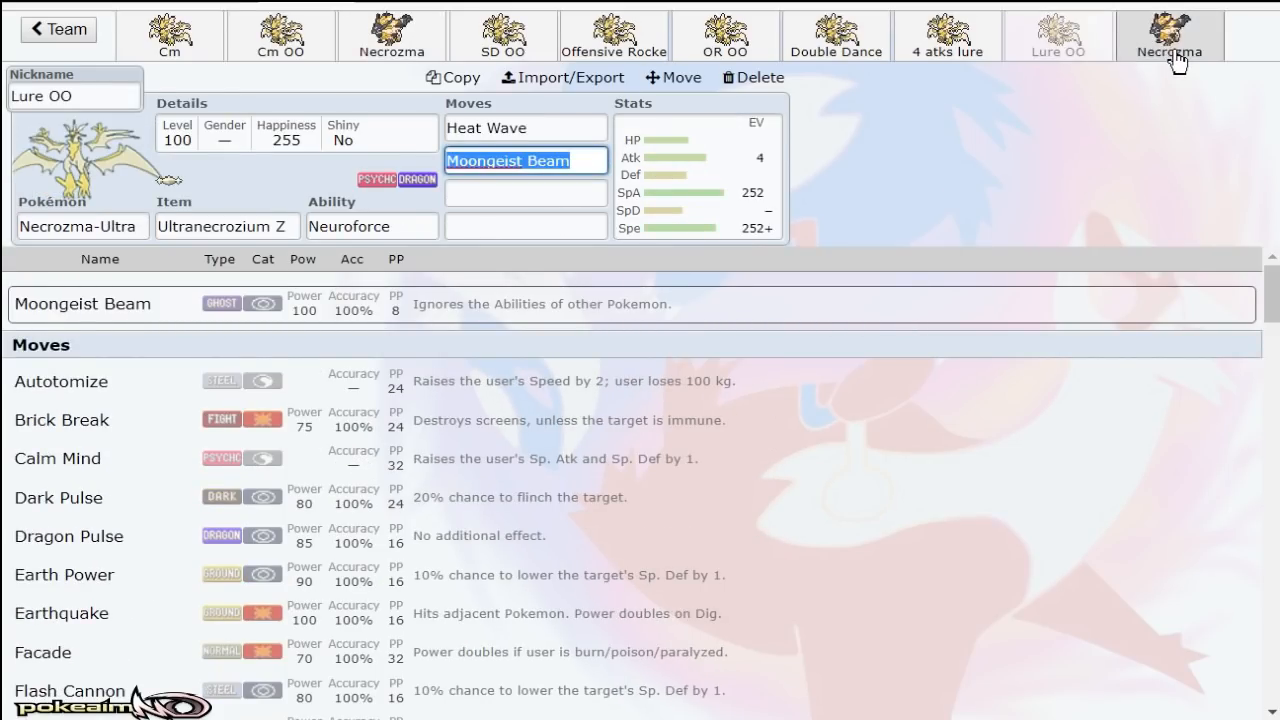
pyautogui.click(80, 225)
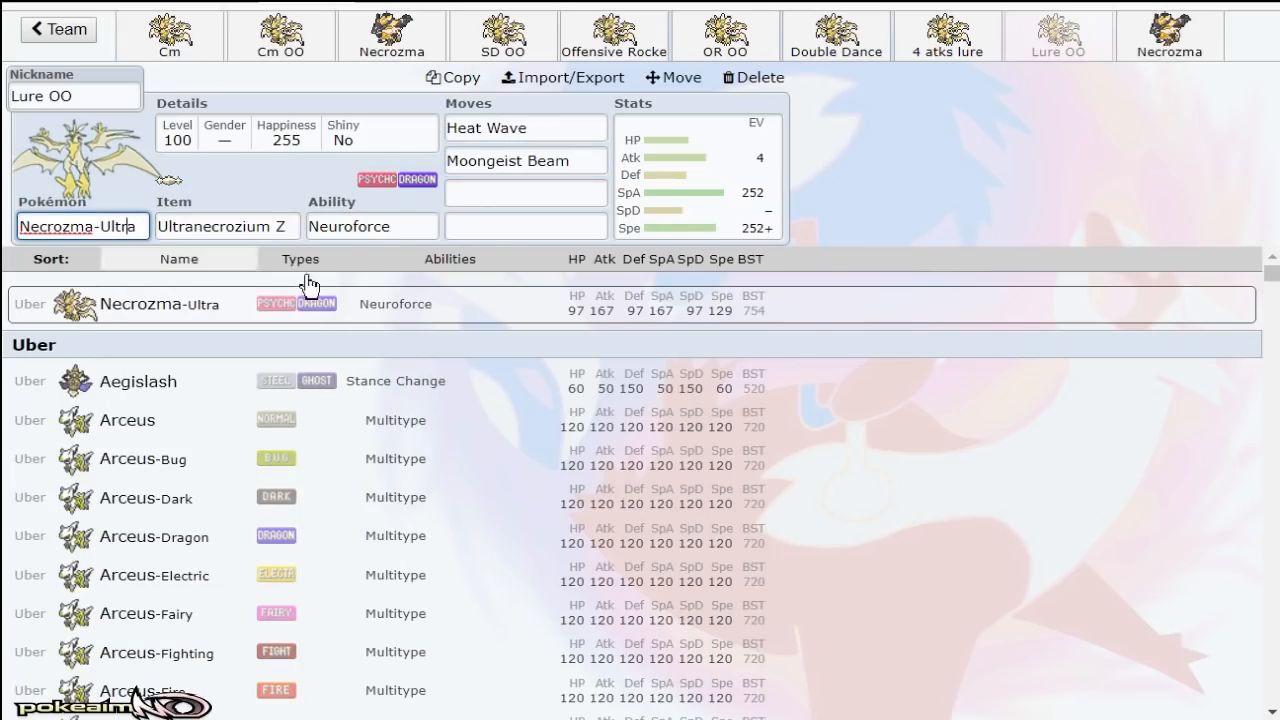
pyautogui.scroll(-3)
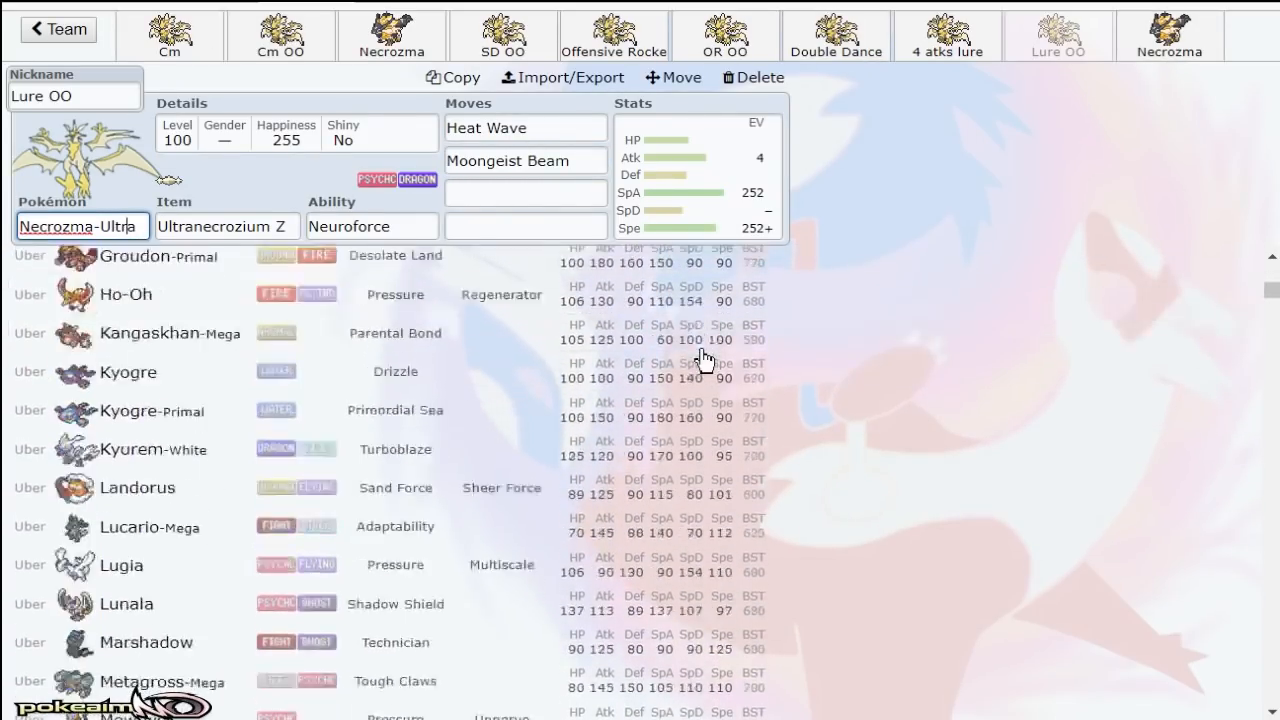
pyautogui.scroll(-3)
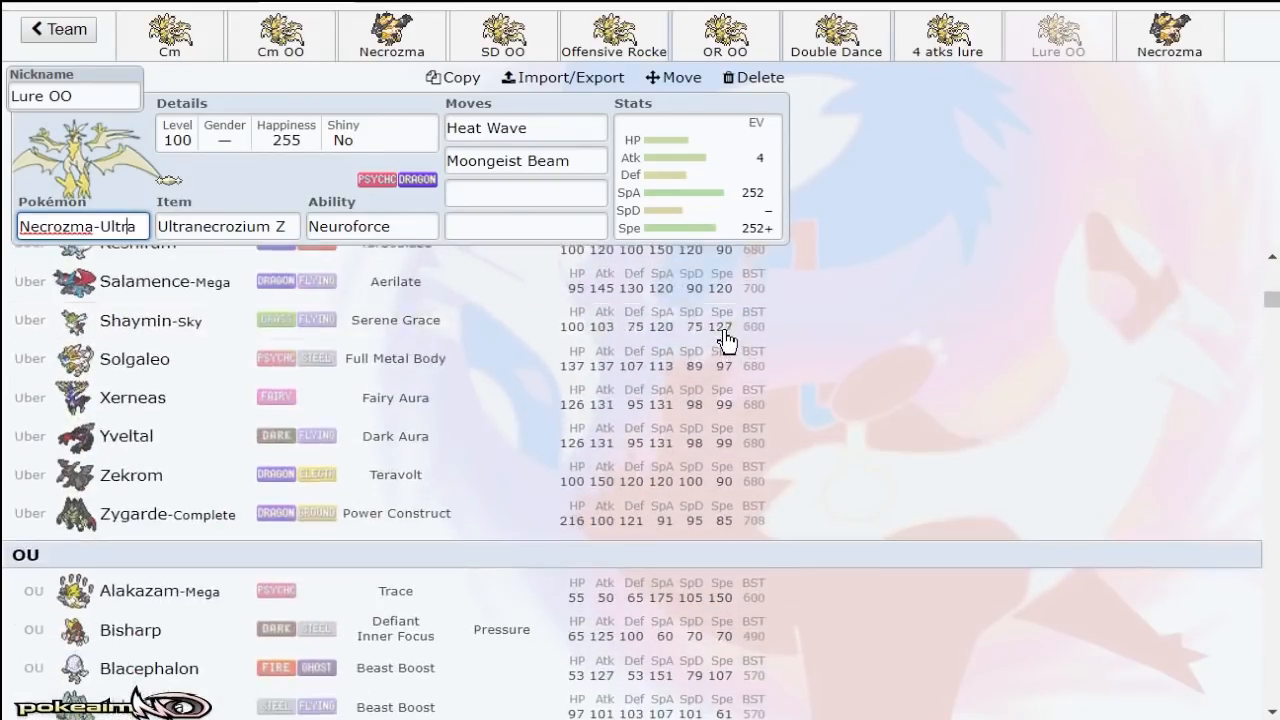
# Step: Move through the empty Necrozma and SD OO sets to the Cm set
pyautogui.click(1057, 35)
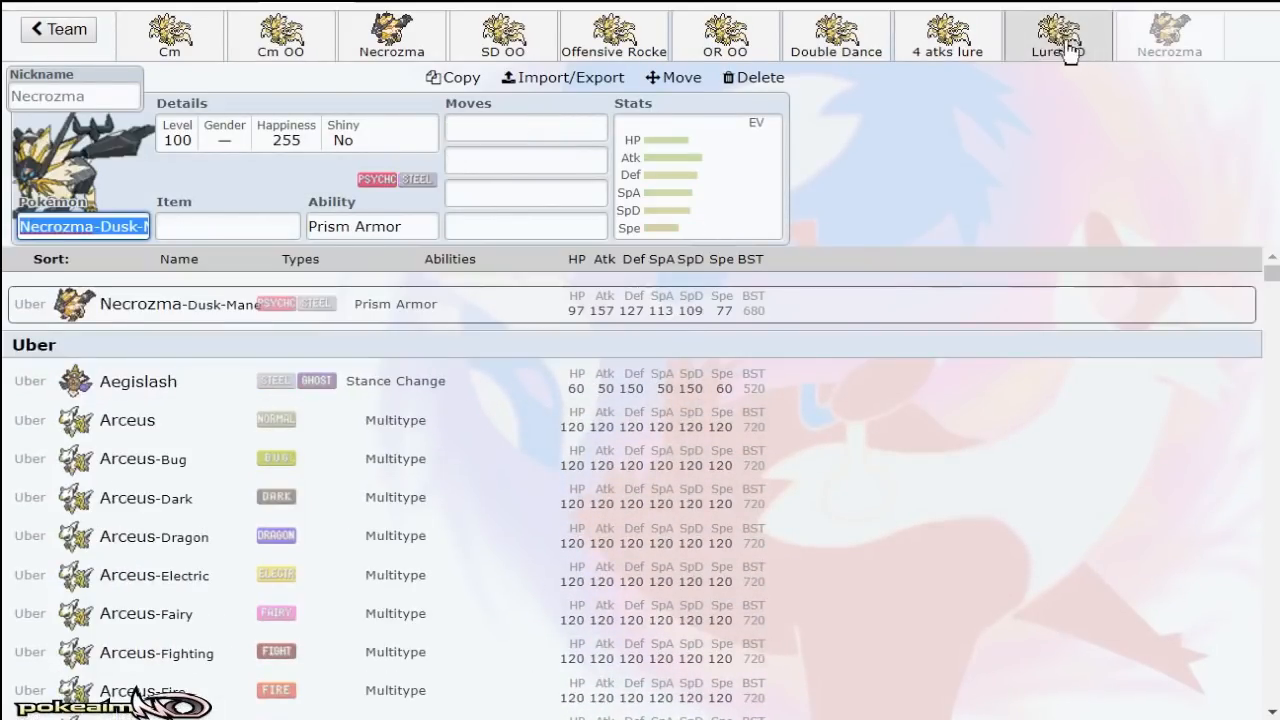
pyautogui.click(169, 35)
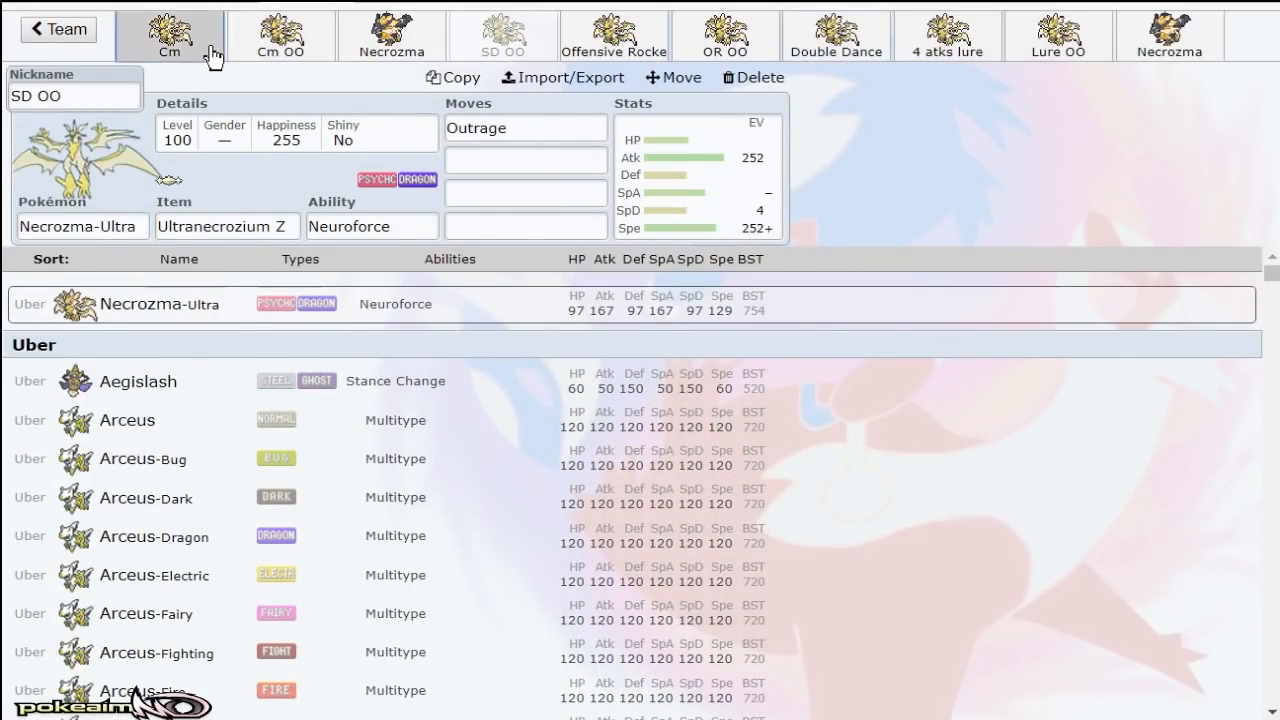
pyautogui.click(169, 35)
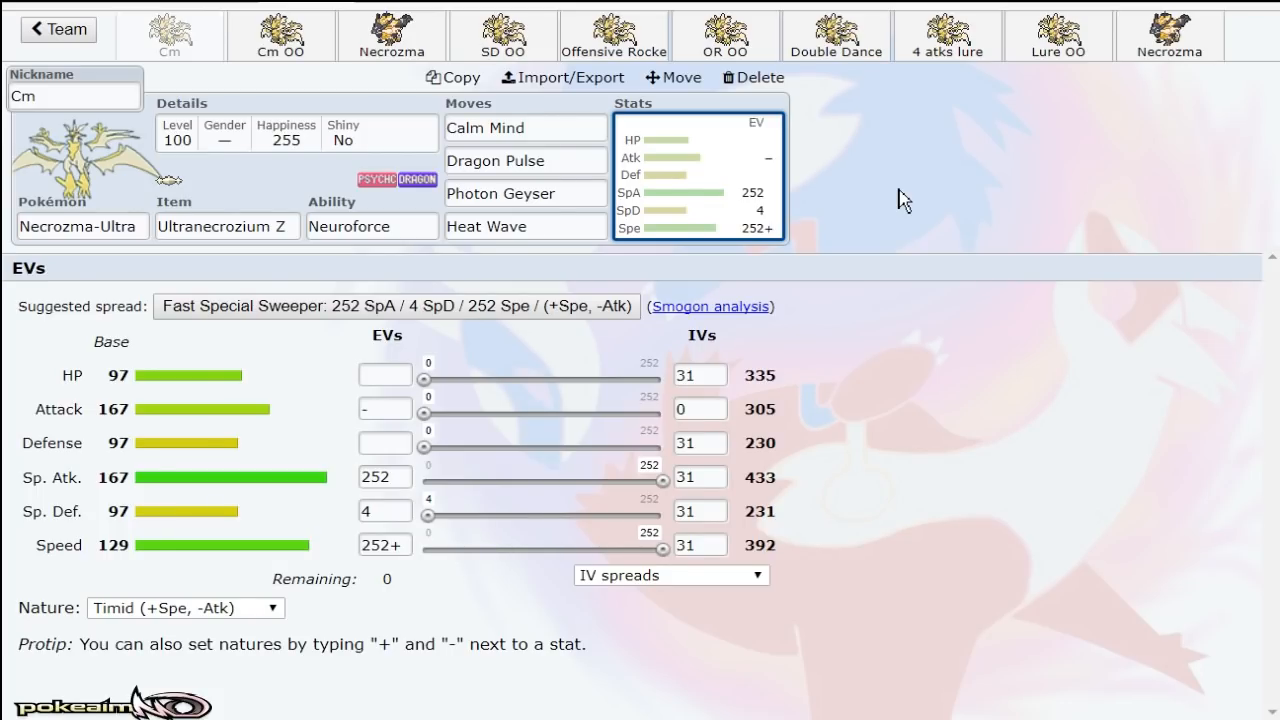
# Step: Scroll the move choices for the Cm set's Dragon Pulse slot, leaving moves unchanged
pyautogui.click(524, 160)
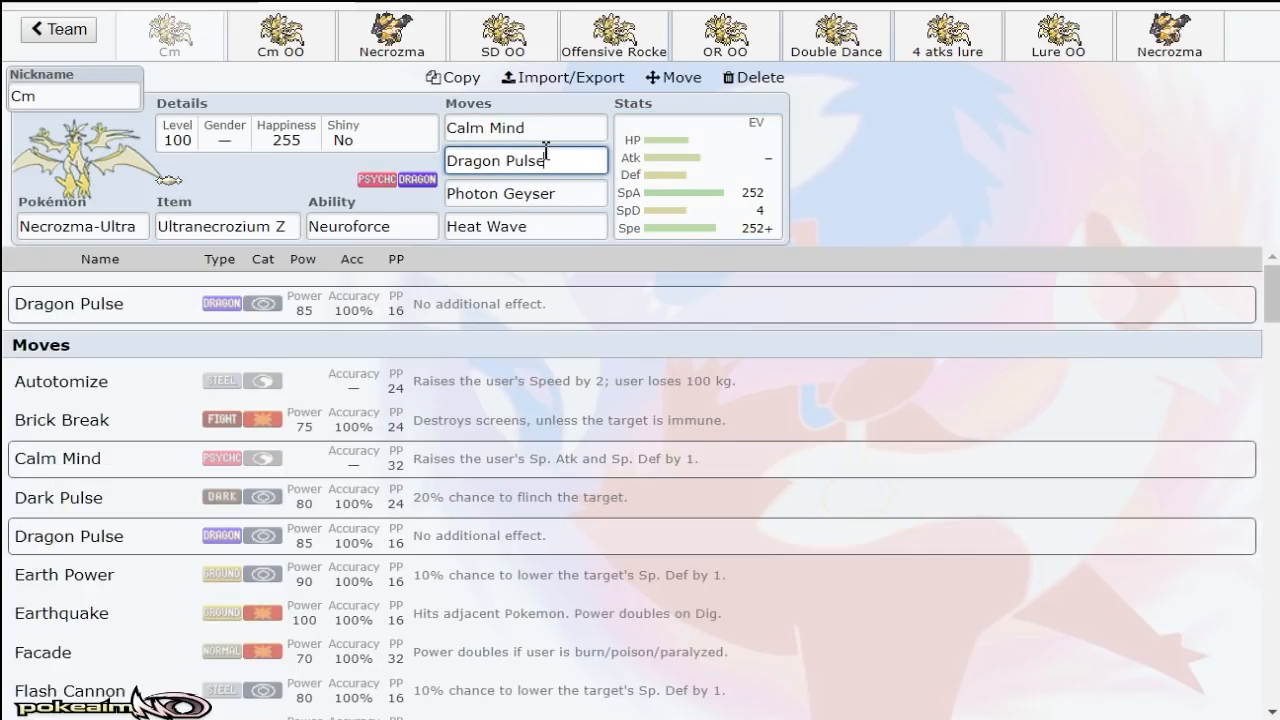
pyautogui.scroll(-3)
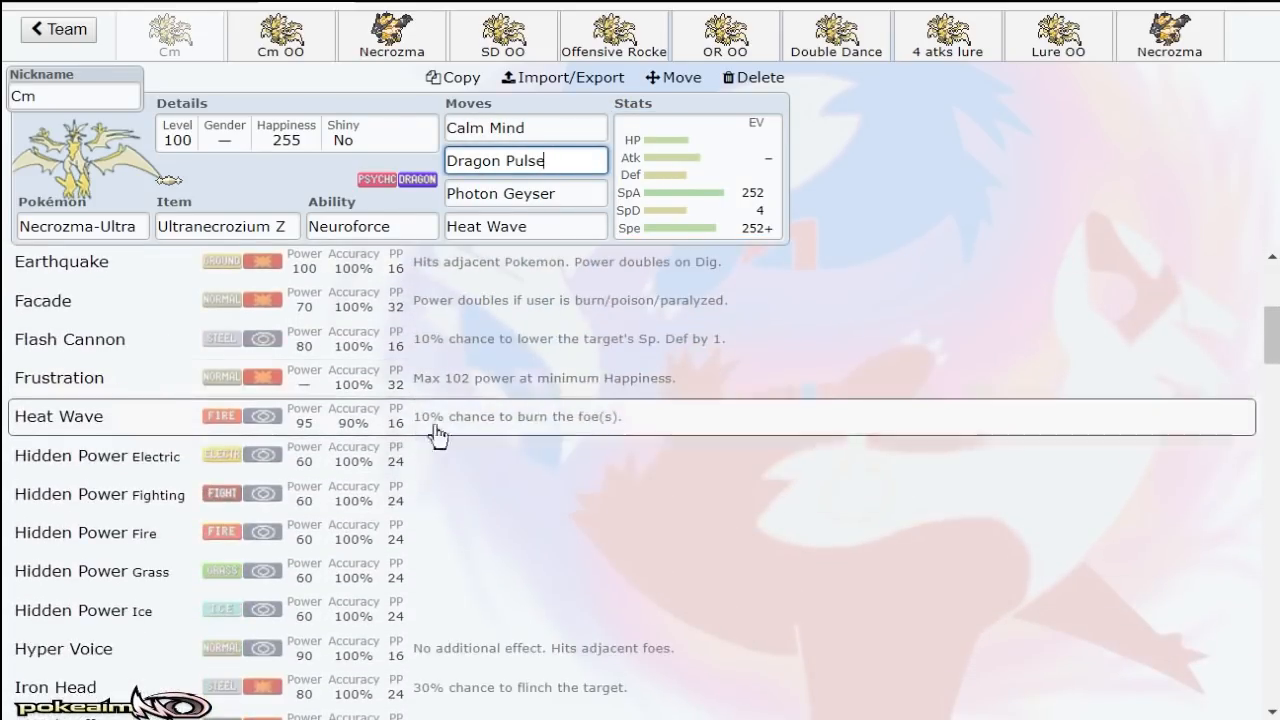
pyautogui.scroll(-3)
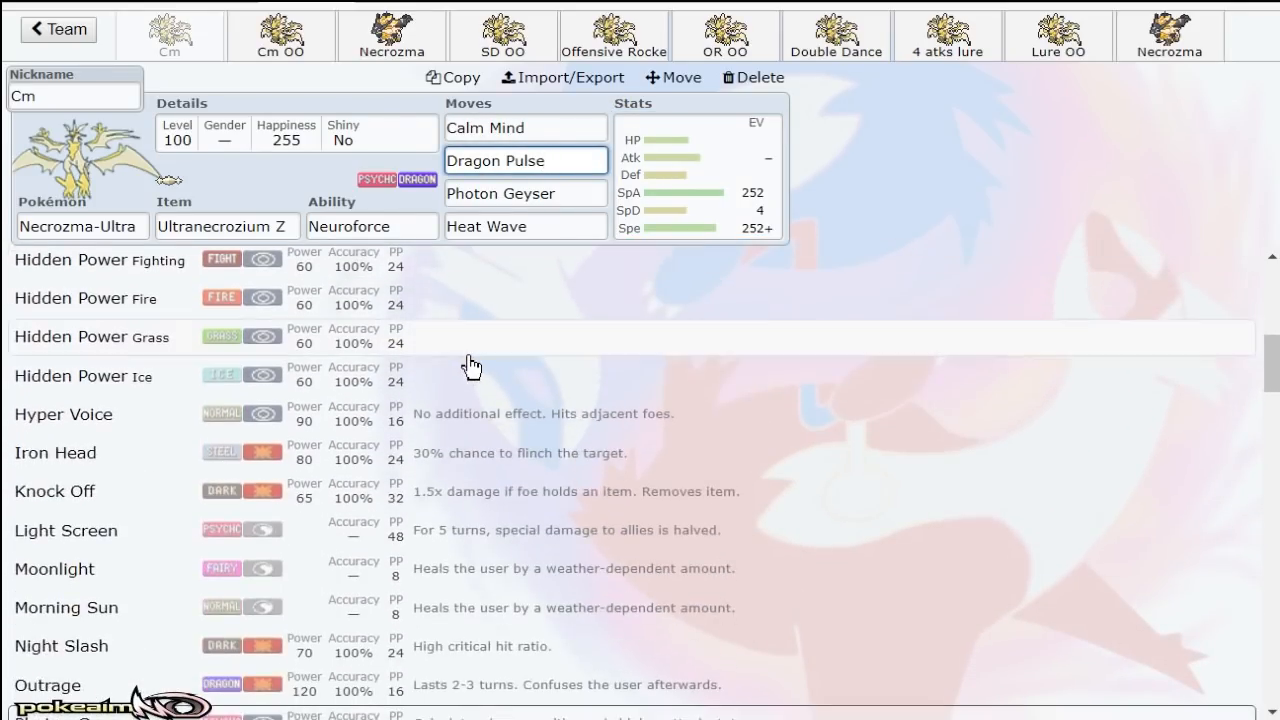
pyautogui.scroll(-3)
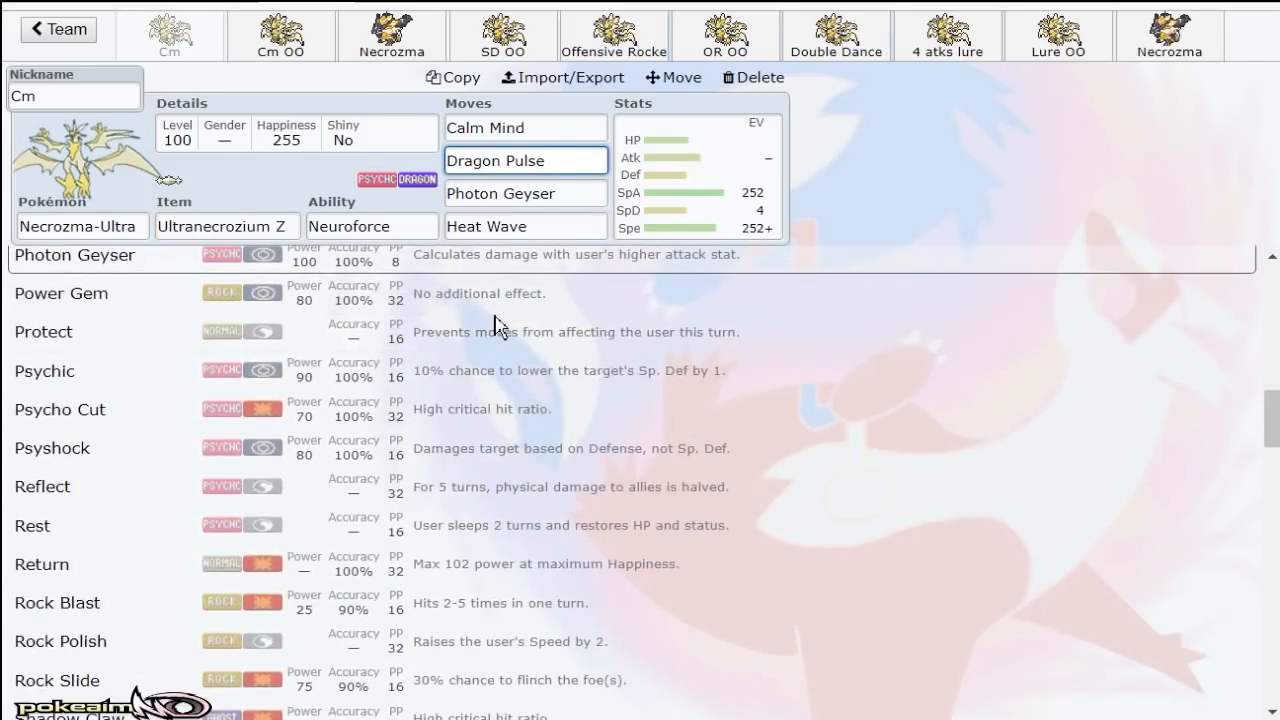
pyautogui.scroll(3)
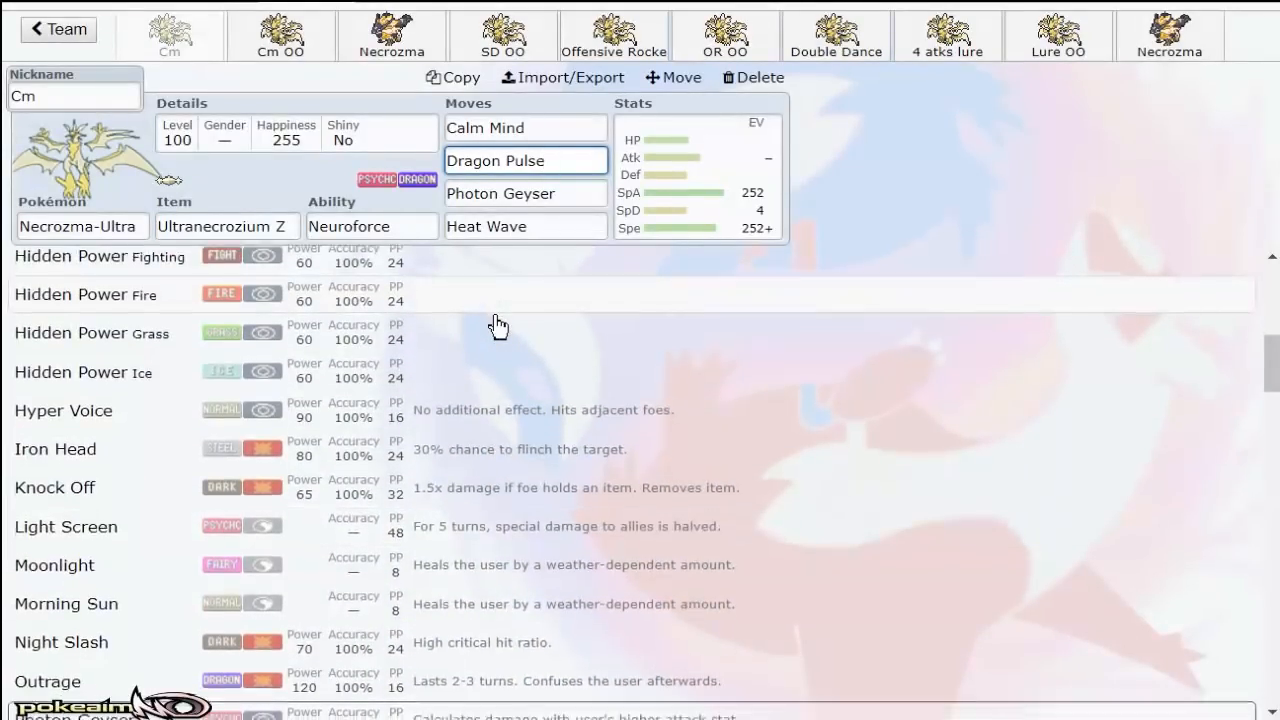
pyautogui.scroll(3)
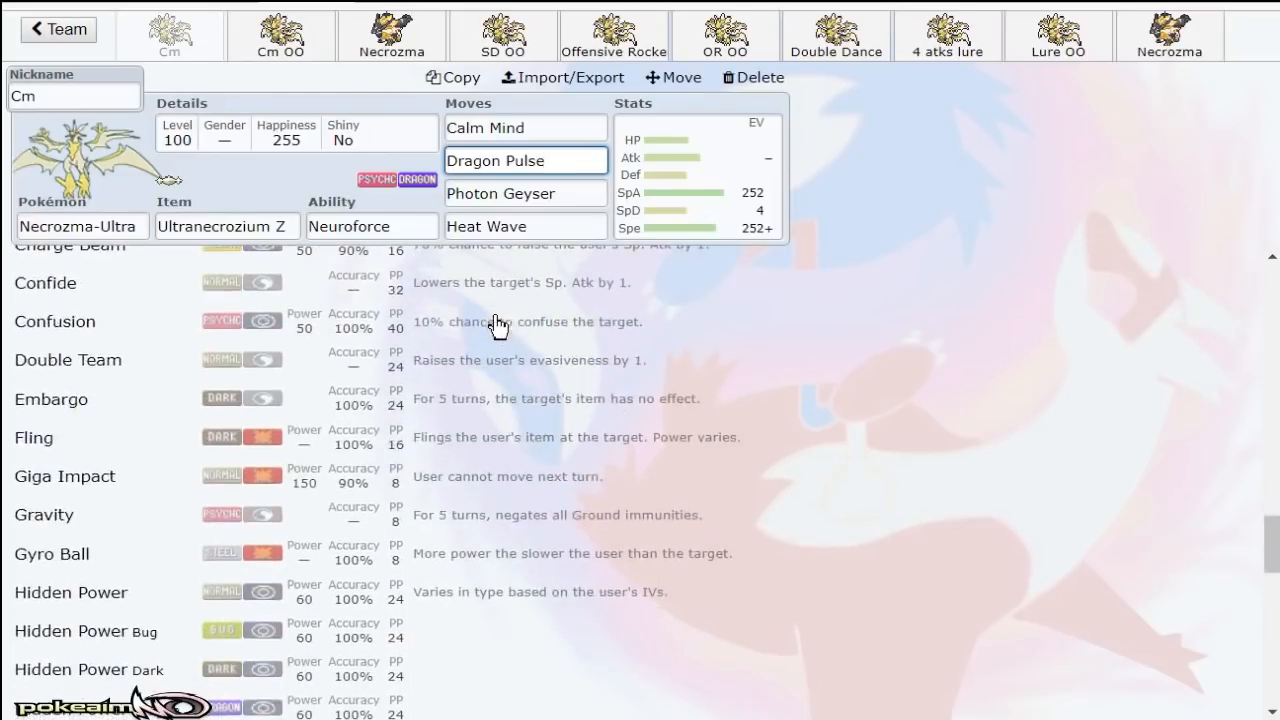
pyautogui.scroll(-3)
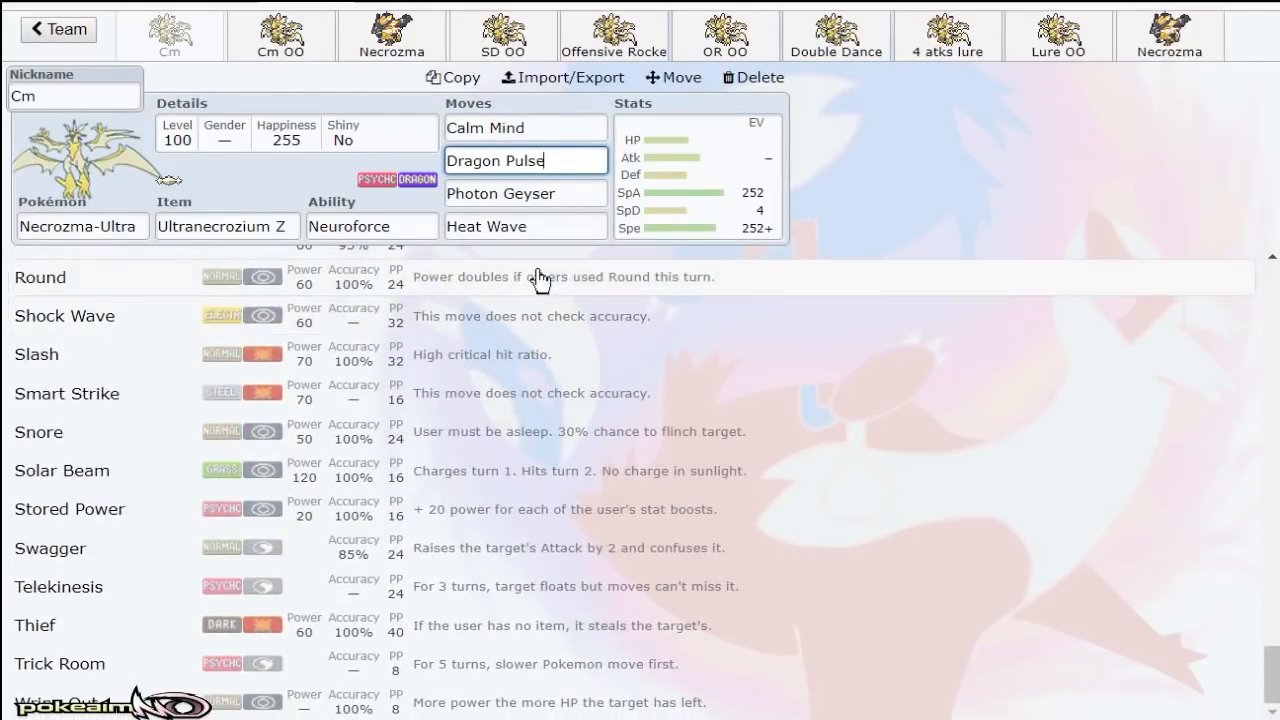